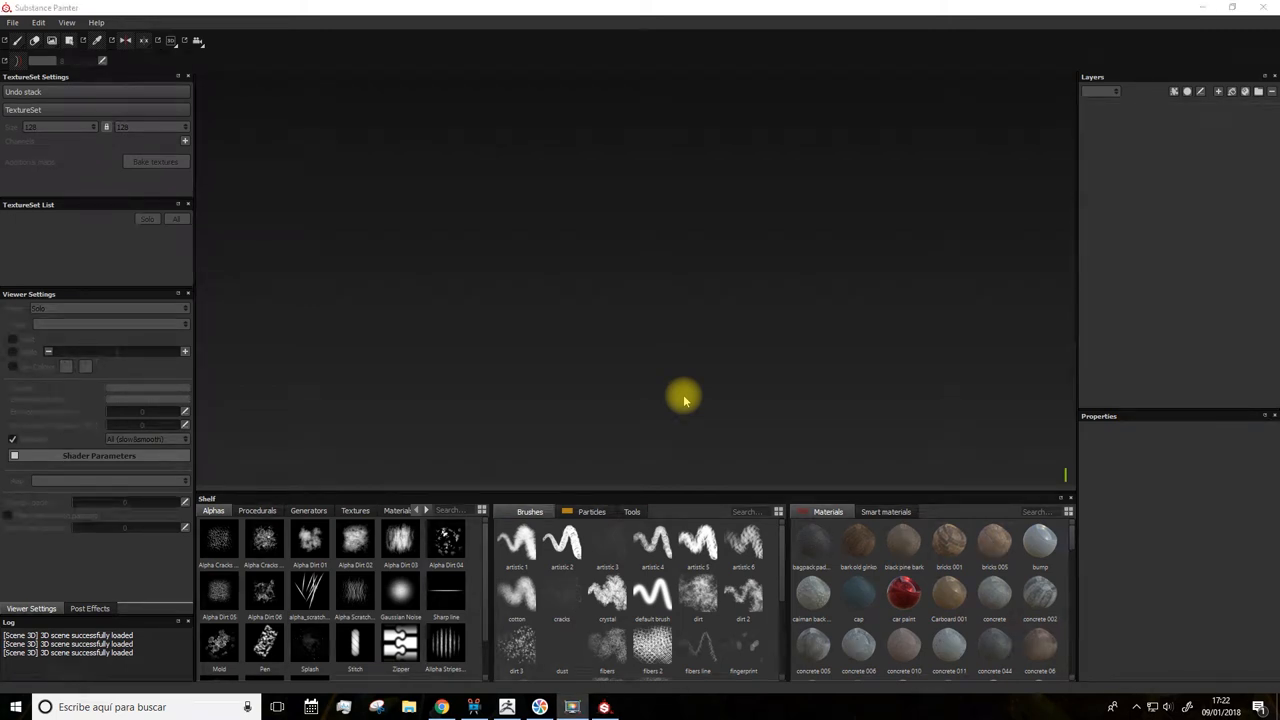
mouse_move(476, 368)
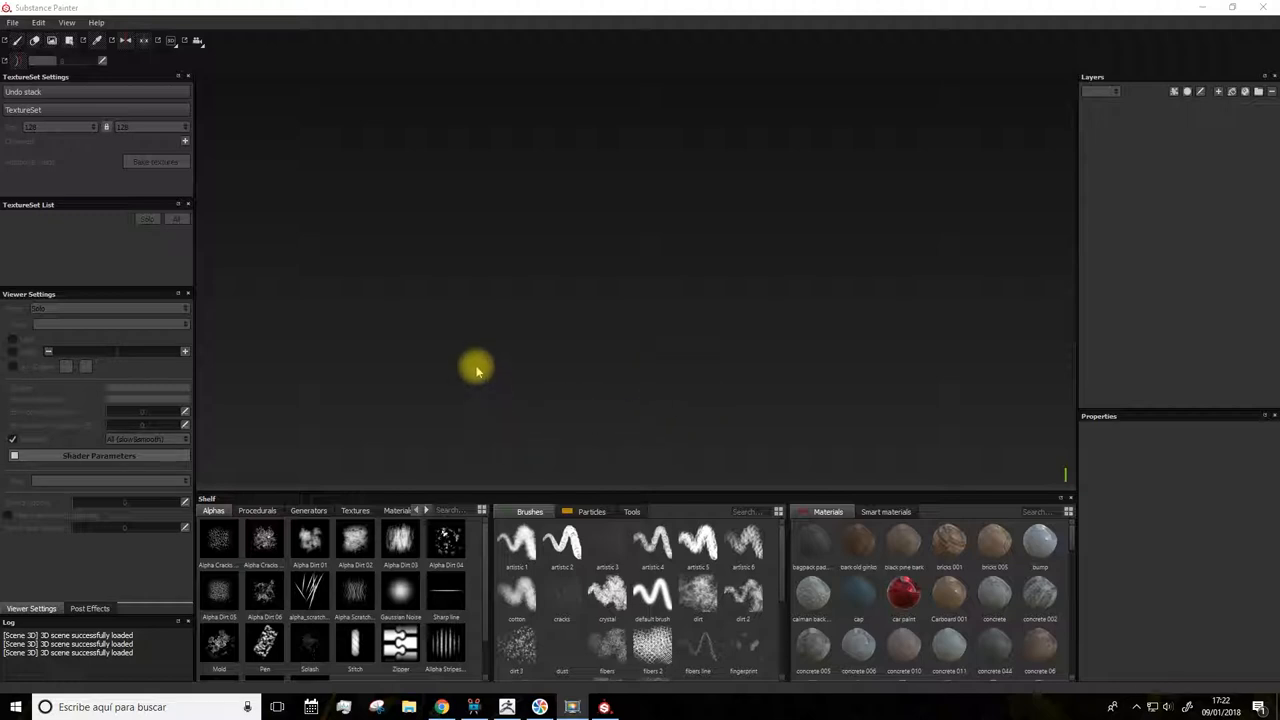
mouse_move(448, 336)
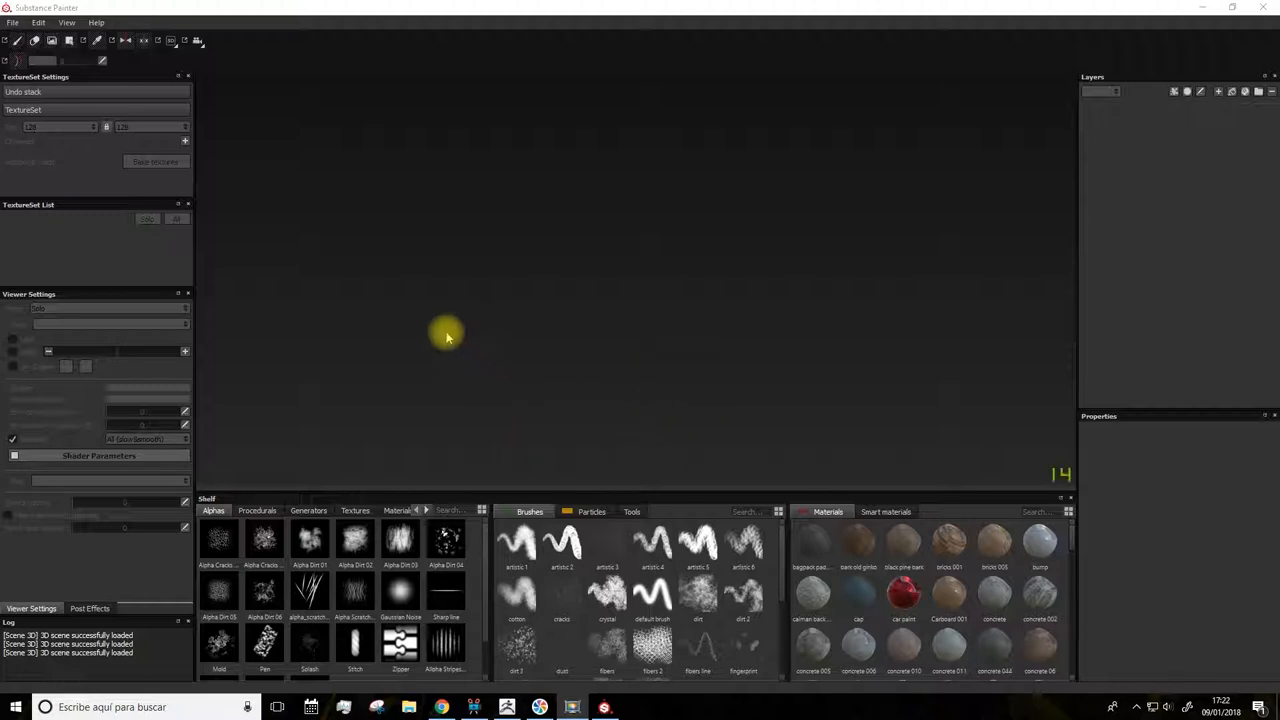
mouse_move(296, 150)
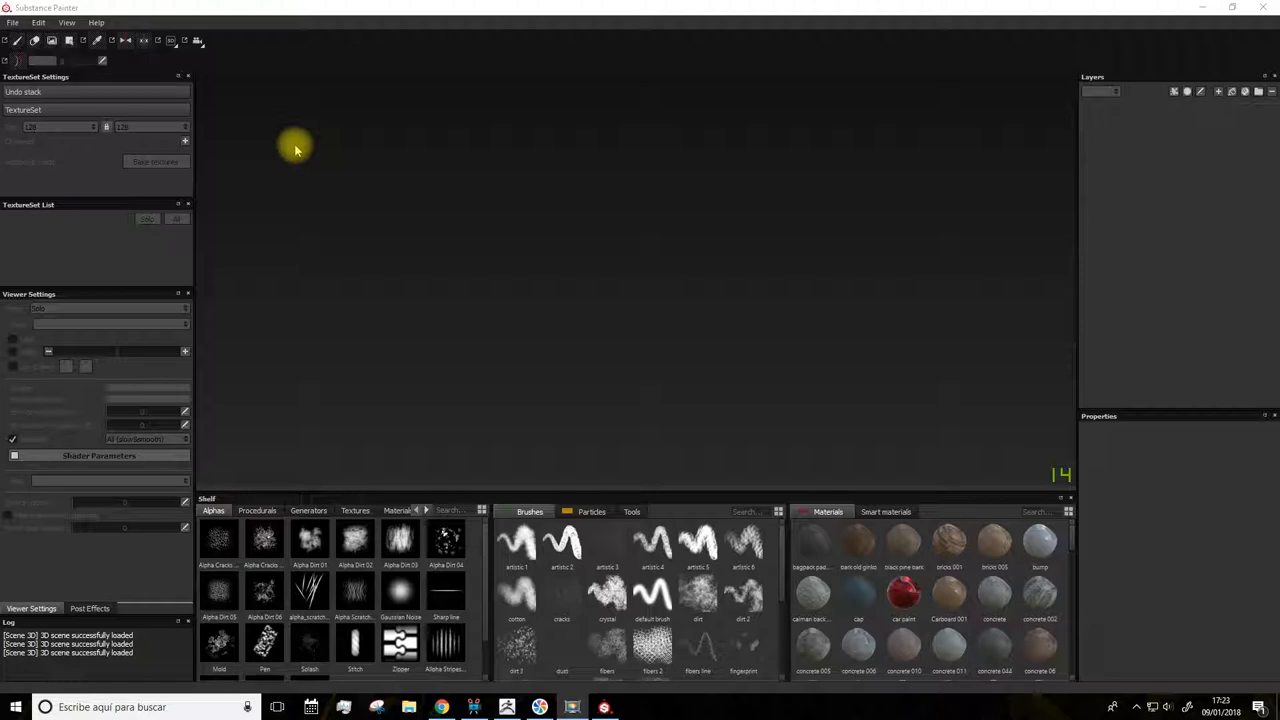
mouse_move(264, 110)
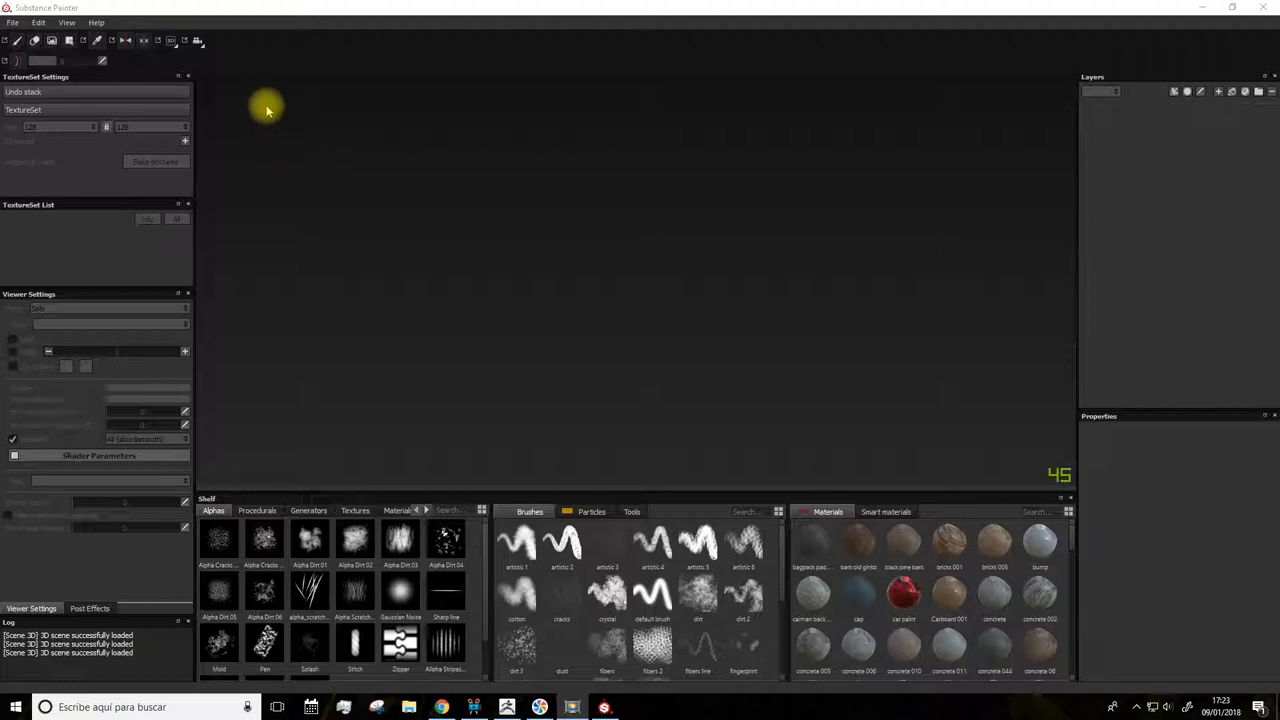
mouse_move(284, 90)
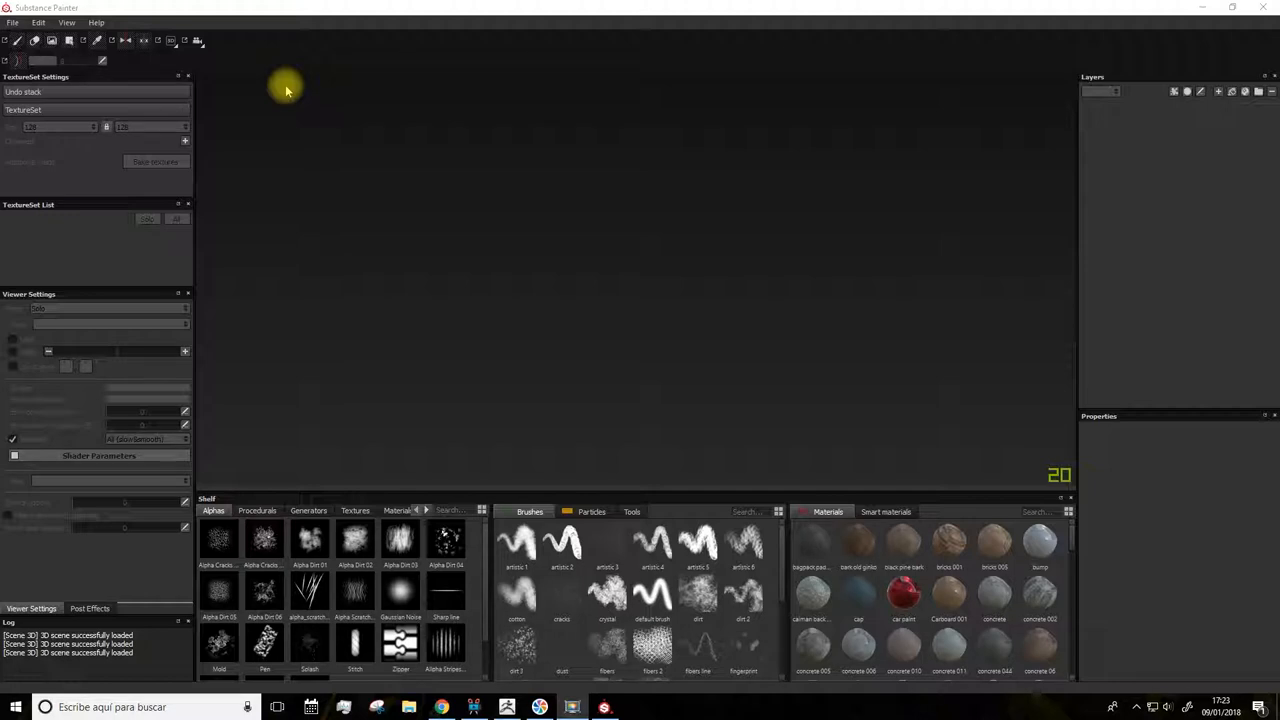
mouse_move(280, 90)
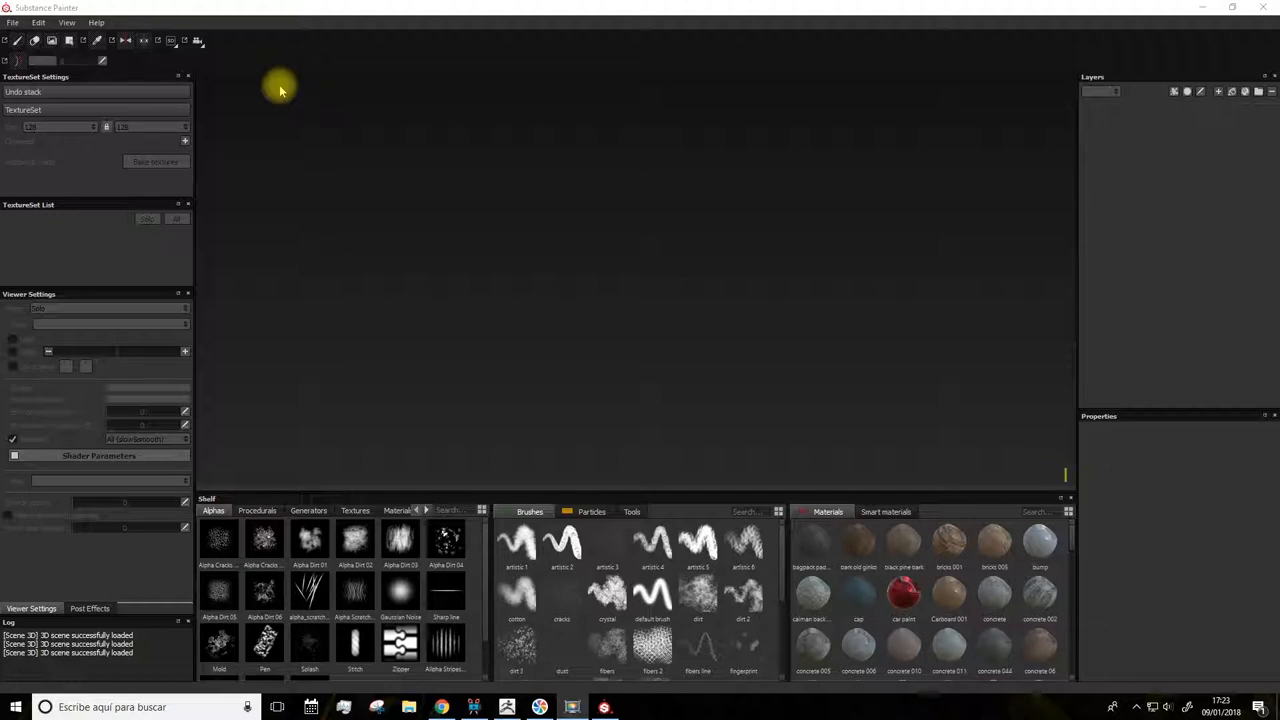
mouse_move(278, 296)
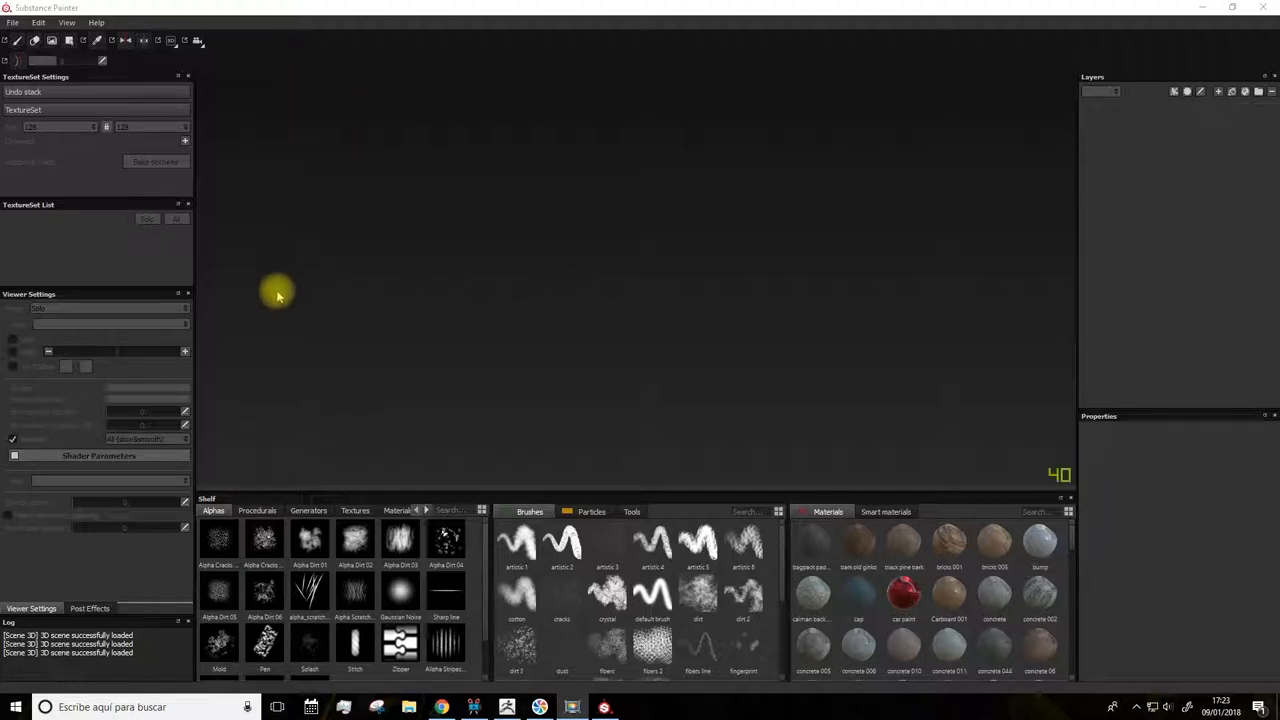
mouse_move(1052, 362)
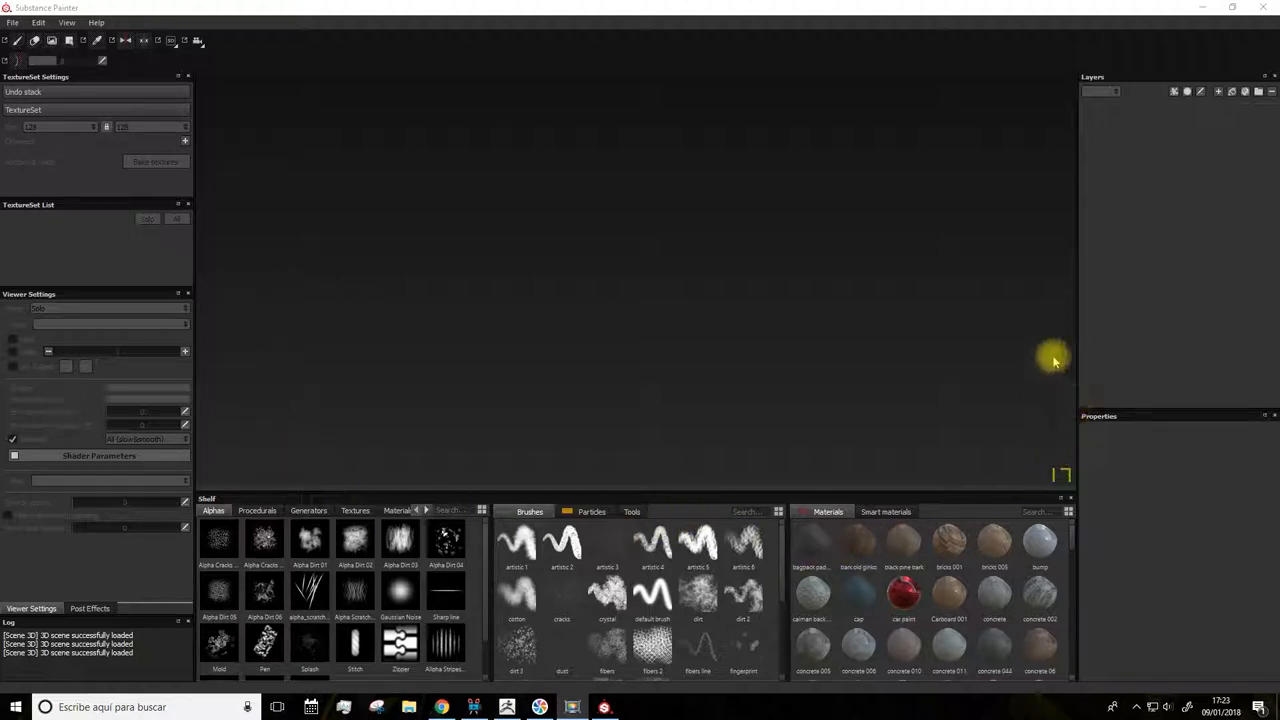
mouse_move(430, 198)
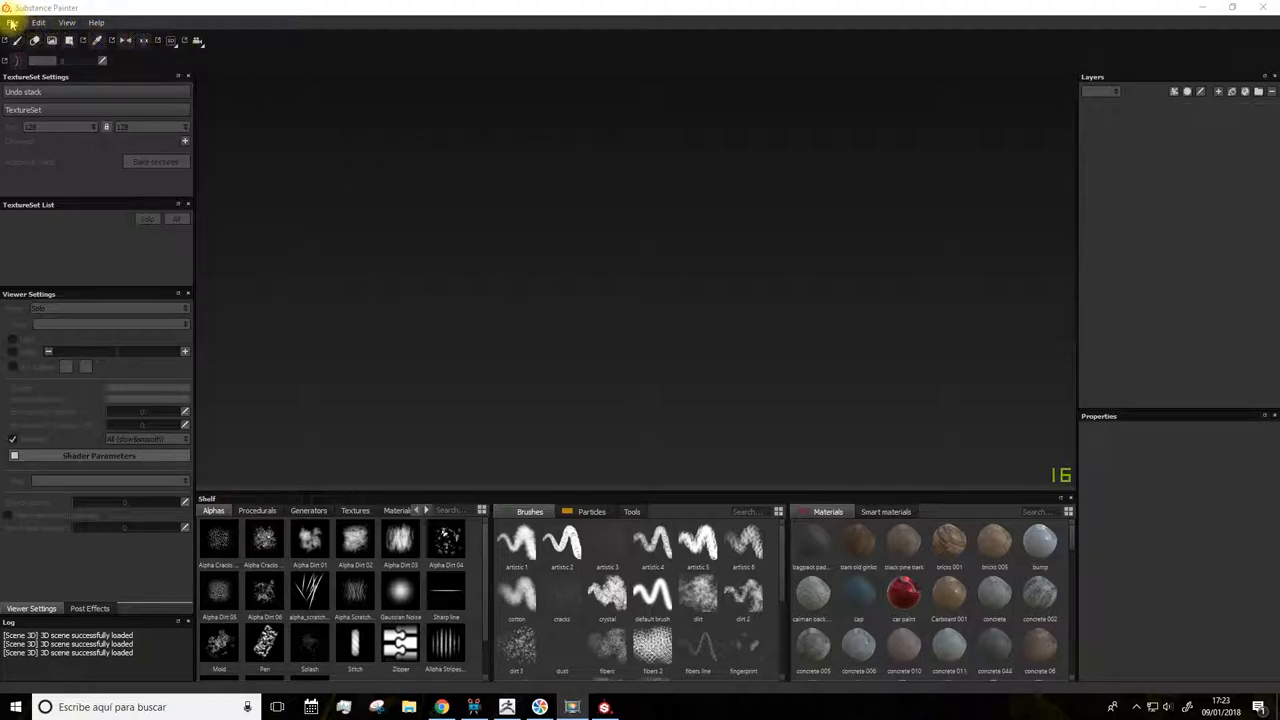
Step: Create a new project using LOW.obj from the scarab mesh folder as the project mesh
left_click(12, 22)
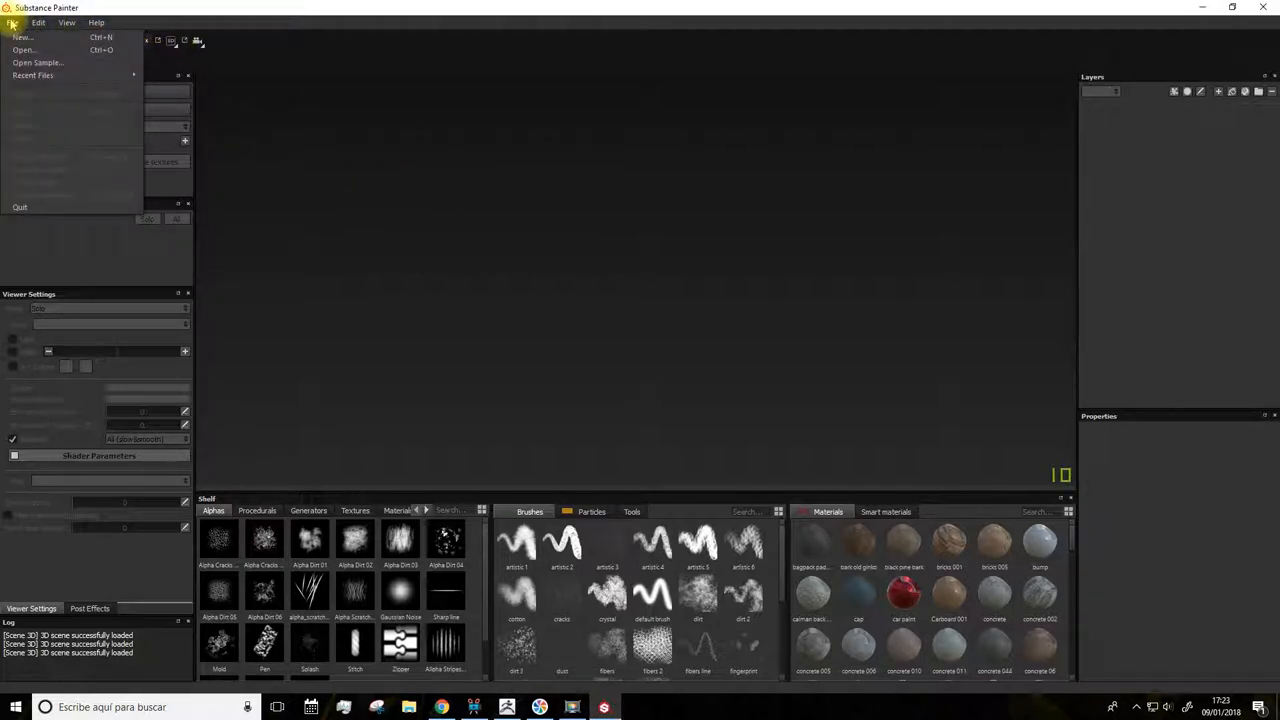
left_click(22, 36)
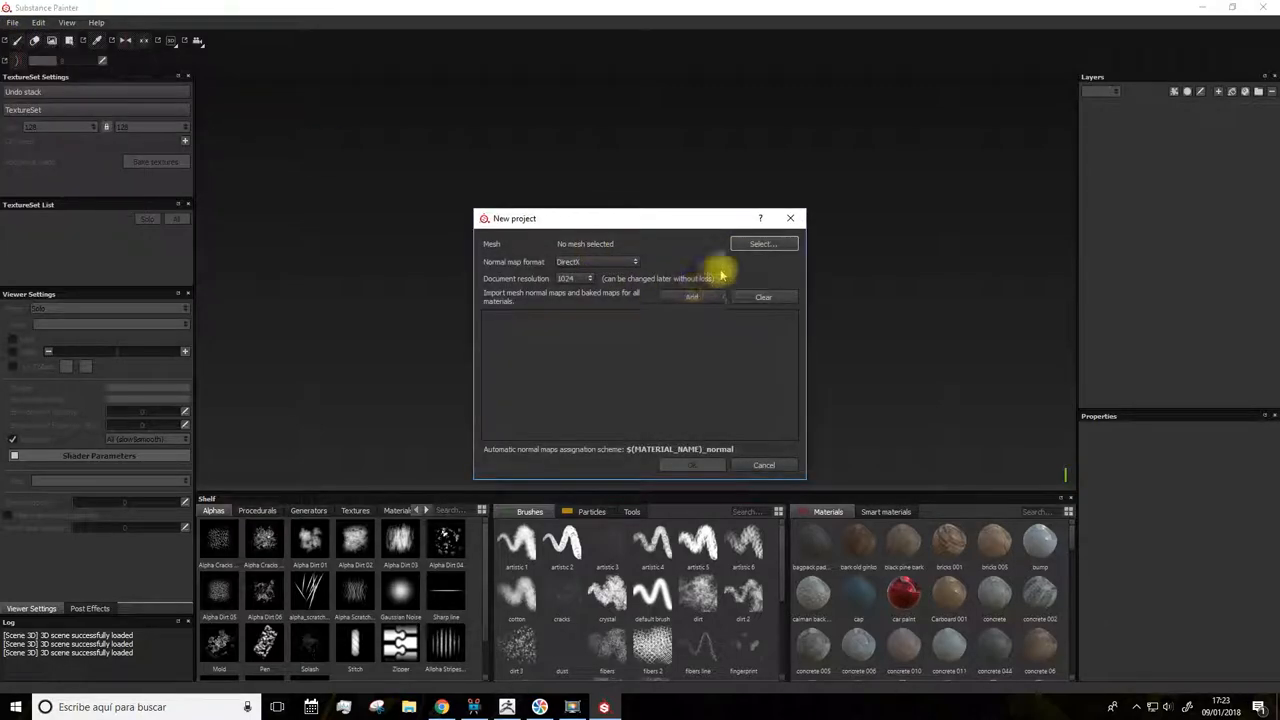
left_click(762, 244)
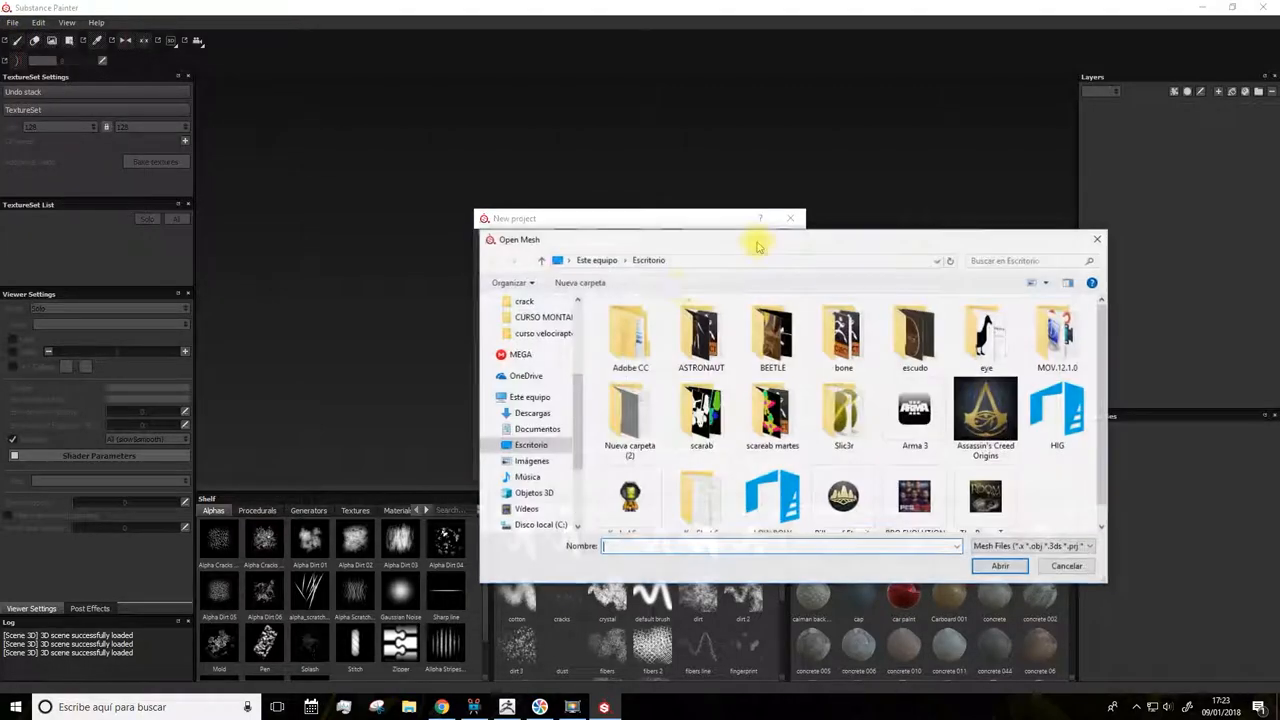
scroll("down", 3)
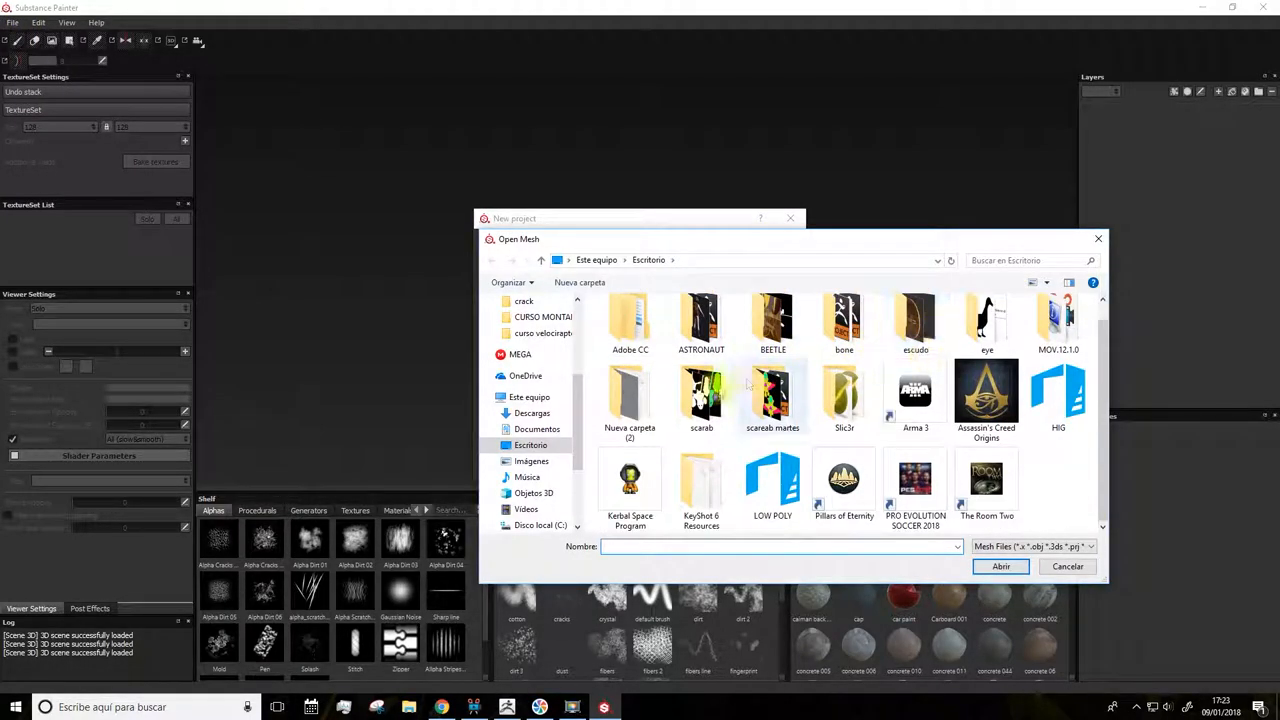
double_click(772, 396)
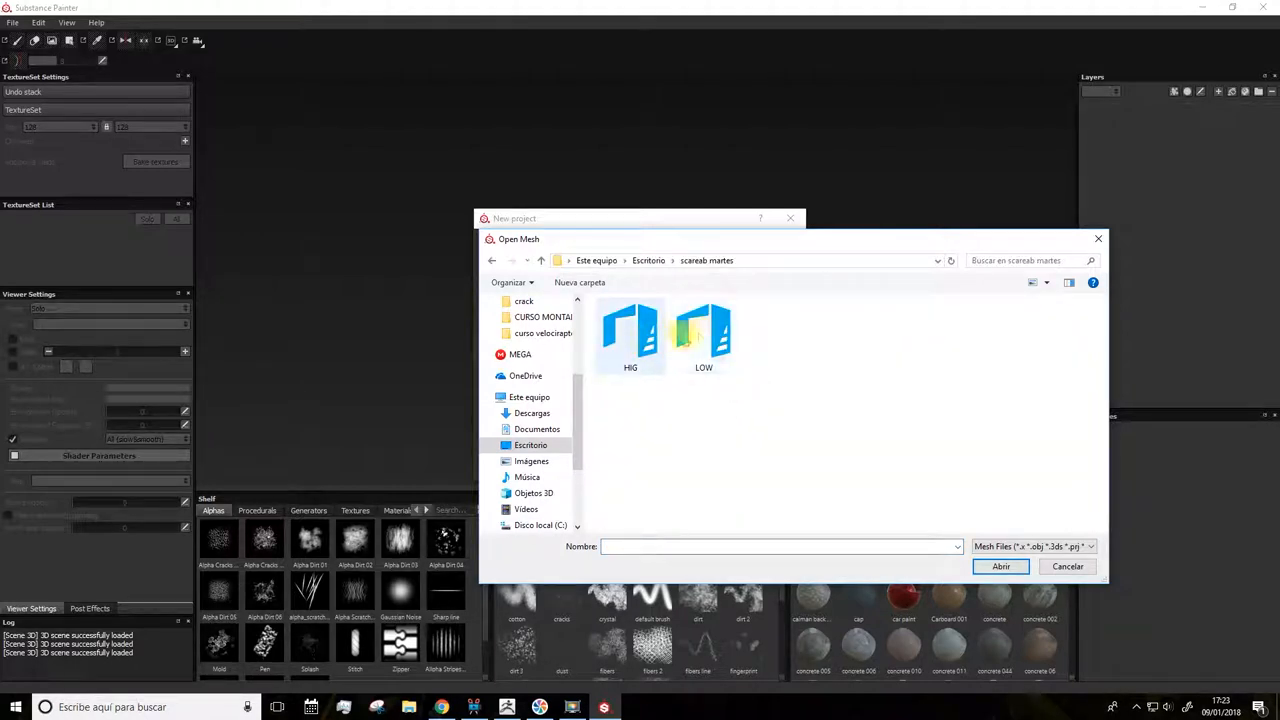
left_click(704, 330)
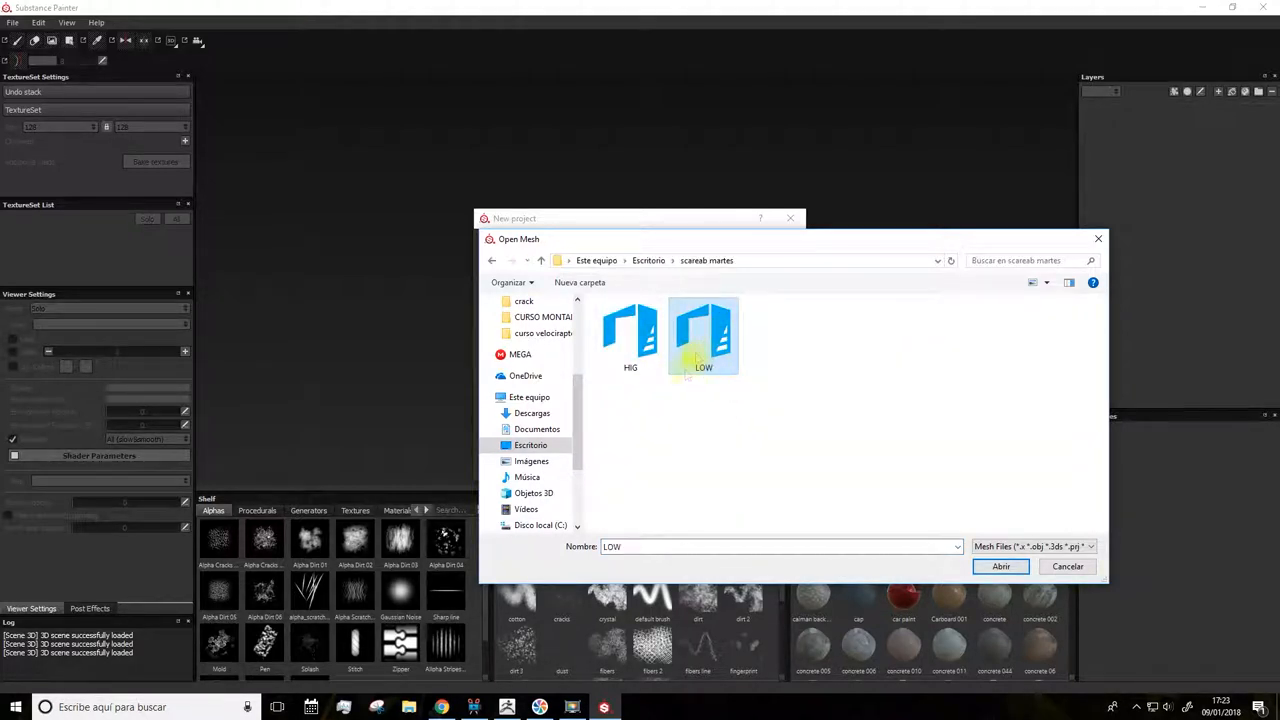
left_click(1000, 566)
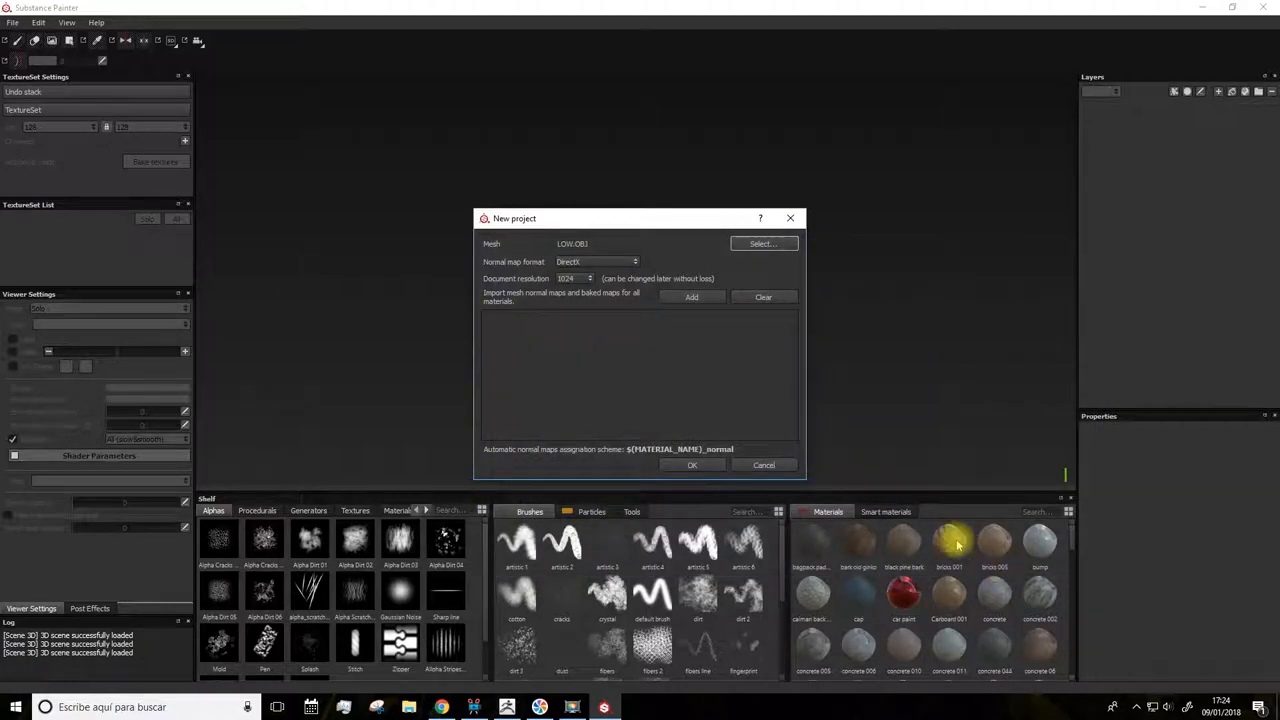
left_click(692, 464)
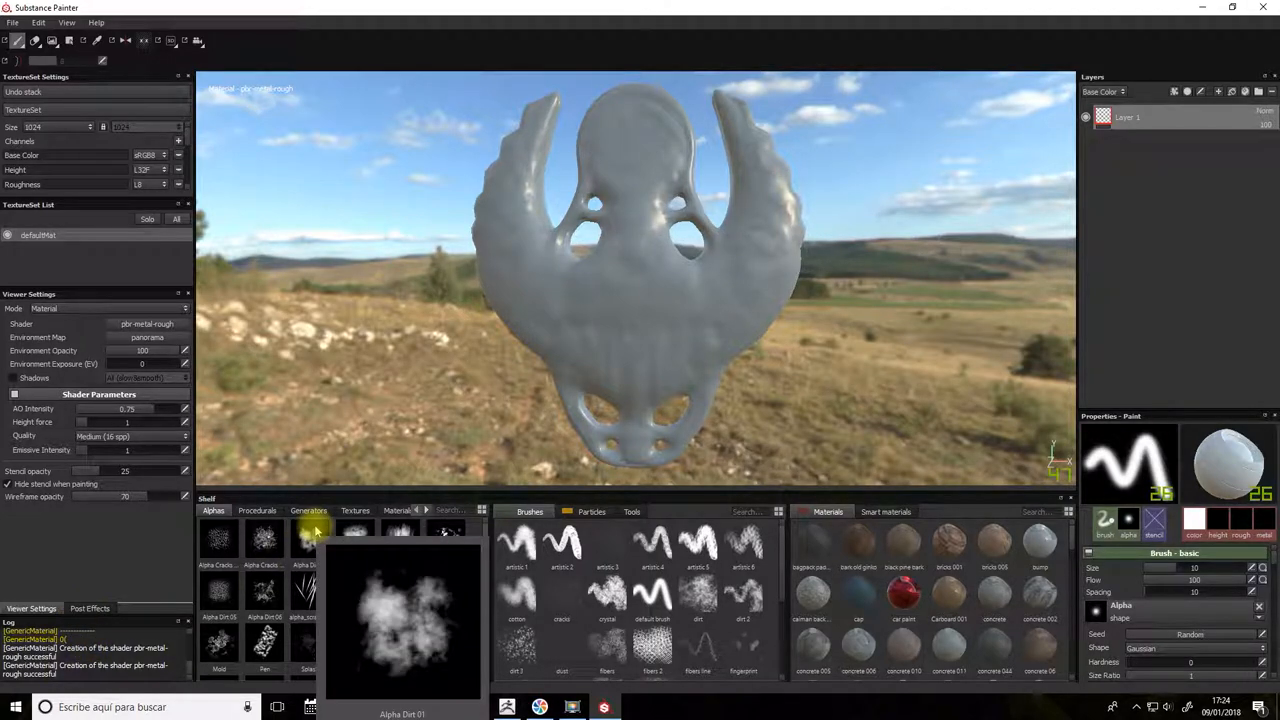
Step: Orbit the view around the loaded, untextured scarab medallion
key("alt")
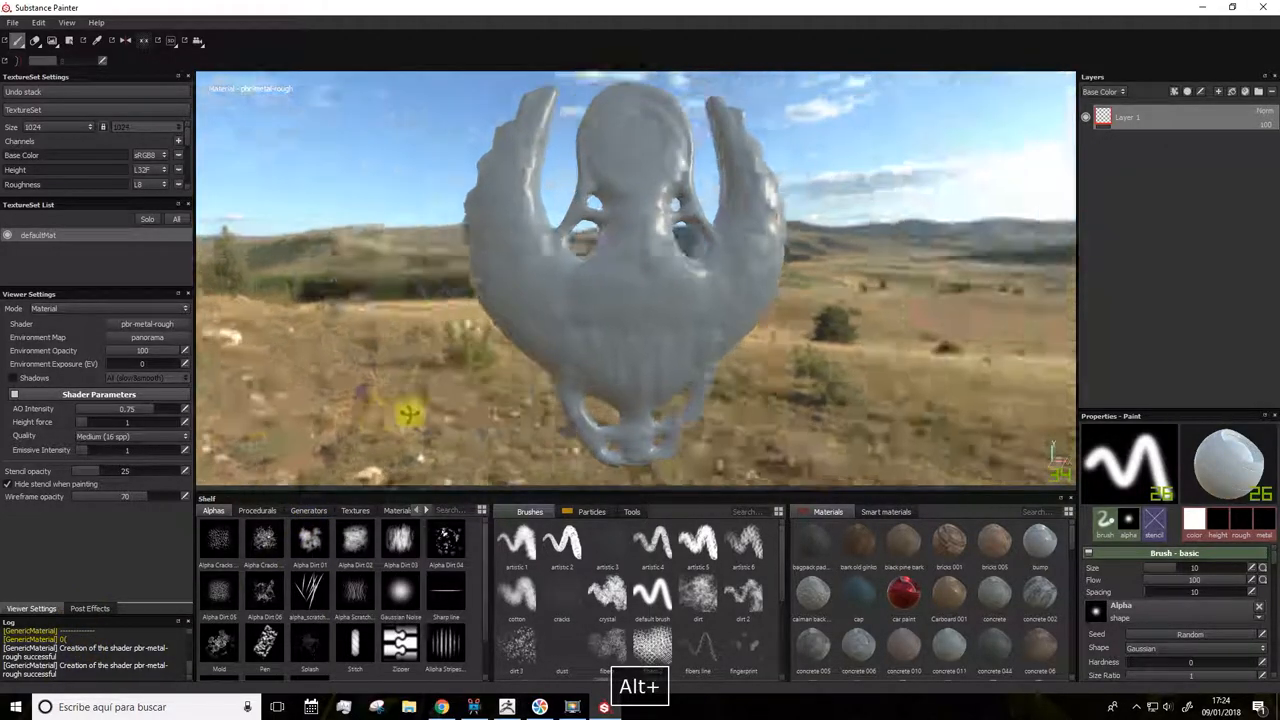
left_click_drag(640, 280, 640, 230)
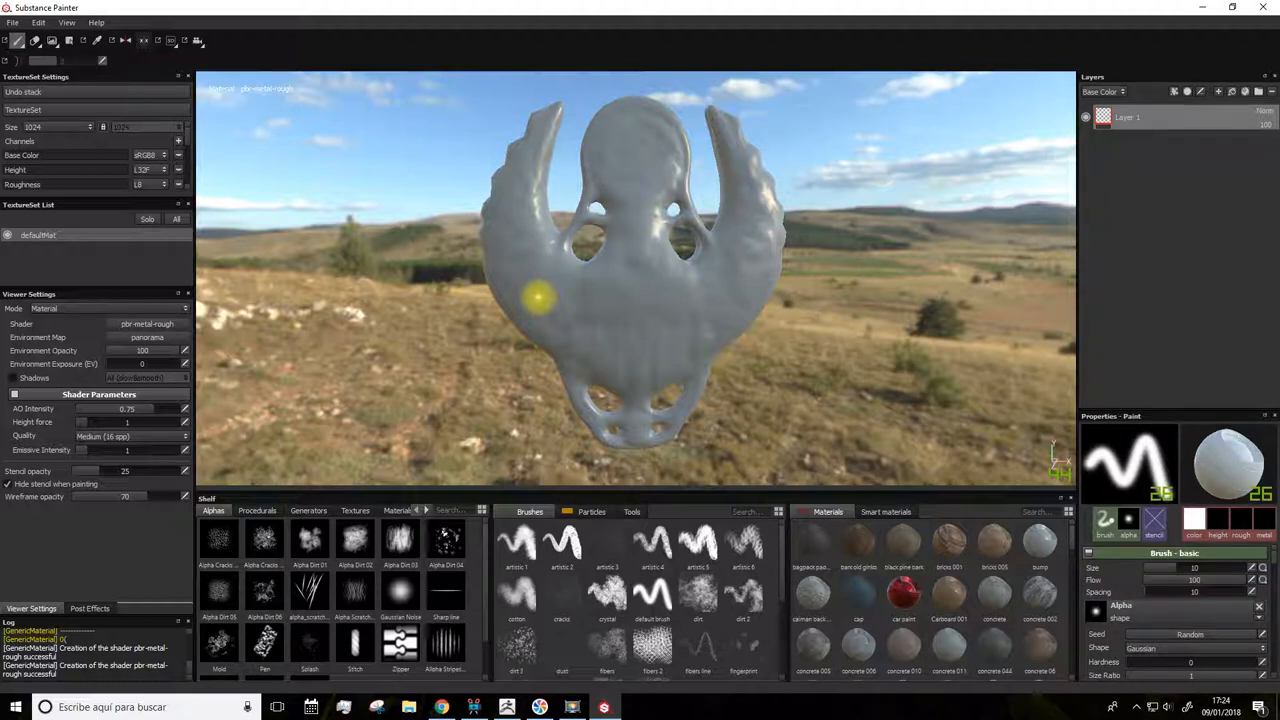
mouse_move(108, 152)
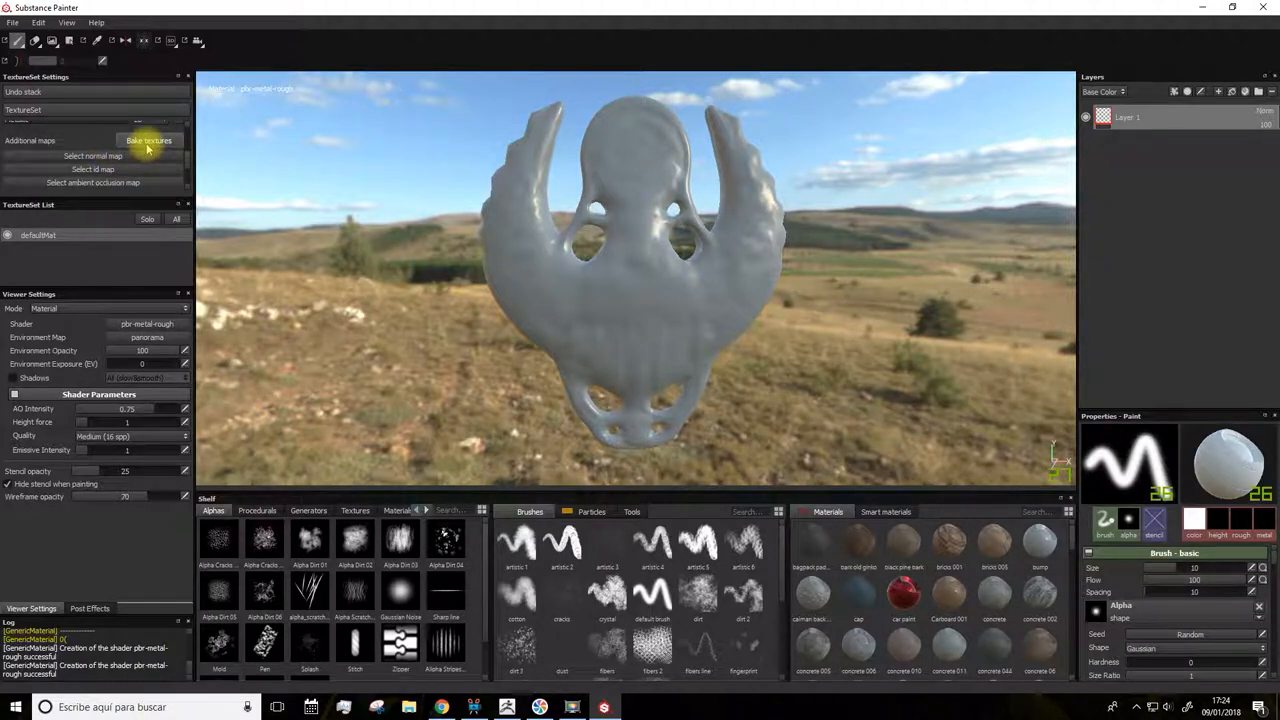
Step: Set the bake output size to 2048 and use the HIG mesh as the high-definition mesh
left_click(148, 140)
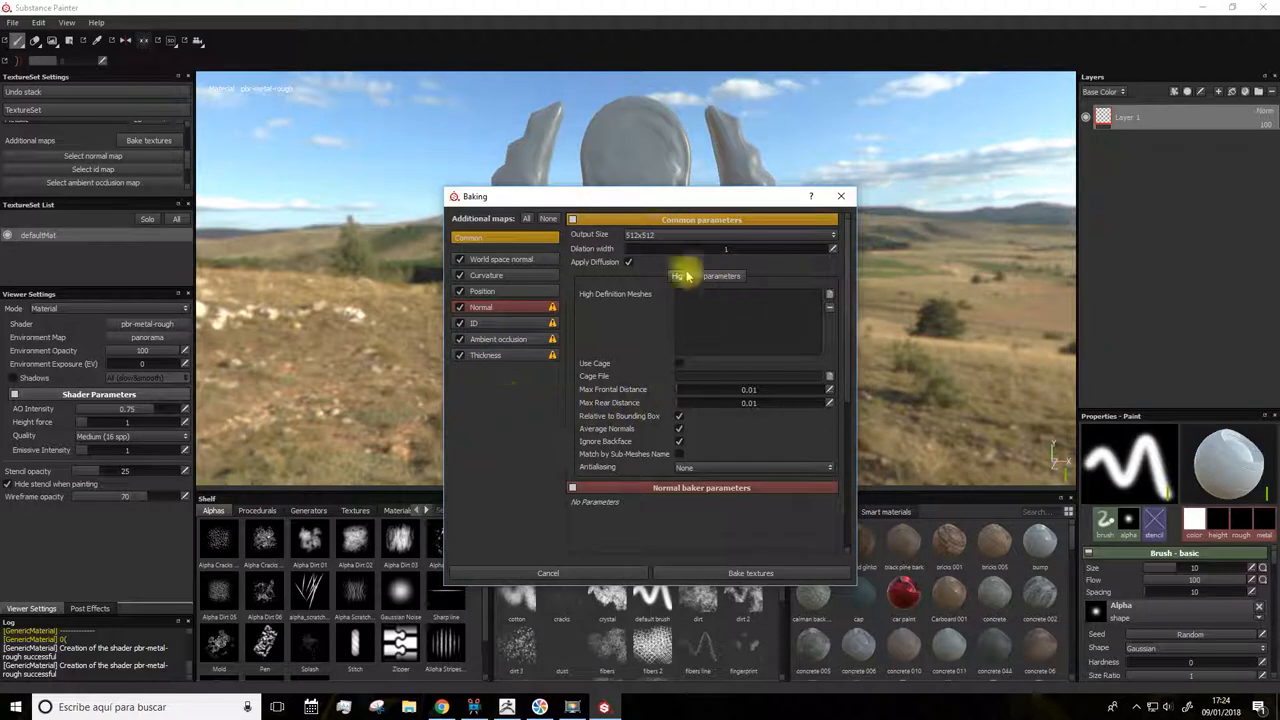
left_click(832, 234)
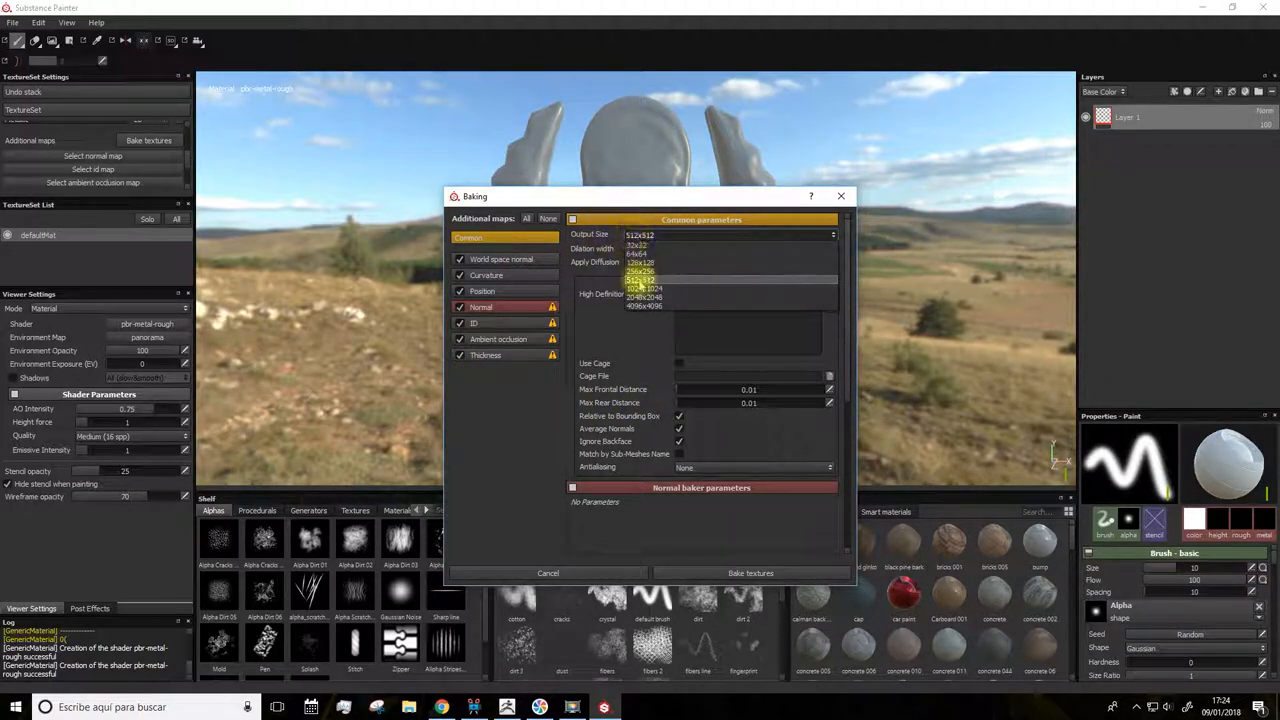
left_click(644, 288)
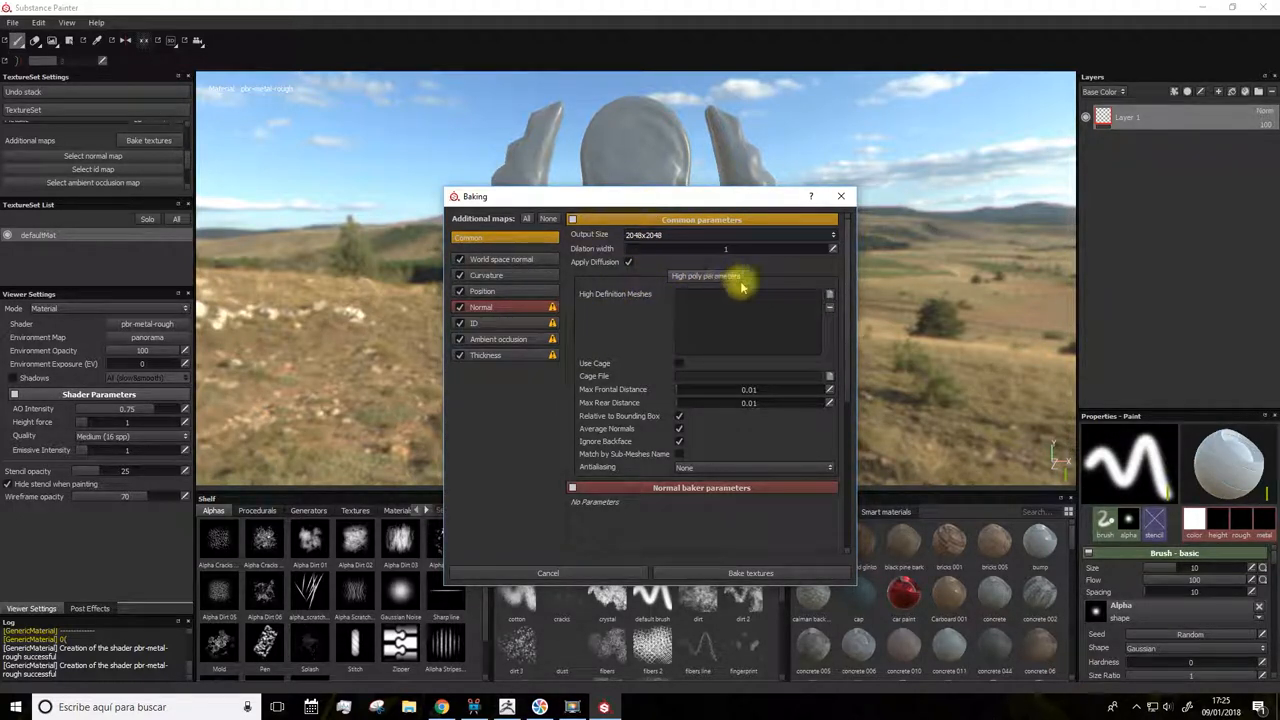
mouse_move(828, 300)
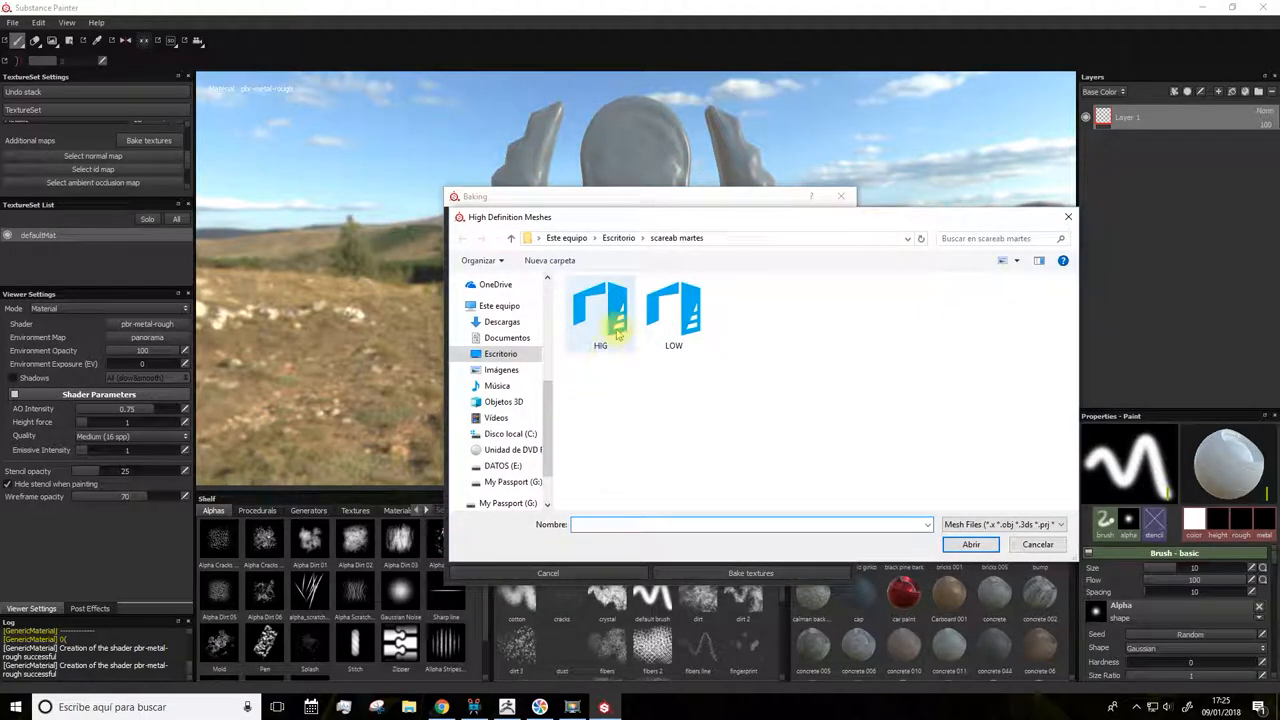
left_click(600, 310)
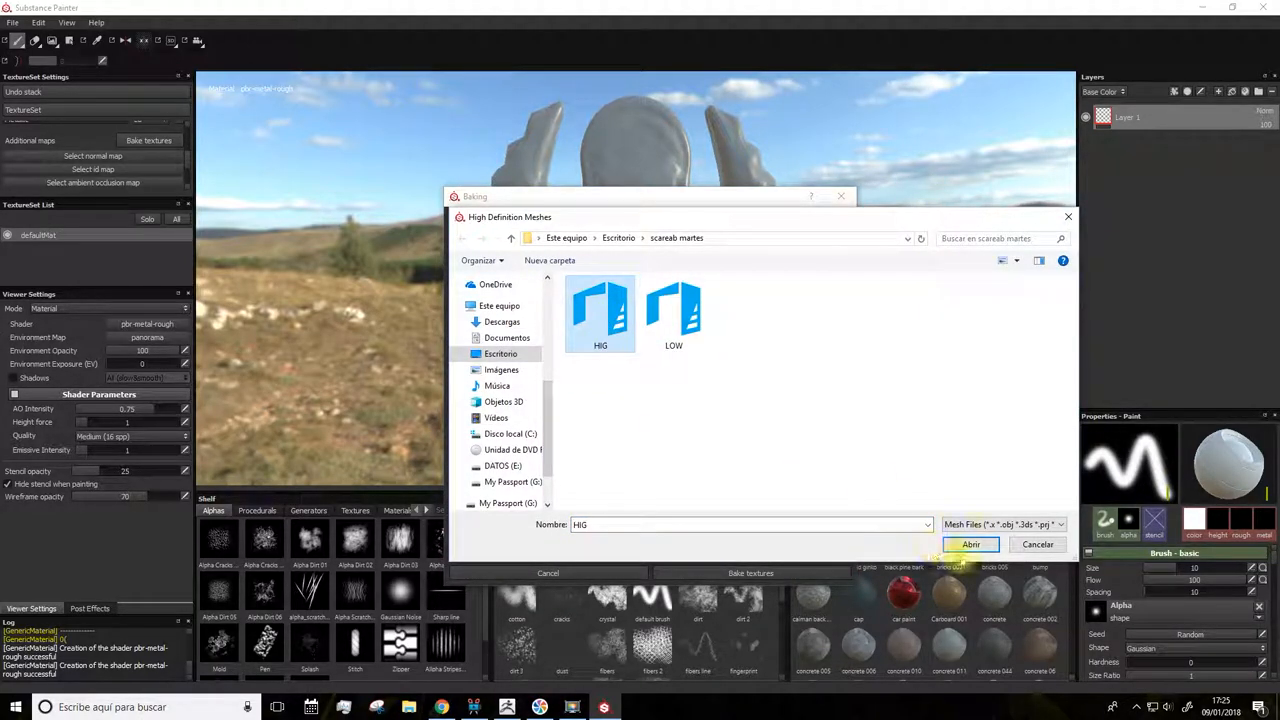
left_click(970, 544)
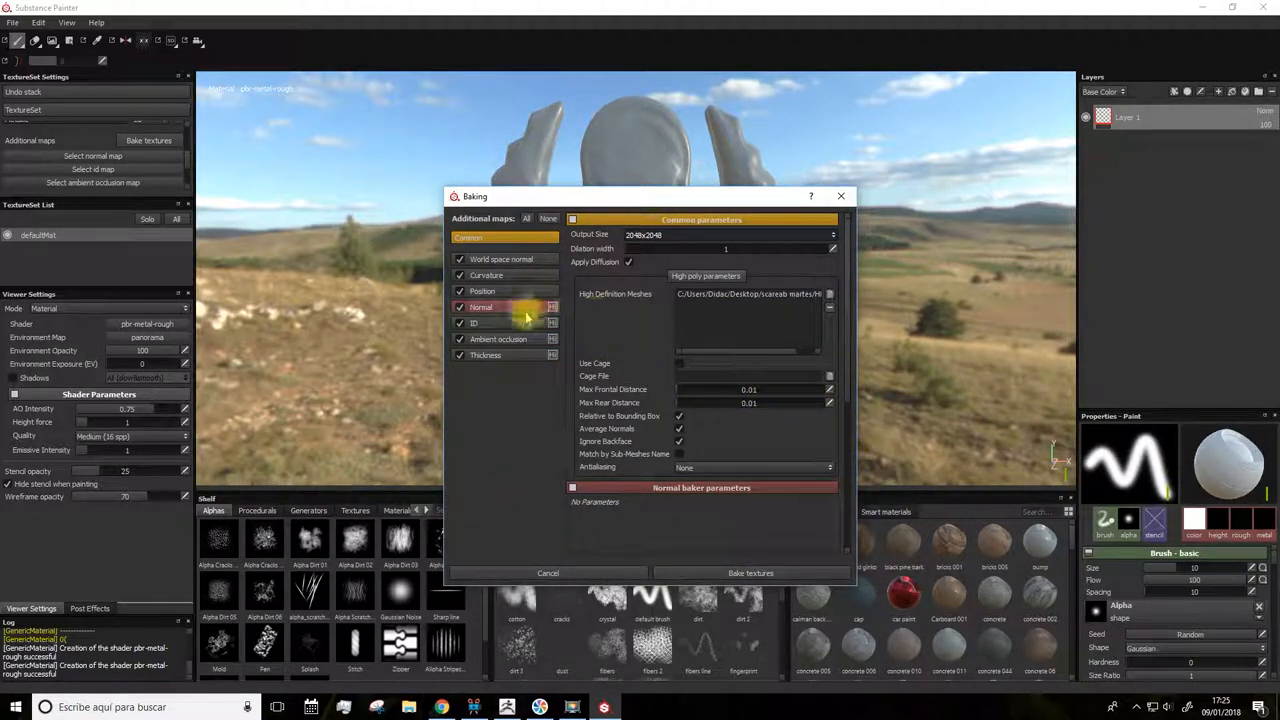
Step: Make the ID map take its colours from Polygroup/Submesh ID
left_click(474, 322)
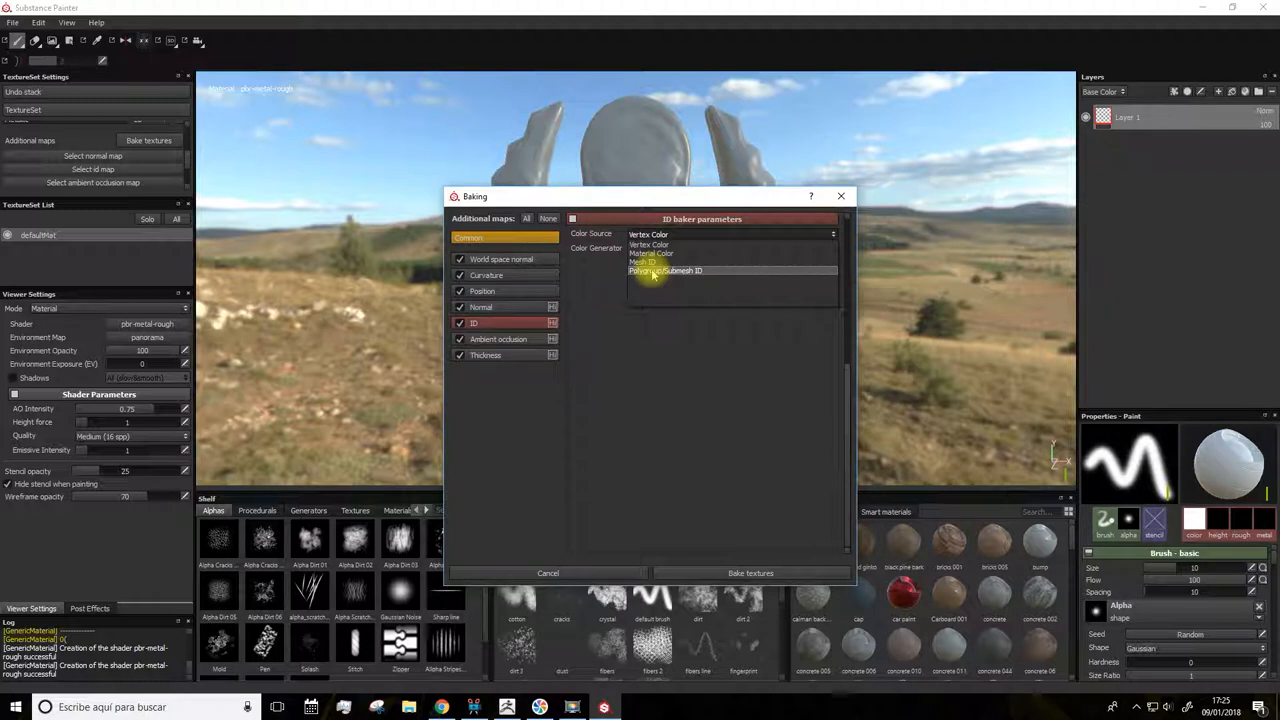
left_click(668, 272)
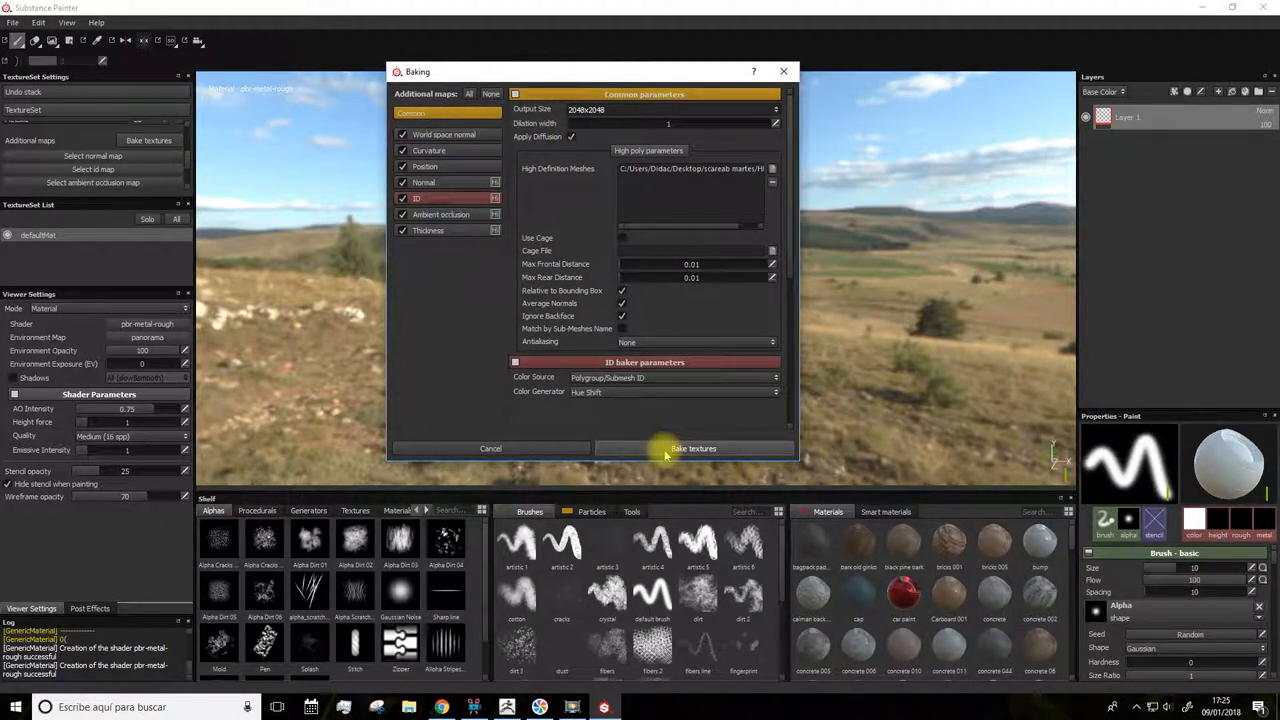
Step: Bake the normal, ID and ambient occlusion maps and show them among the shelf textures
left_click(692, 448)
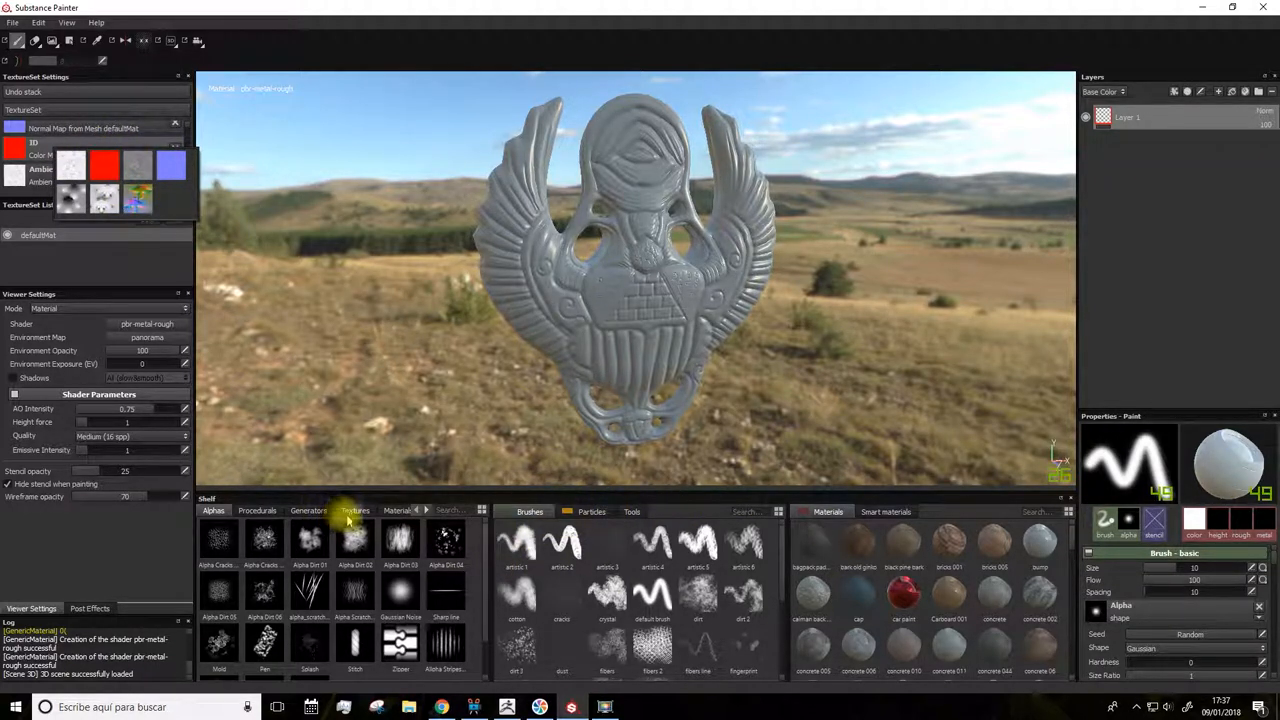
left_click(356, 512)
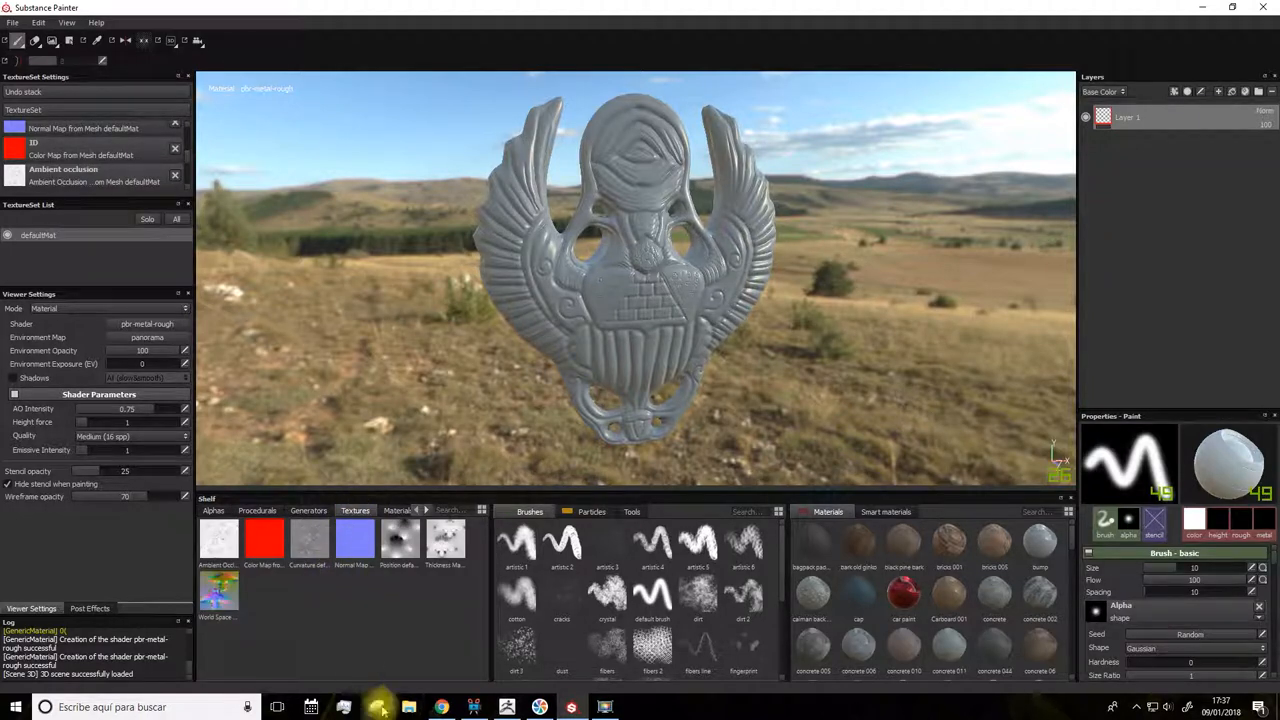
Step: Browse in File Explorer to Escritorio > scarab martes and select the ID MAP image
left_click(376, 708)
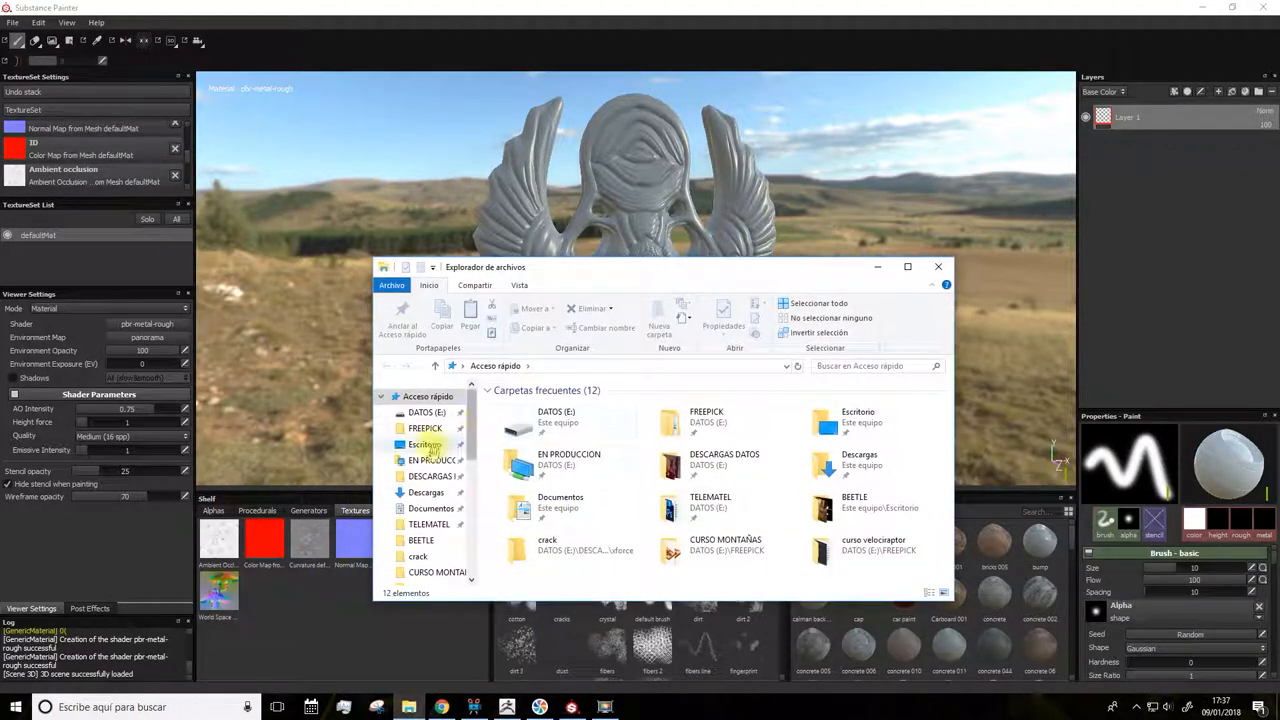
left_click(424, 444)
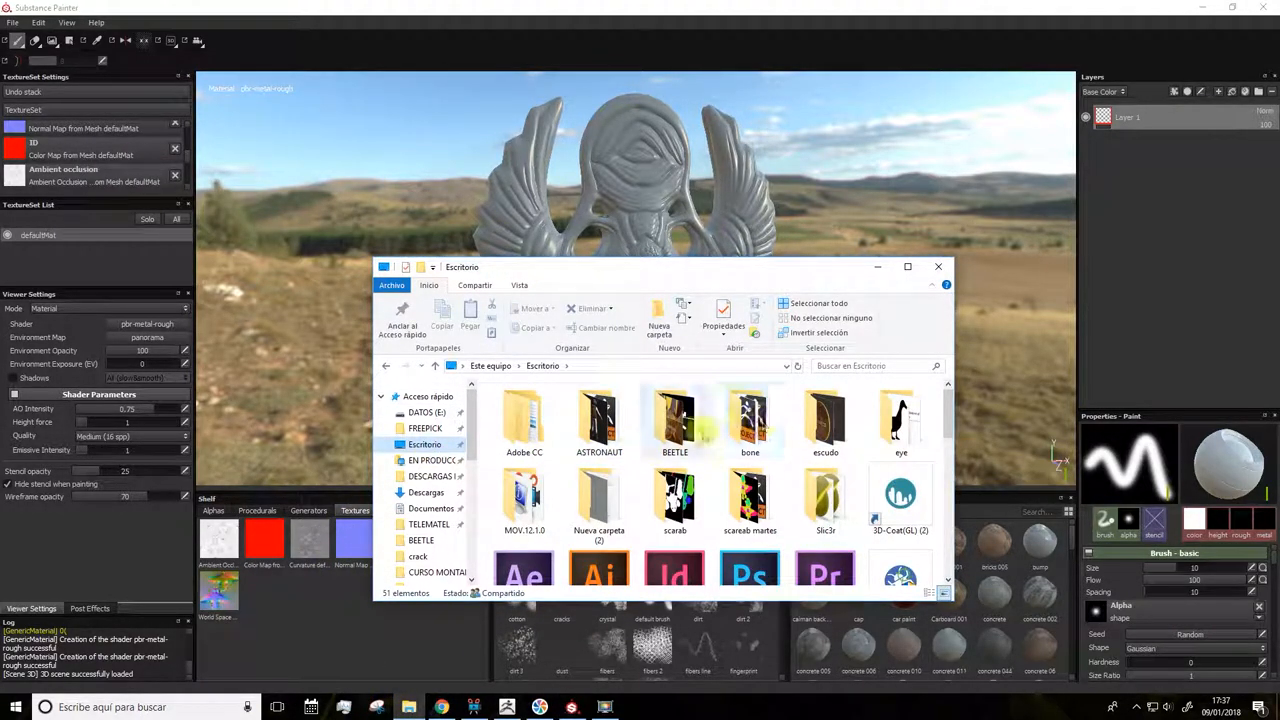
left_click(676, 496)
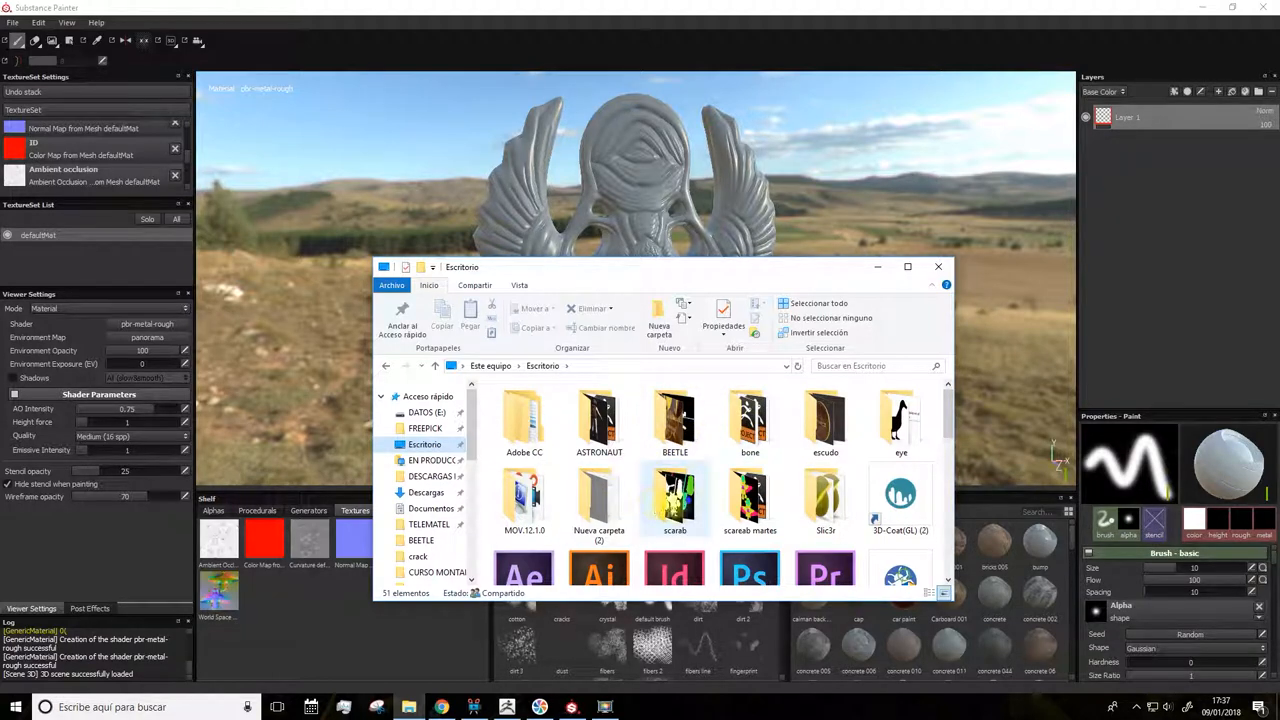
double_click(748, 496)
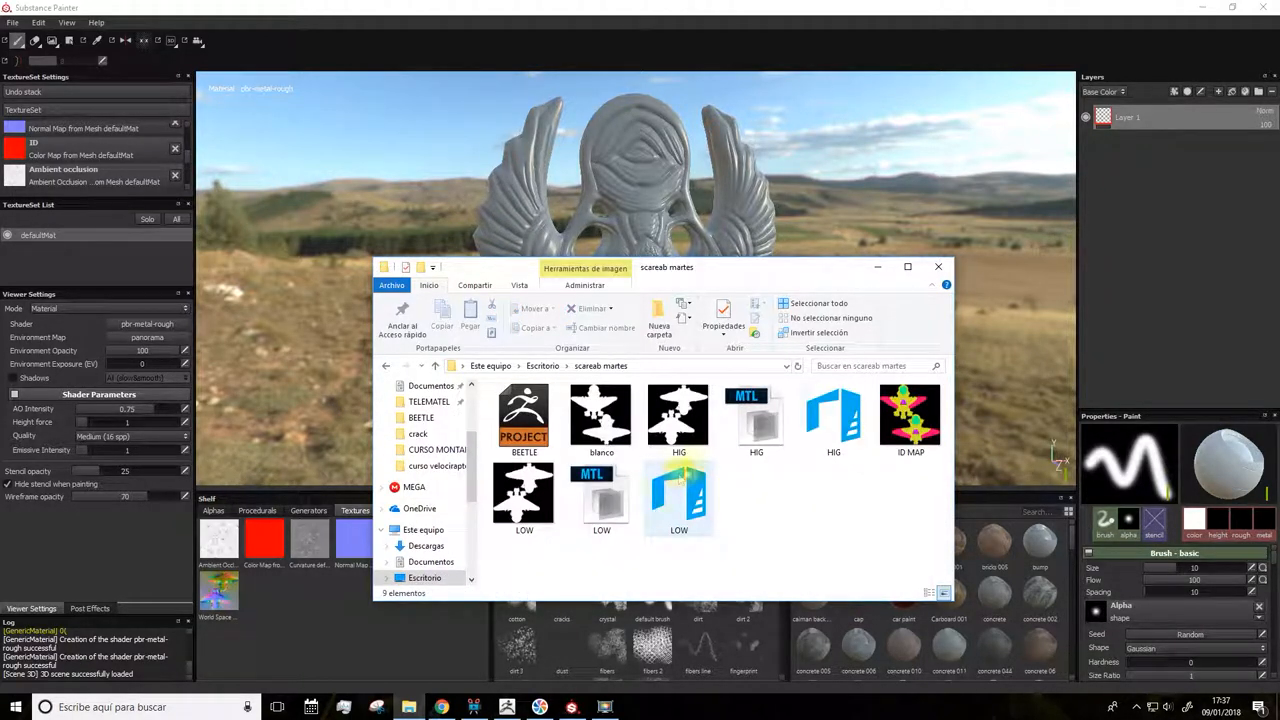
left_click(908, 414)
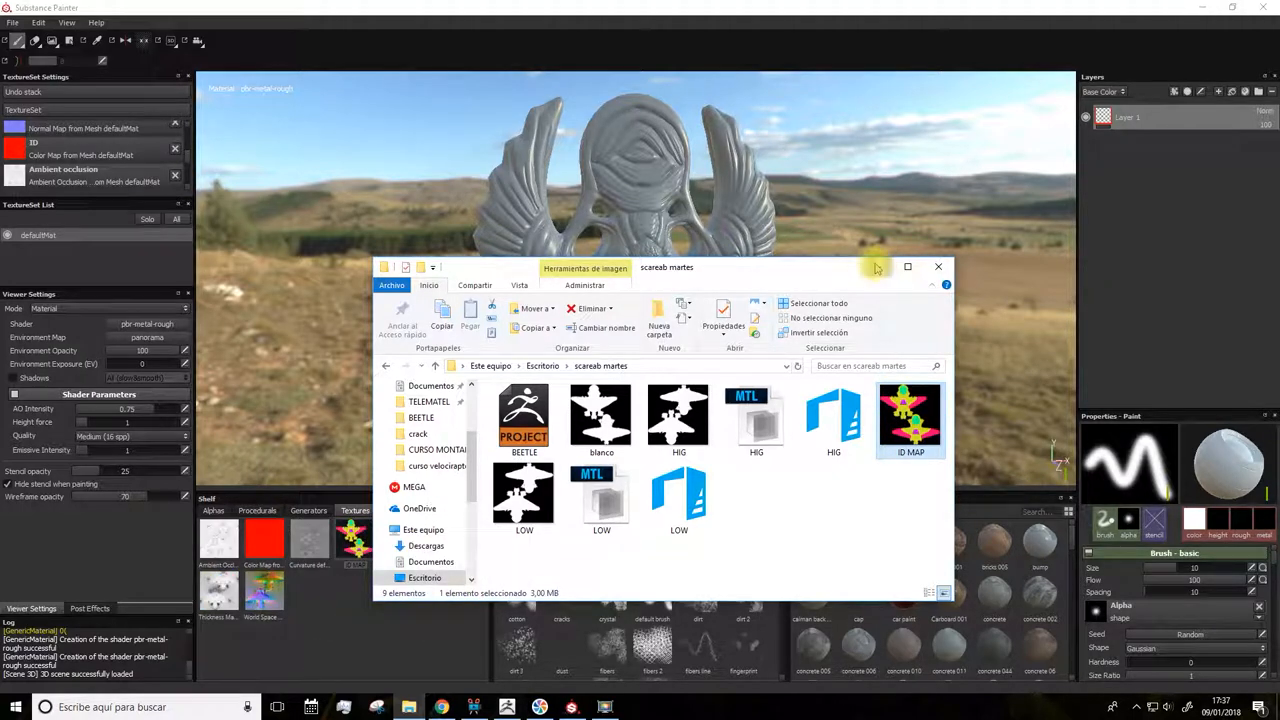
left_click(936, 268)
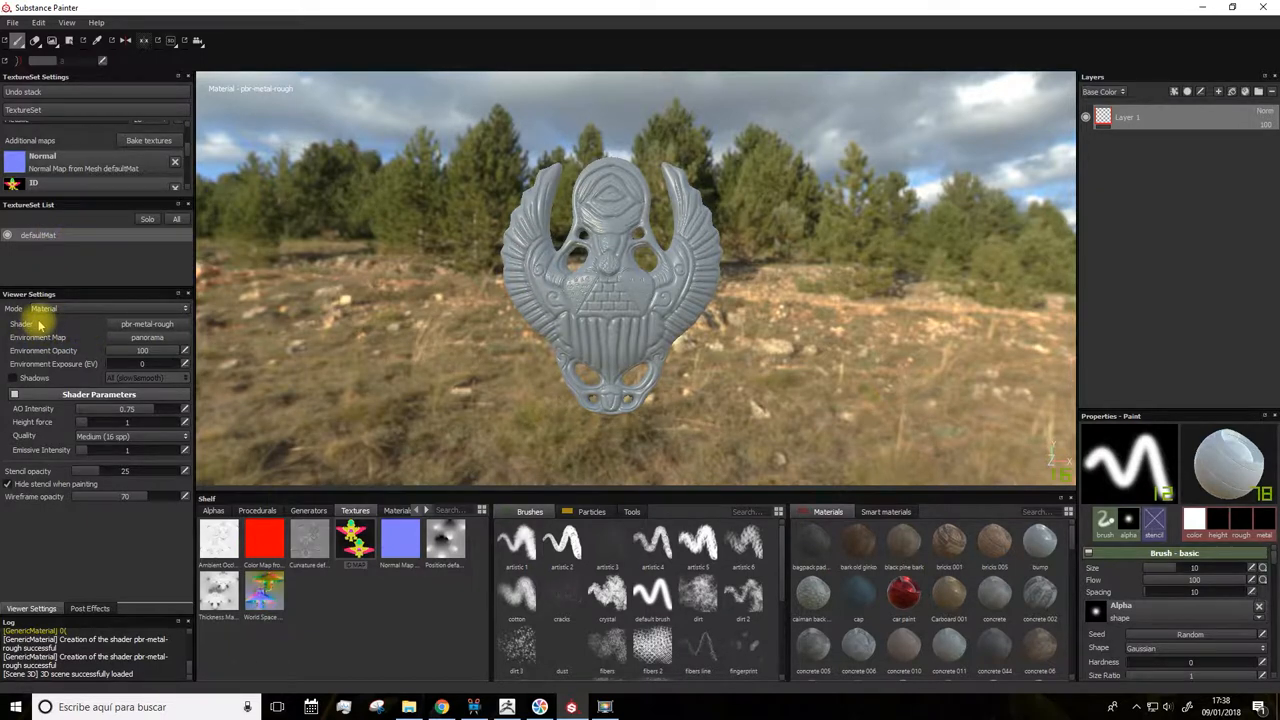
mouse_move(40, 336)
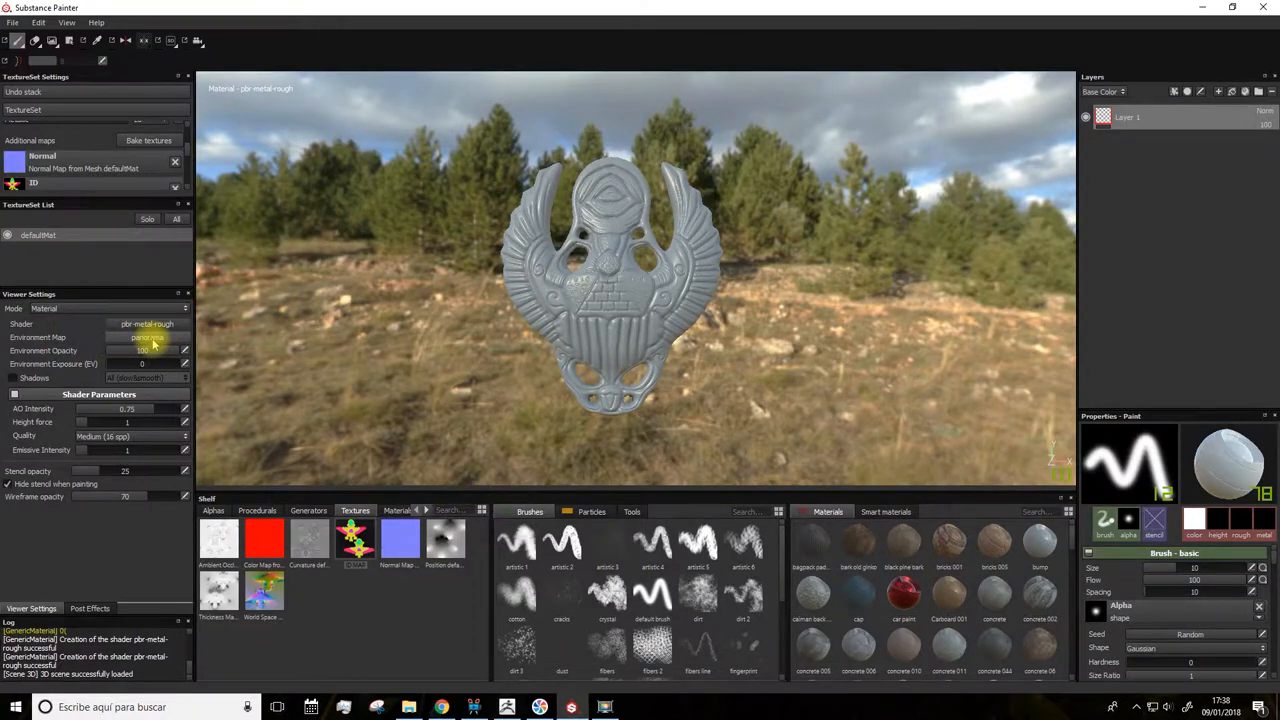
Step: Switch the environment map to the cave entry panorama and set the viewport shader quality
left_click(148, 336)
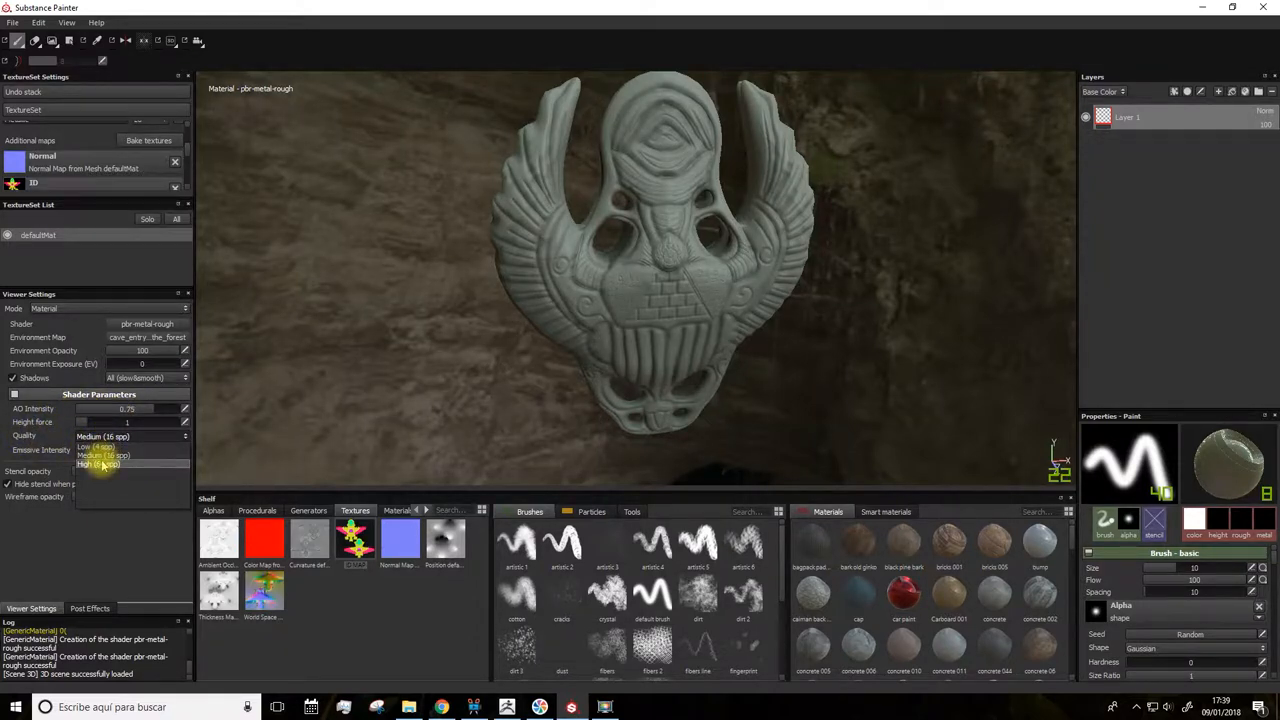
left_click(98, 464)
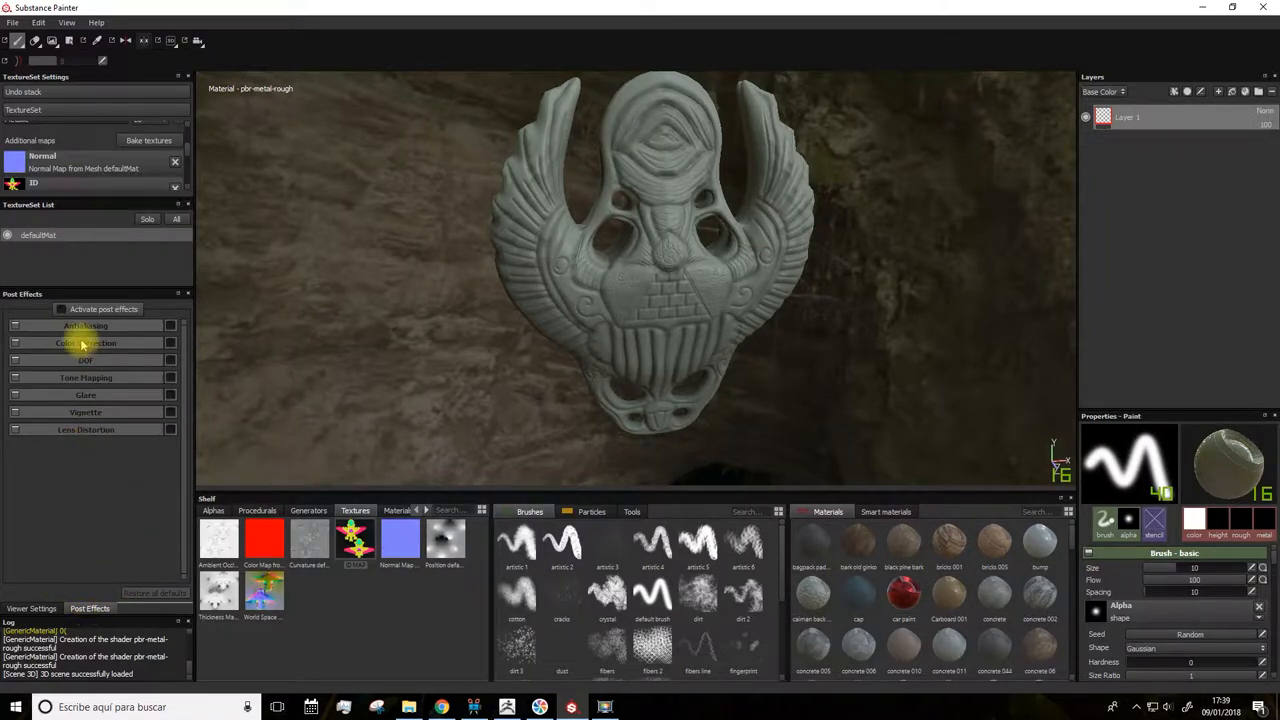
Step: Activate viewport post effects and enable antialiasing
left_click(60, 308)
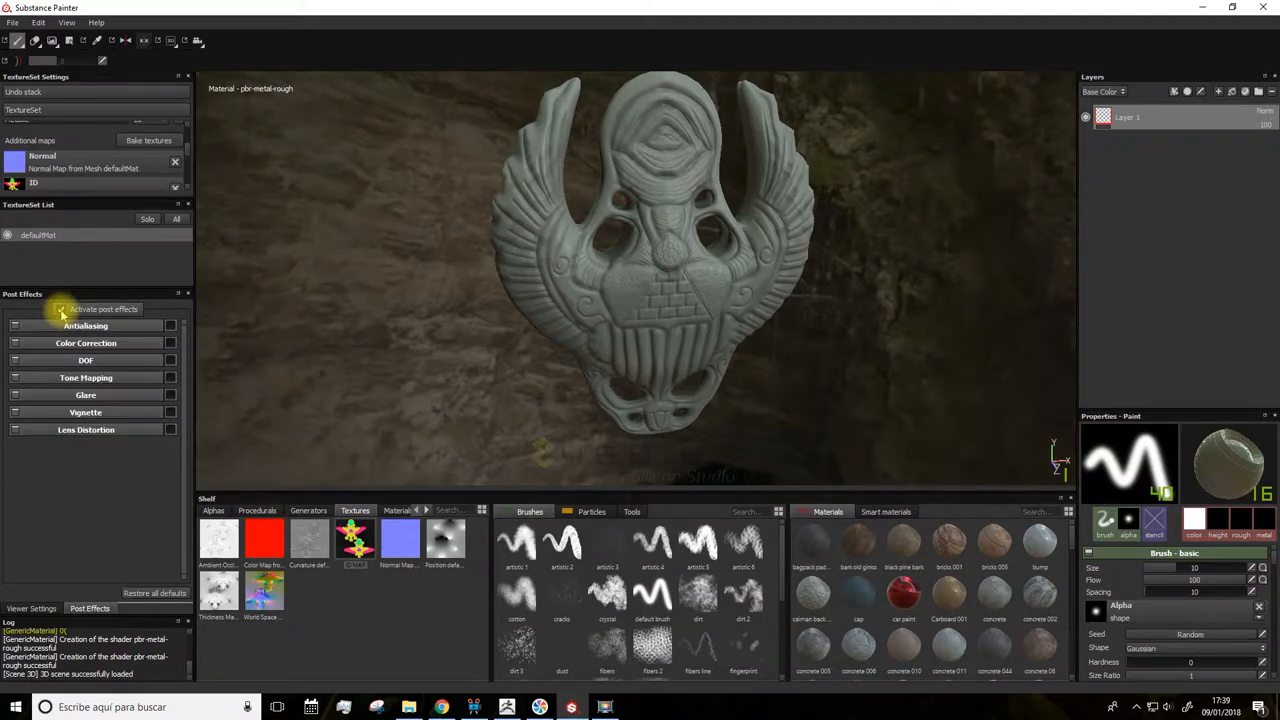
left_click(60, 308)
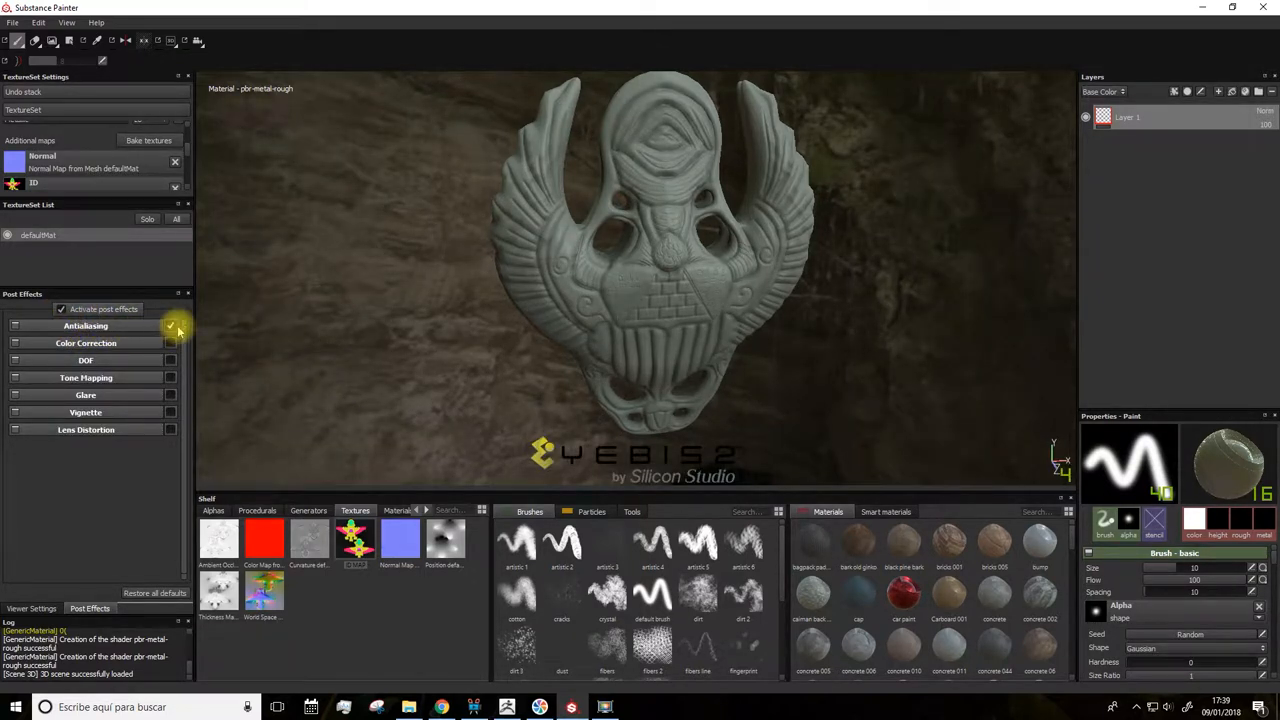
left_click(170, 324)
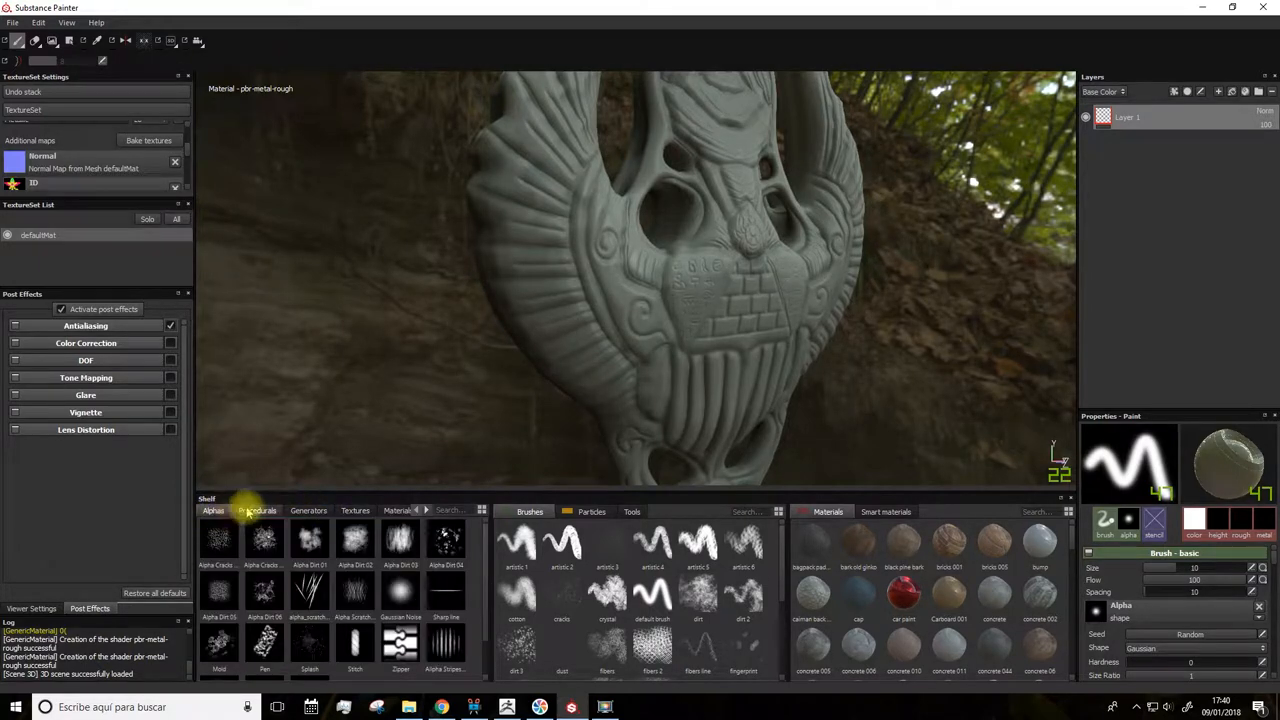
Step: Browse the Generators, Procedurals, Materials and Tools shelf presets through to the smart materials
left_click(308, 510)
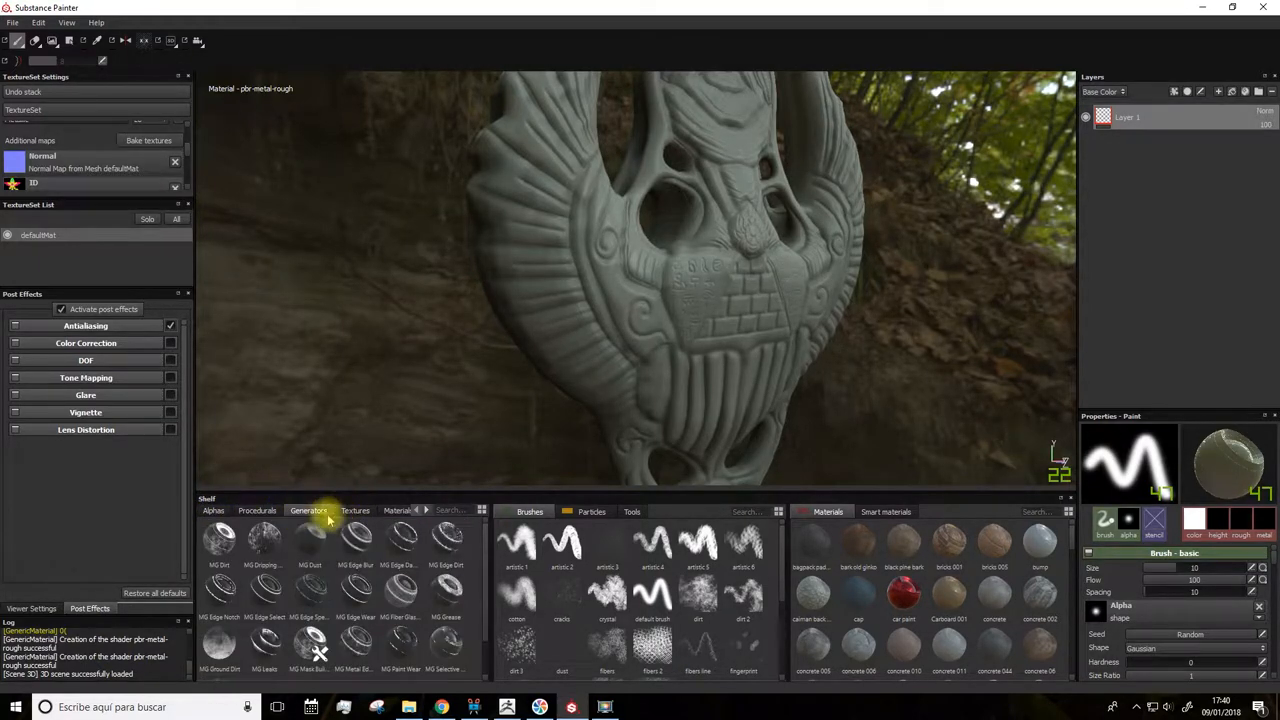
left_click(256, 512)
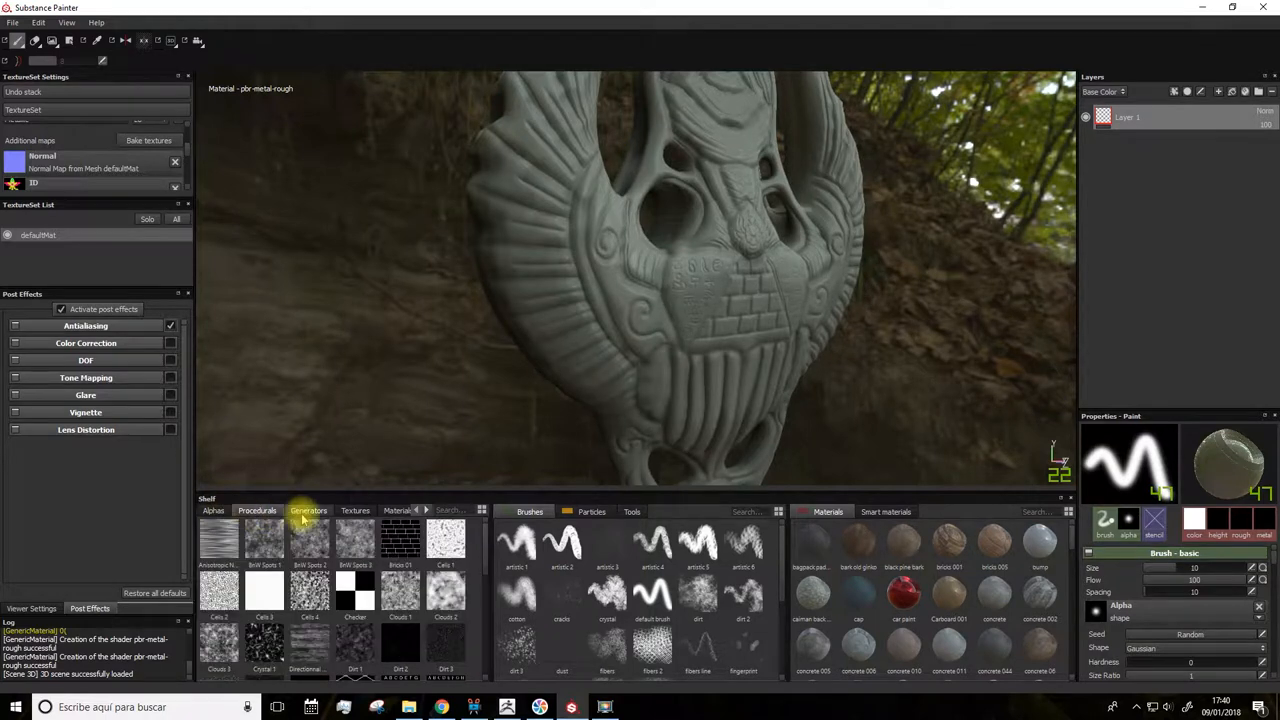
left_click(388, 512)
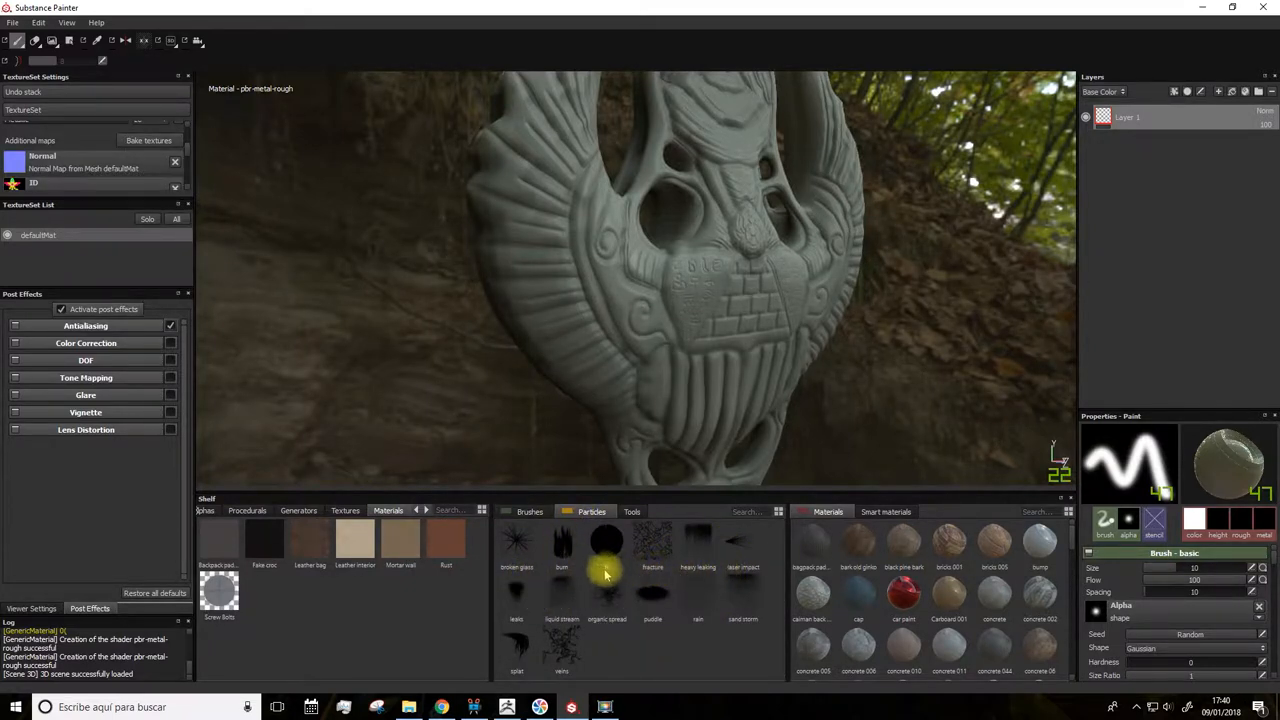
left_click(632, 512)
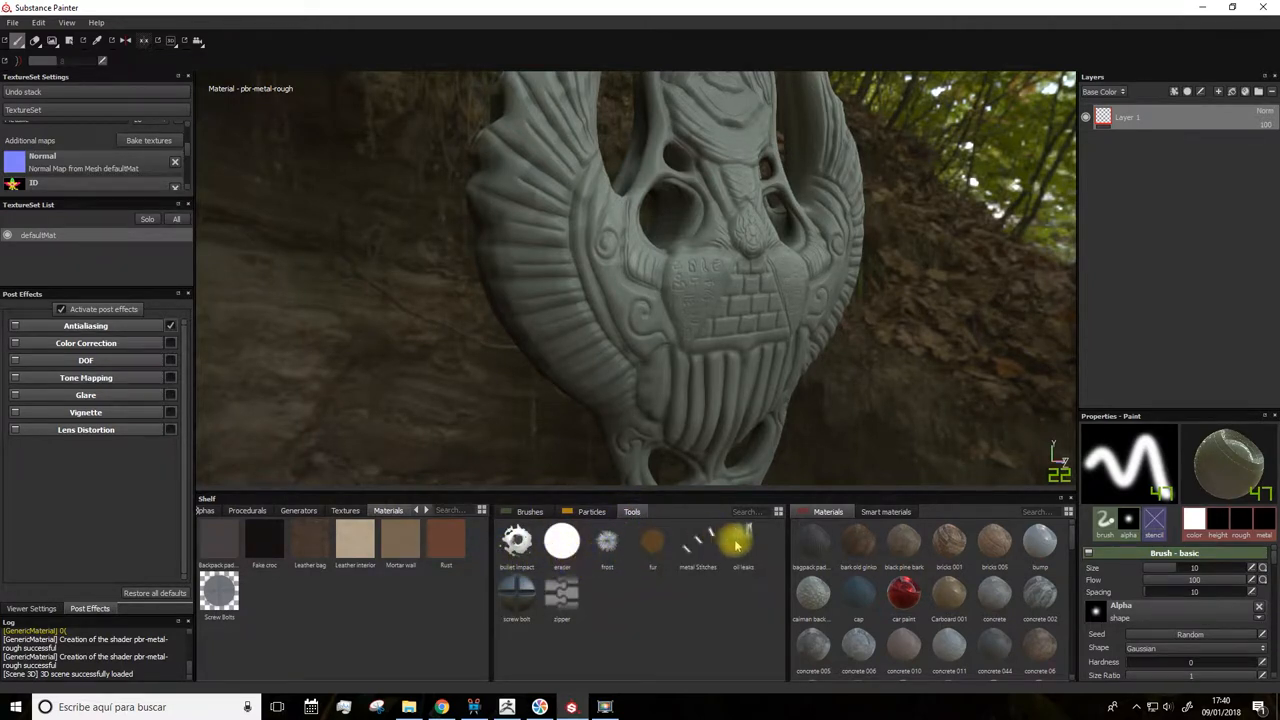
mouse_move(652, 542)
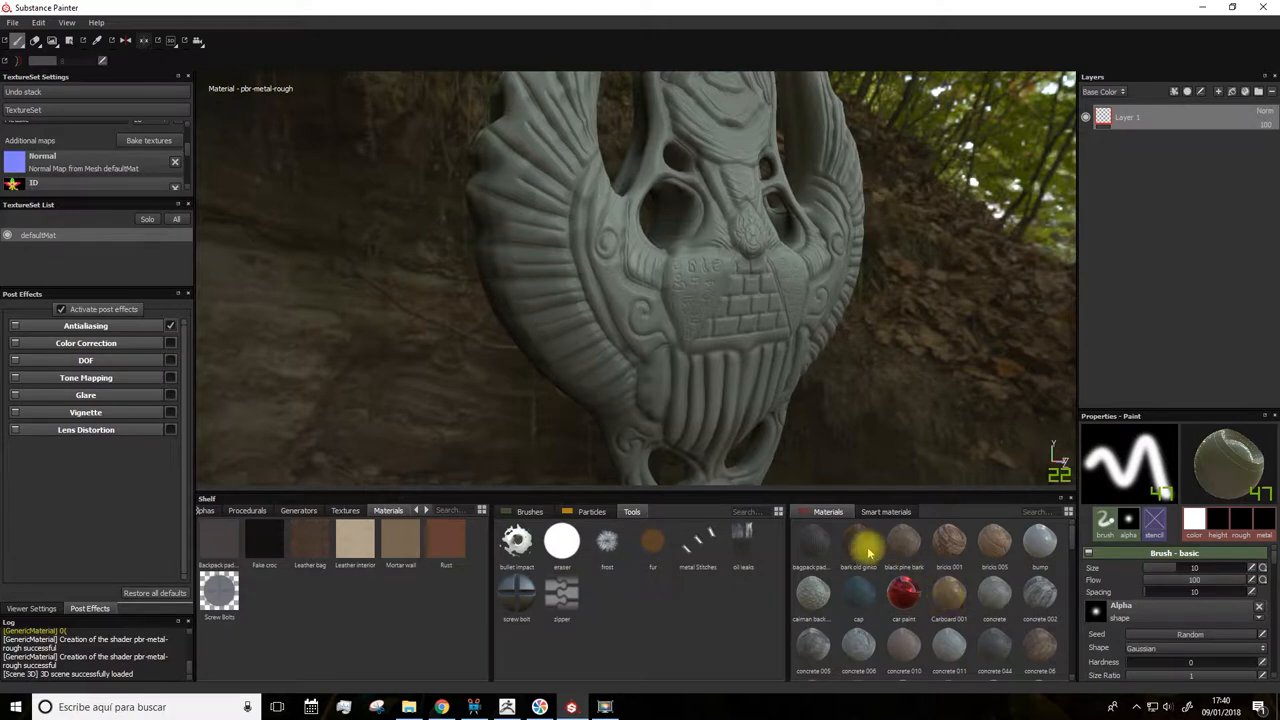
mouse_move(900, 542)
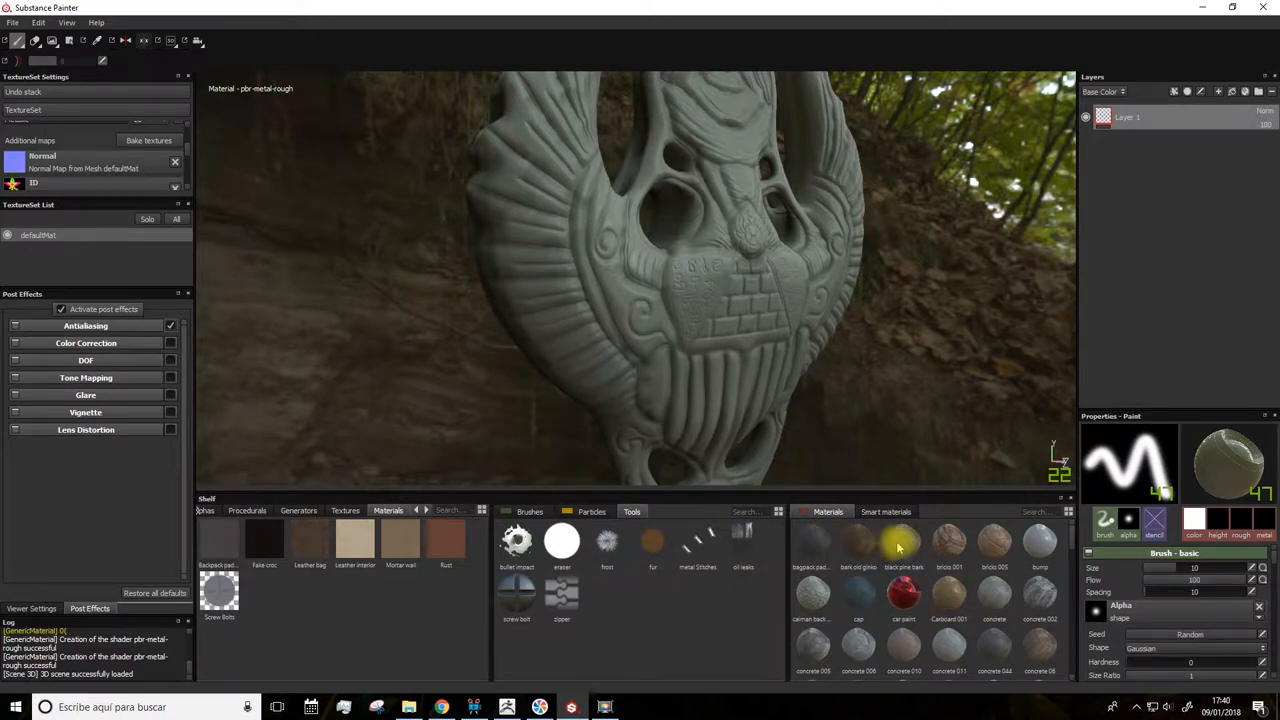
mouse_move(948, 540)
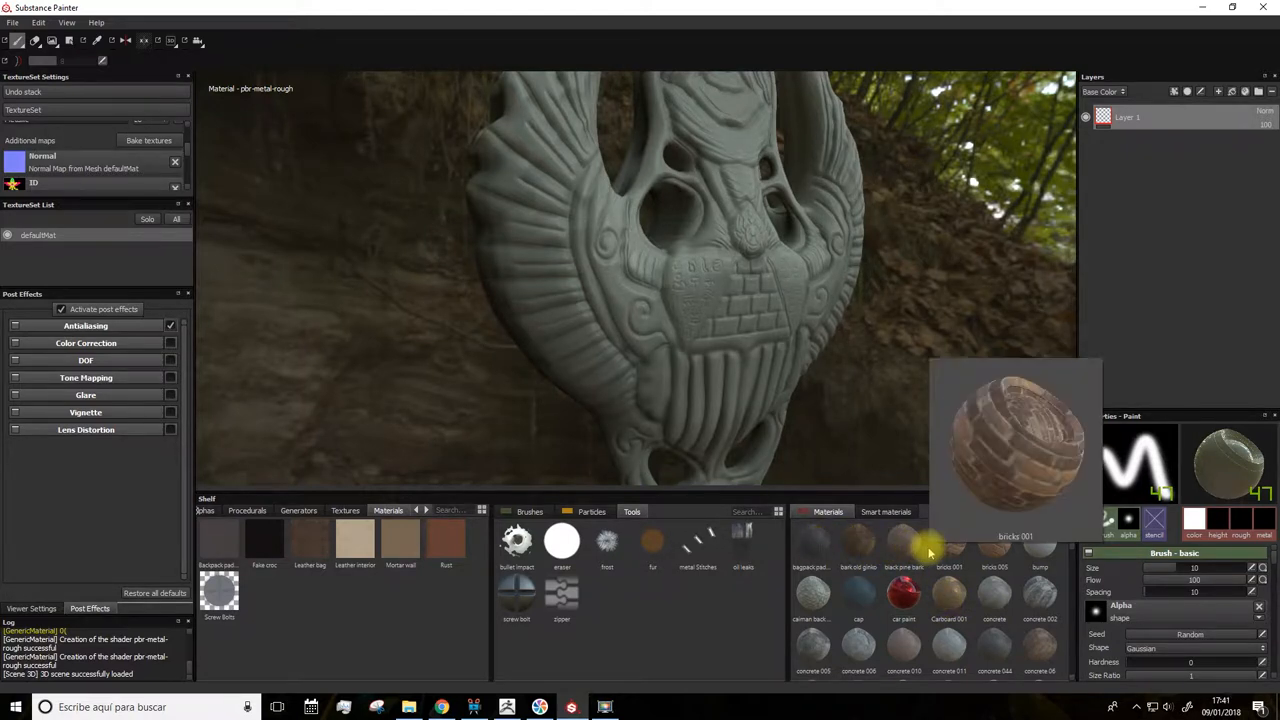
mouse_move(812, 592)
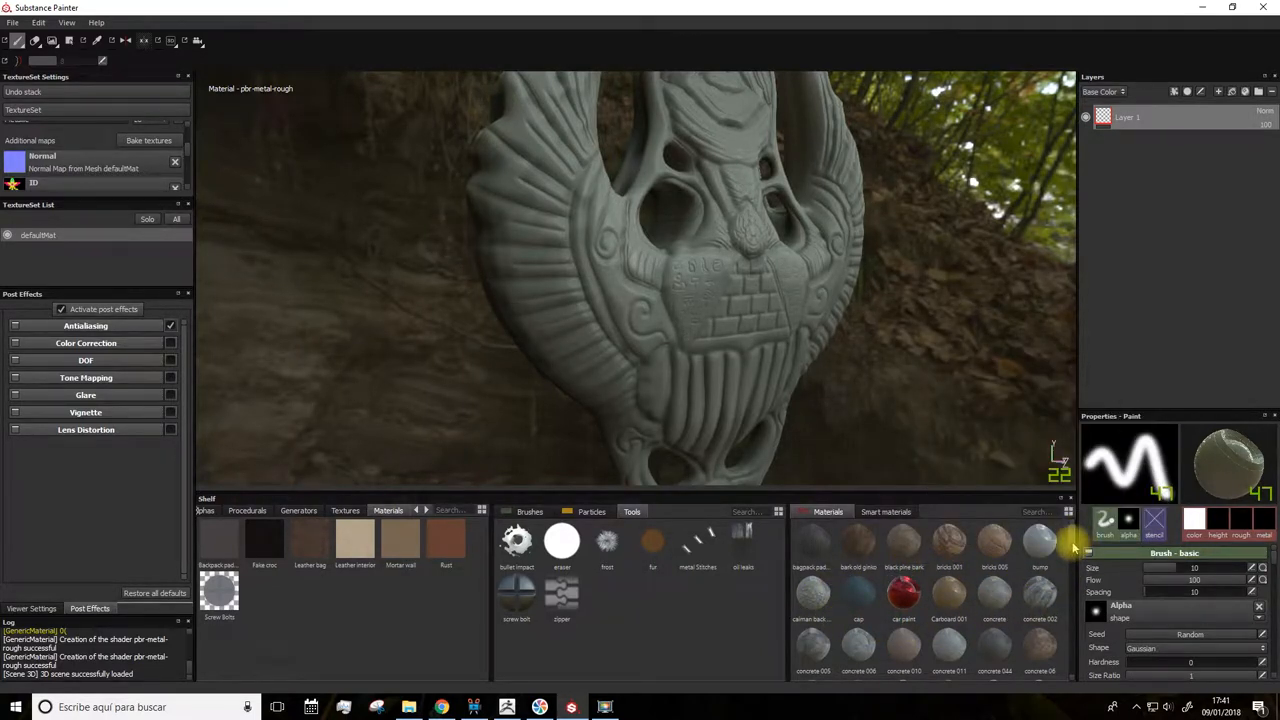
scroll("down", 3)
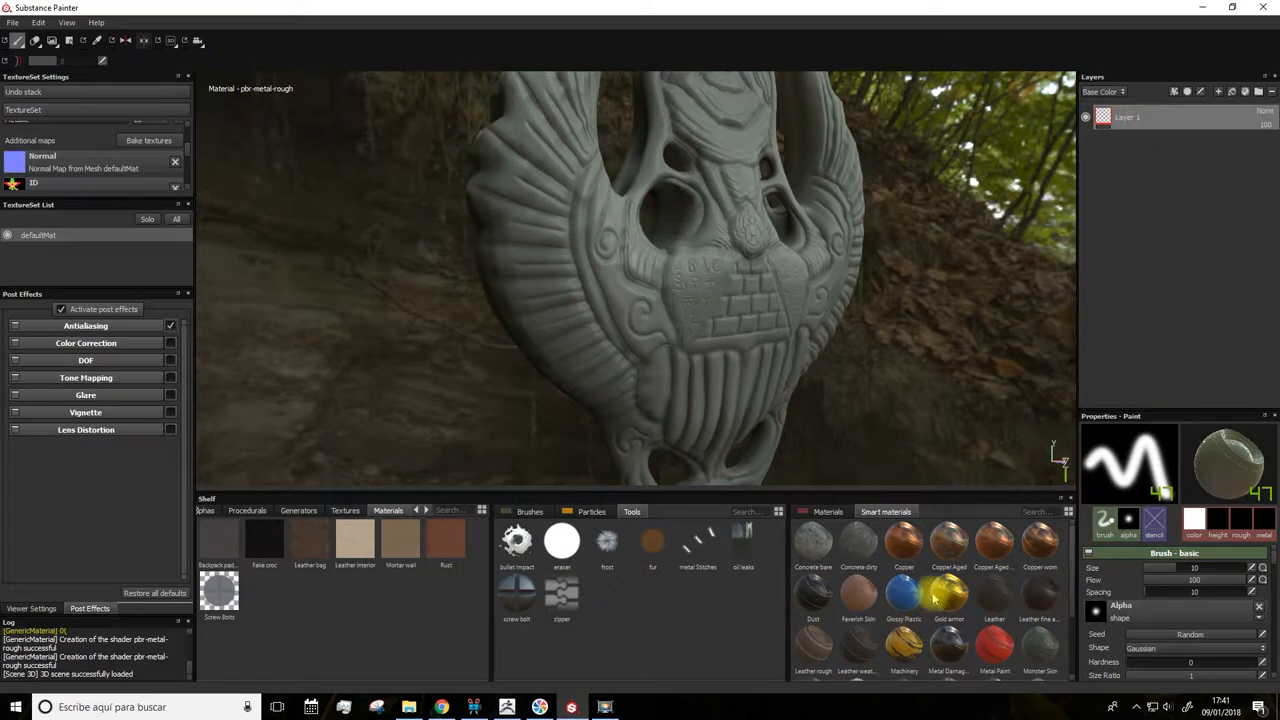
mouse_move(1116, 310)
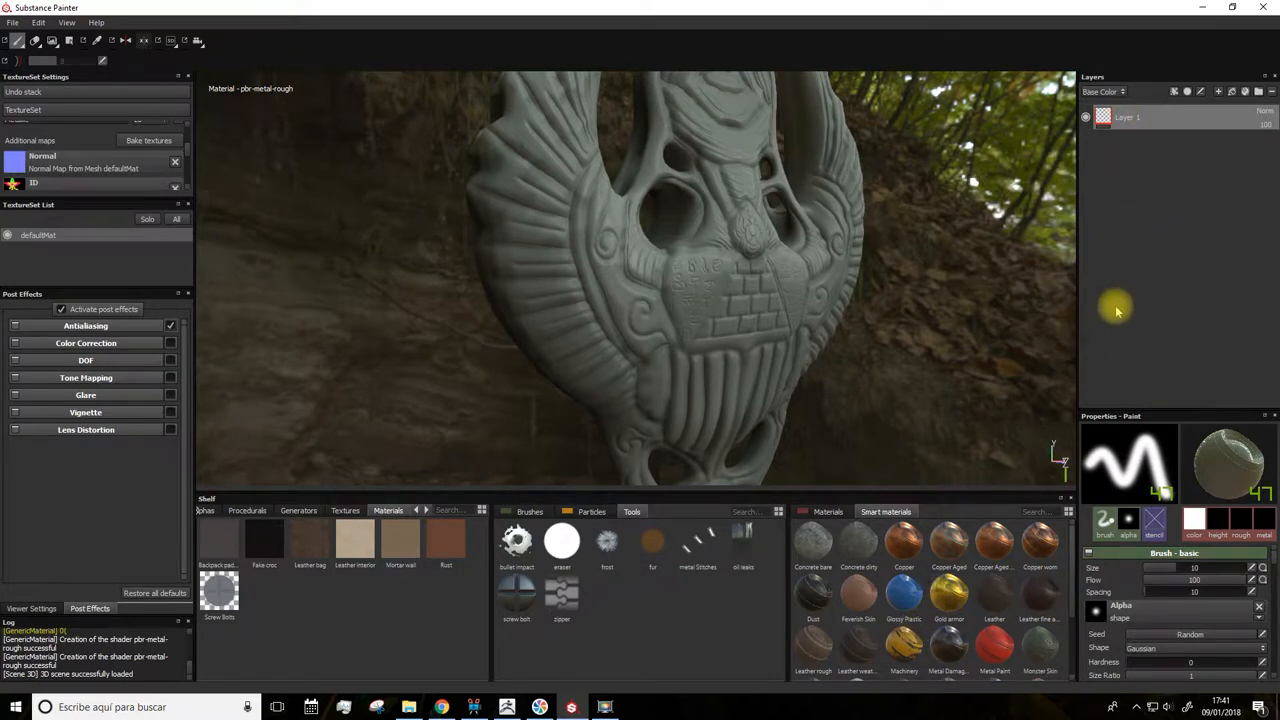
mouse_move(1116, 304)
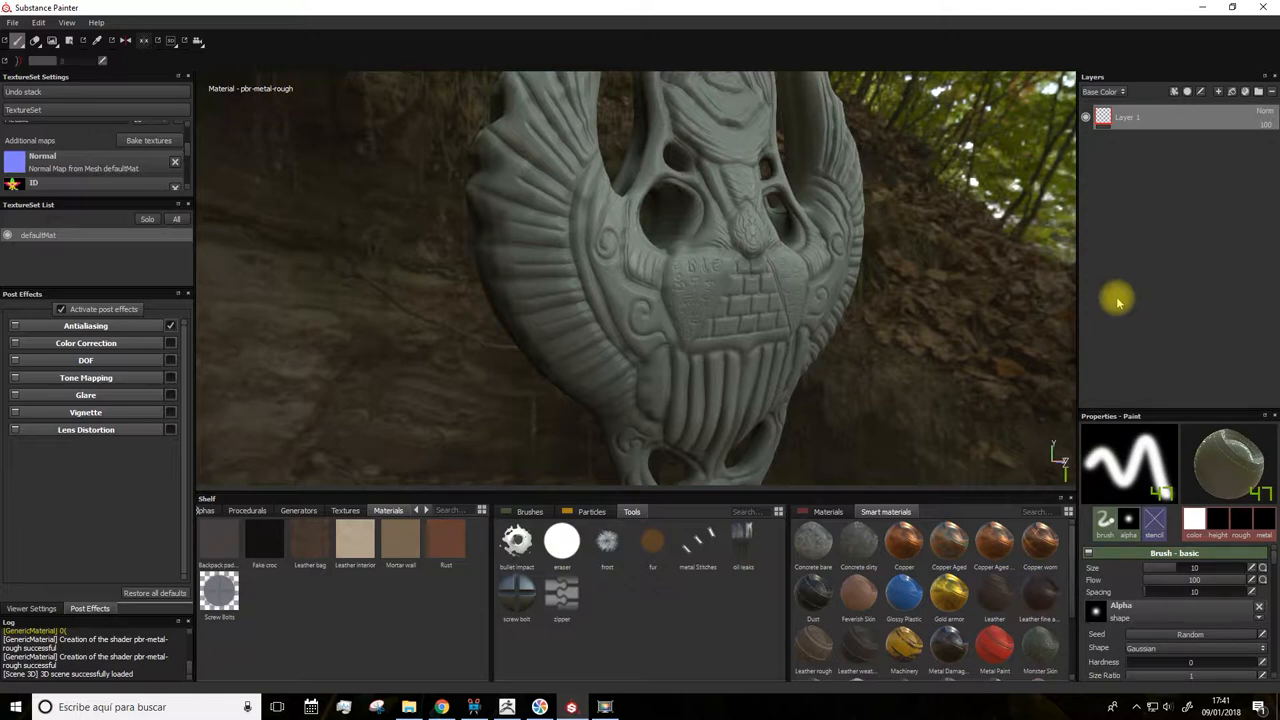
mouse_move(1140, 226)
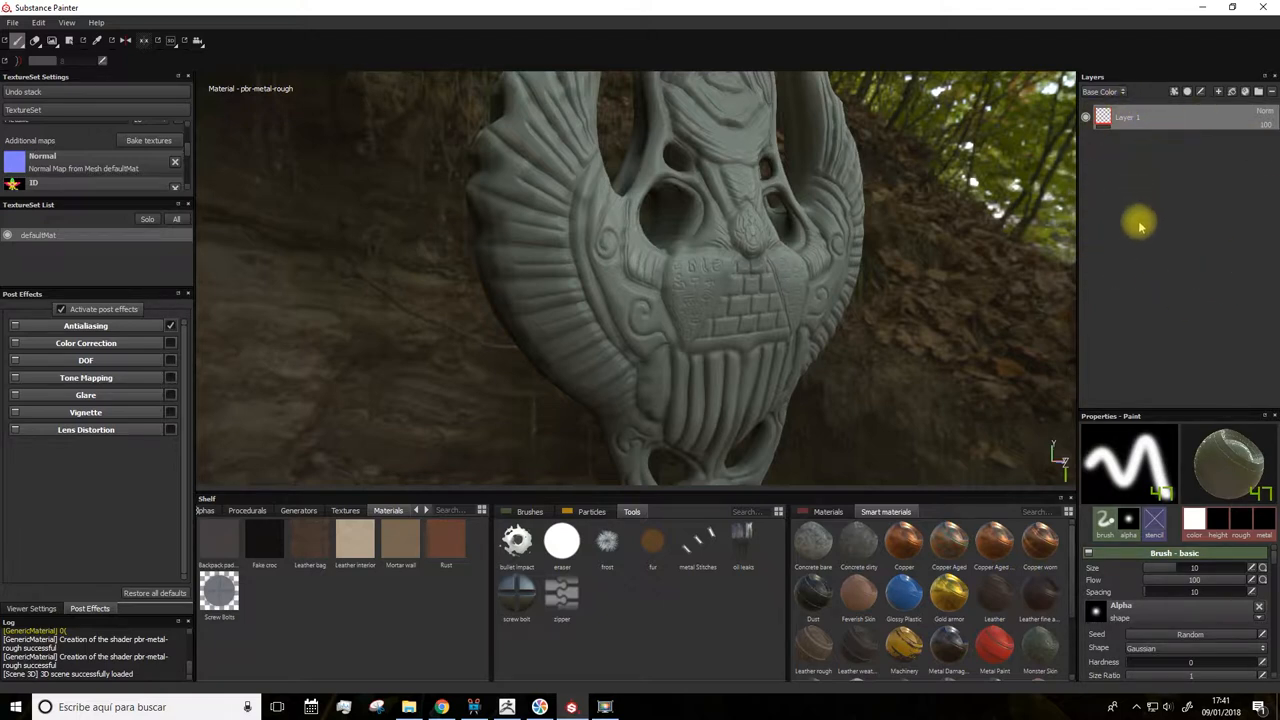
mouse_move(1120, 152)
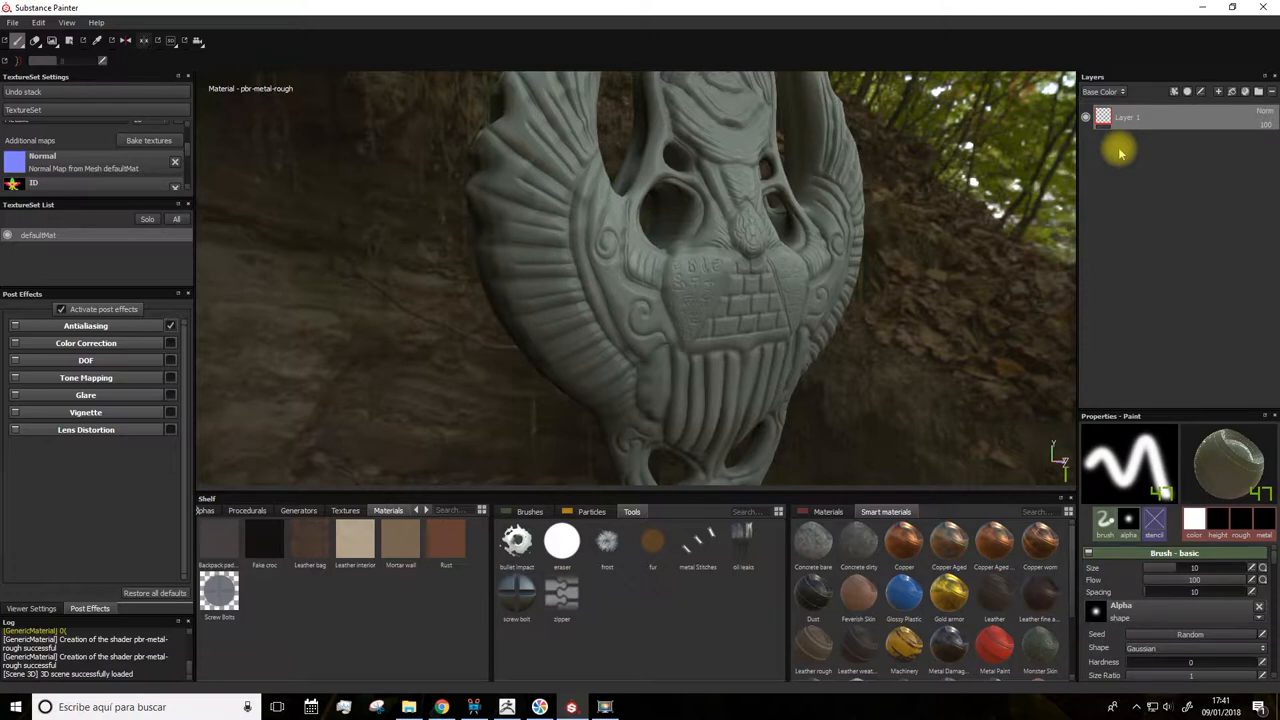
mouse_move(1210, 124)
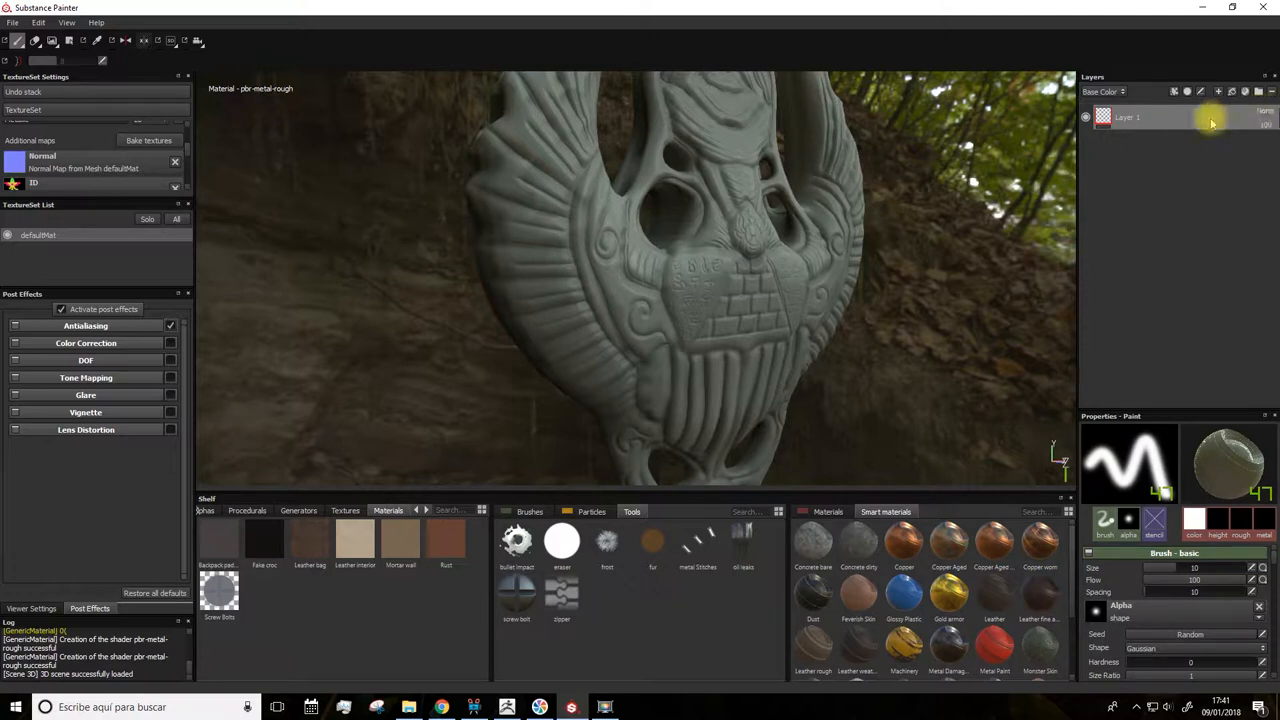
left_click(1264, 120)
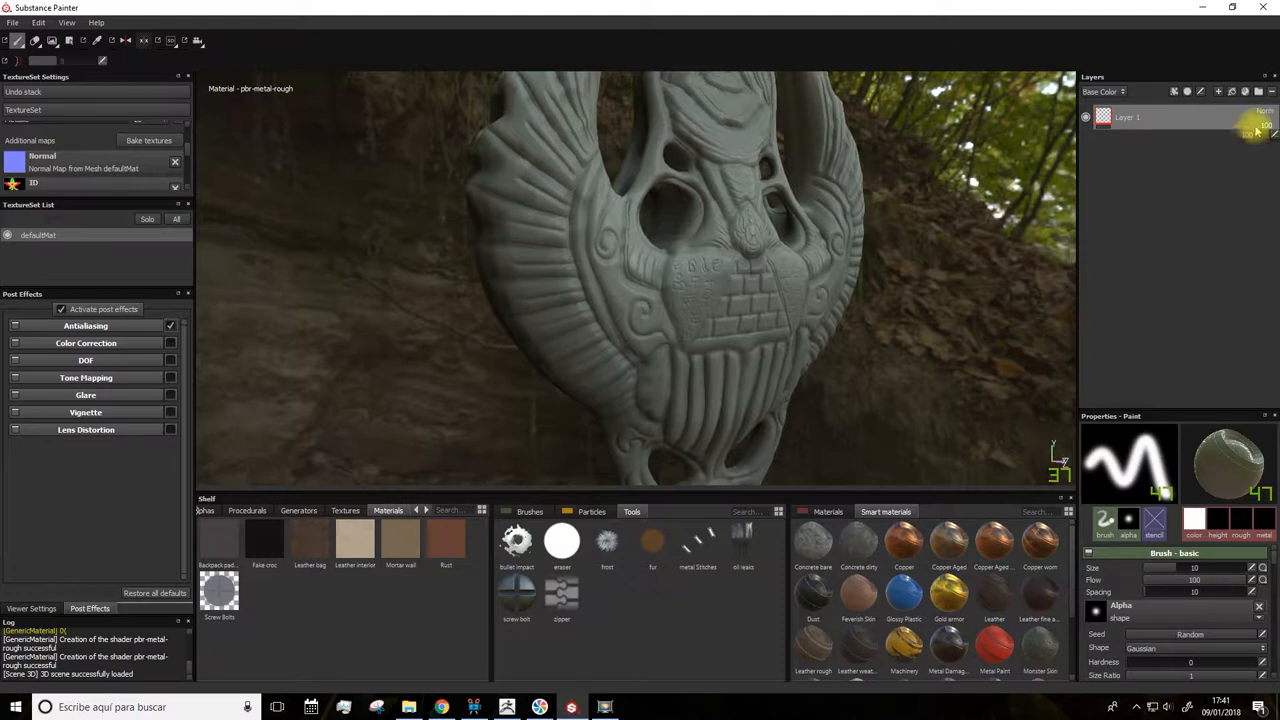
mouse_move(1244, 148)
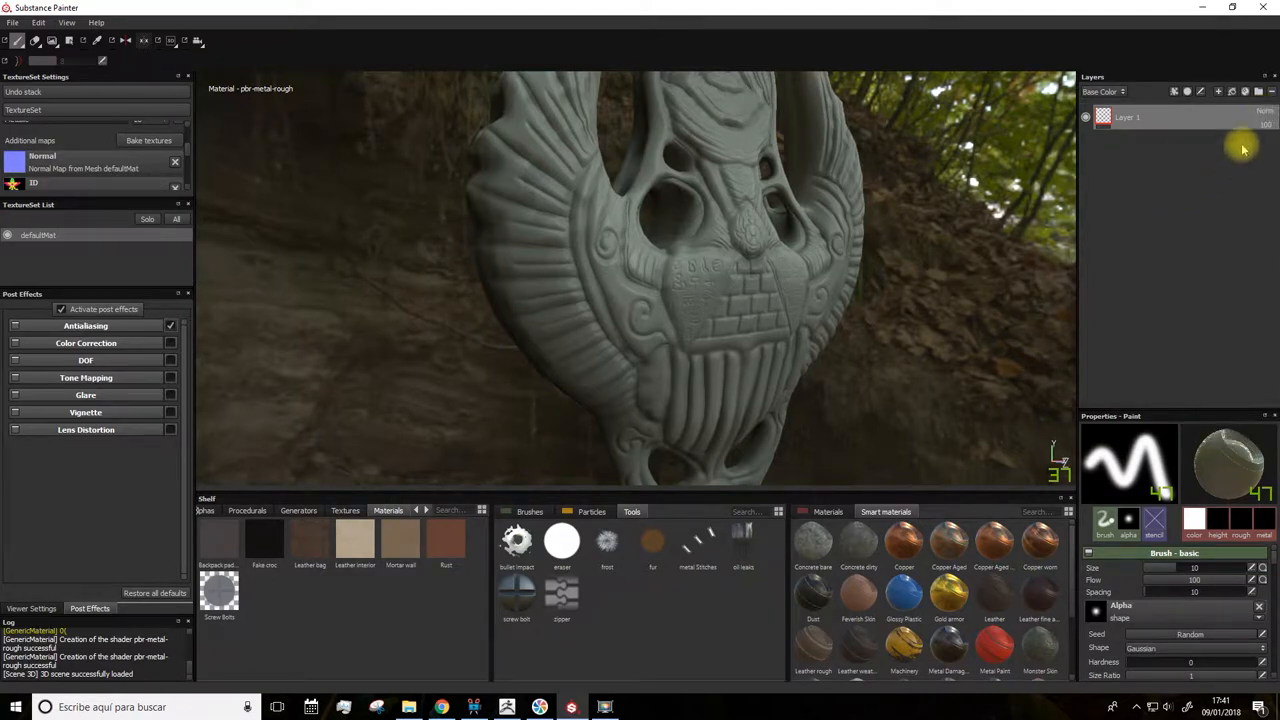
mouse_move(1160, 92)
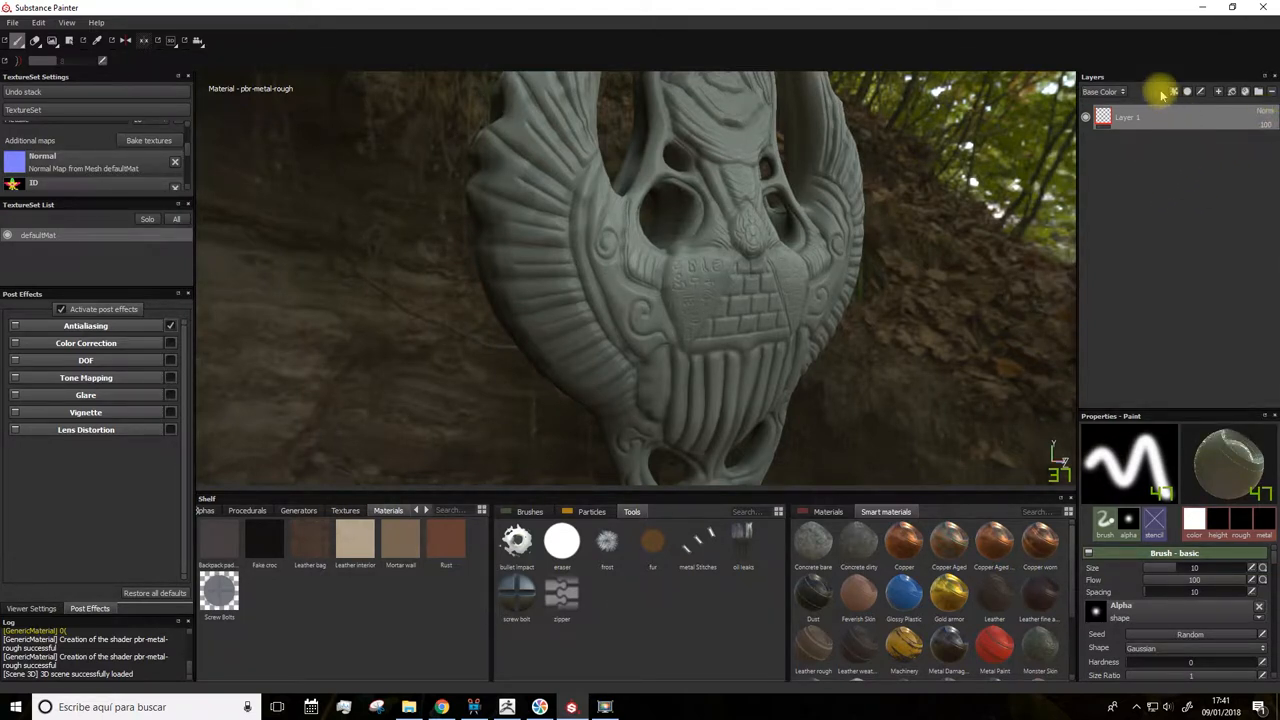
mouse_move(1176, 92)
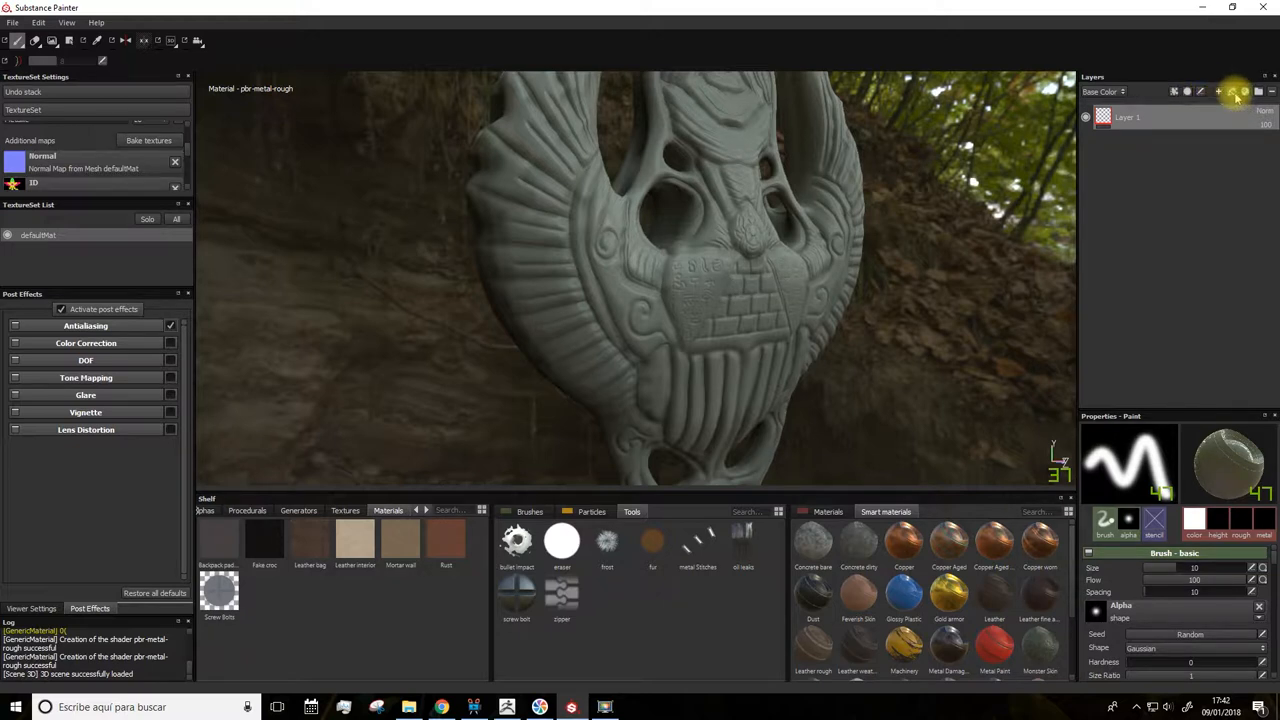
mouse_move(1236, 94)
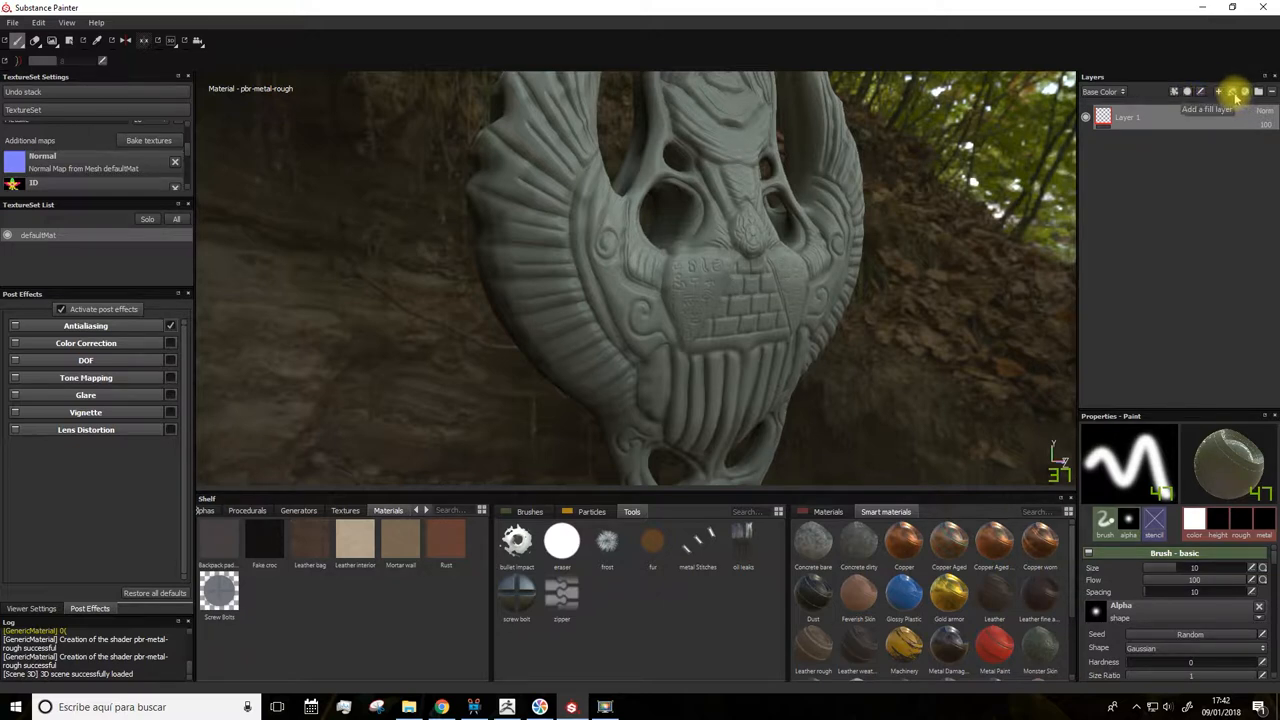
mouse_move(1124, 404)
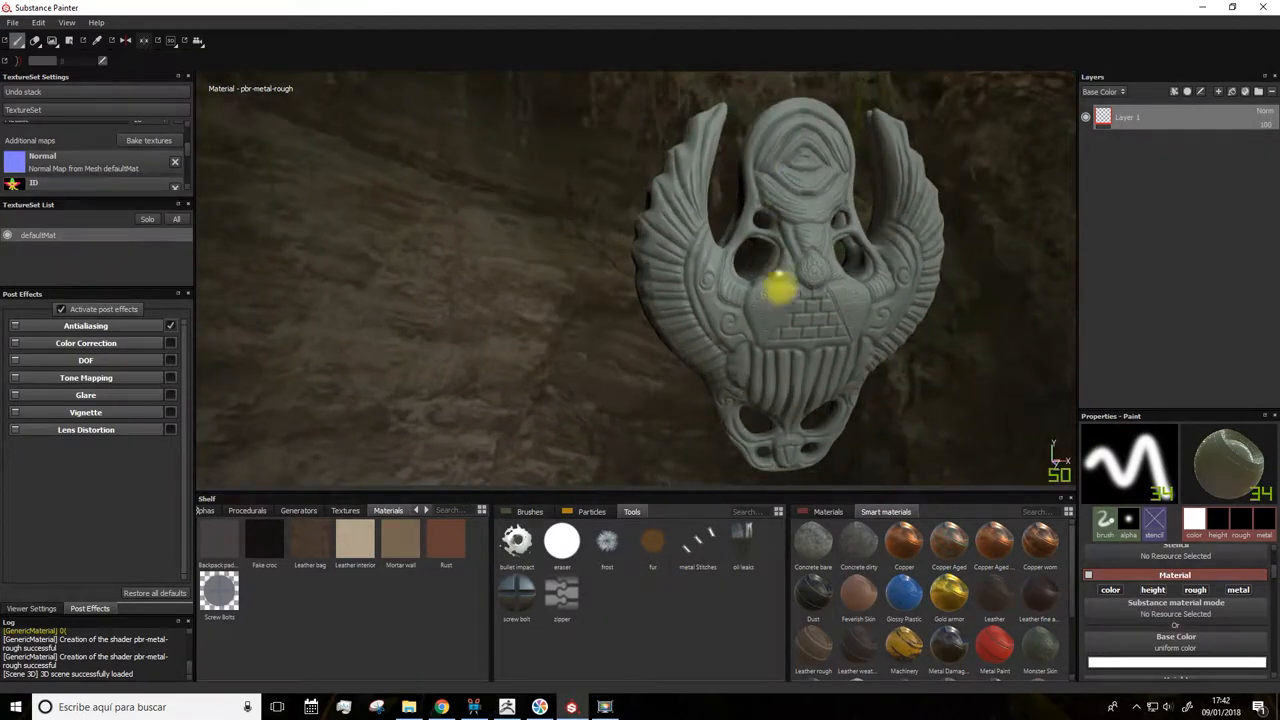
Step: Save the project as SCARAB.spp, replacing the existing file
left_click_drag(780, 290, 670, 384)
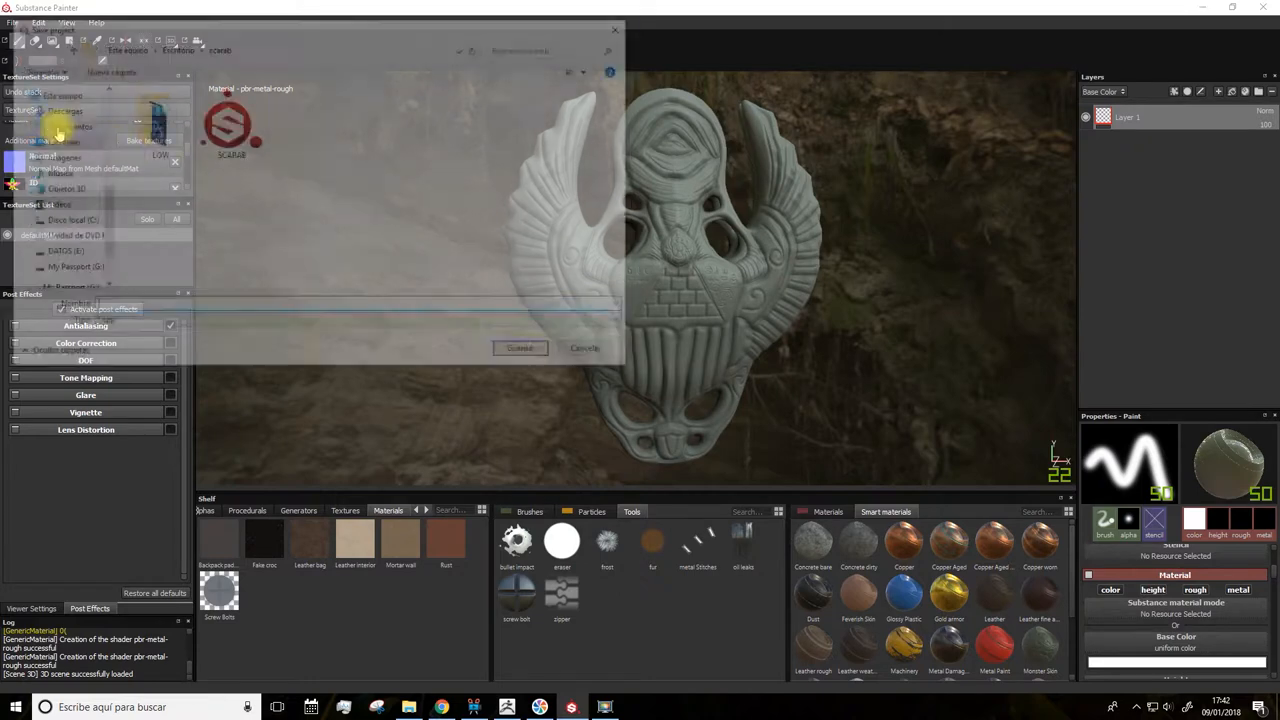
left_click(520, 348)
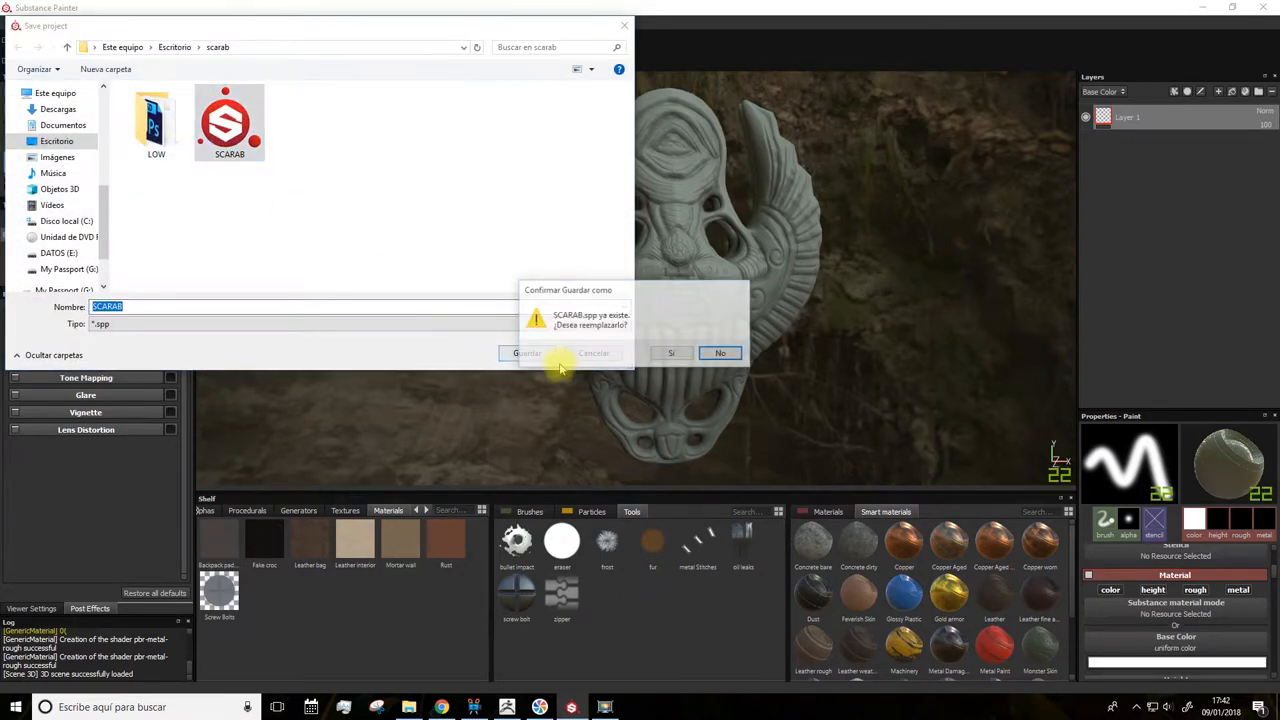
left_click(672, 352)
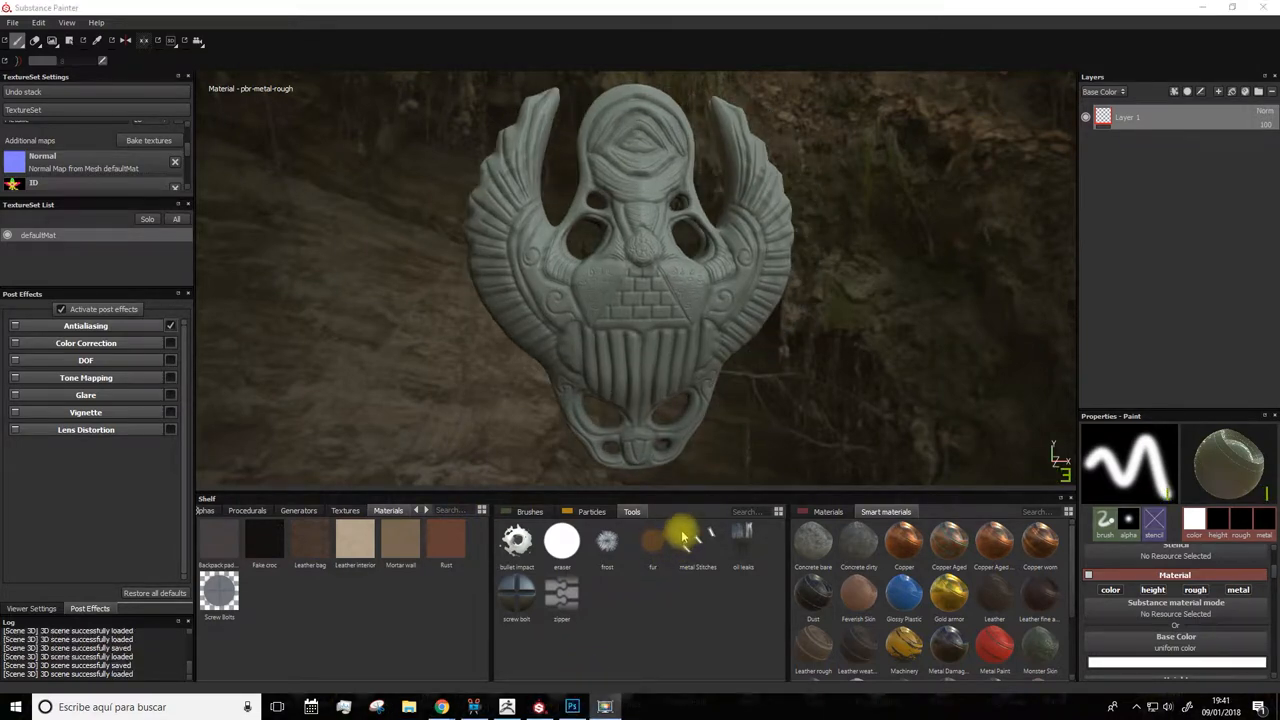
mouse_move(1160, 272)
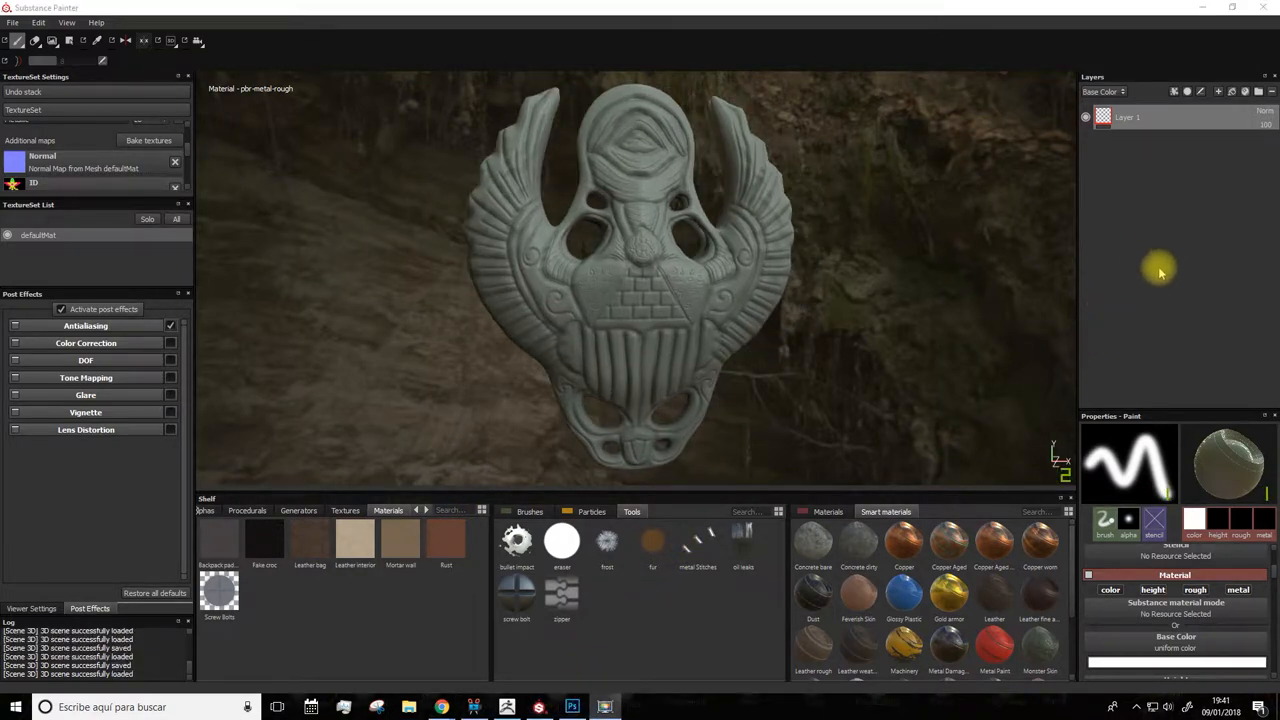
mouse_move(1162, 258)
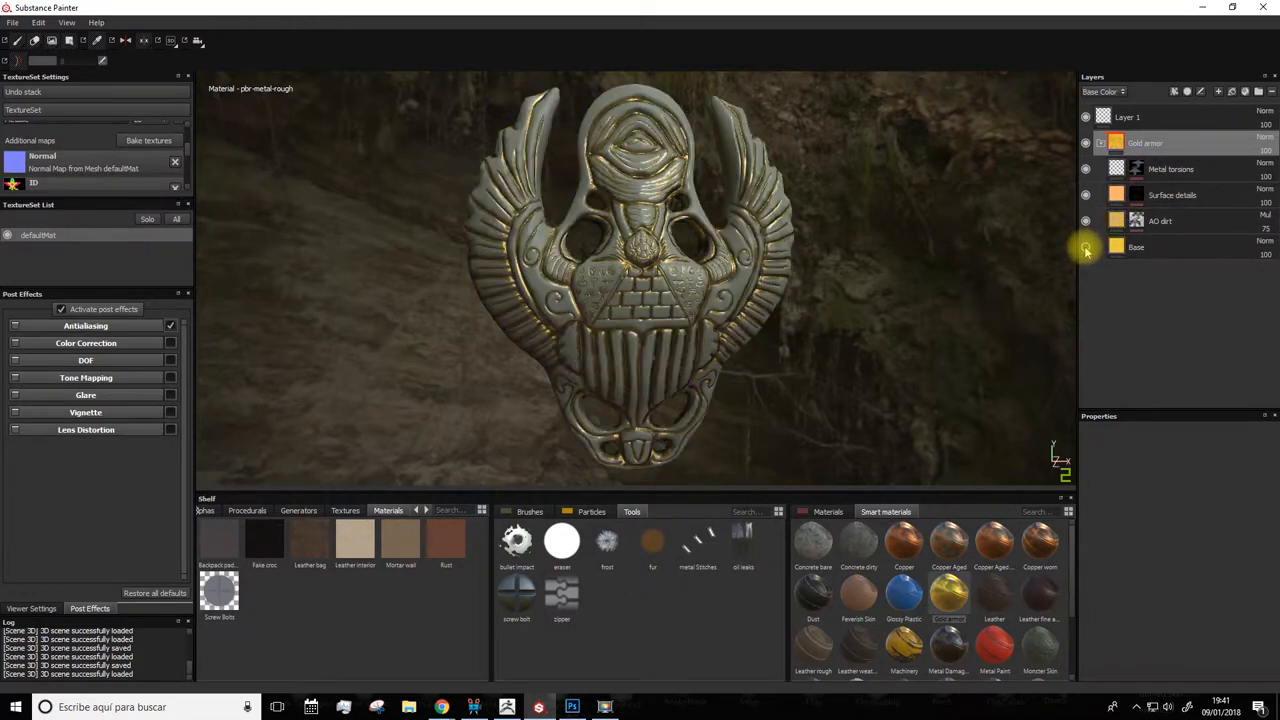
Step: Select the gold armor's Base layer, compare with it hidden, and scroll its properties to Base Color
left_click(1084, 220)
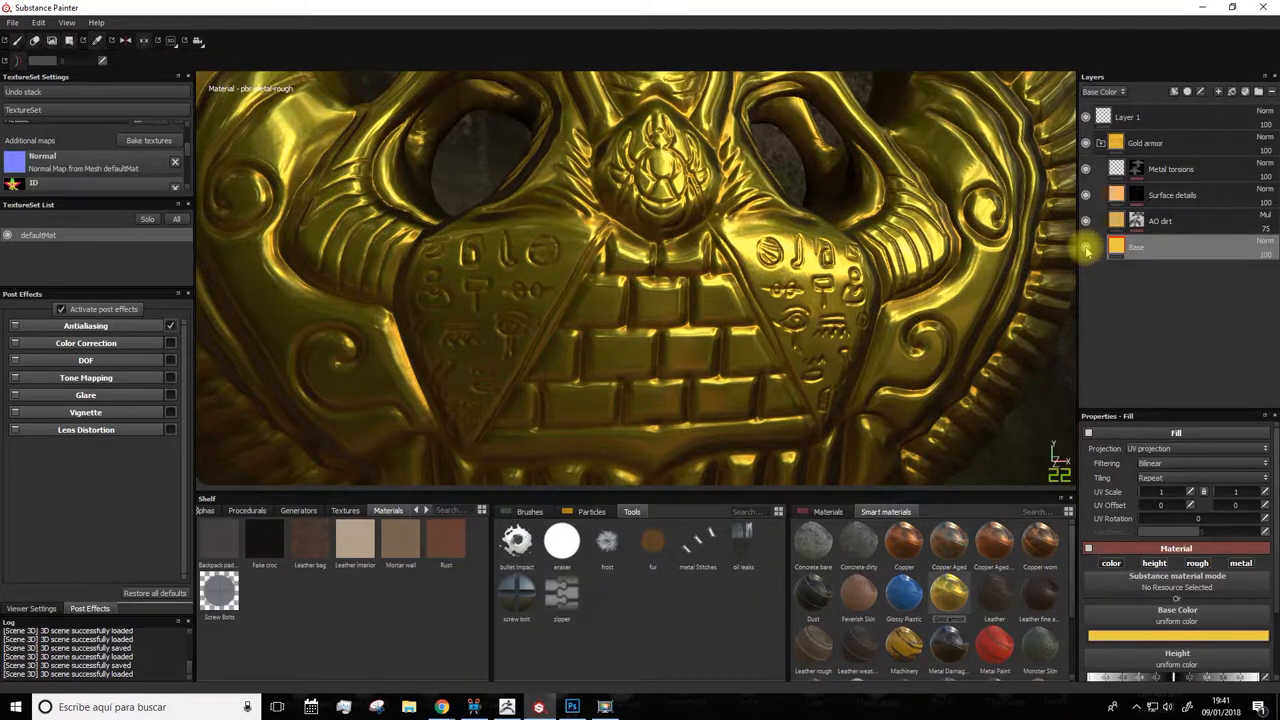
left_click(1086, 248)
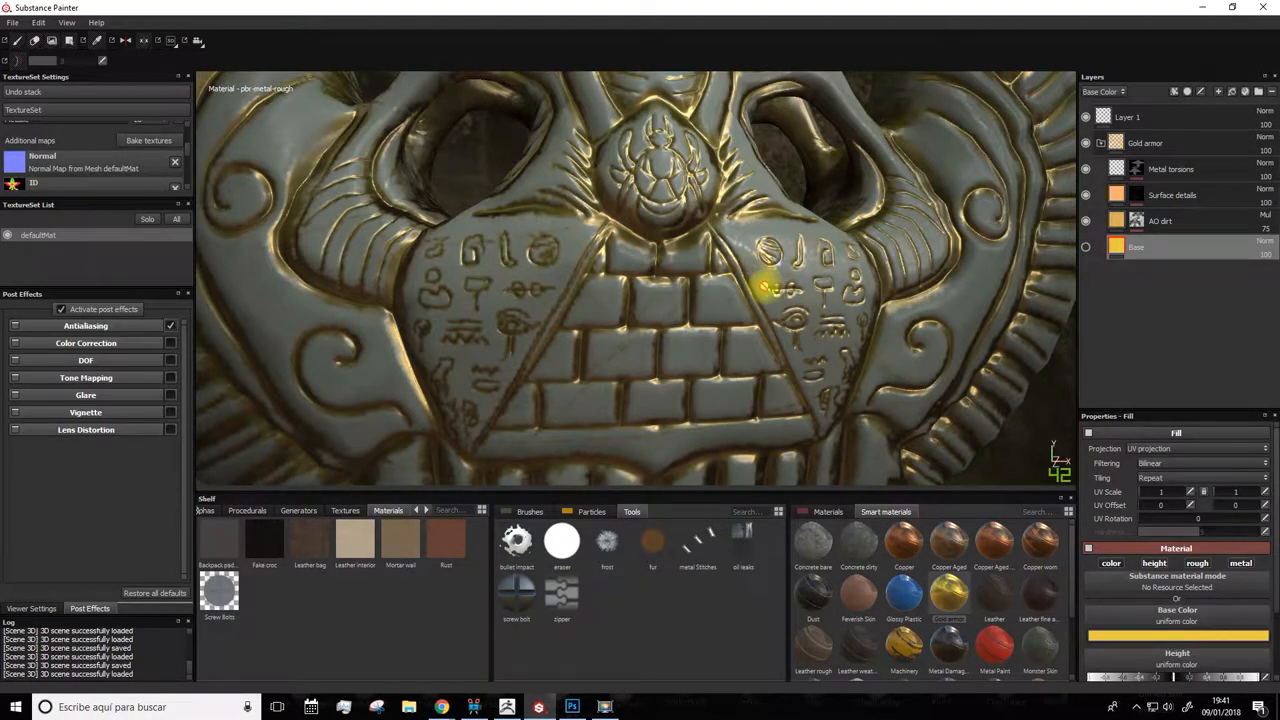
left_click(1086, 248)
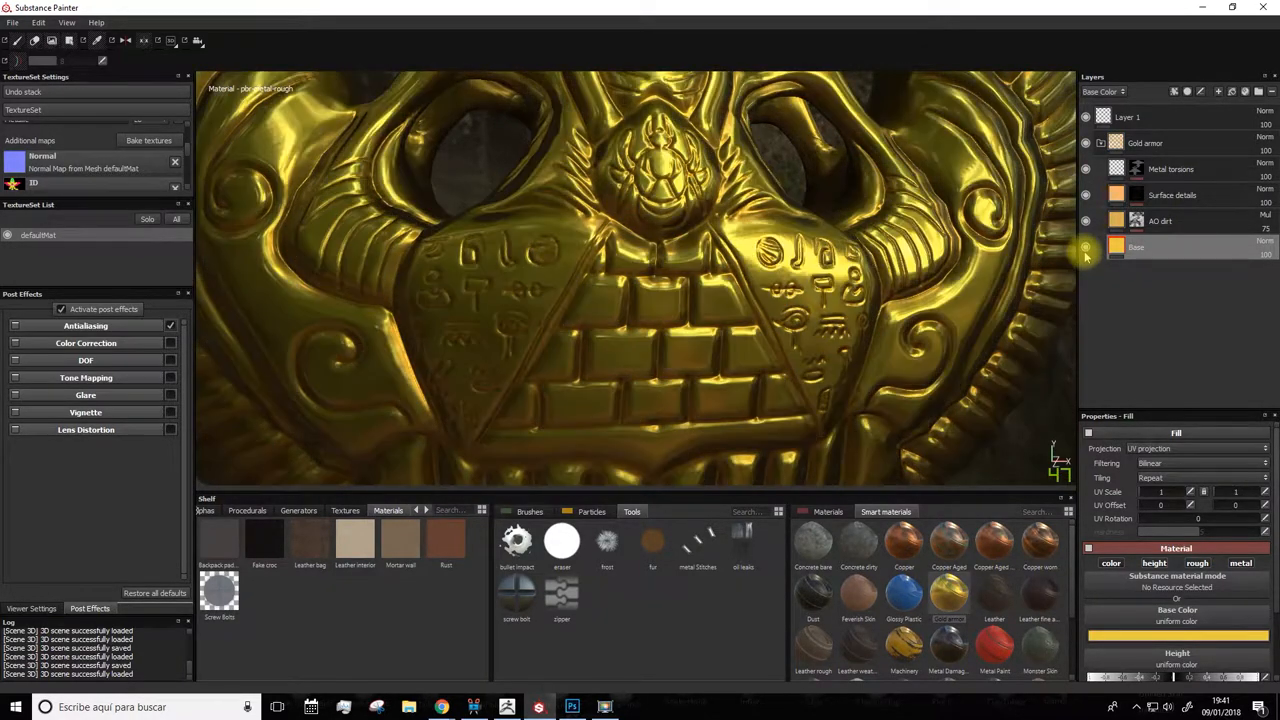
left_click(1086, 248)
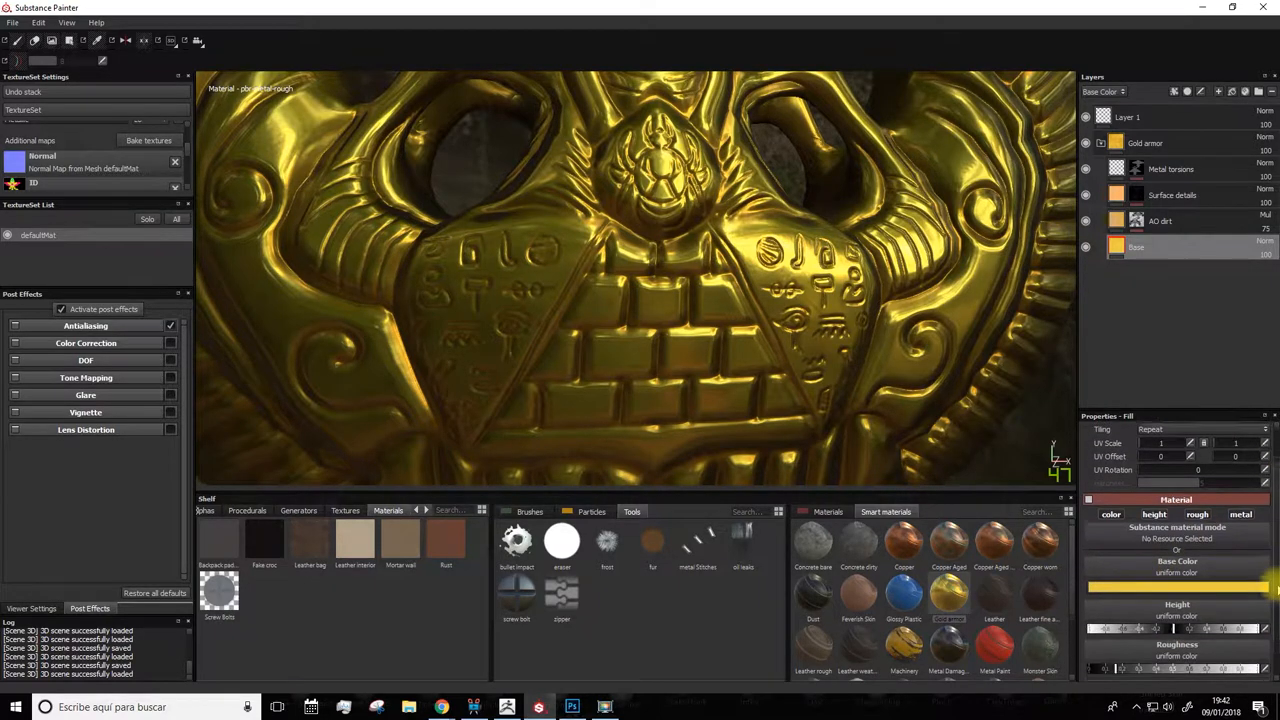
scroll("down", 3)
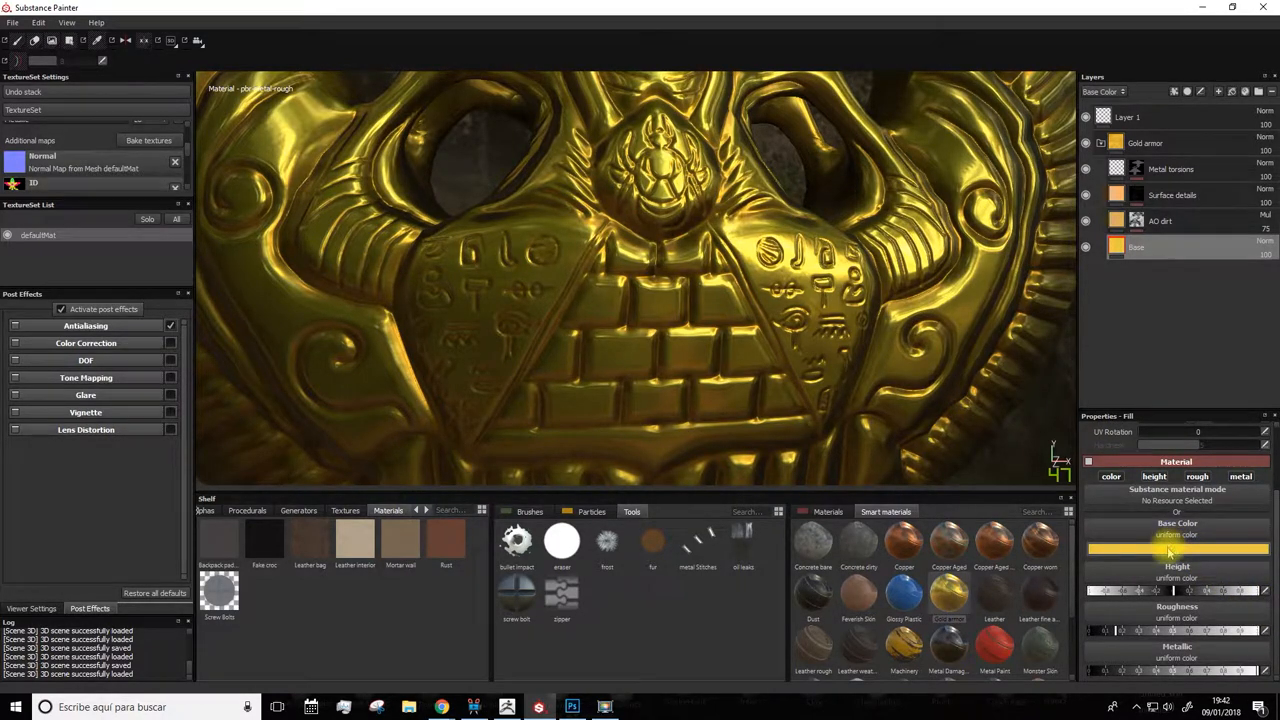
Step: Pick a darker, duller gold for the Base fill's Base Color and lower its Height
left_click(1176, 548)
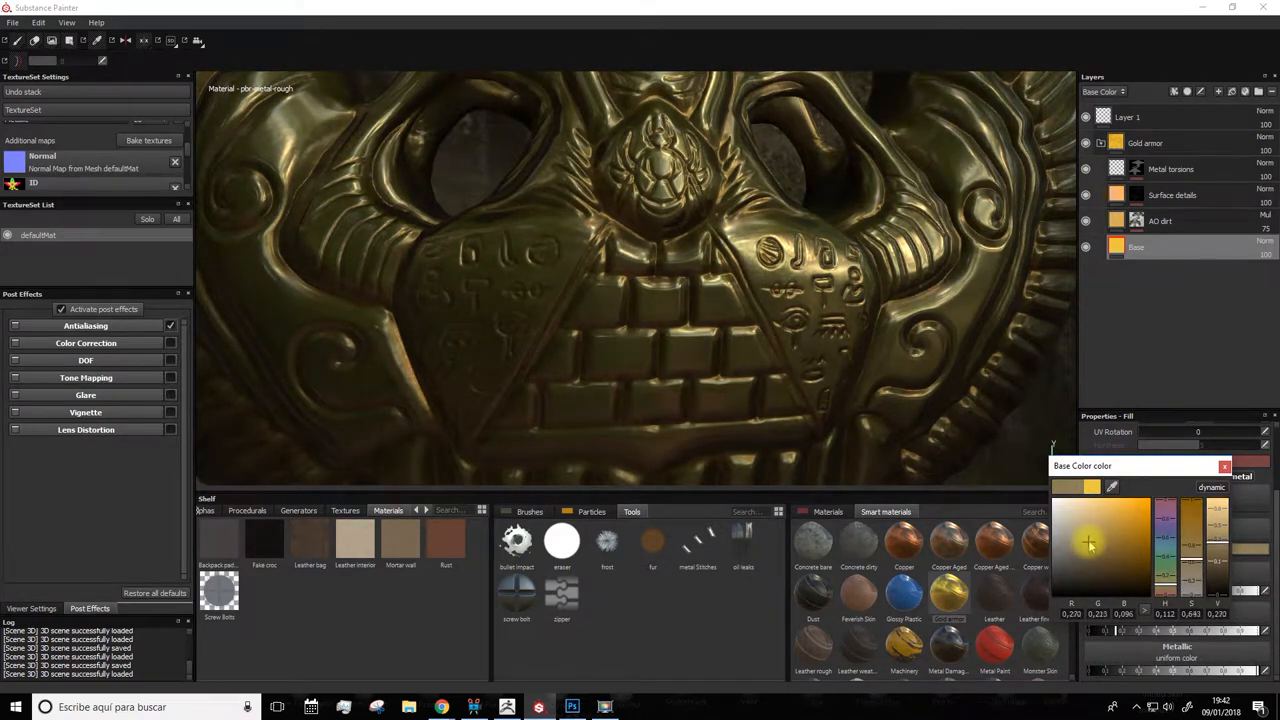
left_click(1098, 536)
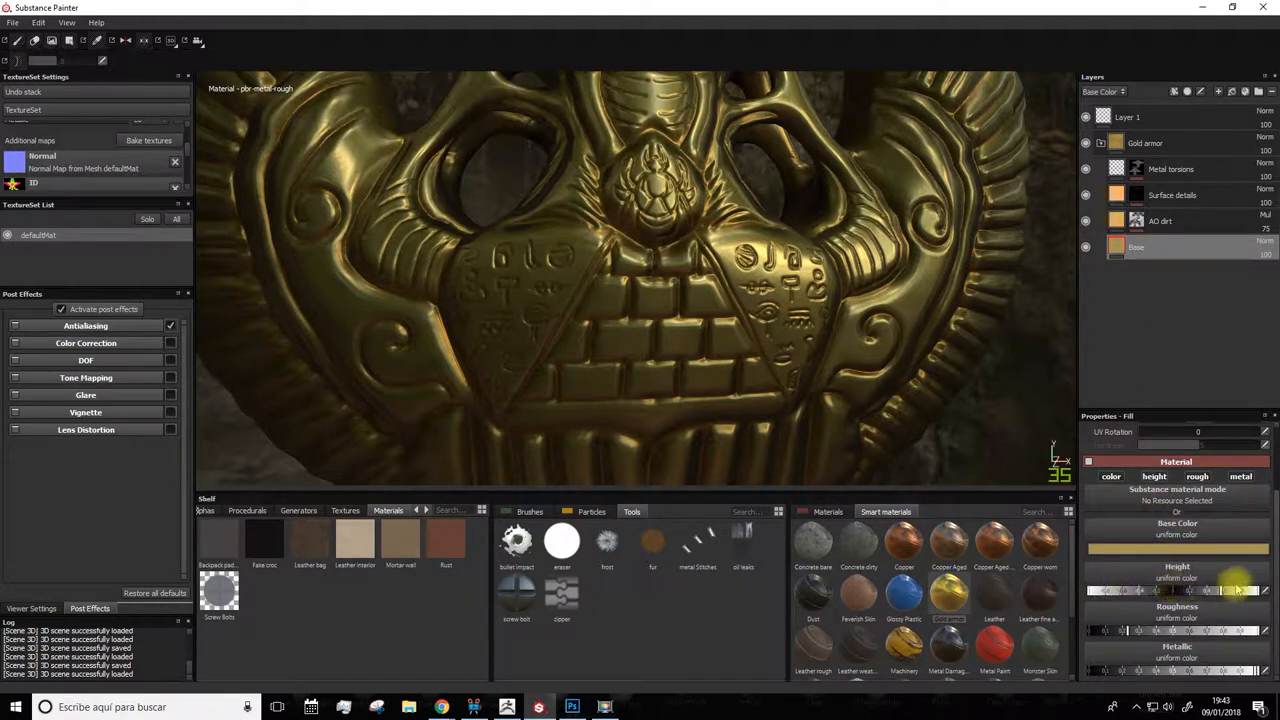
left_click_drag(1236, 590, 1120, 590)
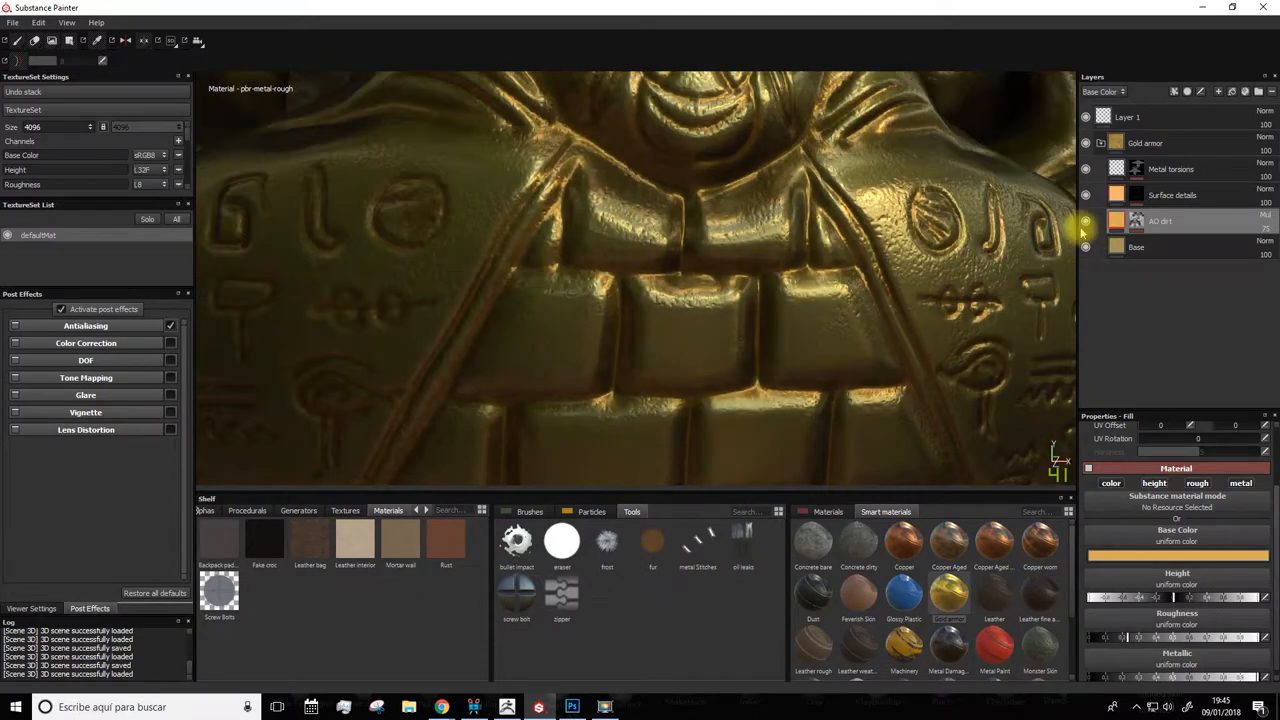
Step: Give the AO dirt a dark brownish Base Color, frame the medallion and show the Textures shelf
left_click(1086, 220)
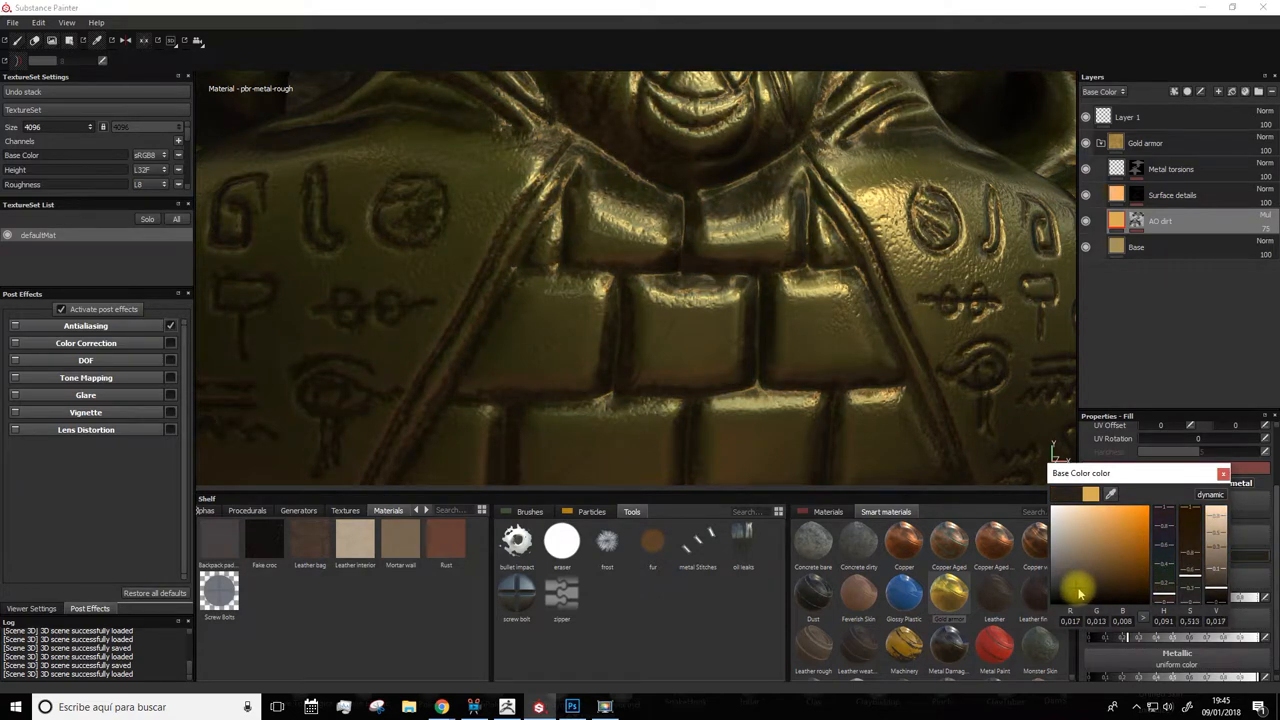
left_click(1076, 580)
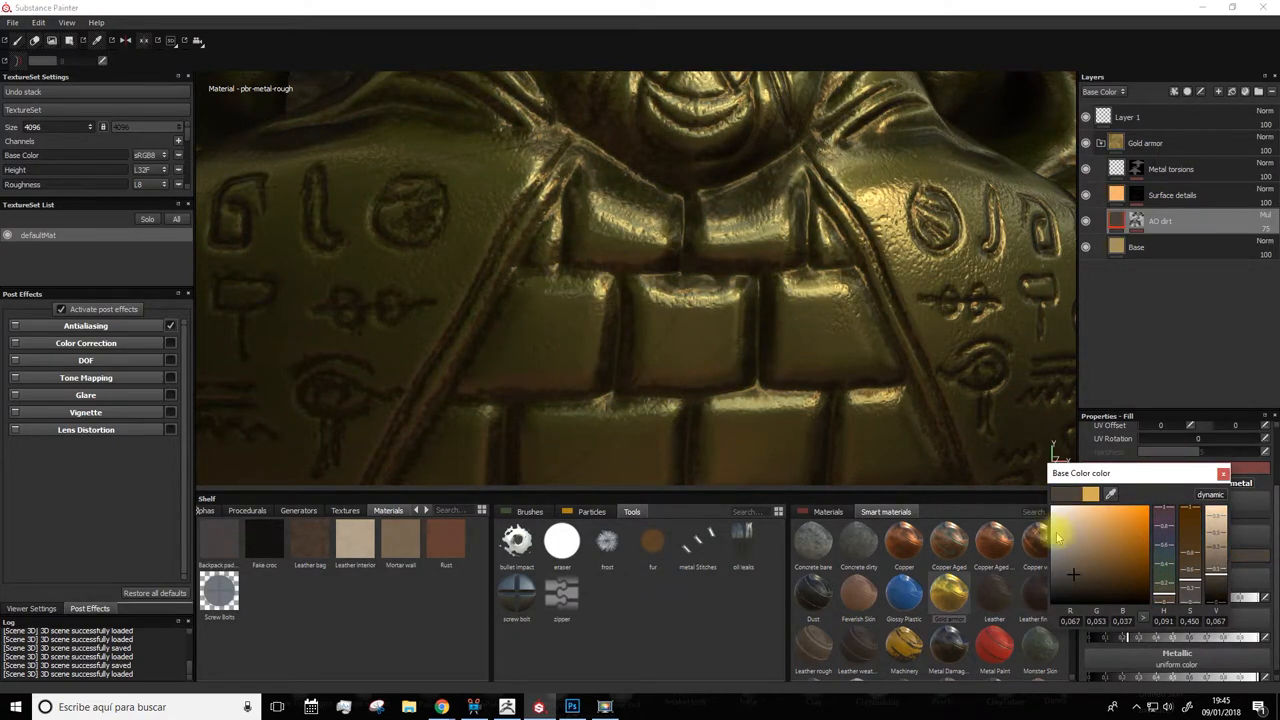
left_click(1100, 544)
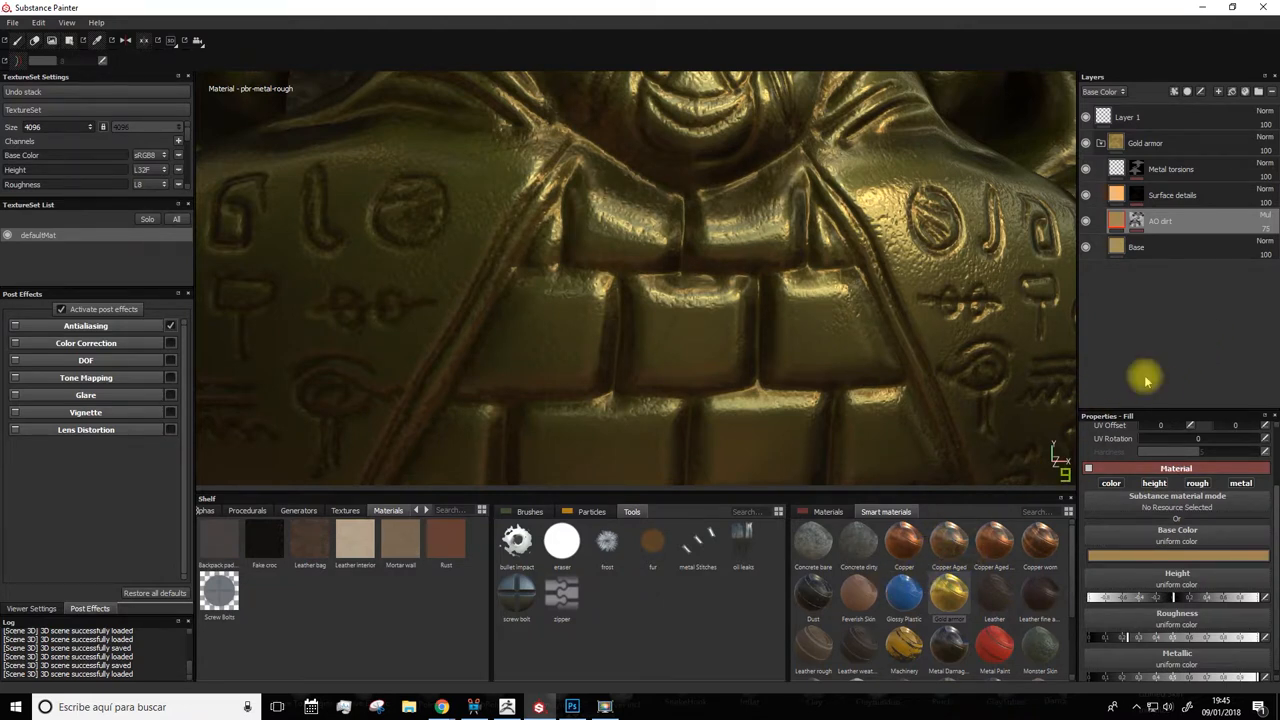
mouse_move(1152, 364)
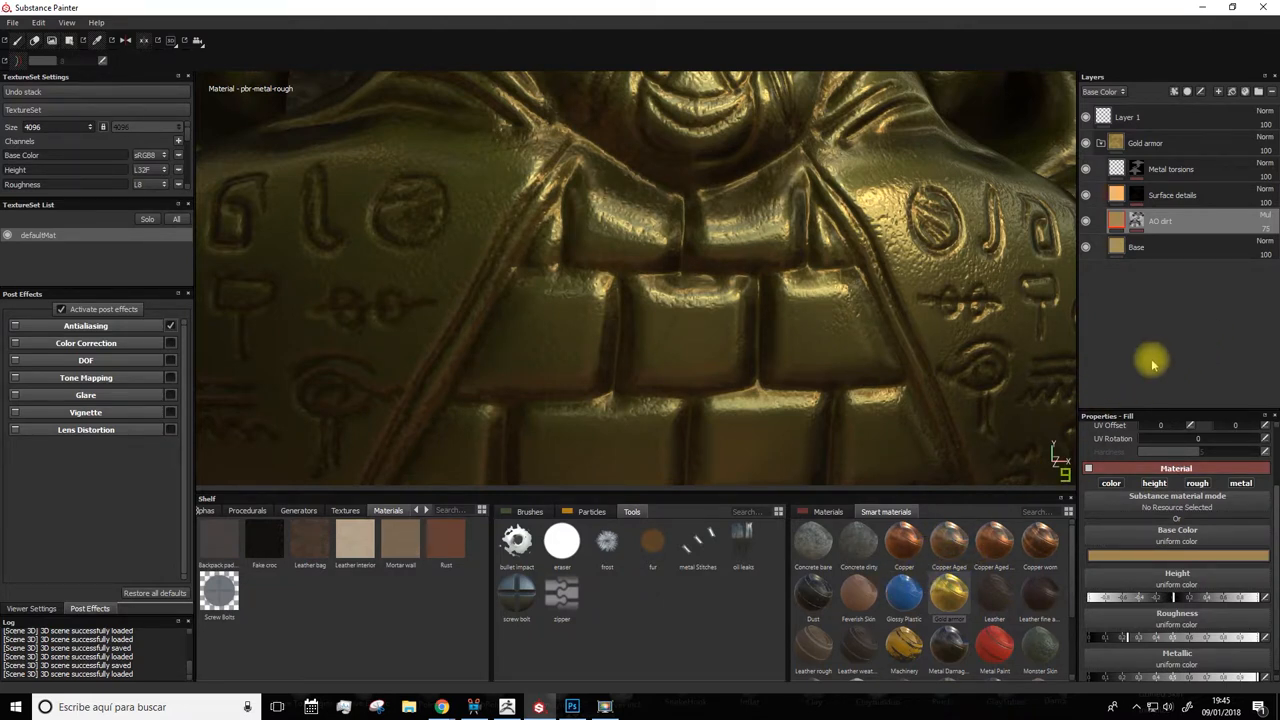
mouse_move(1148, 344)
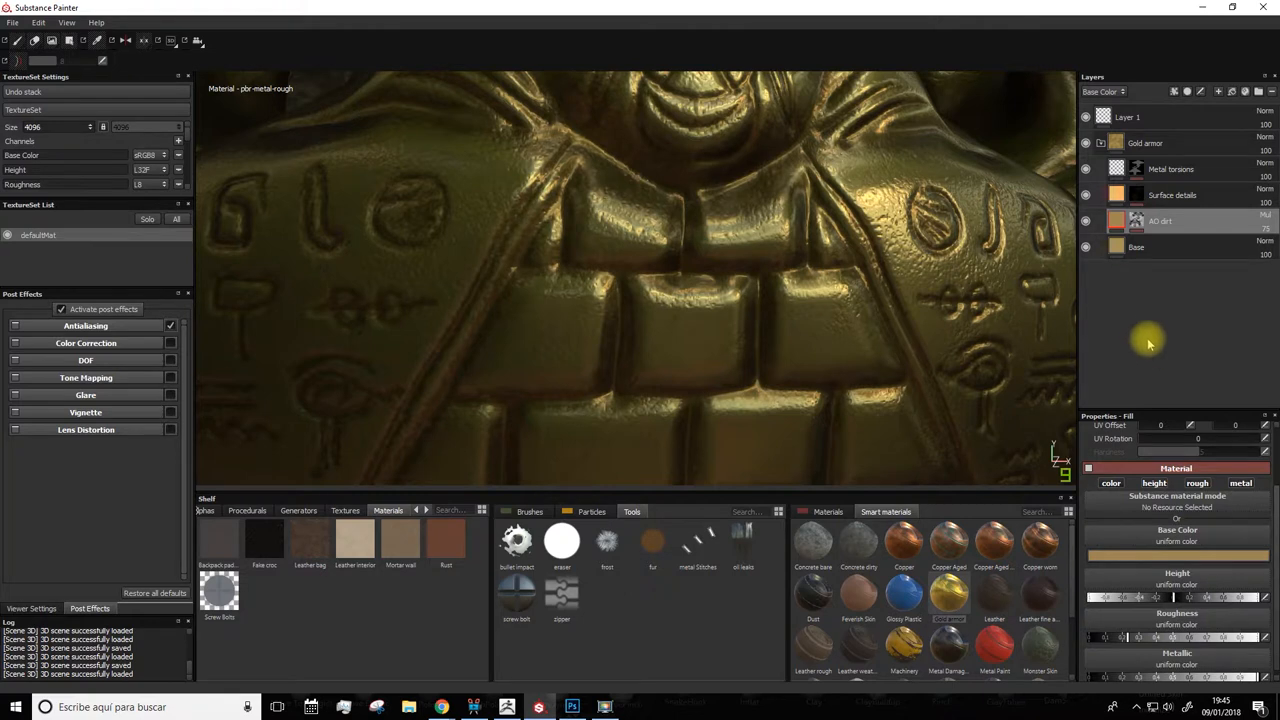
mouse_move(1124, 316)
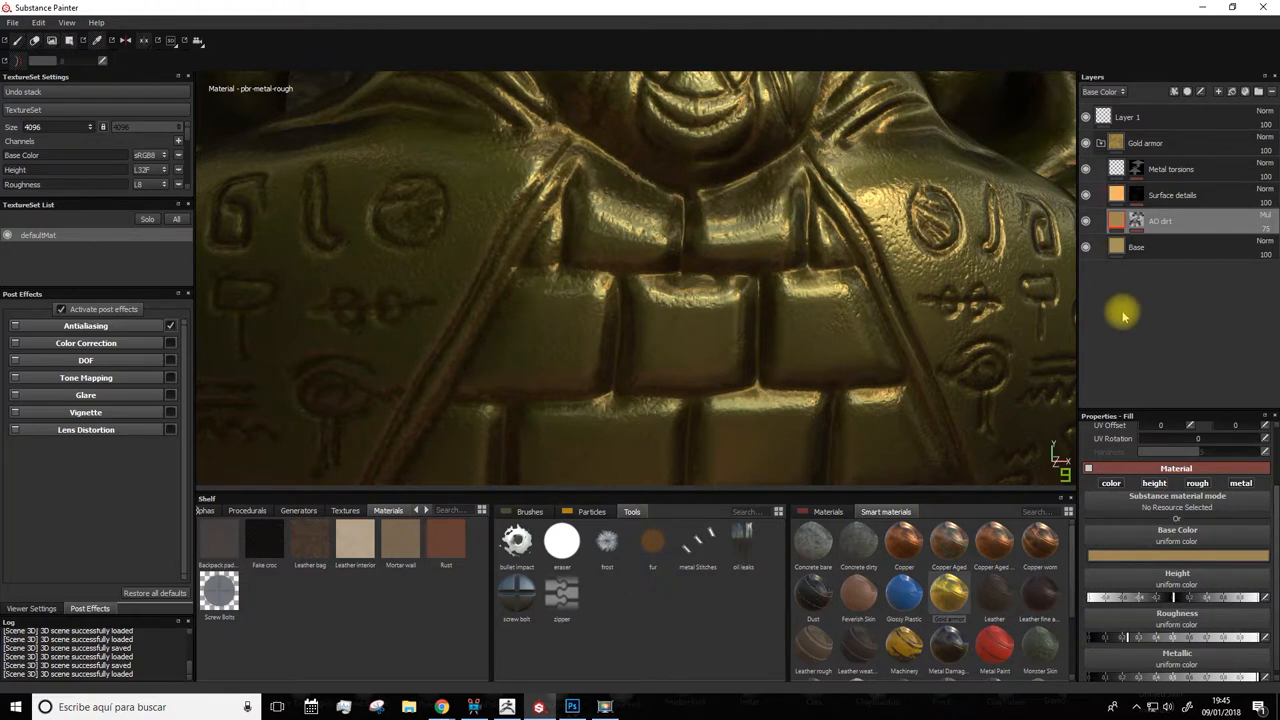
key("alt")
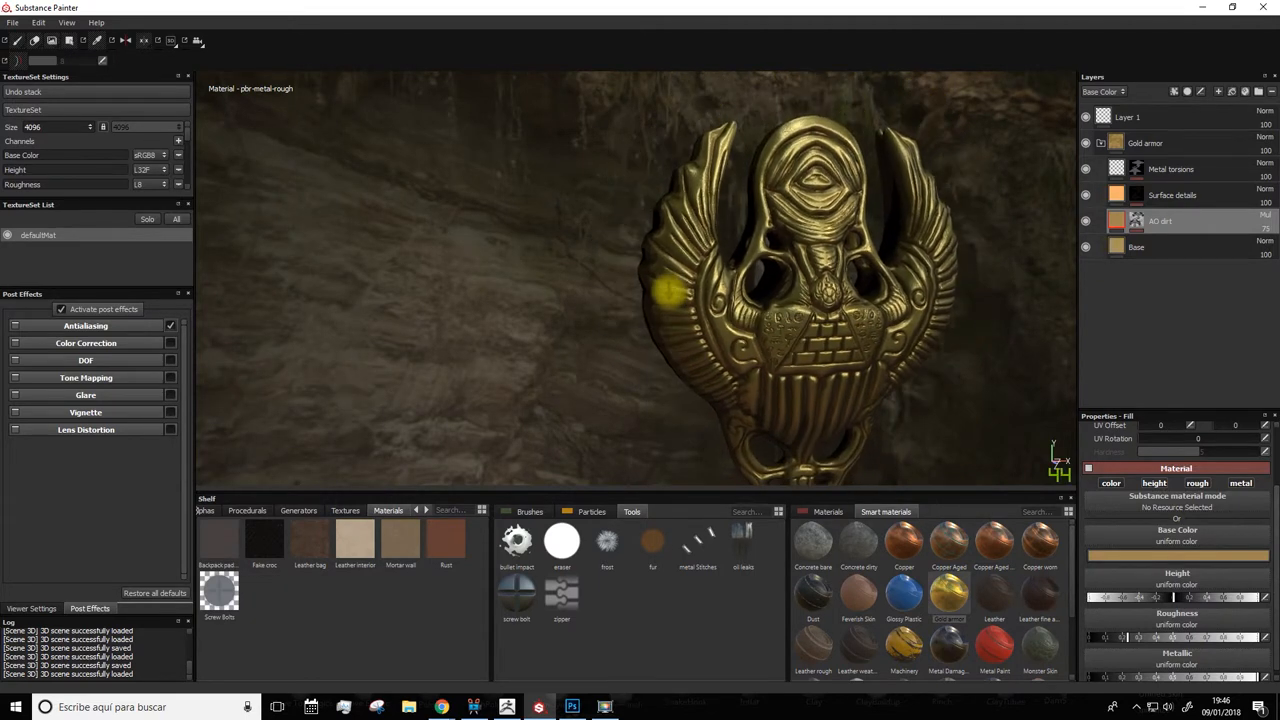
left_click(344, 512)
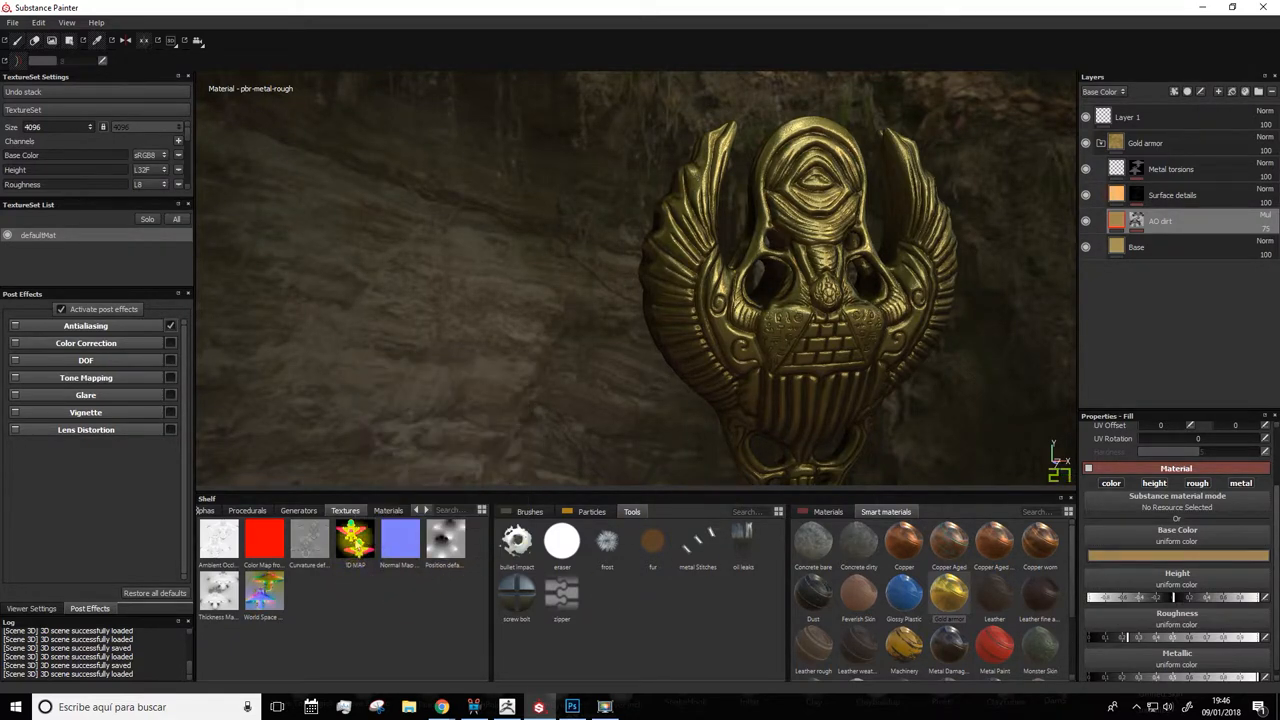
mouse_move(356, 540)
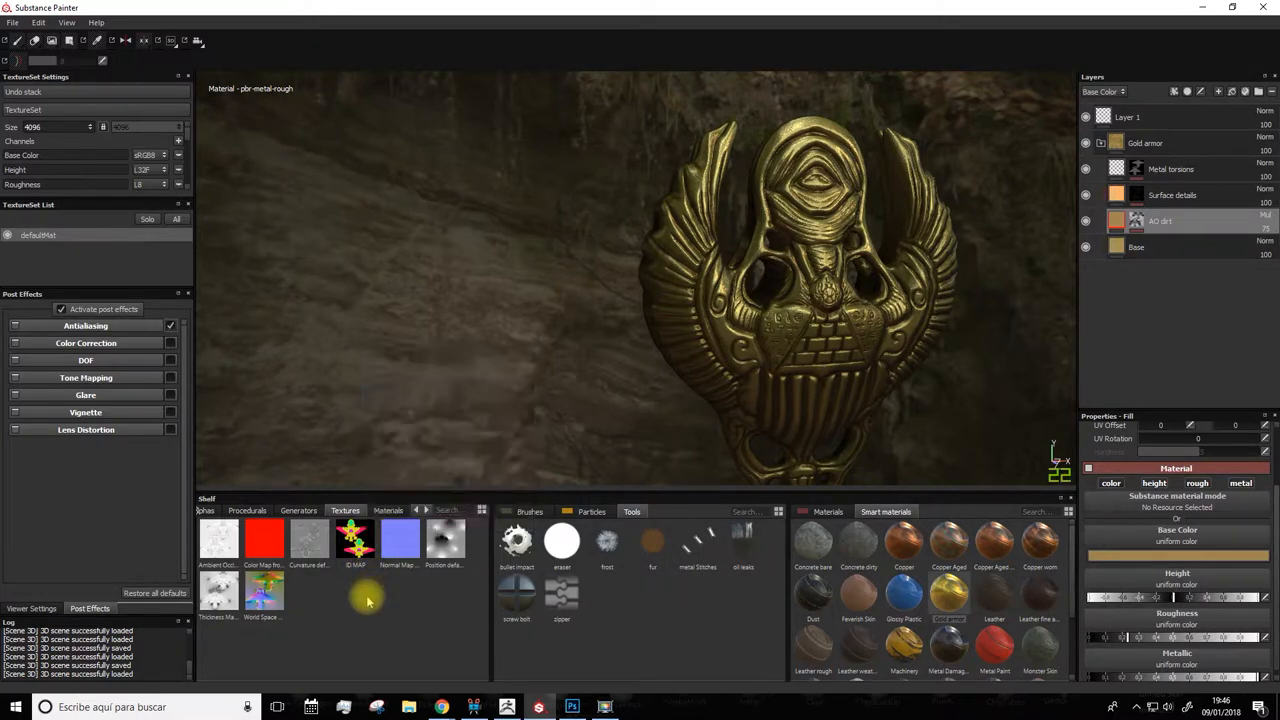
Step: Save the project under the new name SCARAB2
left_click(12, 22)
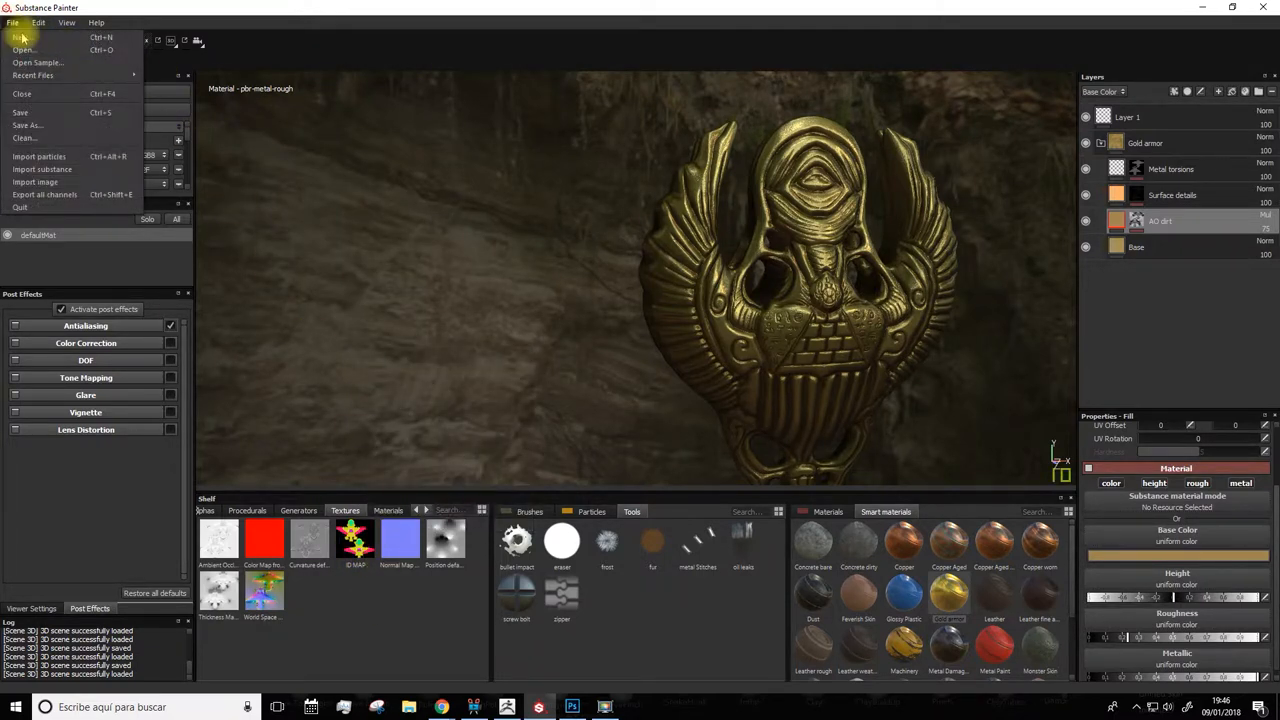
left_click(28, 124)
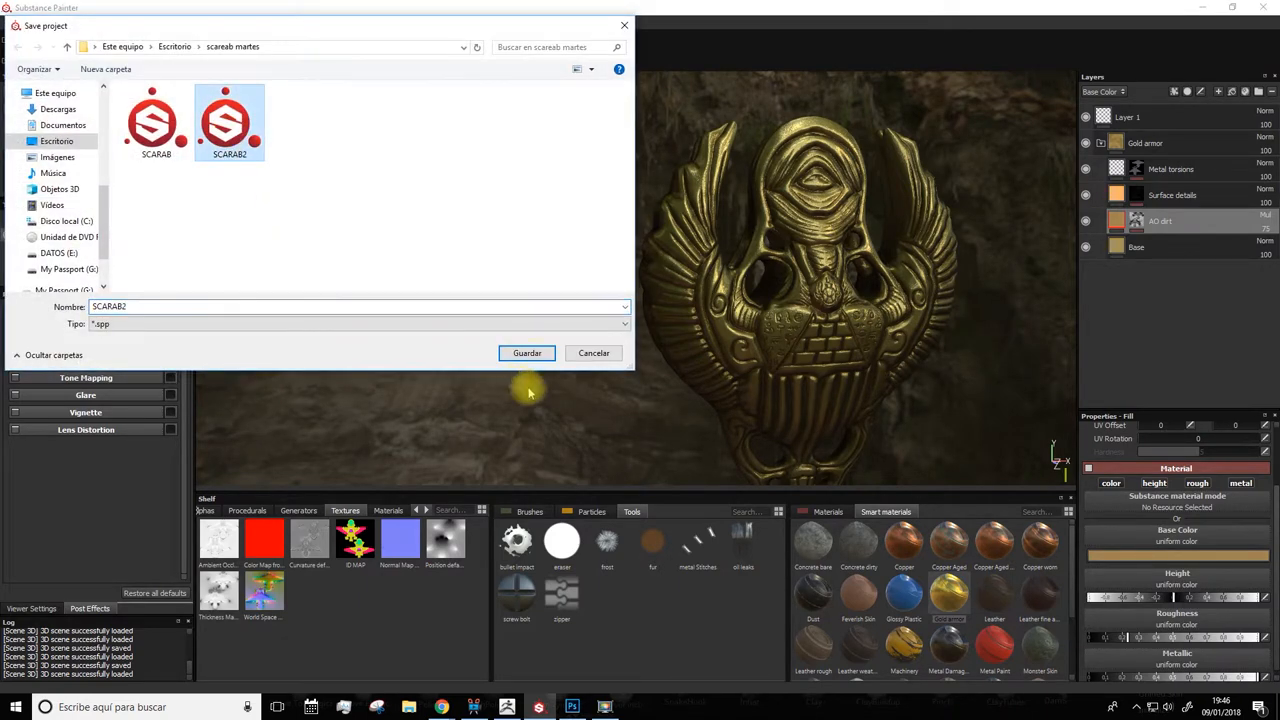
left_click(528, 352)
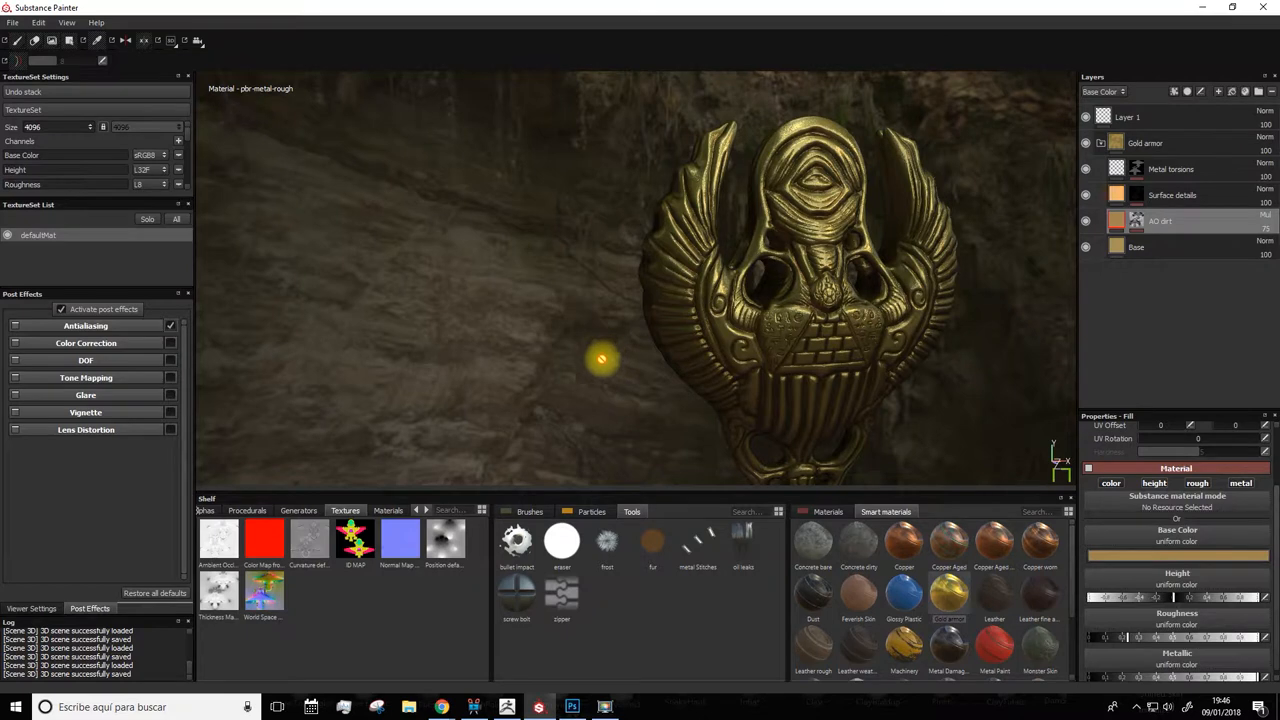
Step: Add a fill layer above Layer 1 with a dark red Base Color covering the medallion
left_click(1128, 116)
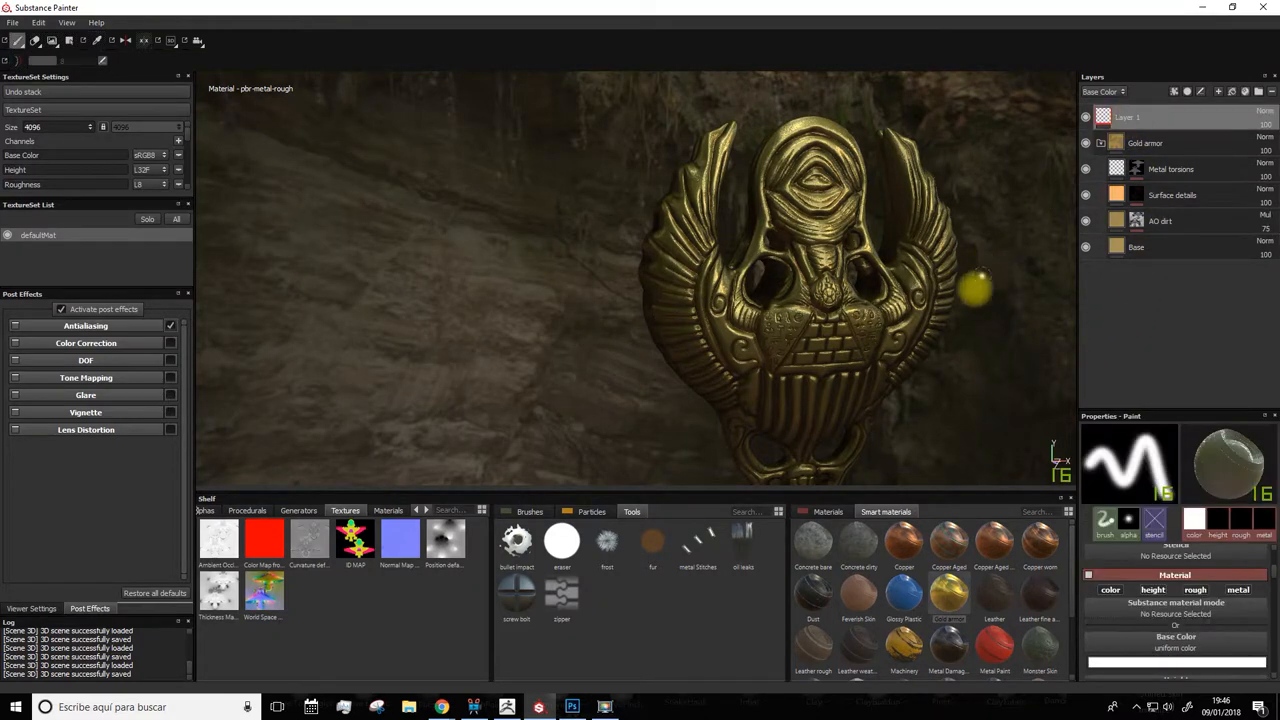
mouse_move(1124, 336)
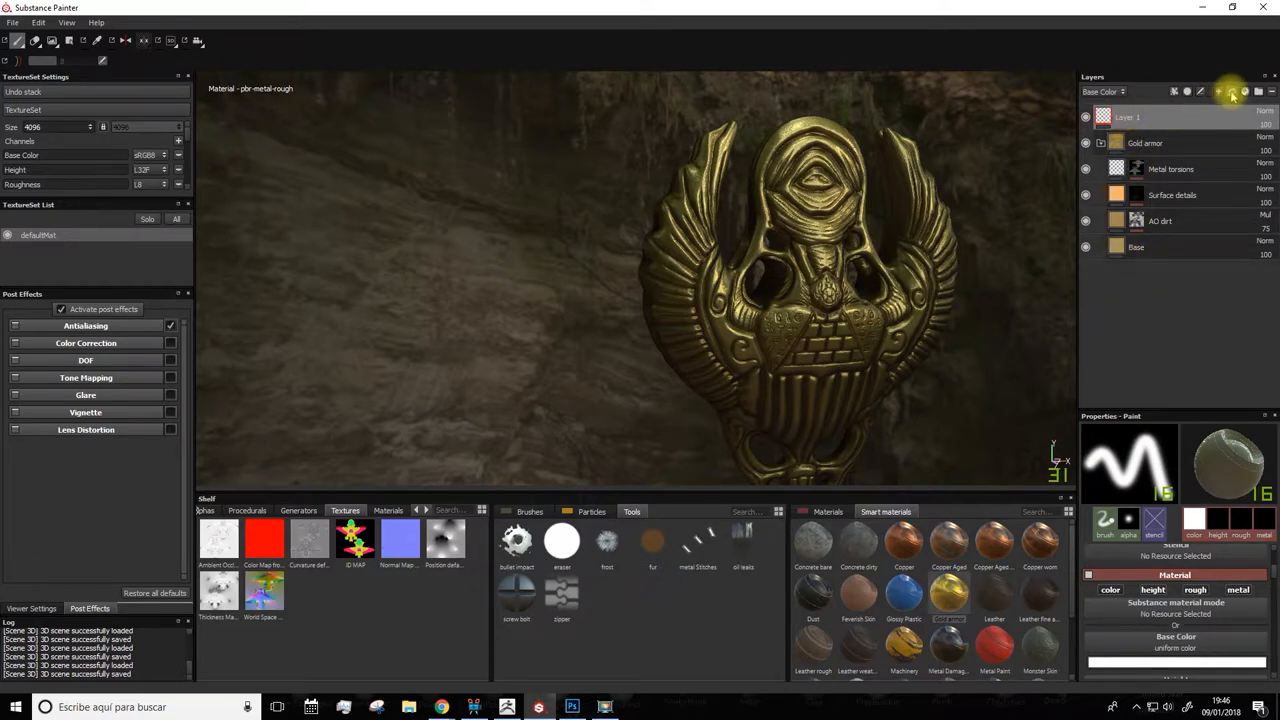
left_click(1232, 92)
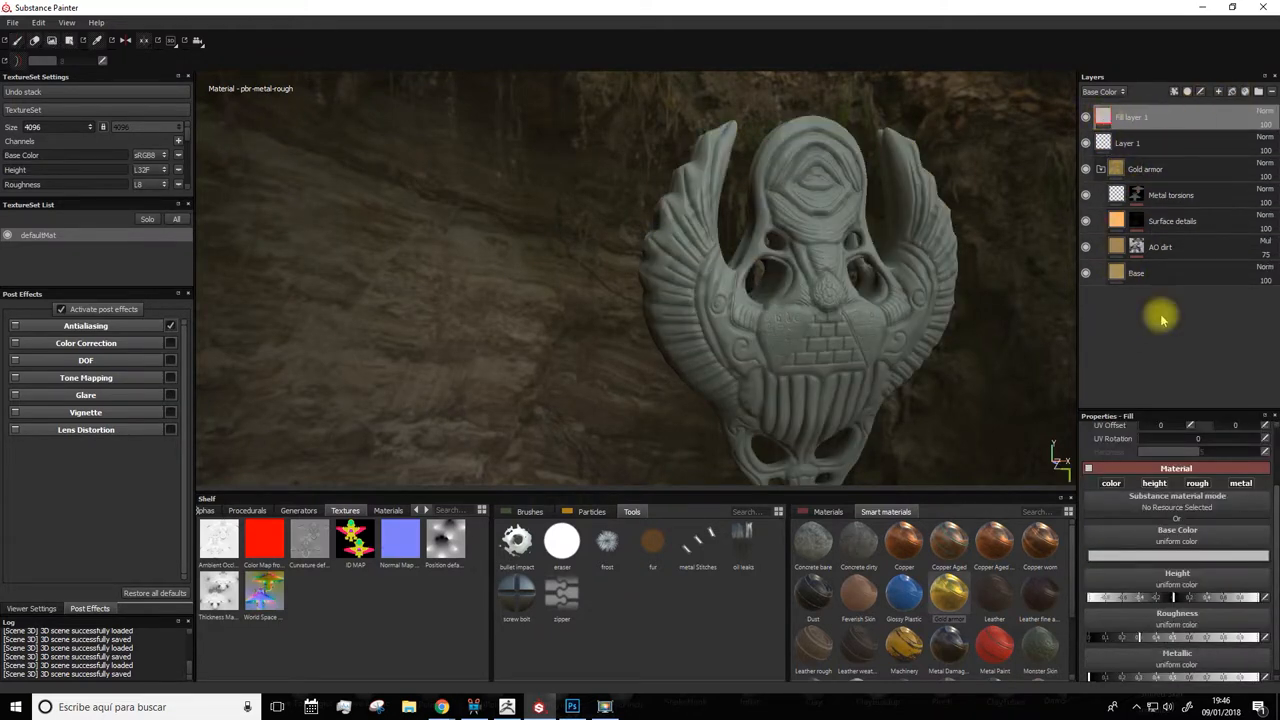
left_click(1176, 540)
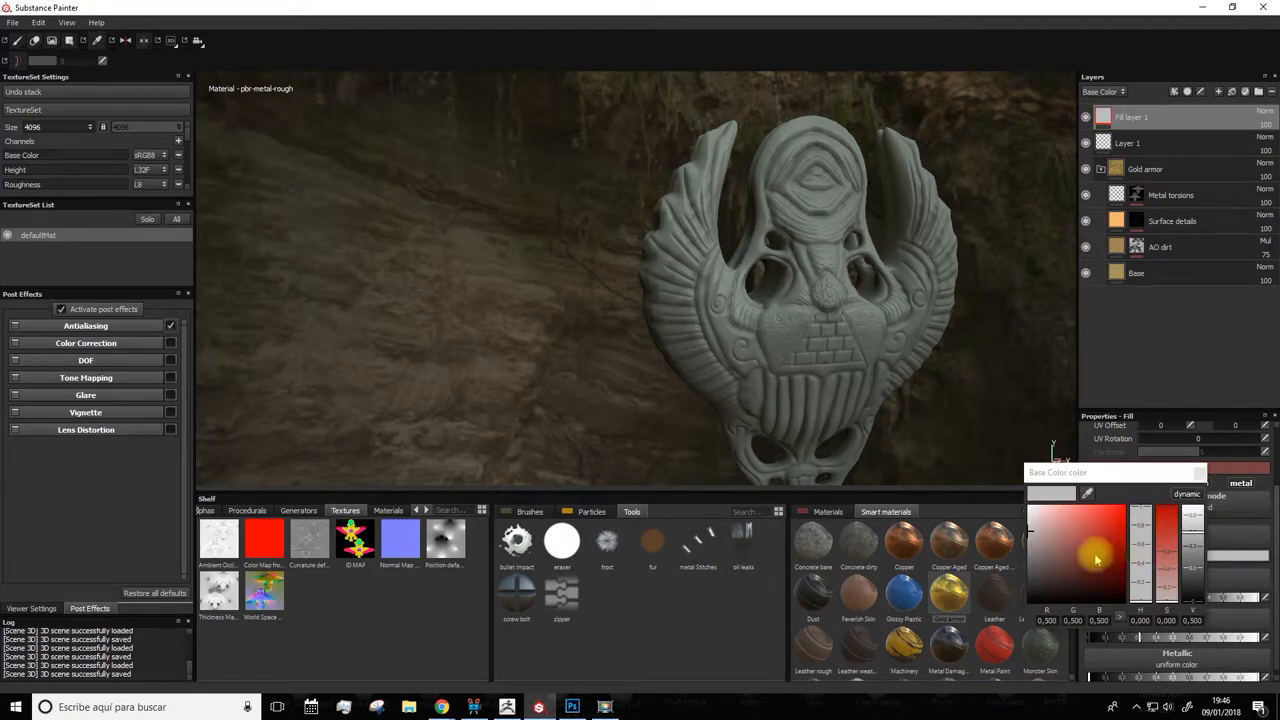
left_click(1078, 540)
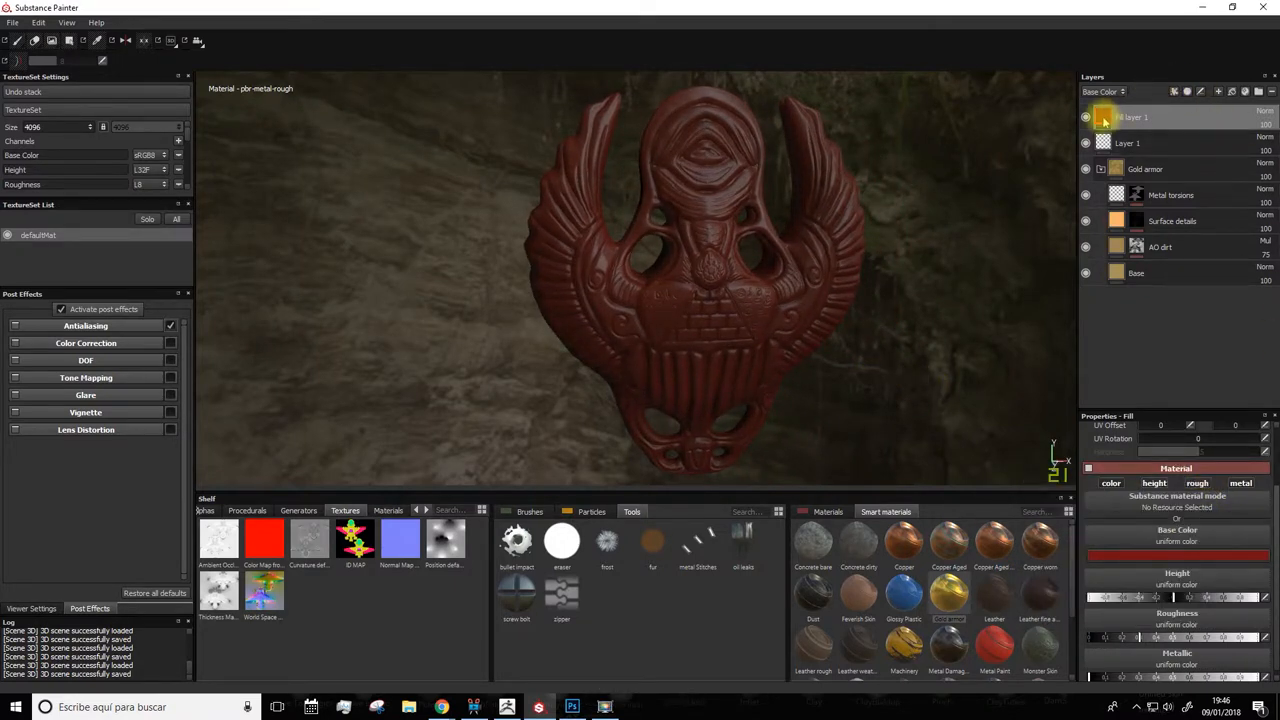
Step: Add a colour-selection mask to the red fill layer so the gold shows through again
right_click(1130, 116)
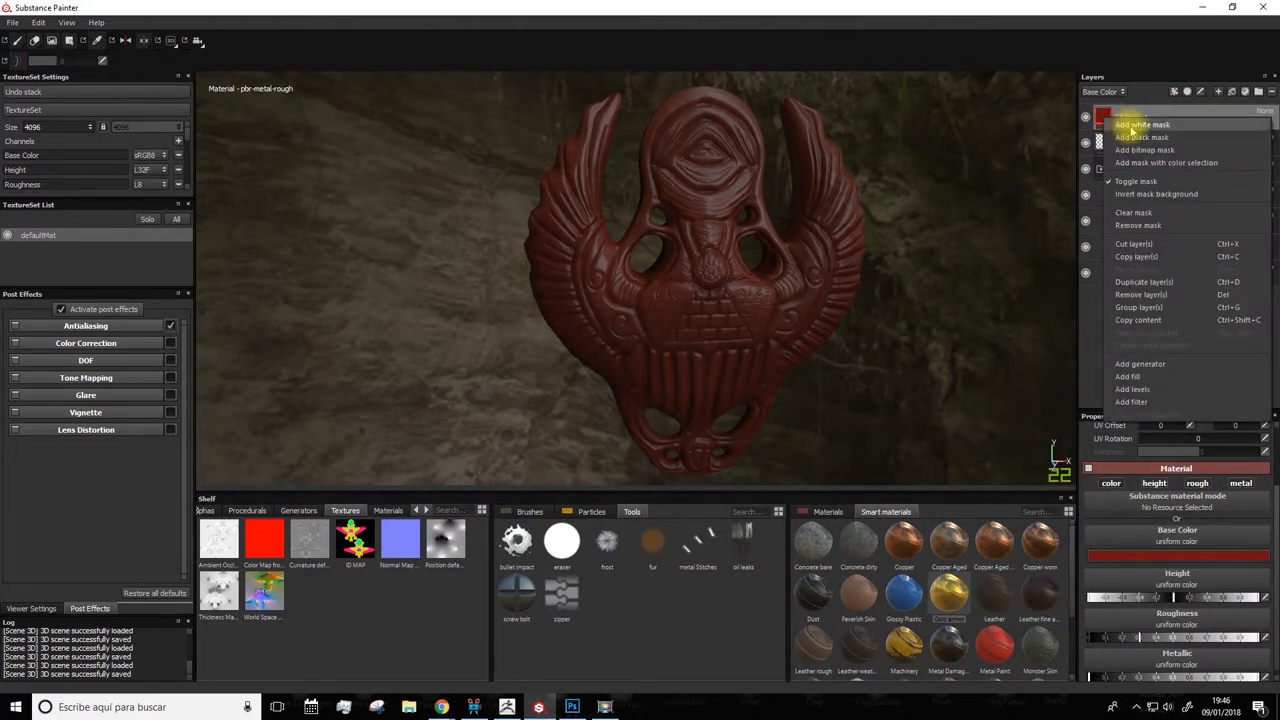
left_click(1128, 376)
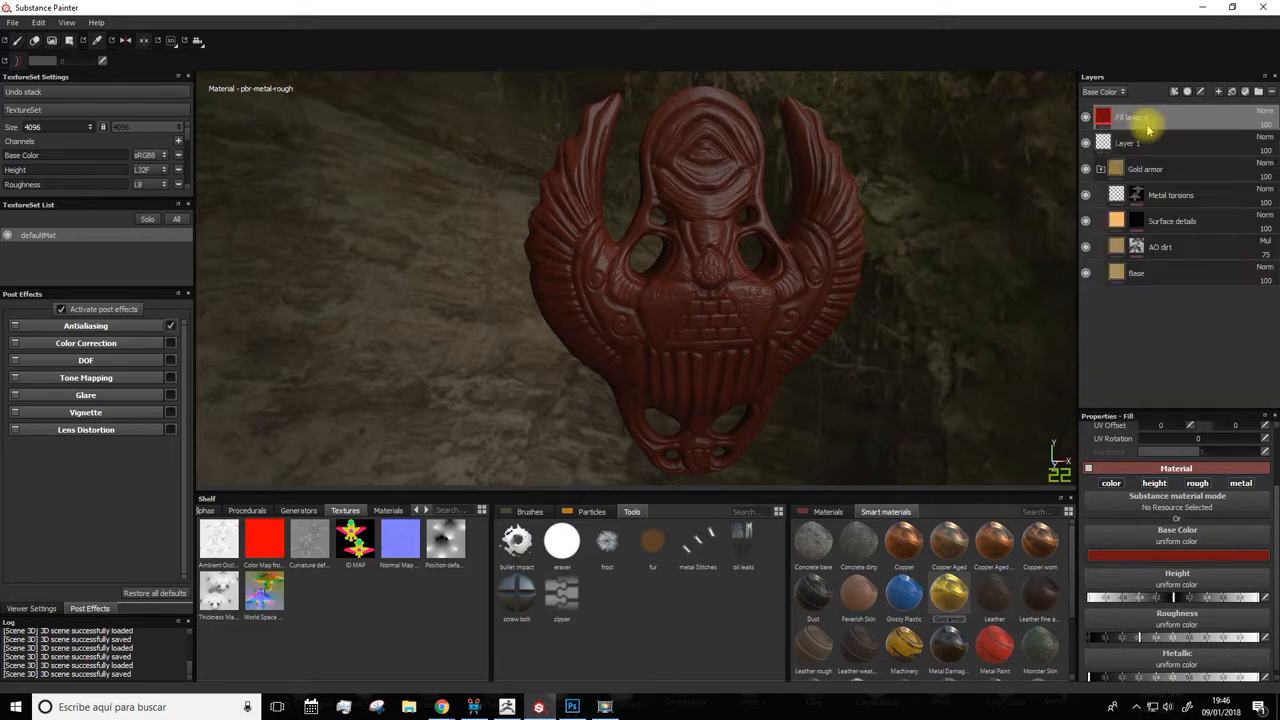
left_click(1150, 116)
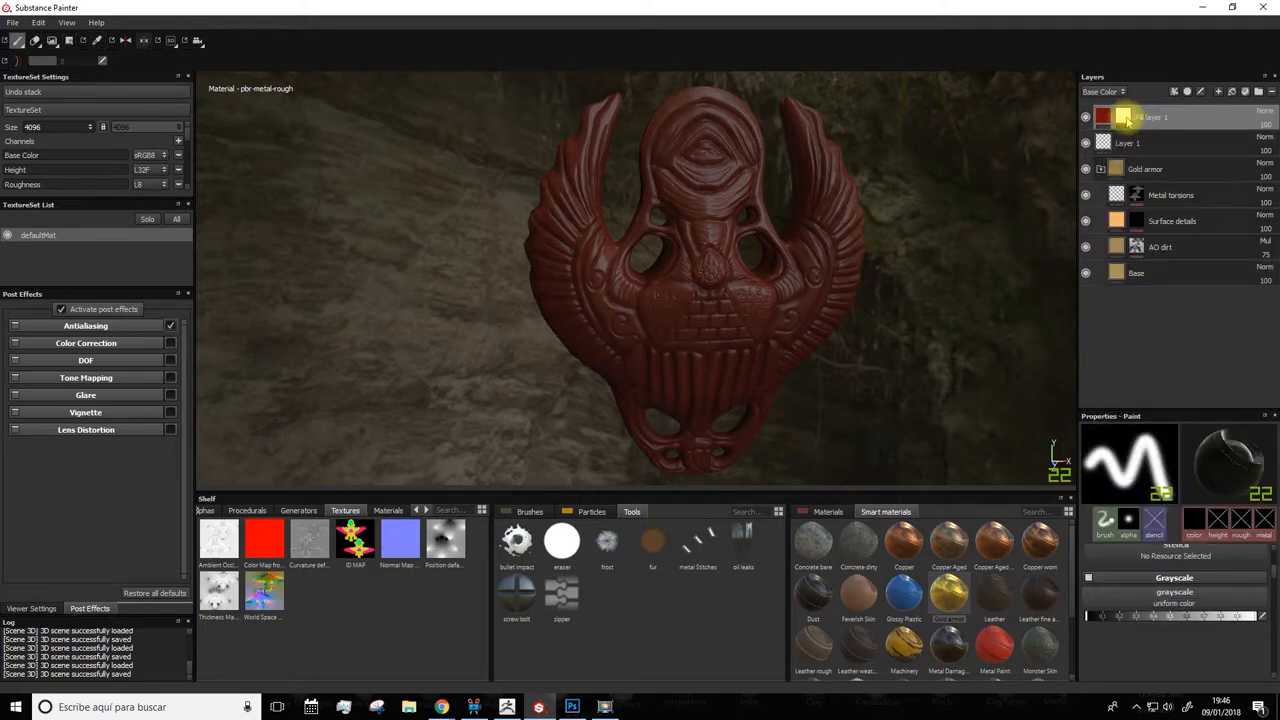
right_click(1150, 116)
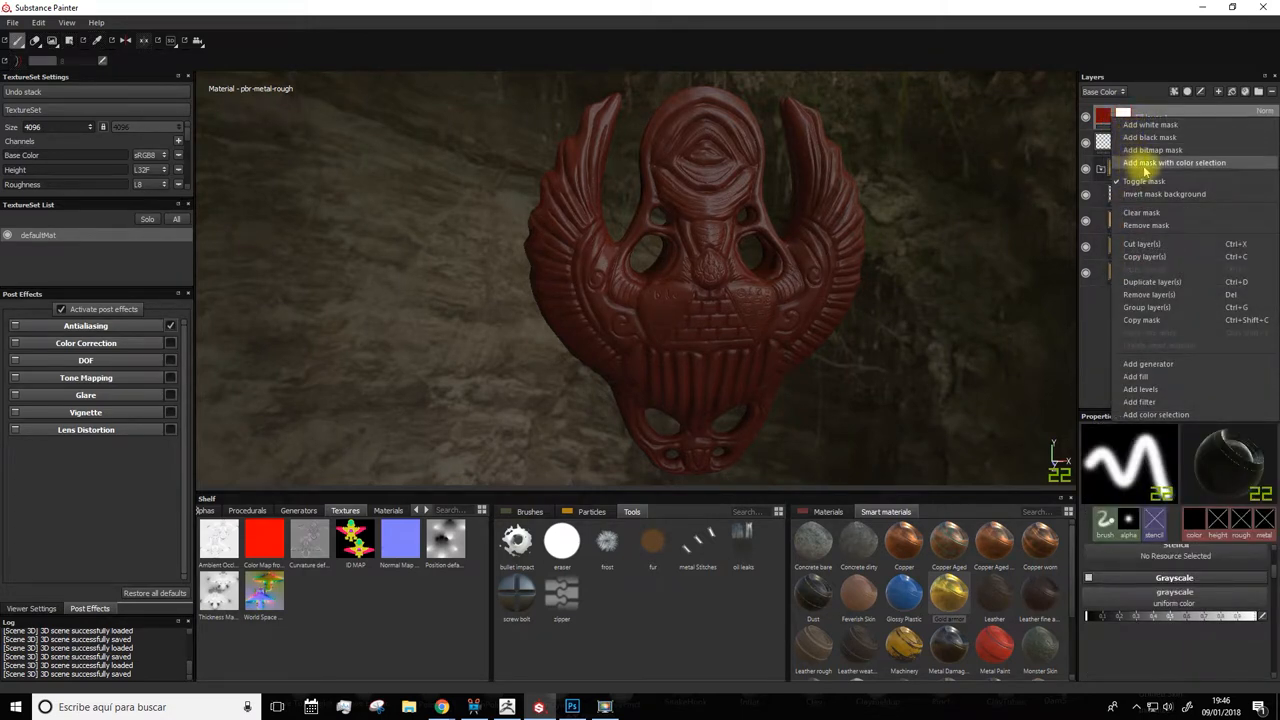
mouse_move(1176, 162)
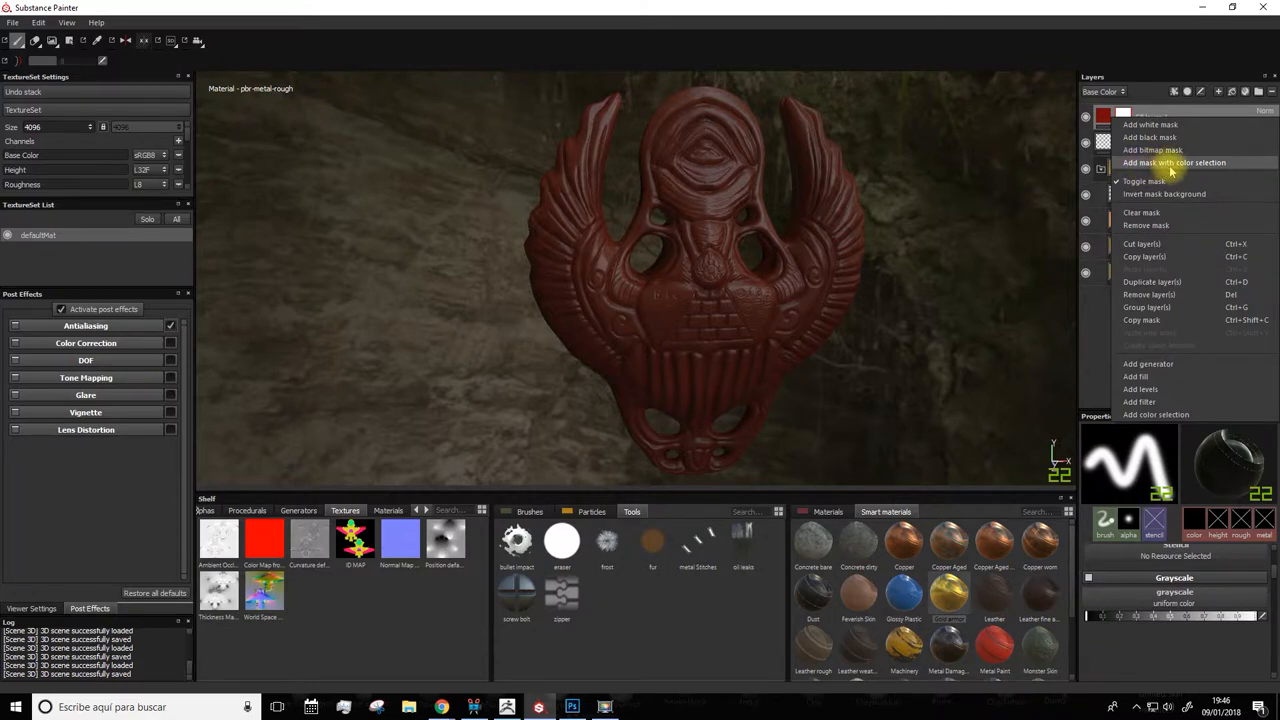
left_click(1174, 162)
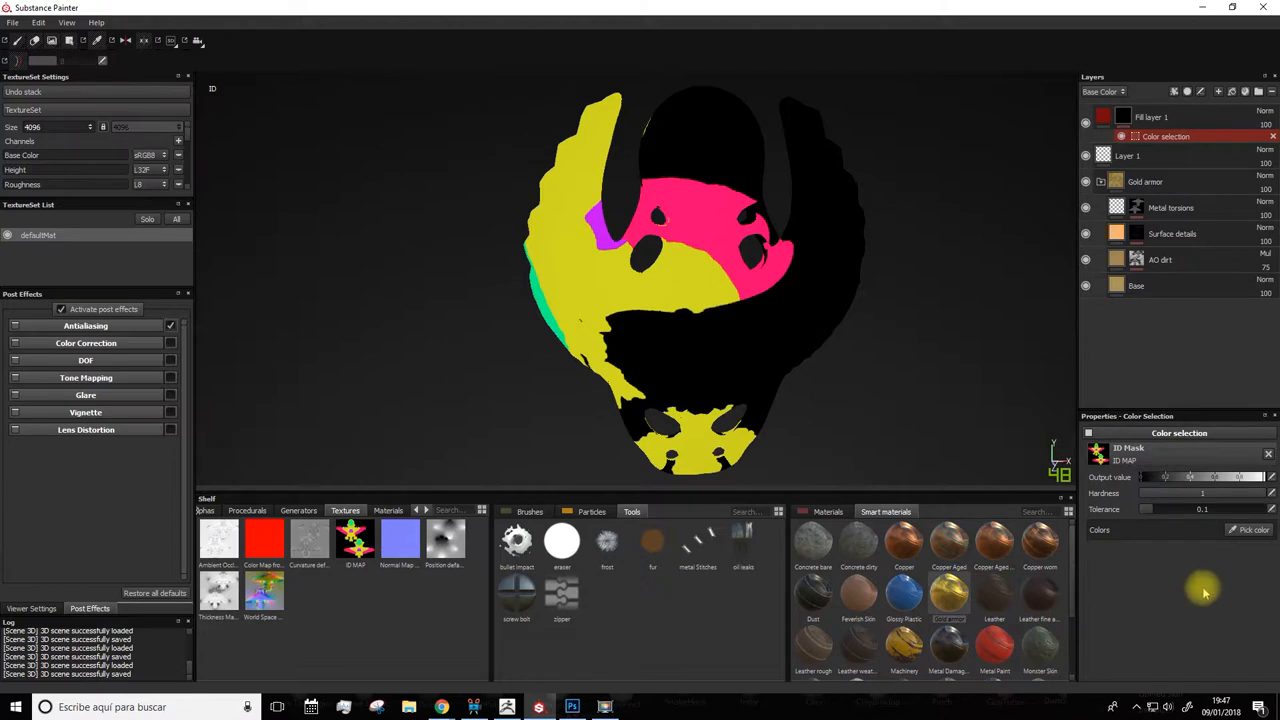
key("ctrl+z")
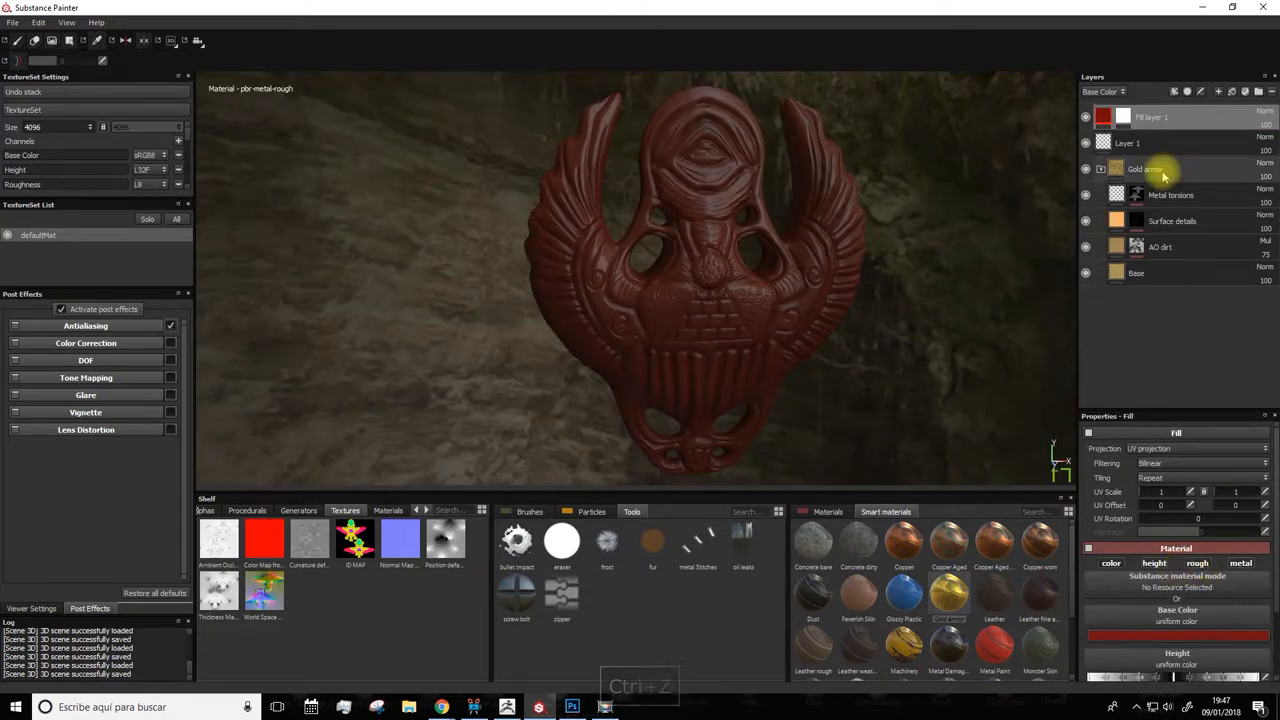
left_click(1150, 116)
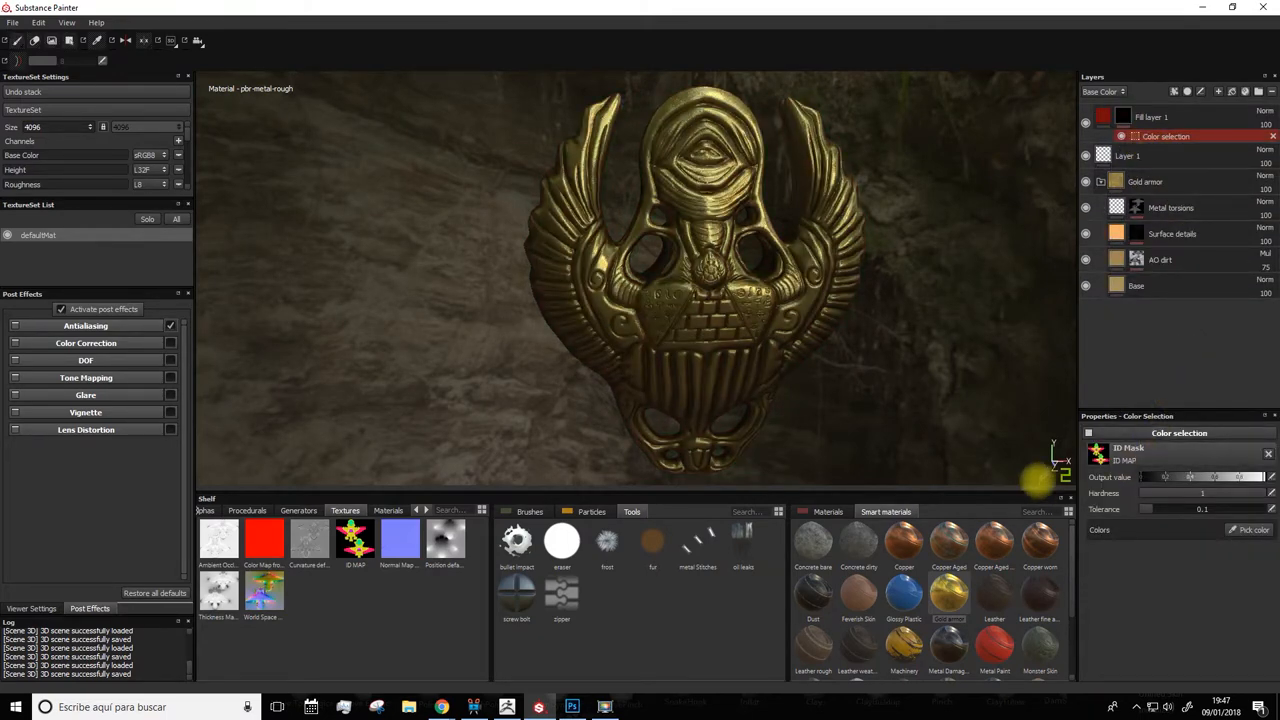
Step: Browse Desktop > scarab martes in File Explorer and select the ID MAP2 image
left_click(408, 708)
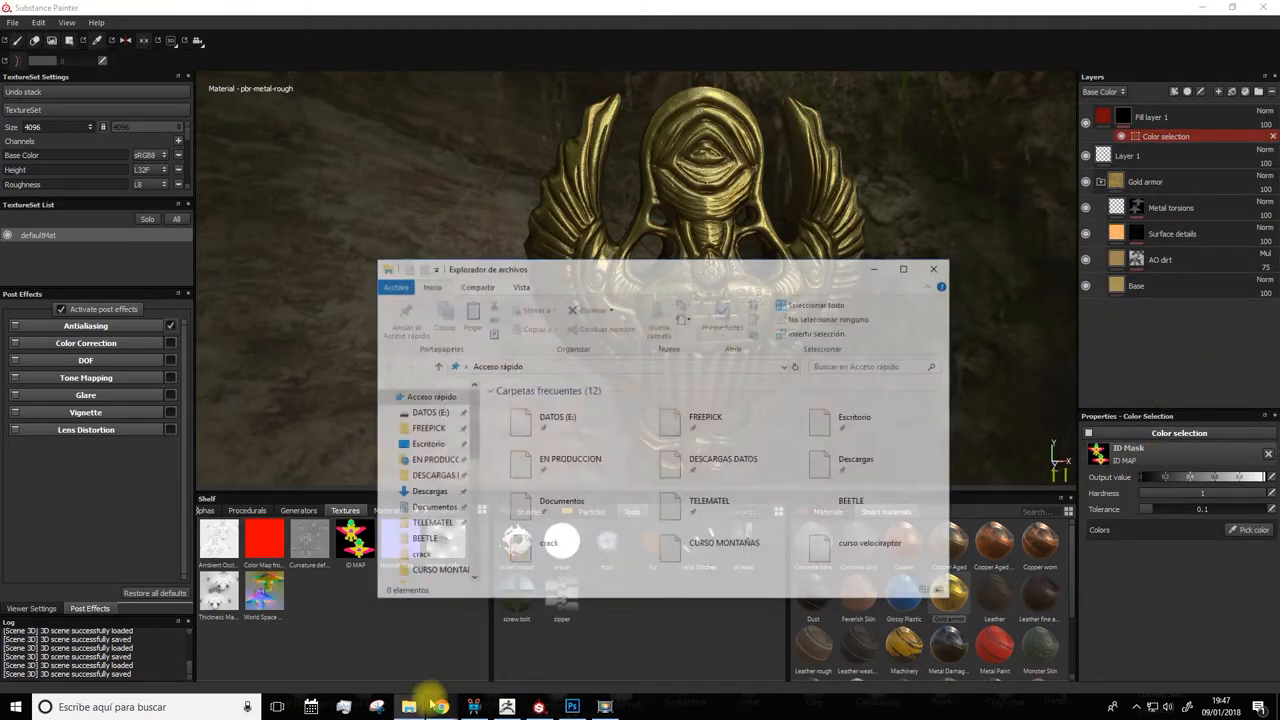
left_click(424, 444)
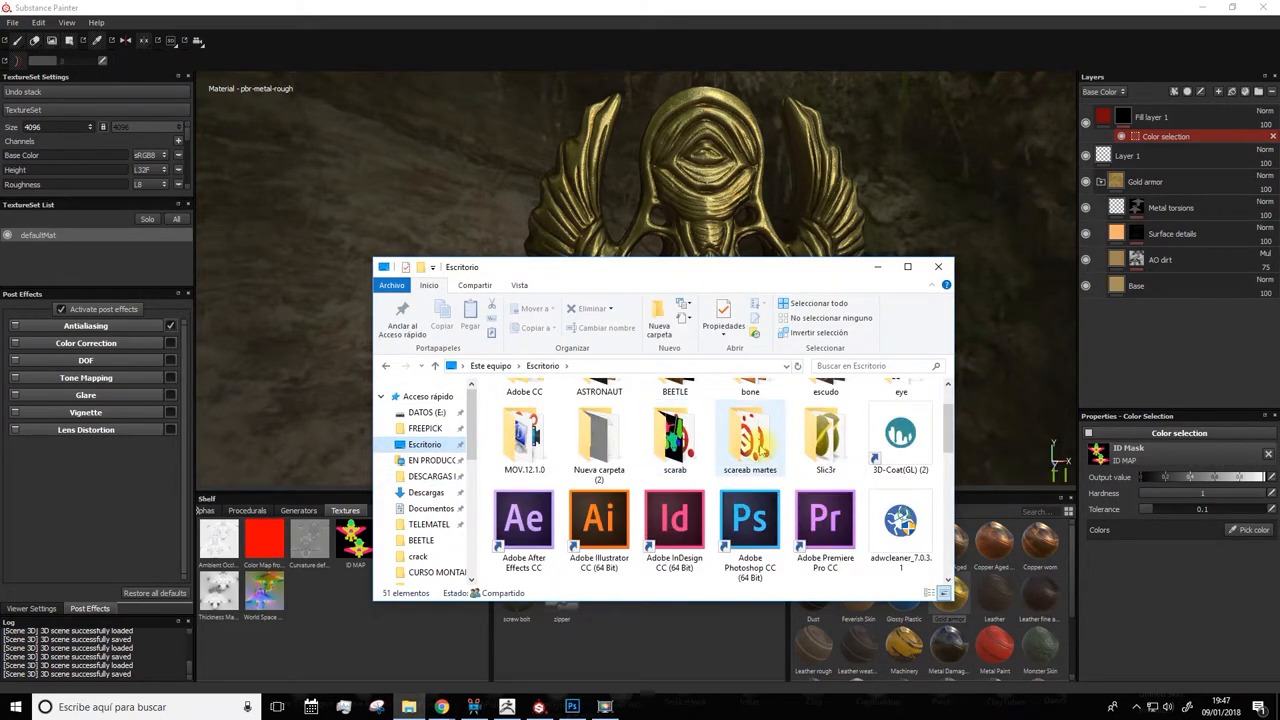
double_click(750, 436)
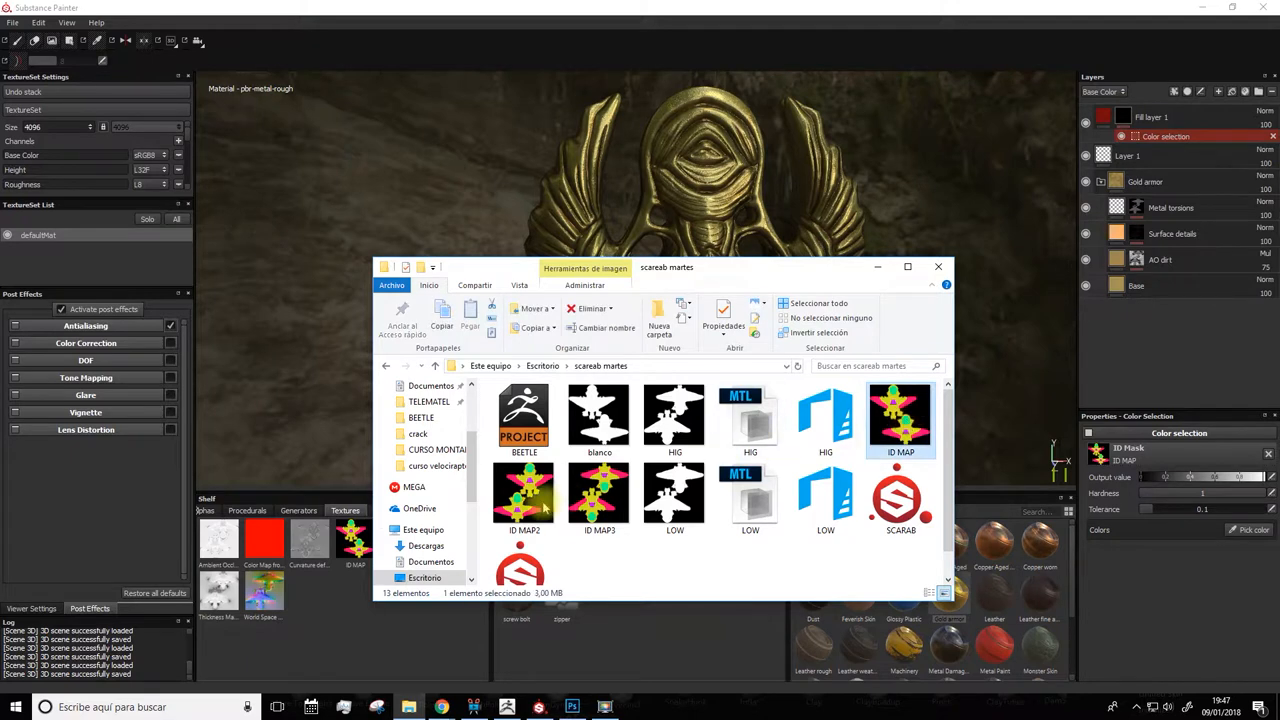
left_click(524, 496)
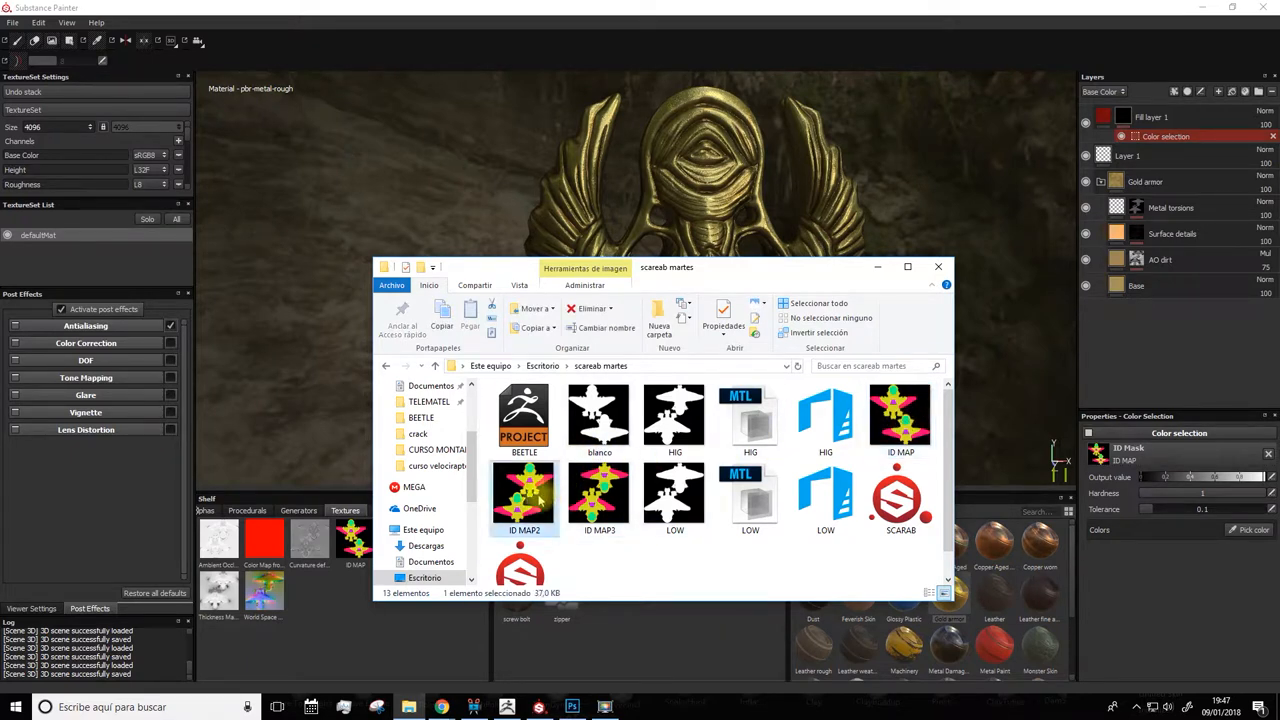
left_click(600, 496)
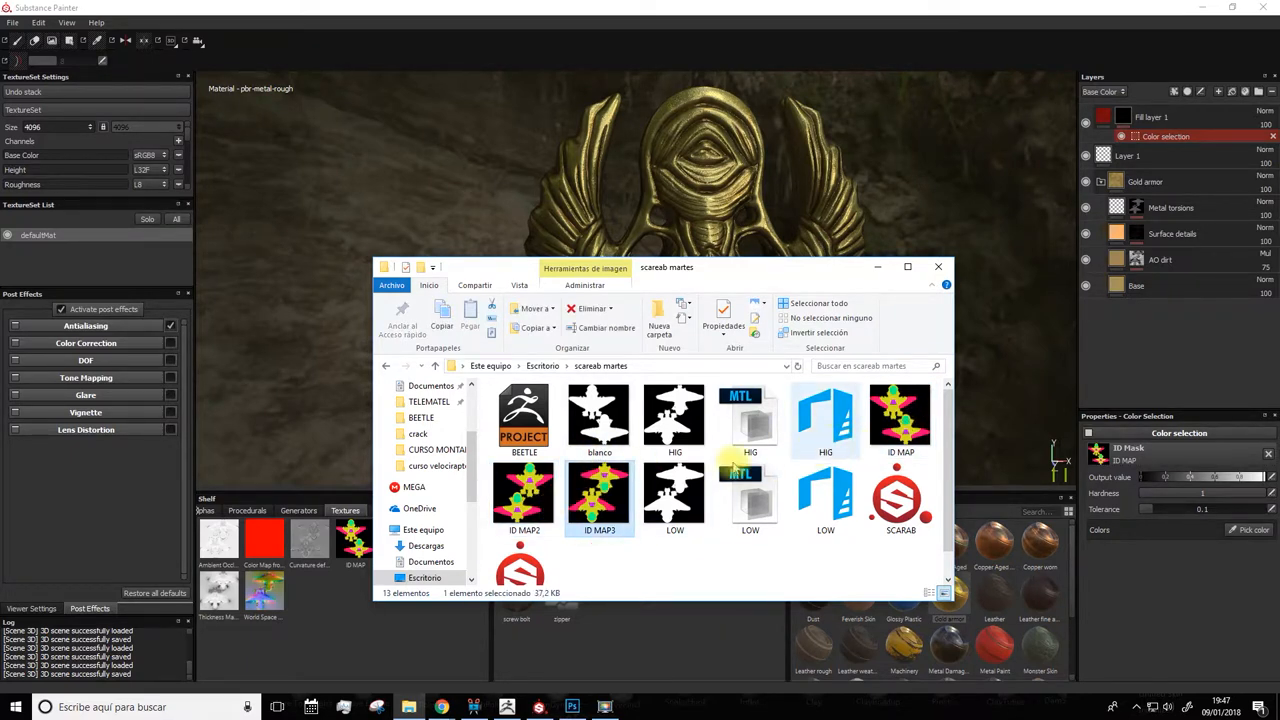
left_click(524, 496)
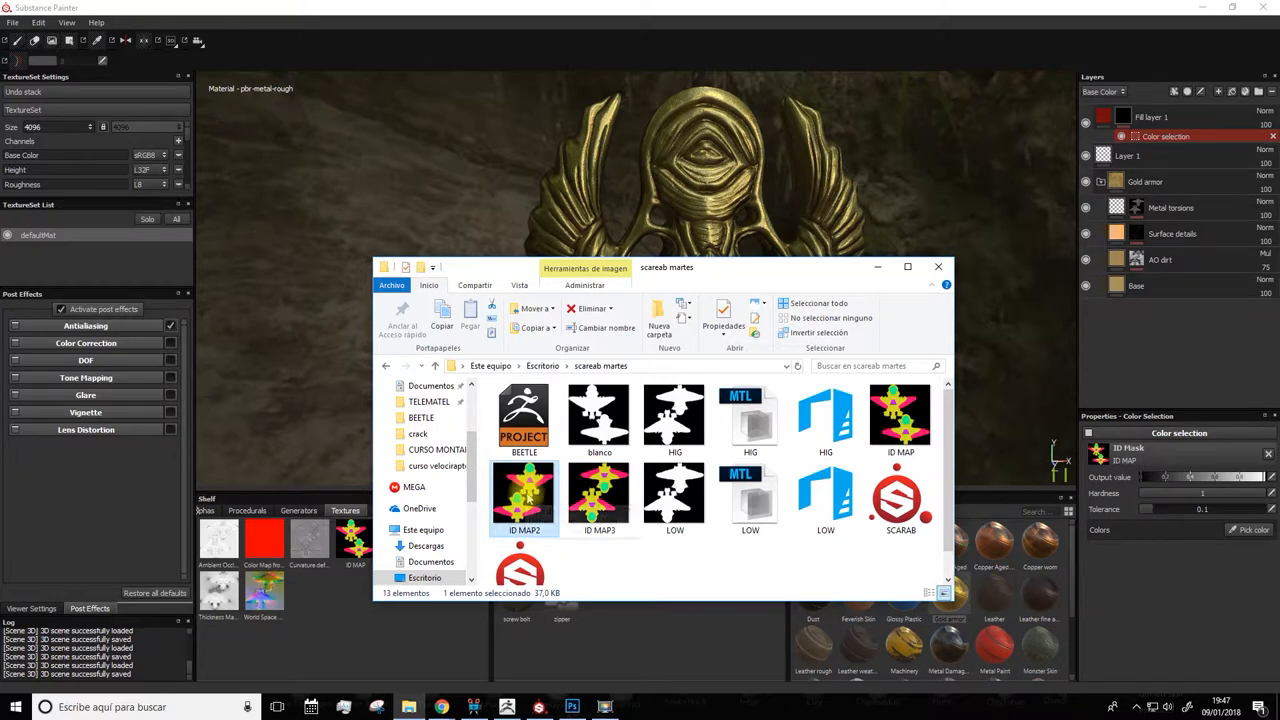
left_click(600, 496)
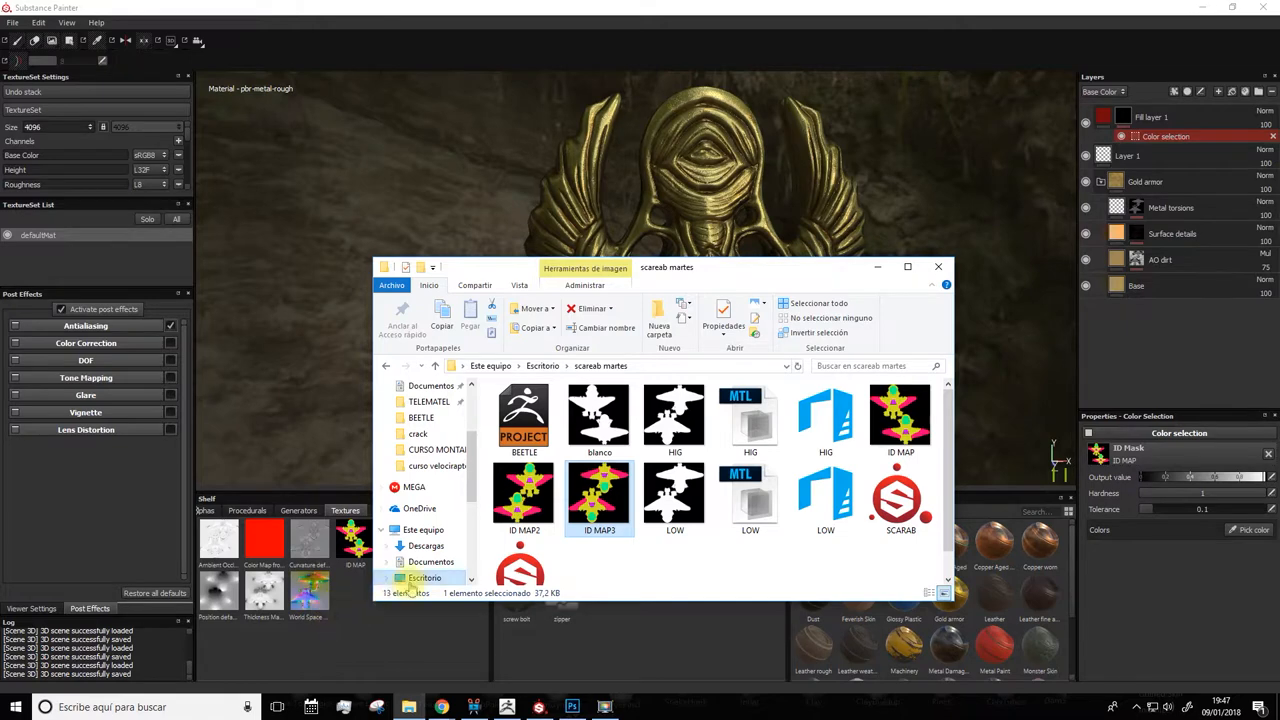
left_click_drag(666, 268, 702, 134)
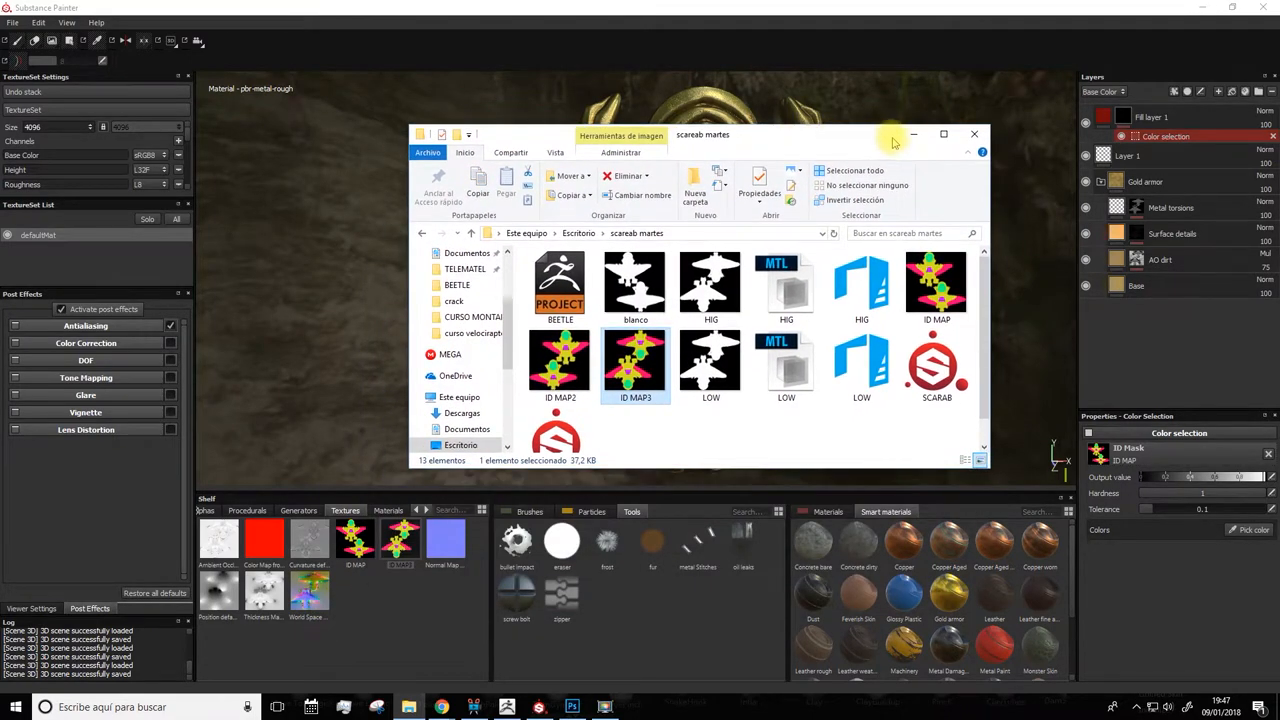
Step: Assign ID MAP2 as the texture set's ID map so the red fill shows only on the wings
left_click(972, 132)
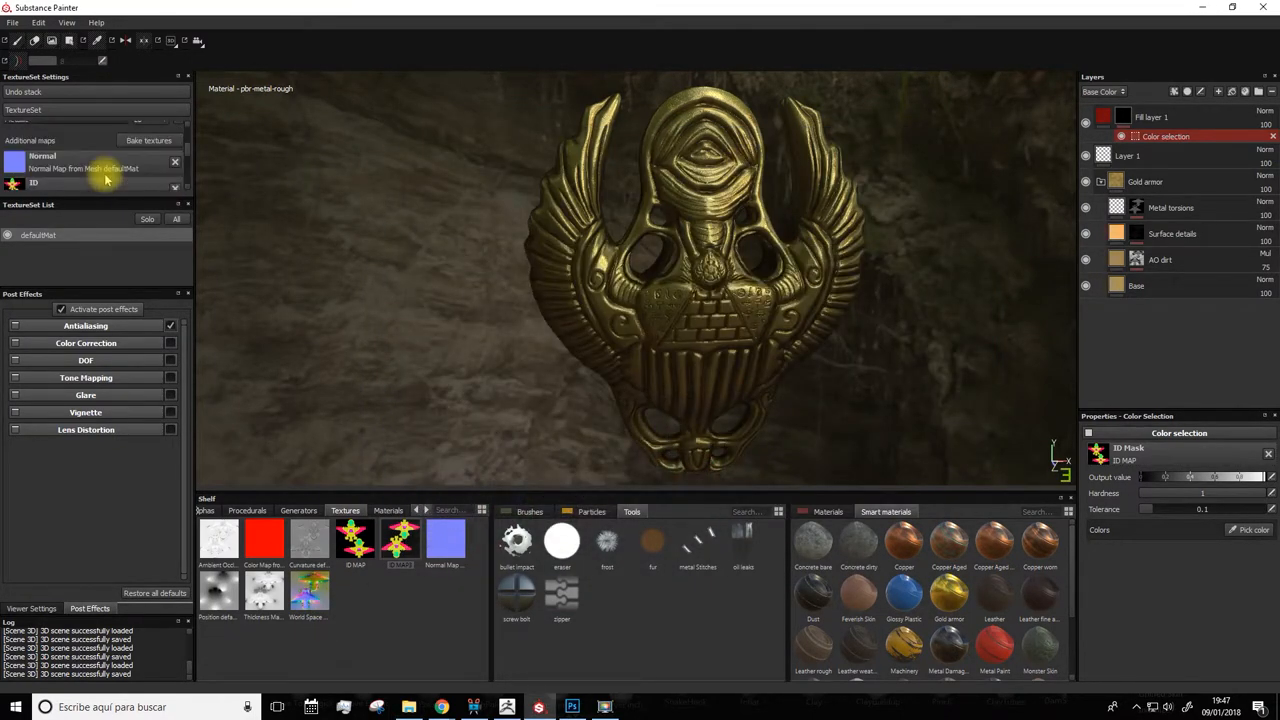
left_click(176, 188)
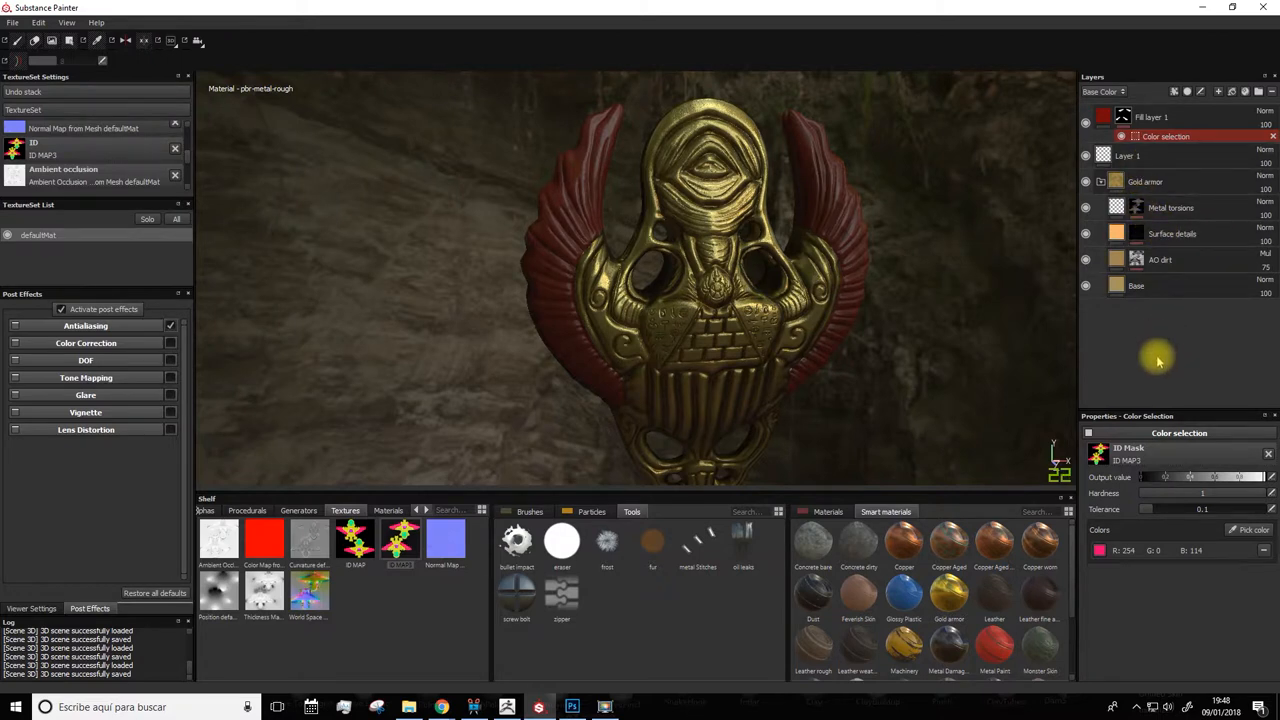
mouse_move(1160, 336)
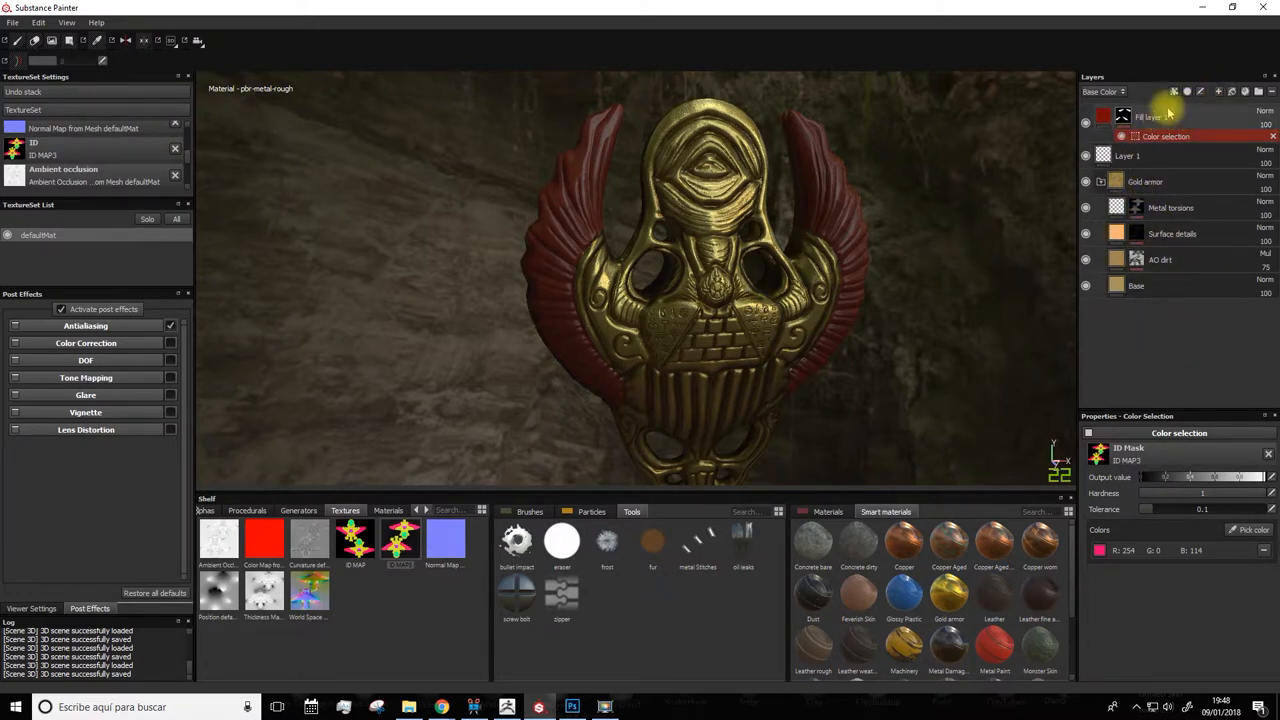
Step: Add a second fill layer and give it a muted teal Base Color
left_click(1220, 92)
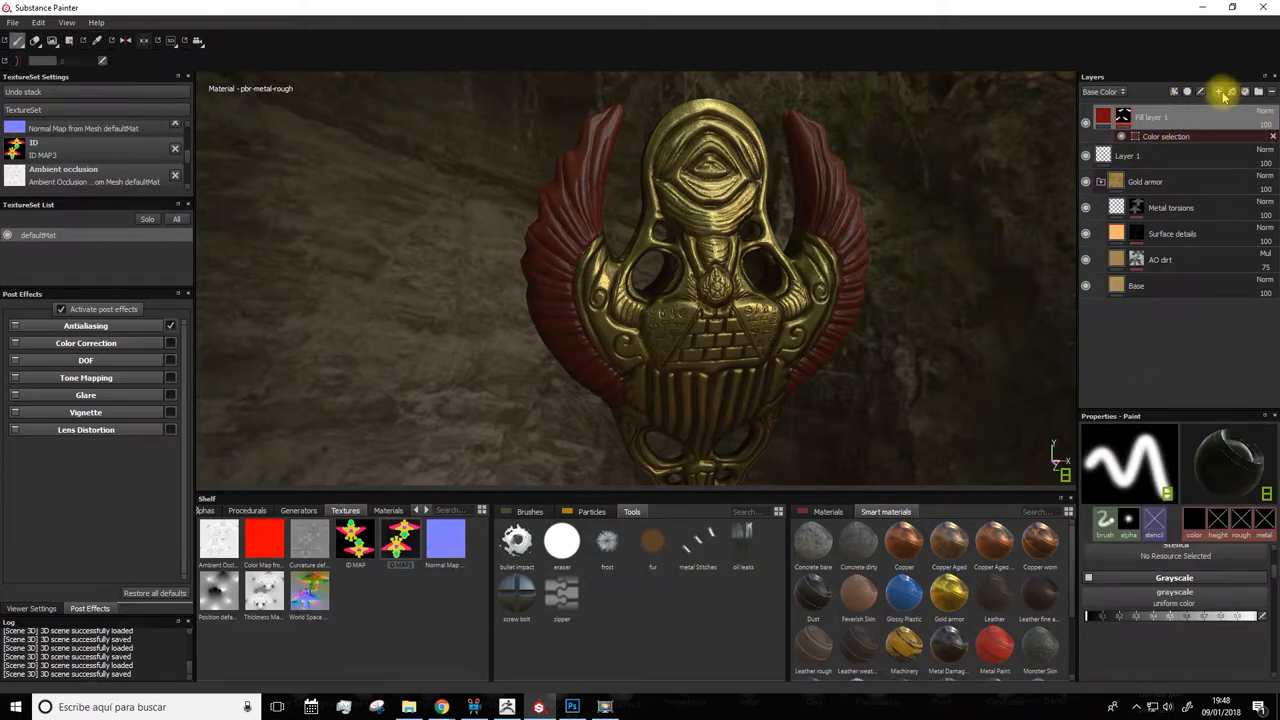
left_click(1220, 92)
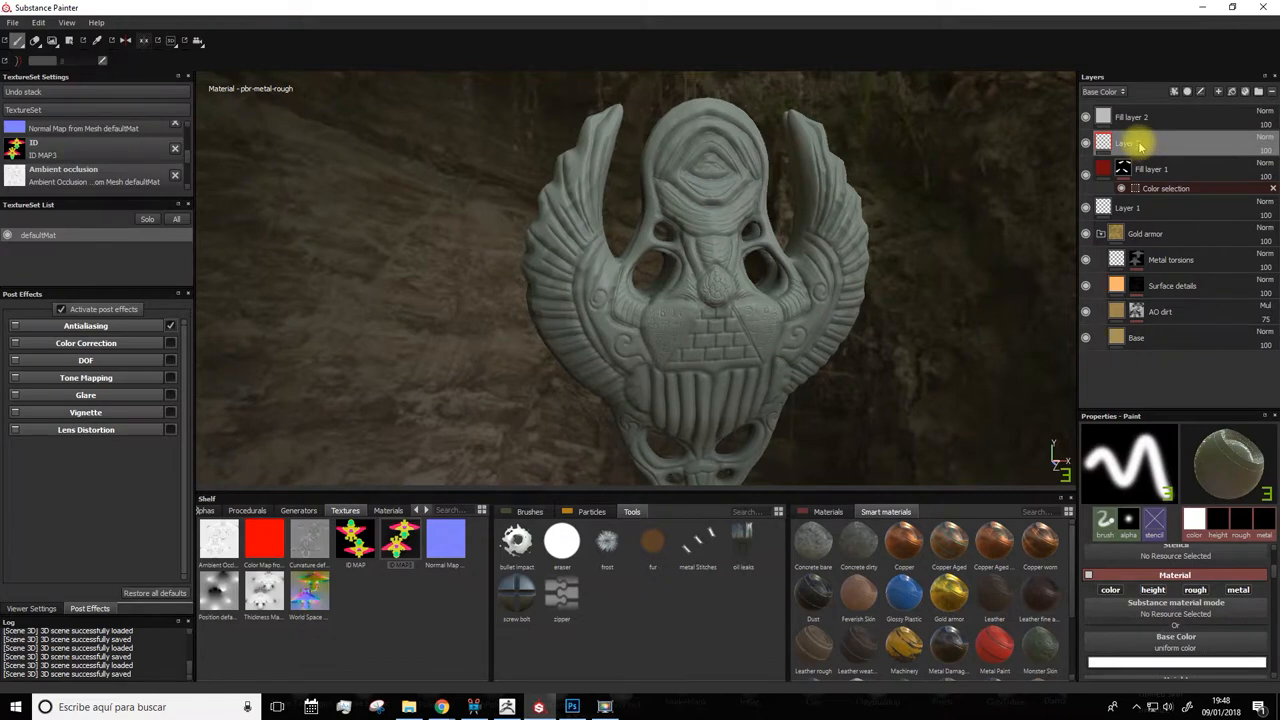
key("Delete")
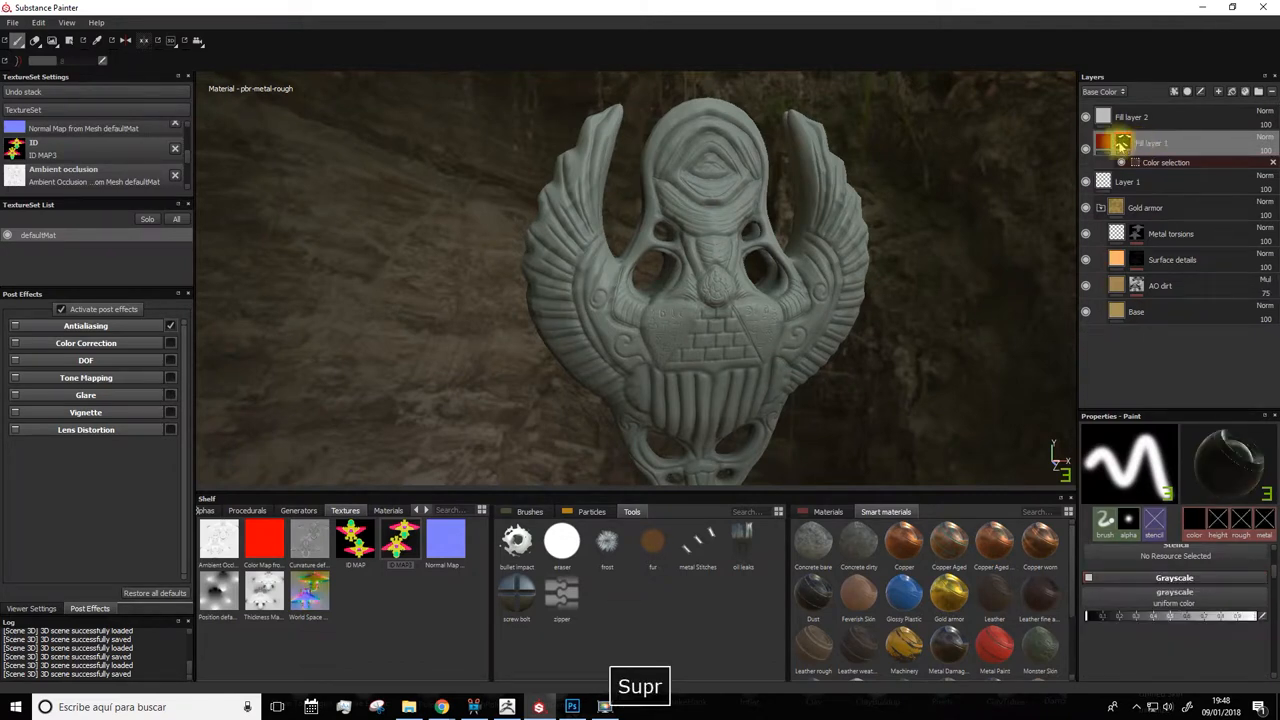
left_click(1150, 142)
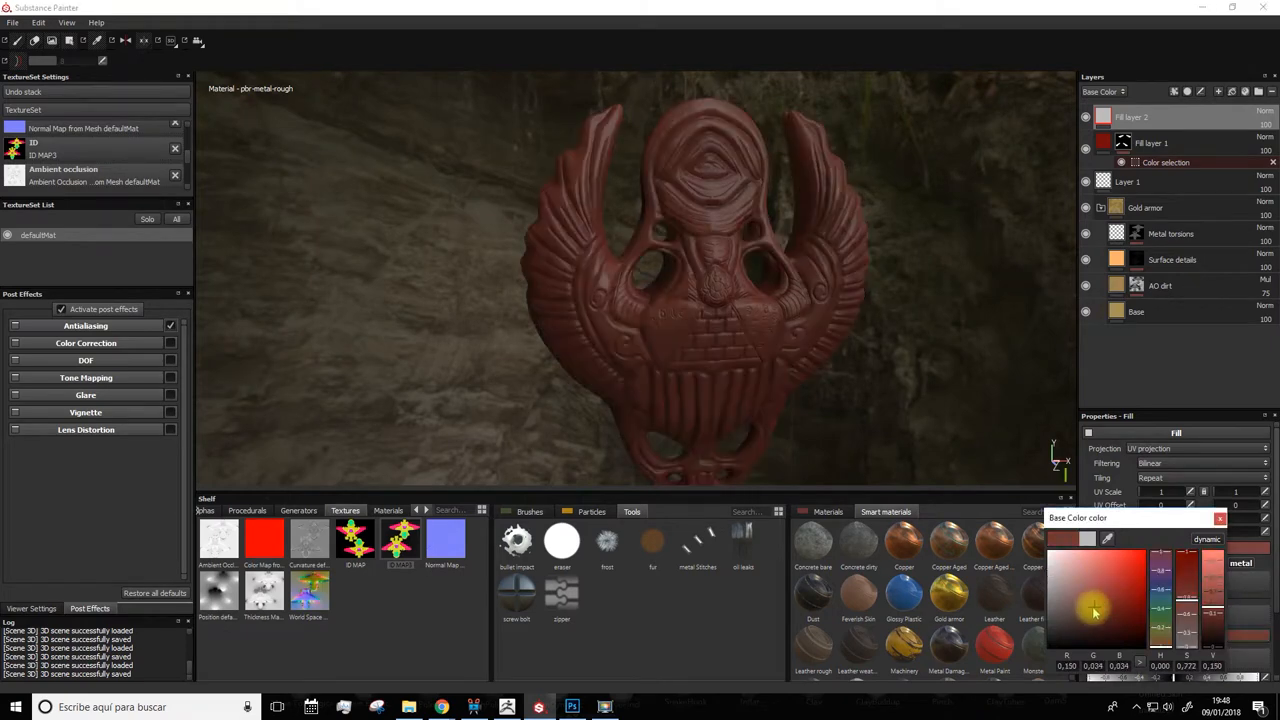
left_click(1120, 574)
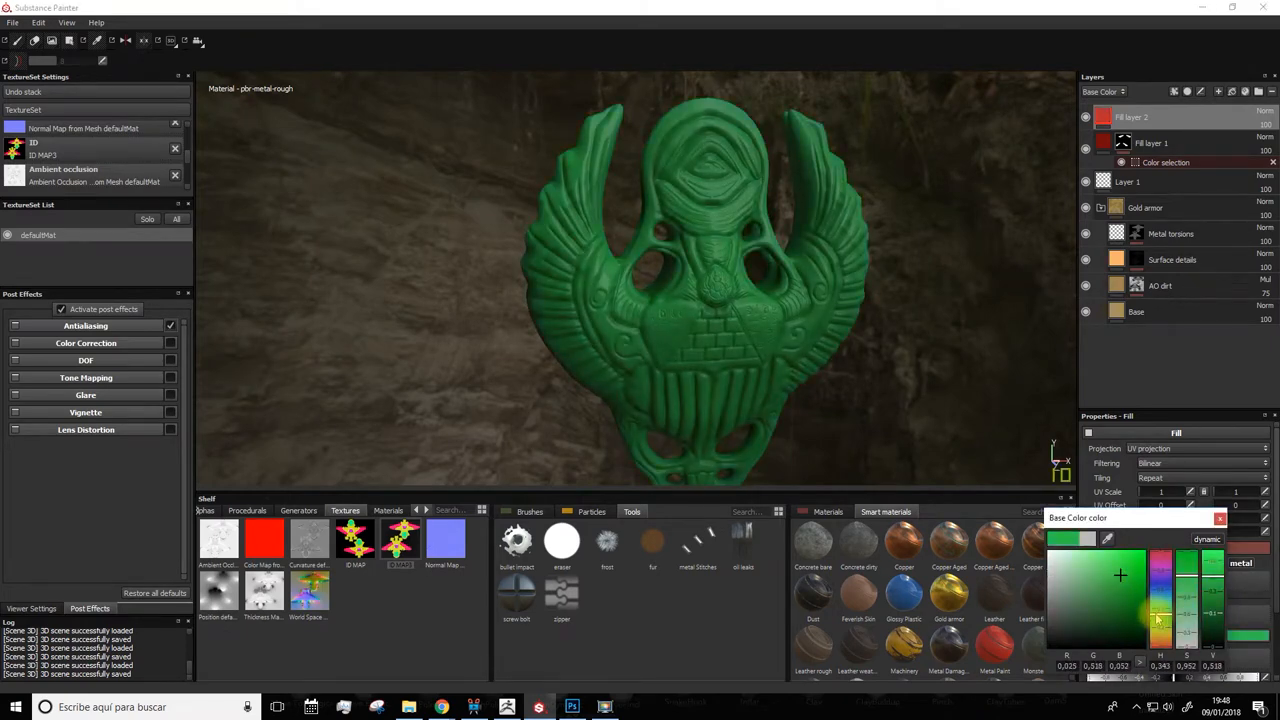
left_click(1084, 604)
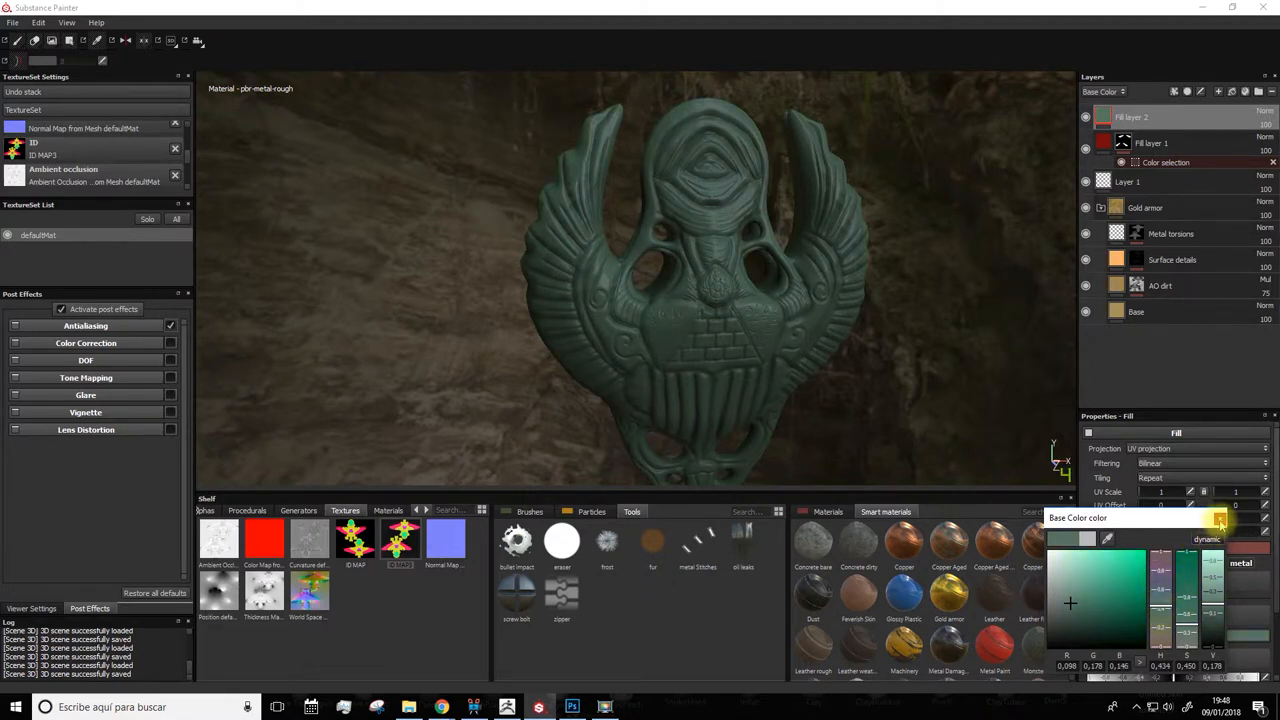
Step: Mask the teal fill with a colour selection limited to the pyramid's ID colour
right_click(1132, 116)
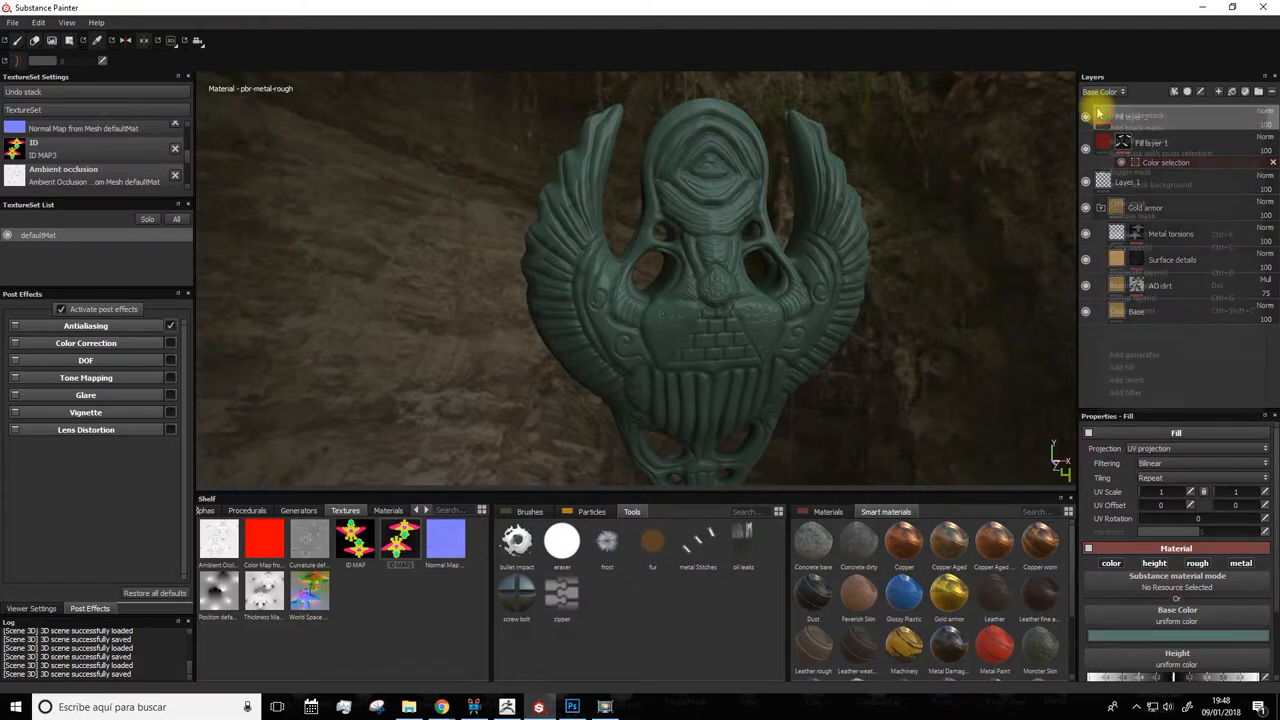
right_click(1140, 114)
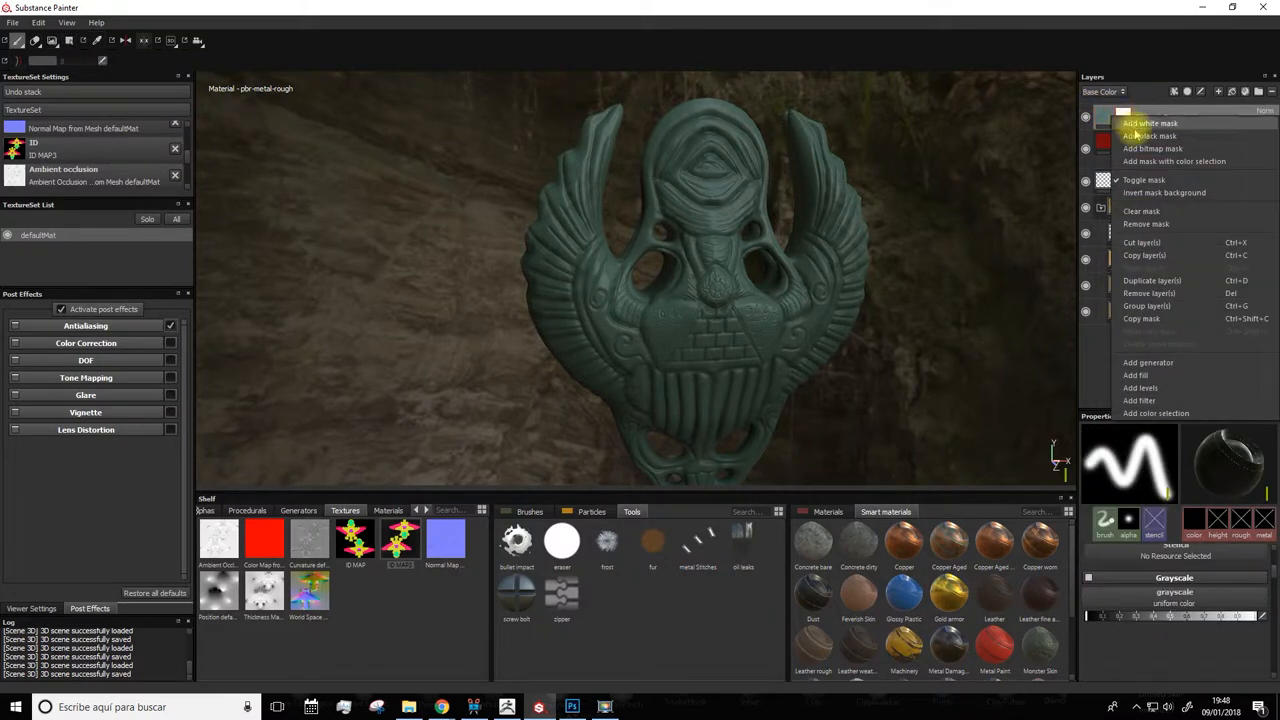
mouse_move(1150, 136)
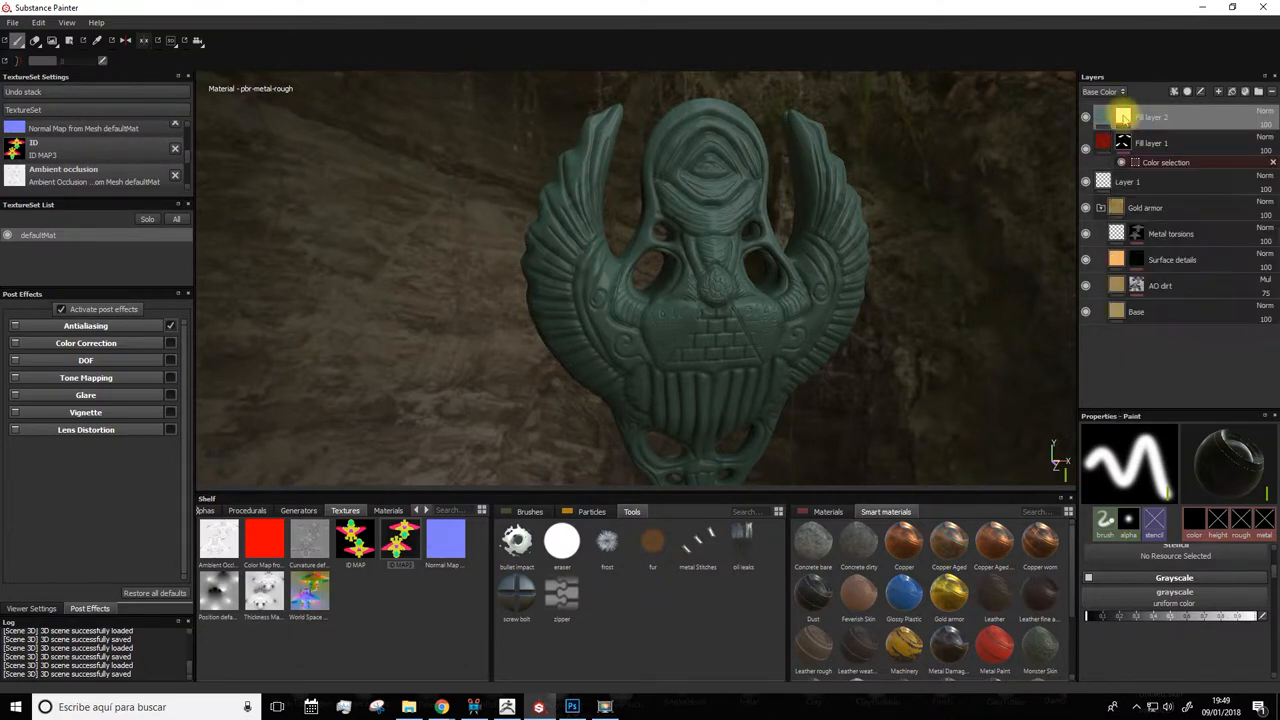
right_click(1122, 116)
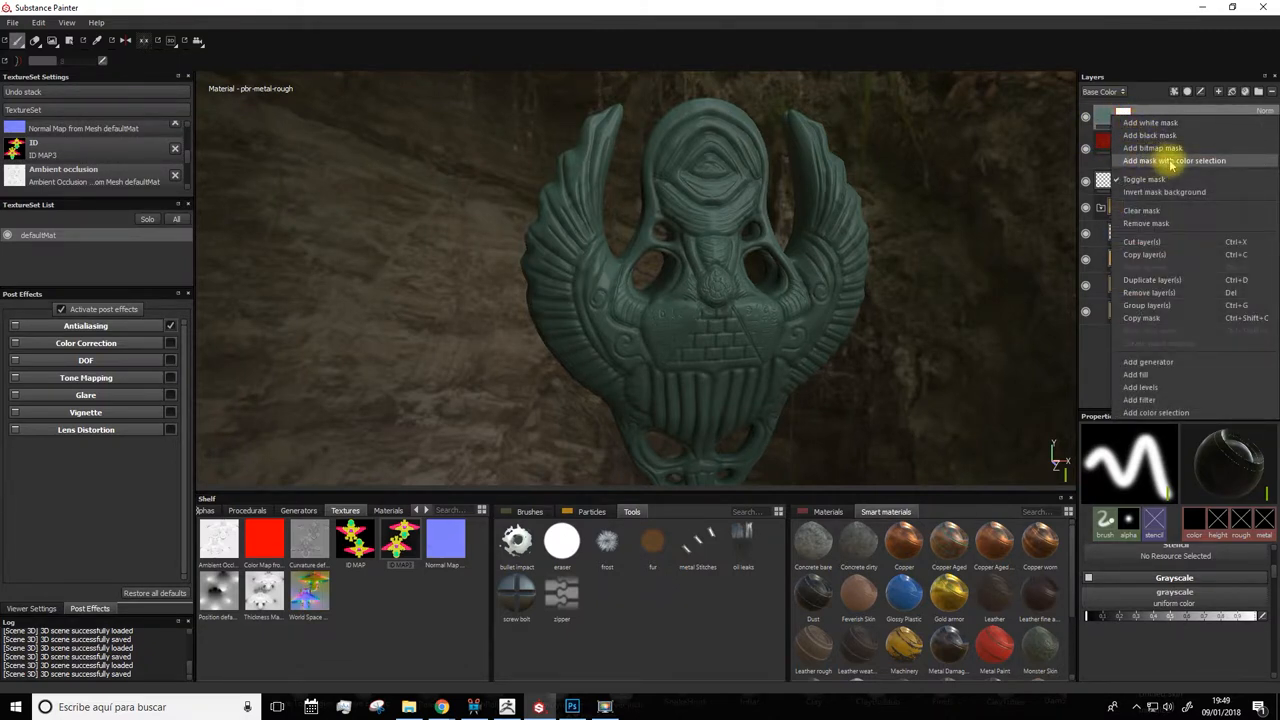
left_click(1174, 160)
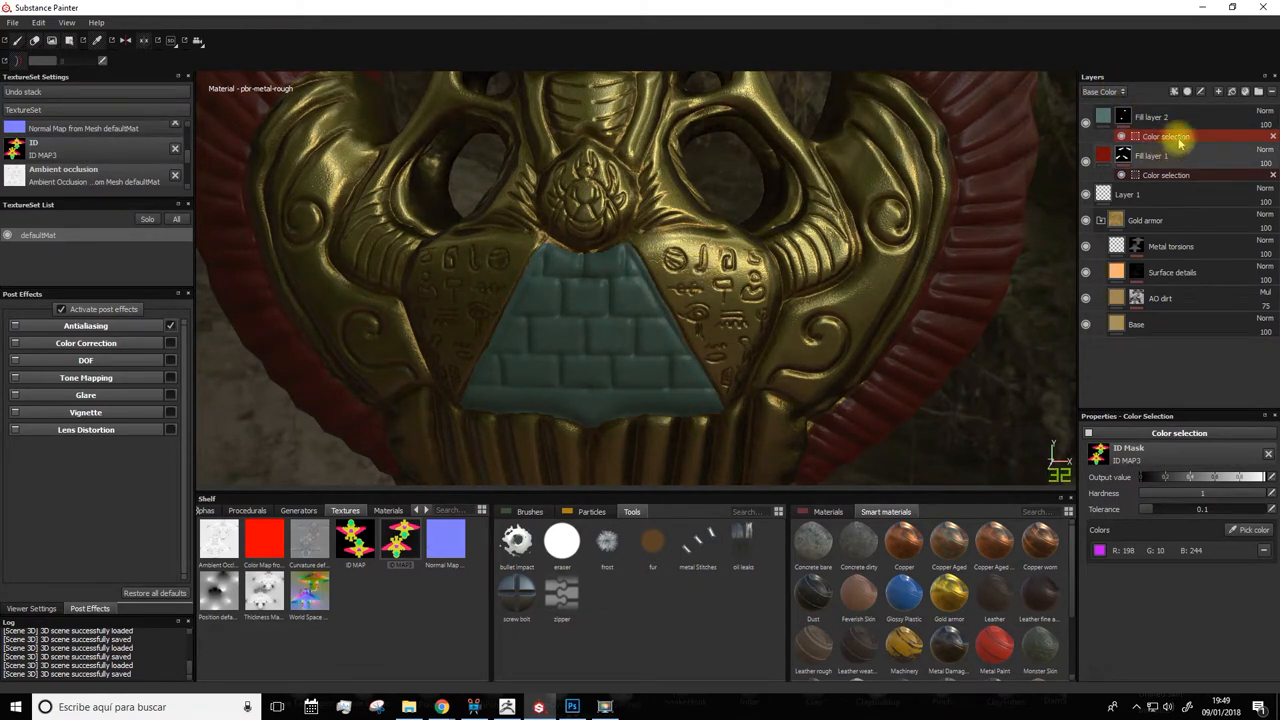
Step: Add a Blur Greyscale filter to the teal pyramid layer's colour-selection mask
right_click(1156, 136)
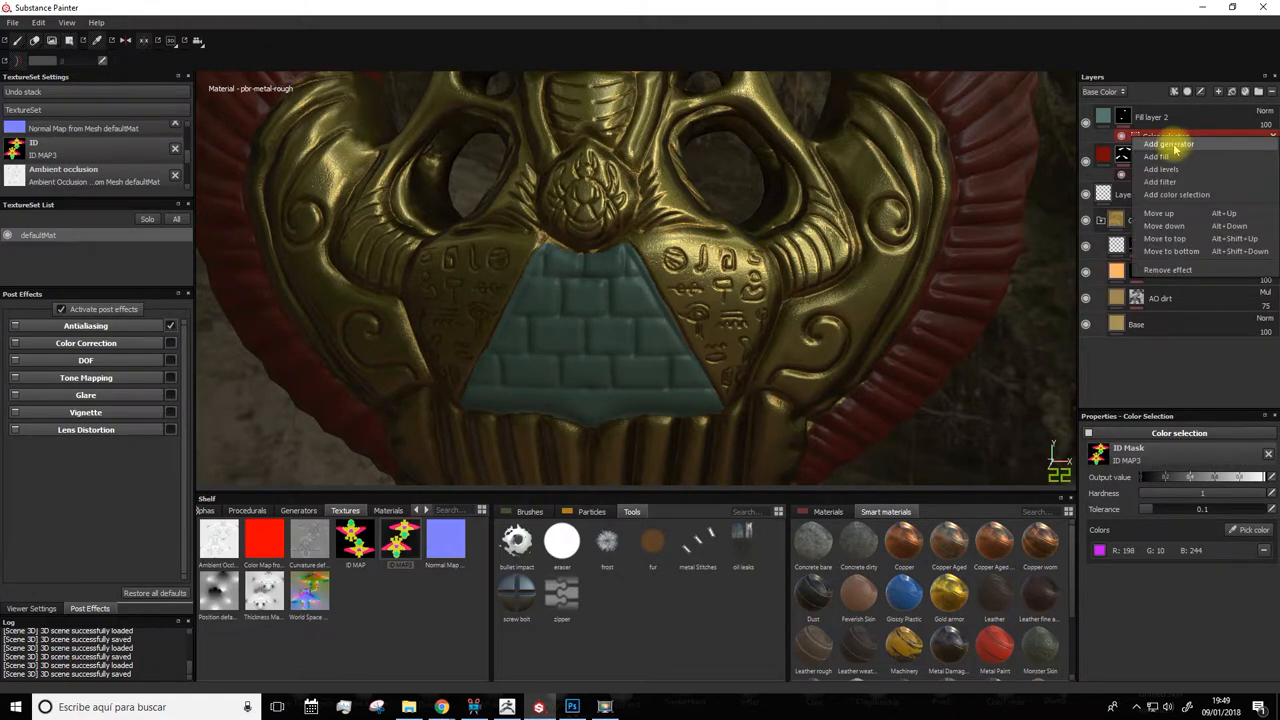
mouse_move(1160, 180)
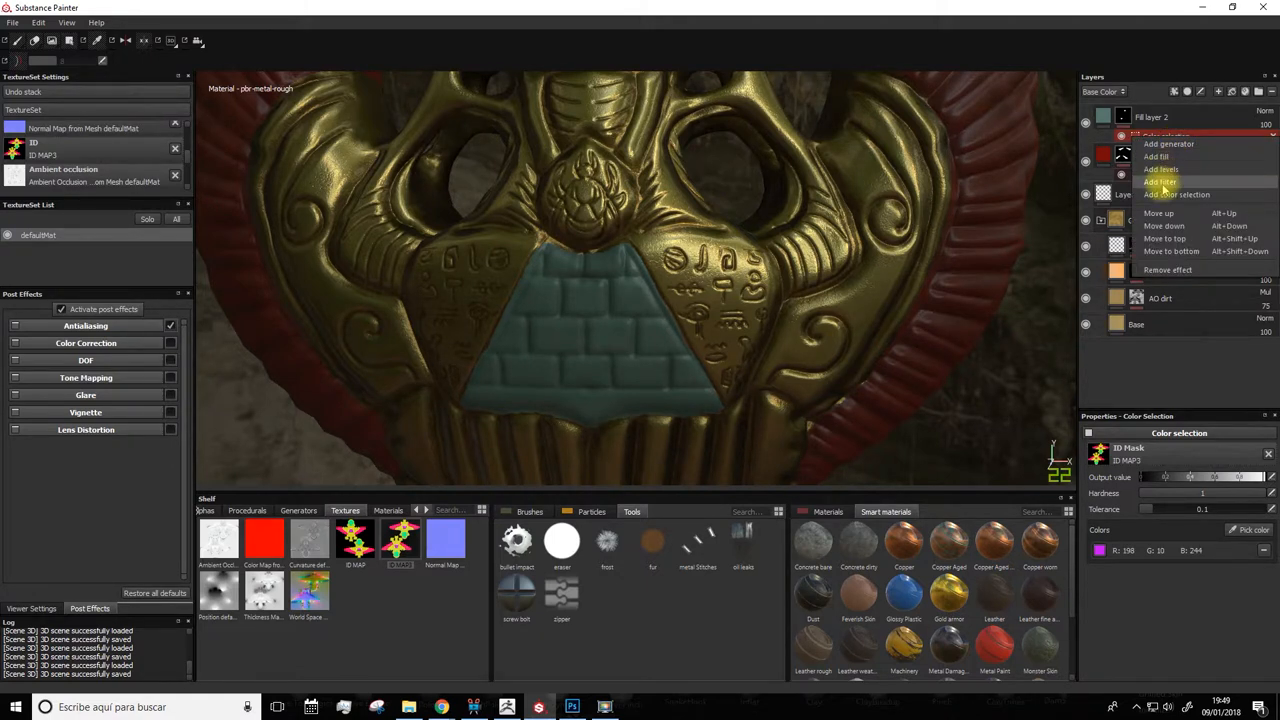
left_click(1160, 182)
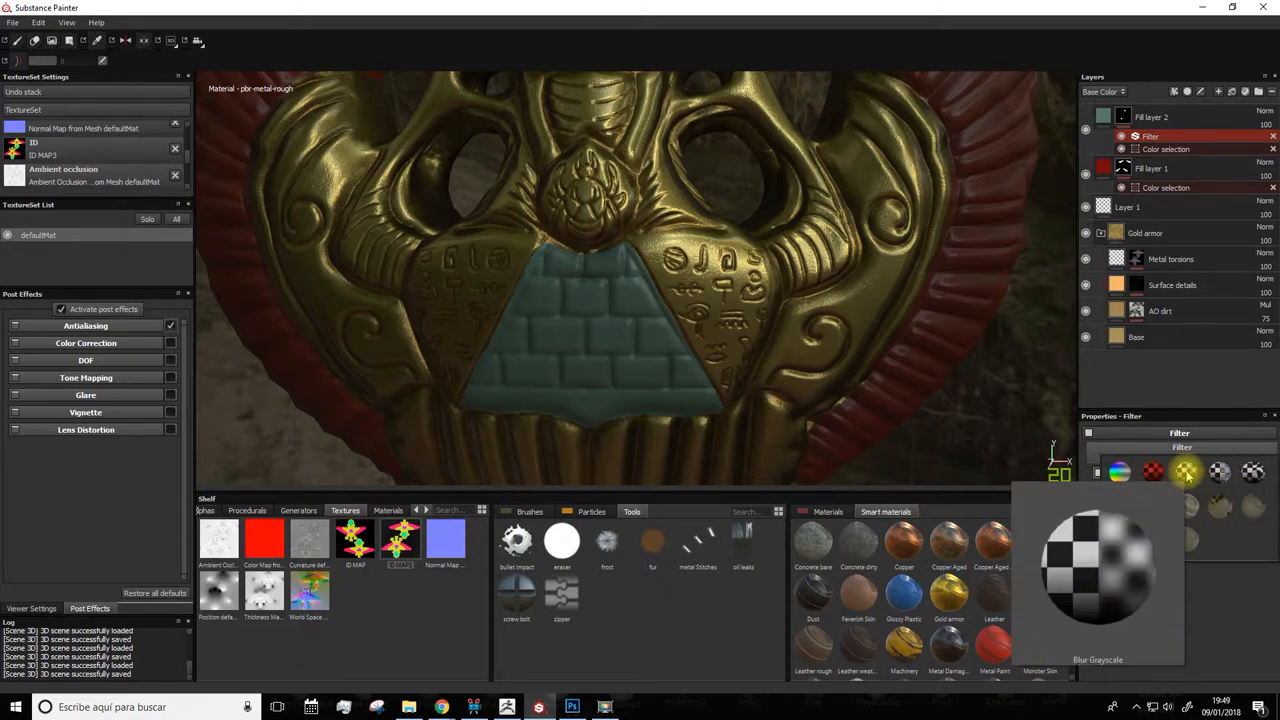
left_click(1188, 472)
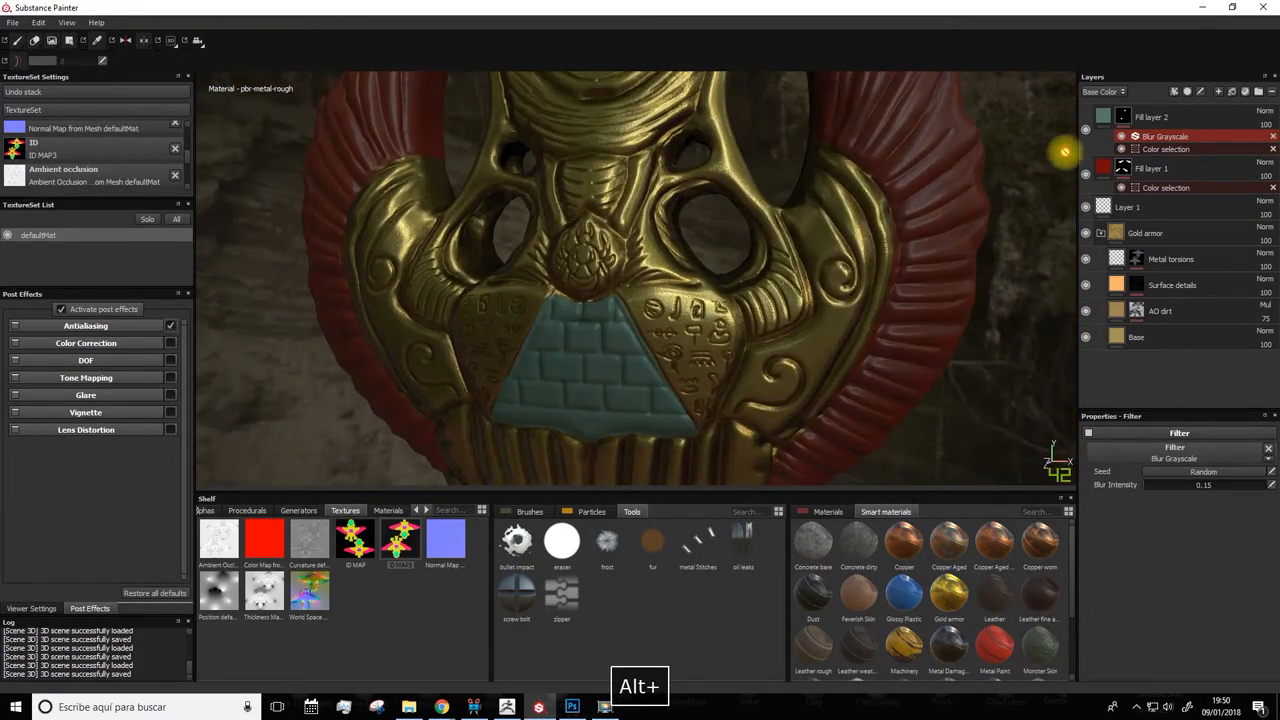
left_click(1150, 116)
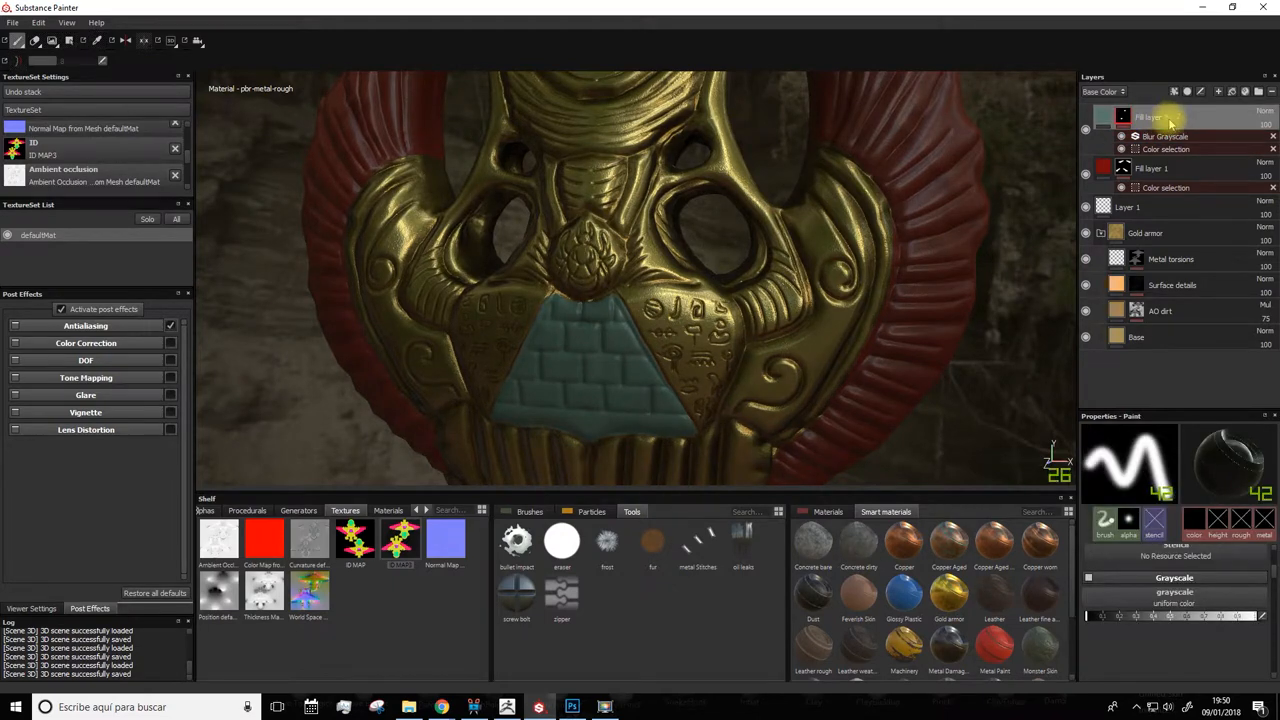
left_click(1264, 116)
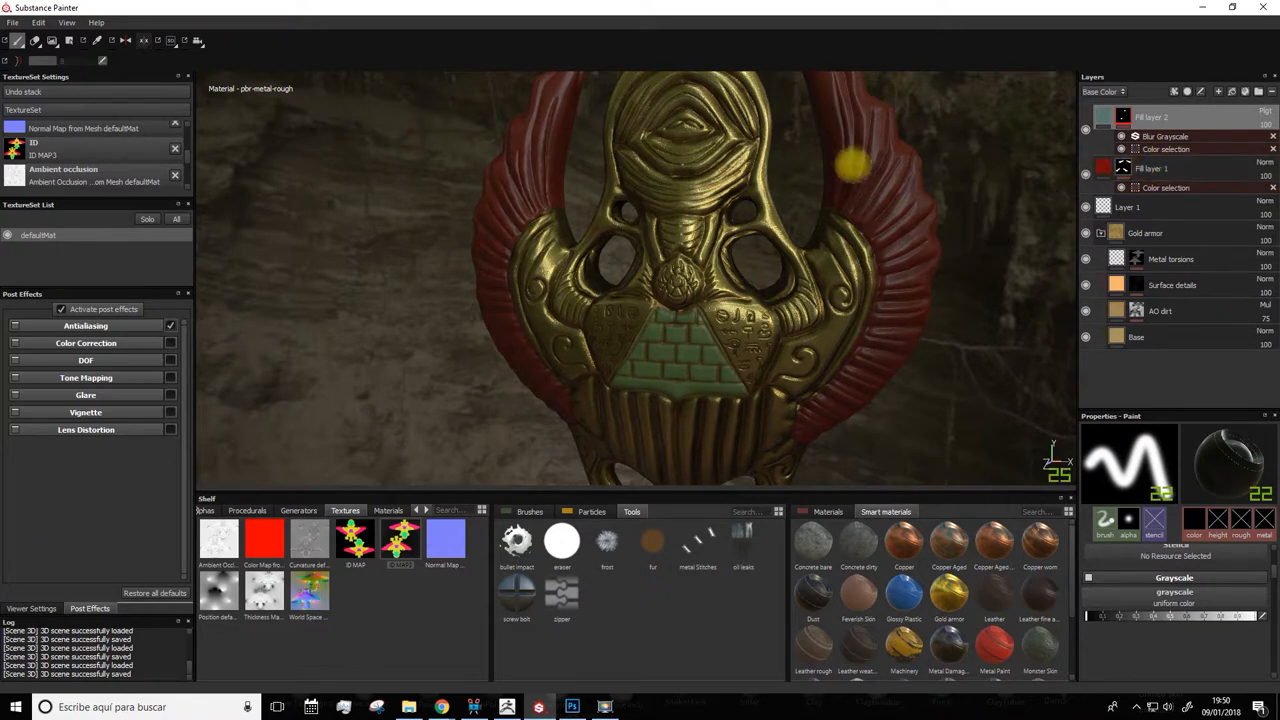
Step: Add a Blur Greyscale filter to the red wing fill's colour-selection mask
left_click(1150, 168)
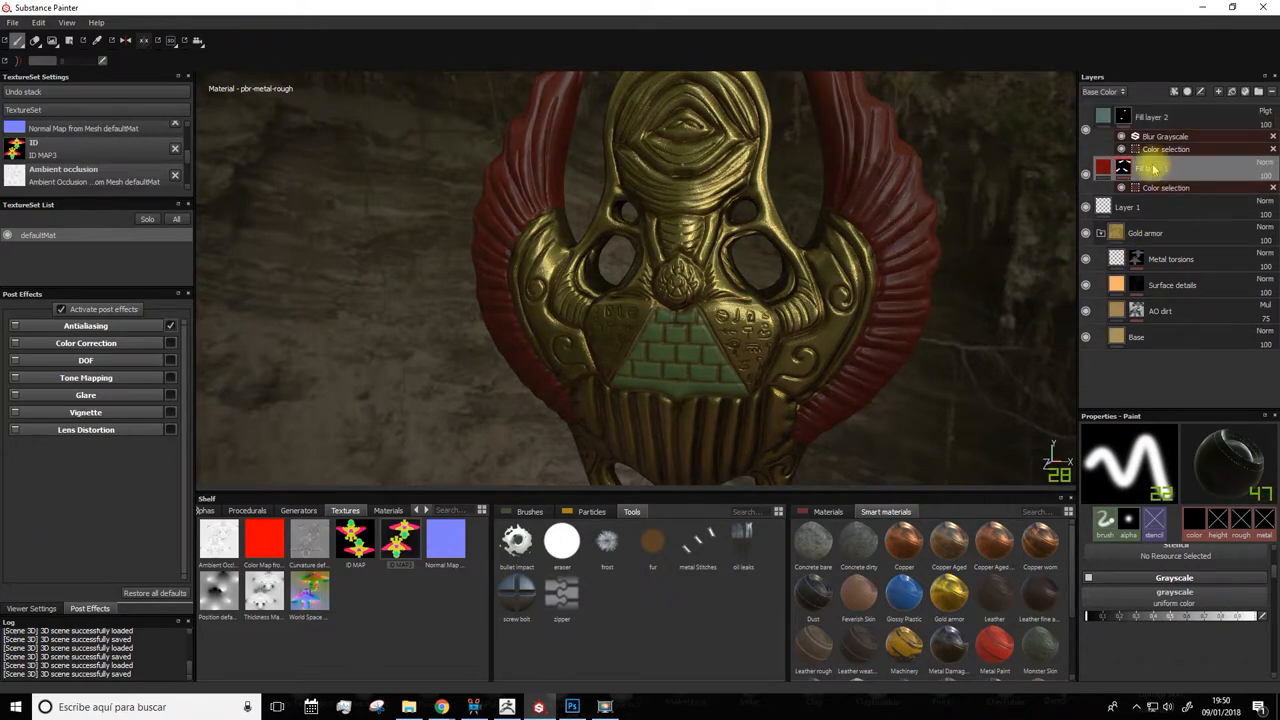
right_click(1150, 168)
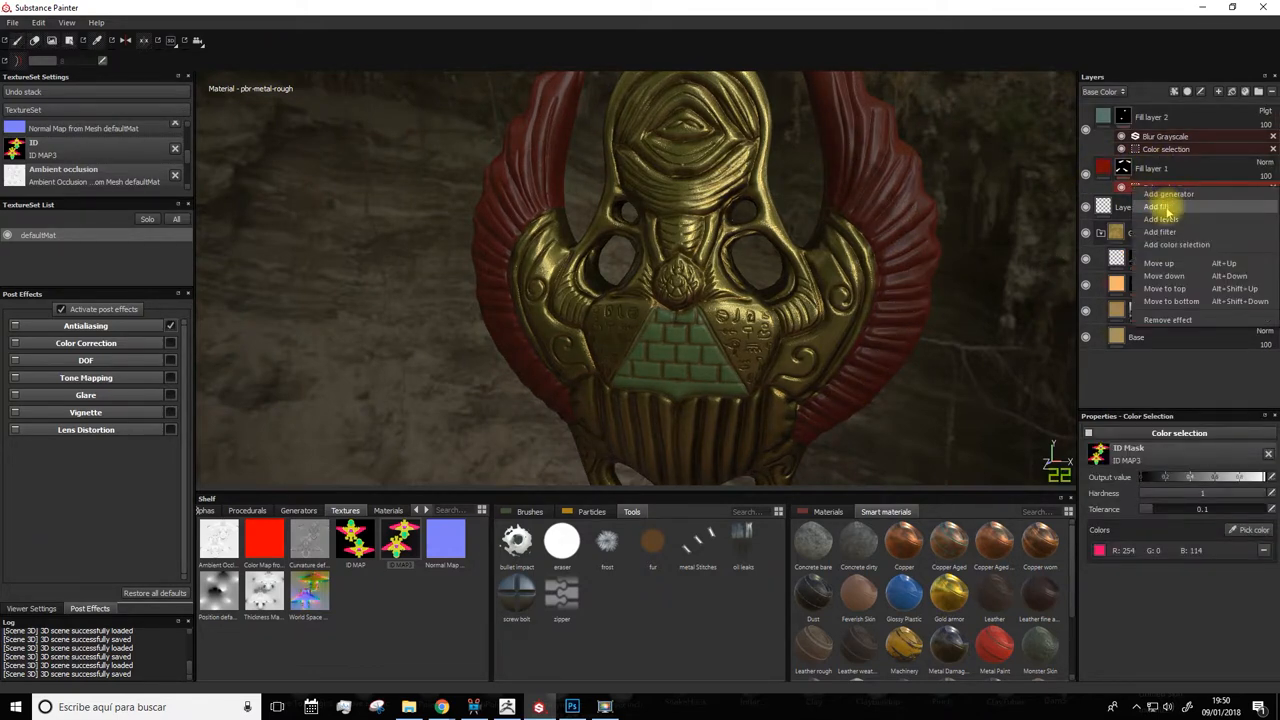
left_click(1160, 232)
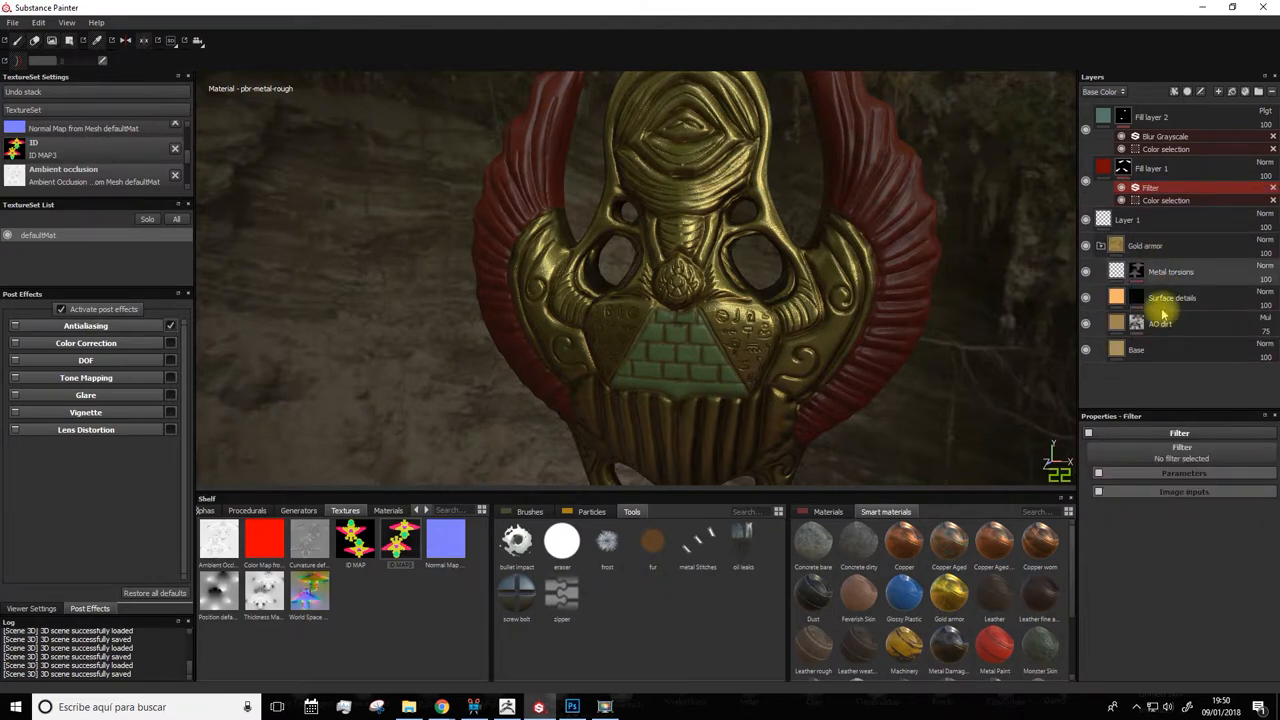
left_click(1164, 188)
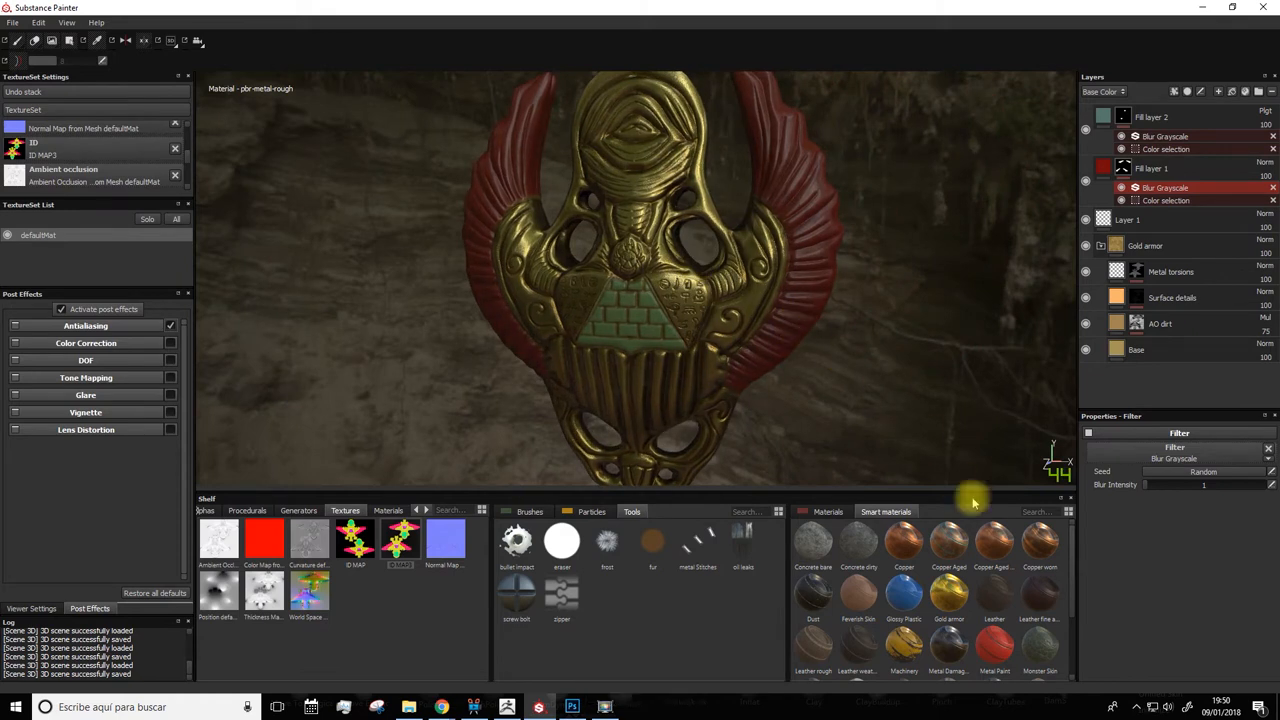
Step: Drop the Copper Aged smart material onto the top of the layer stack and expand it
left_click(1150, 116)
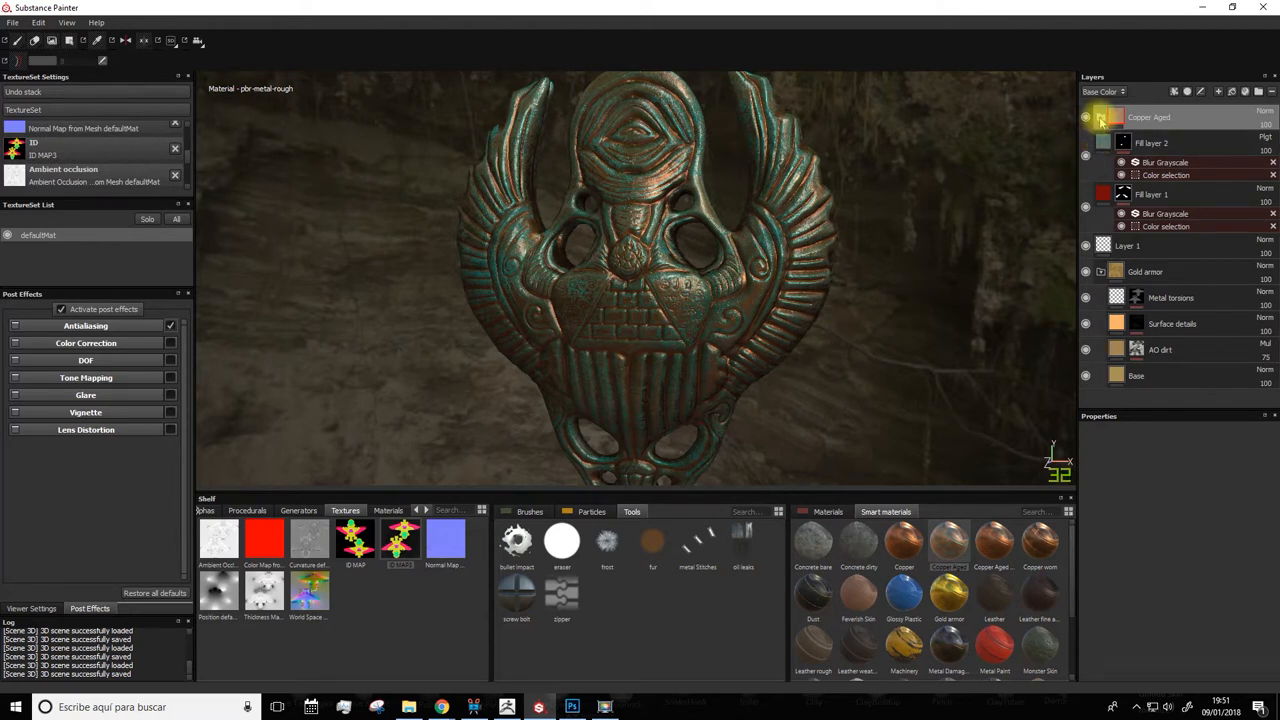
left_click(1100, 116)
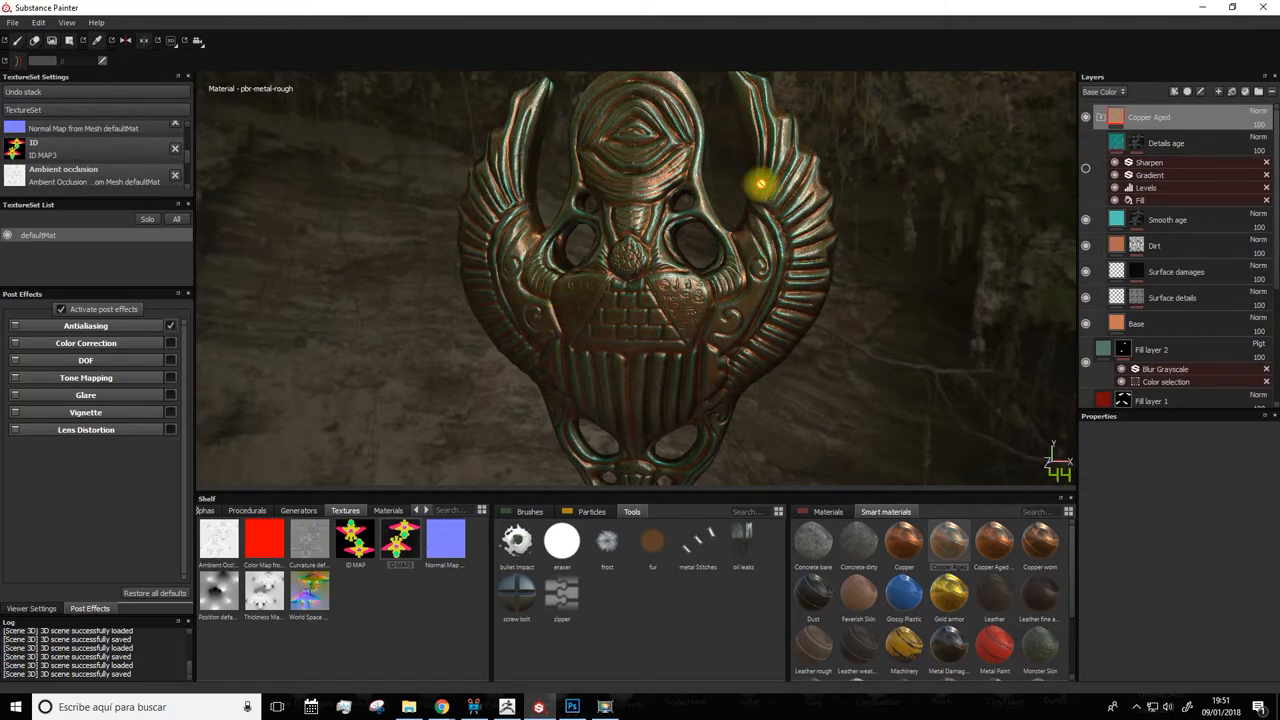
left_click(1084, 116)
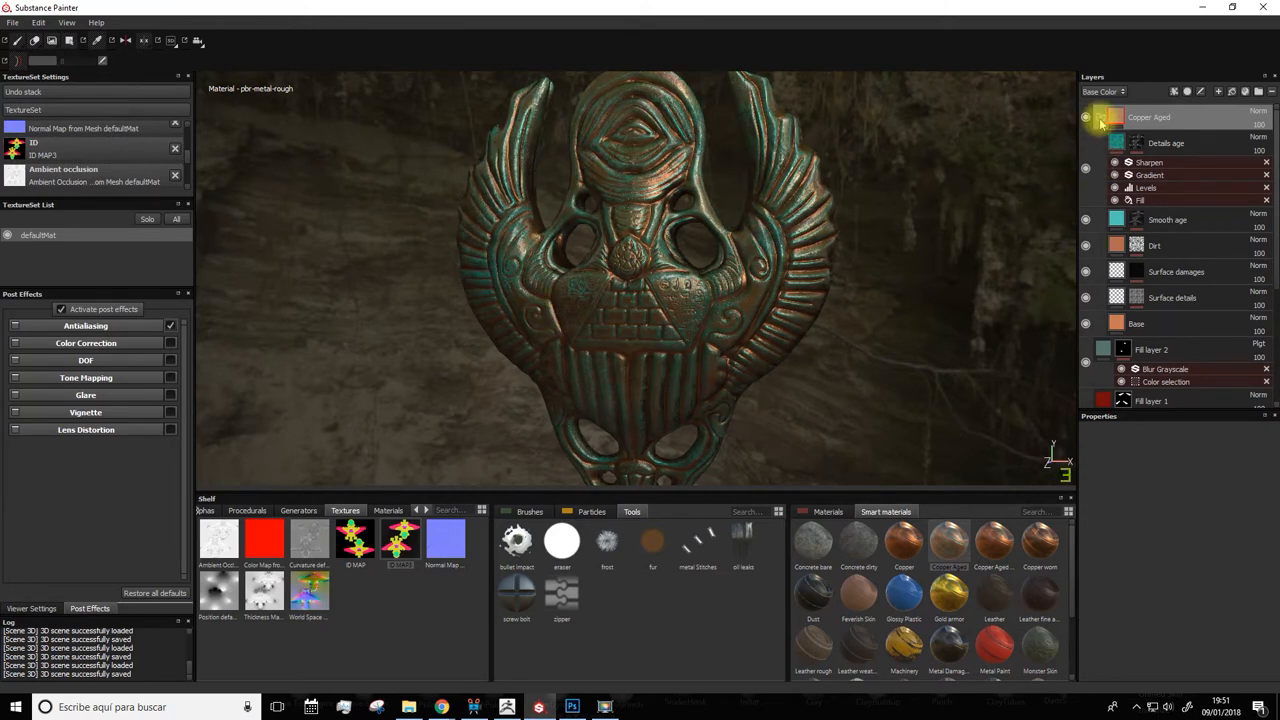
Step: Collapse Copper Aged, mask it by the eye disc's ID colour, and return to material view
left_click(1104, 116)
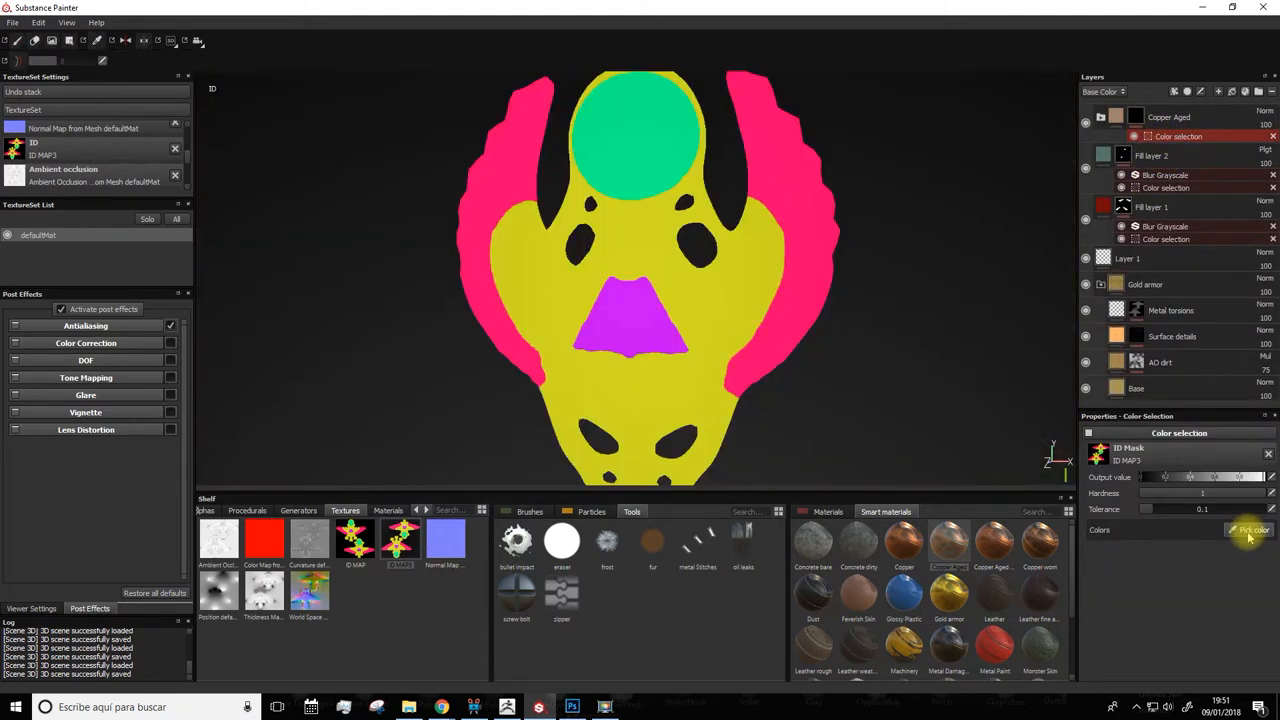
key("alt")
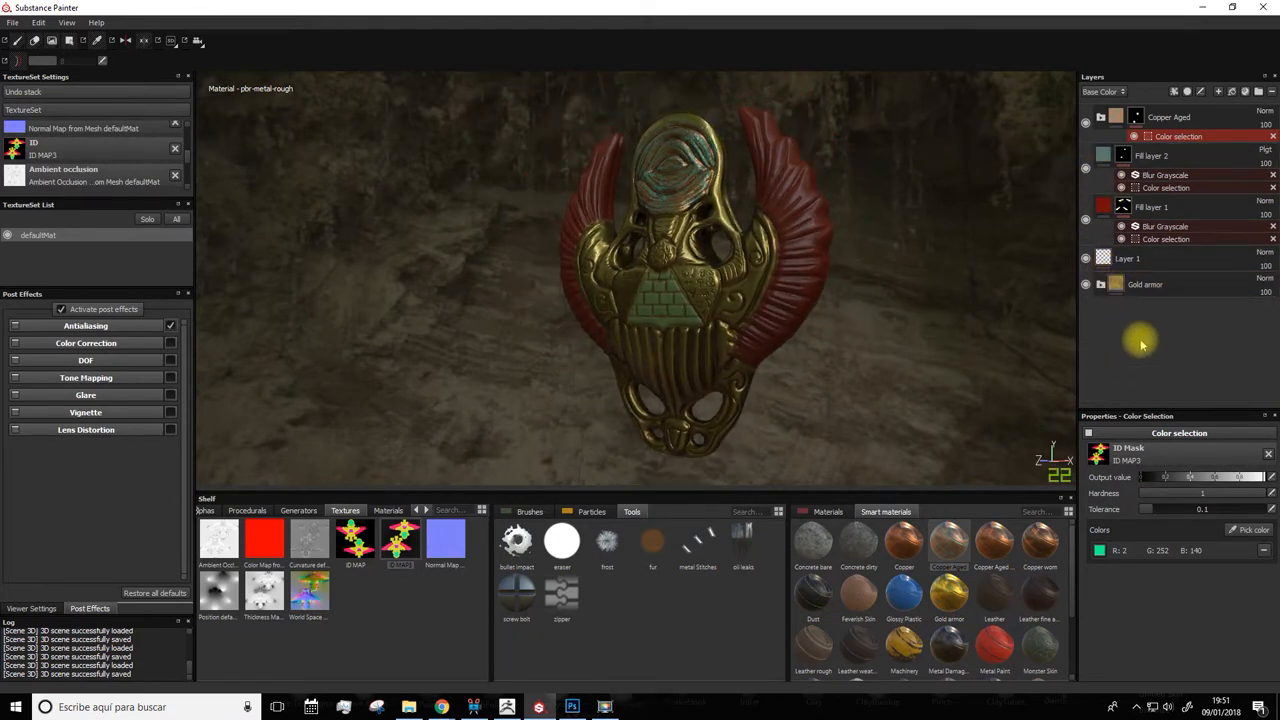
key("ctrl+z")
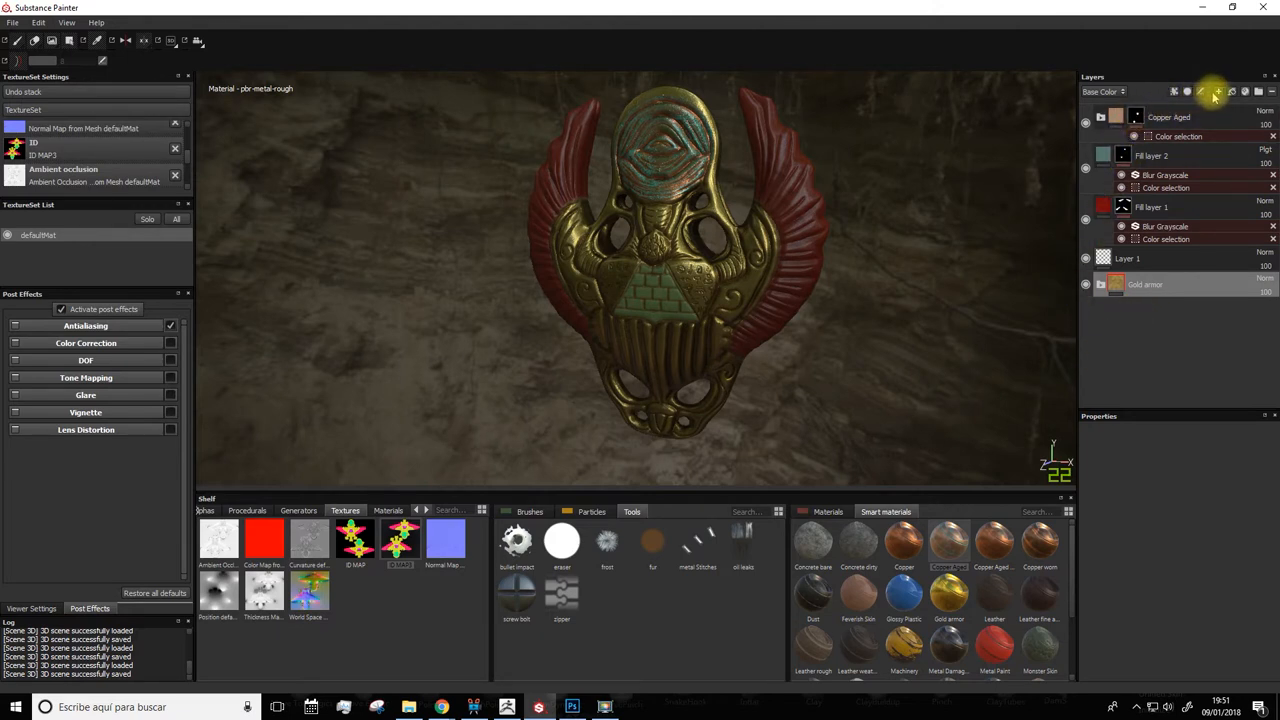
mouse_move(1232, 92)
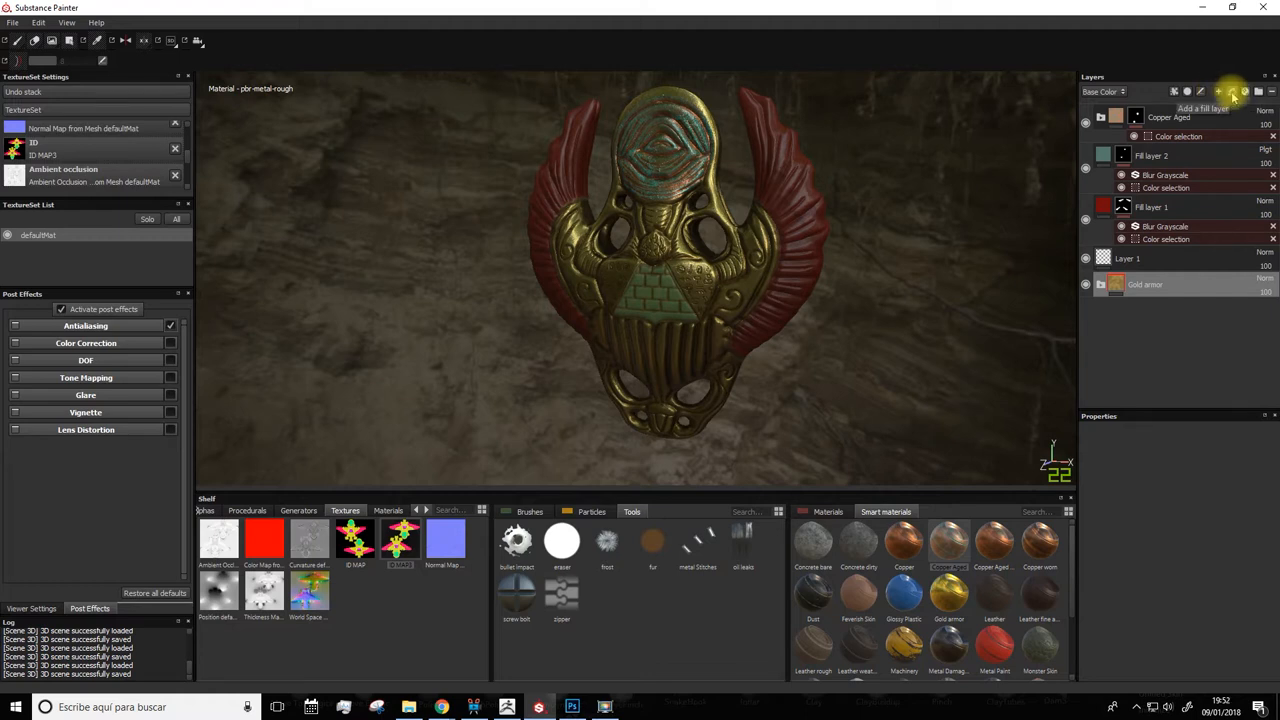
Step: Add a new fill layer on top with a generator effect on its mask and browse the generator list
left_click(1220, 92)
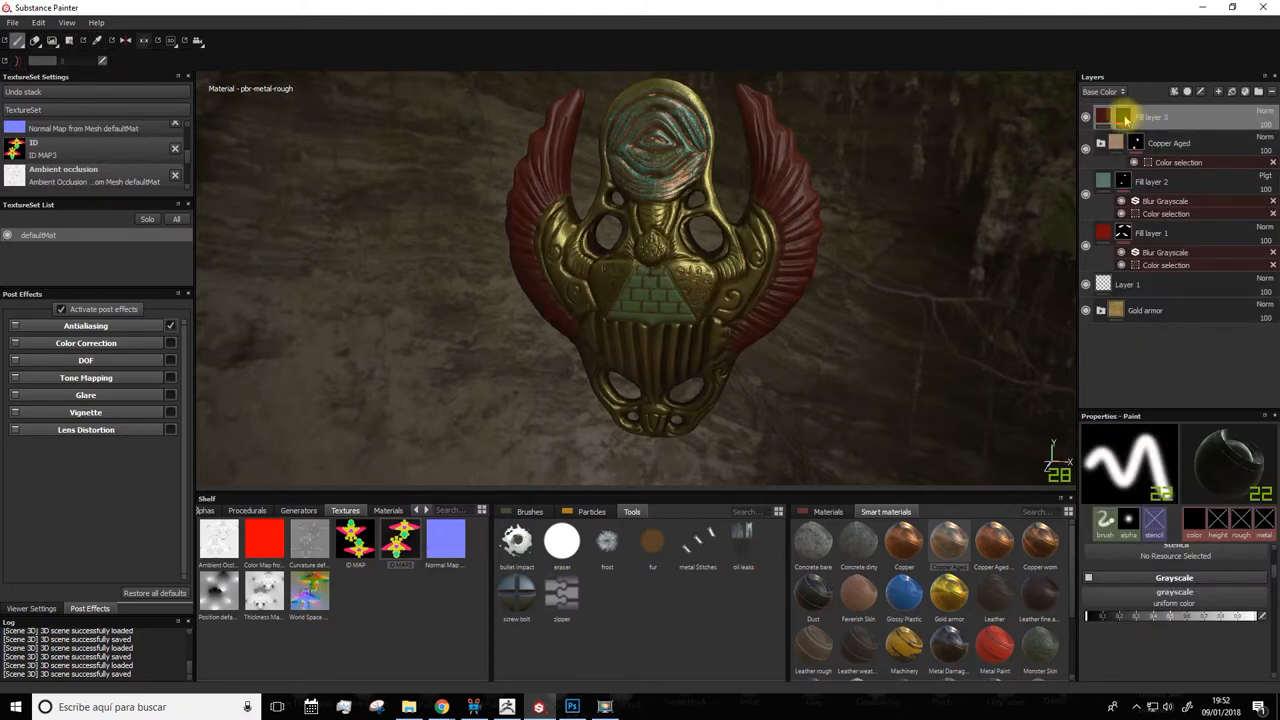
right_click(1150, 116)
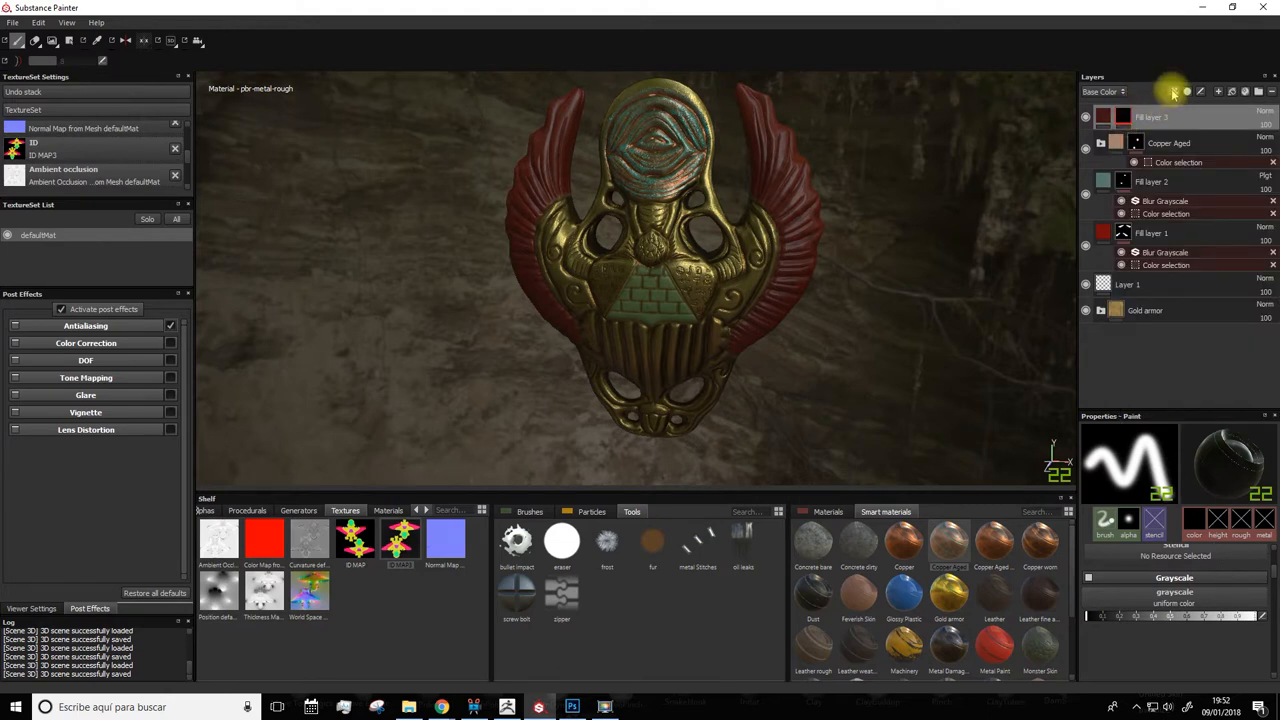
left_click(1174, 92)
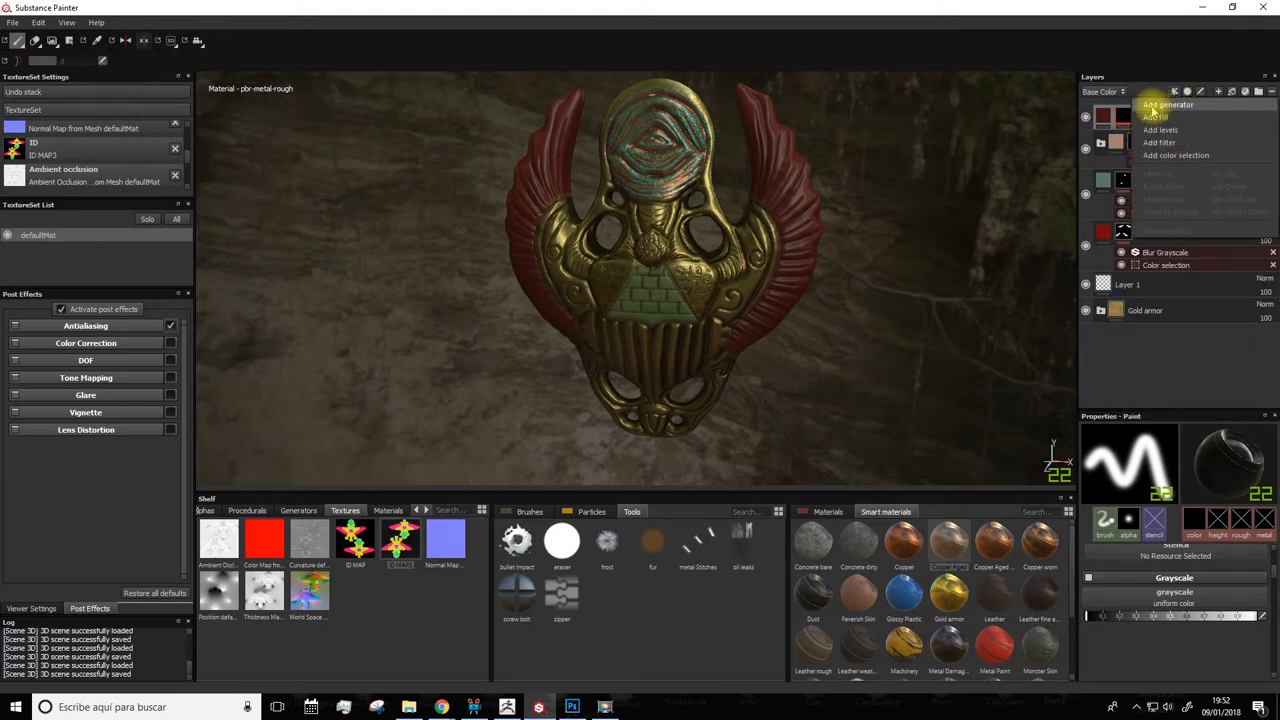
left_click(1168, 104)
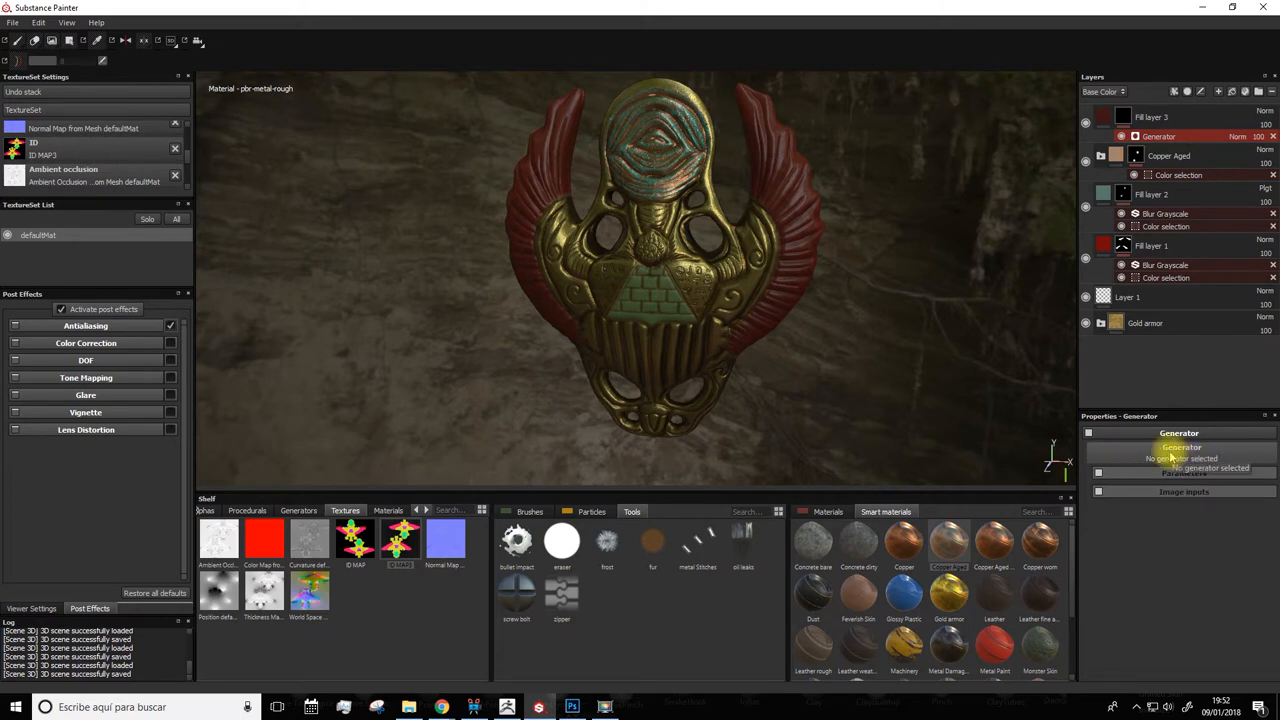
left_click(1182, 448)
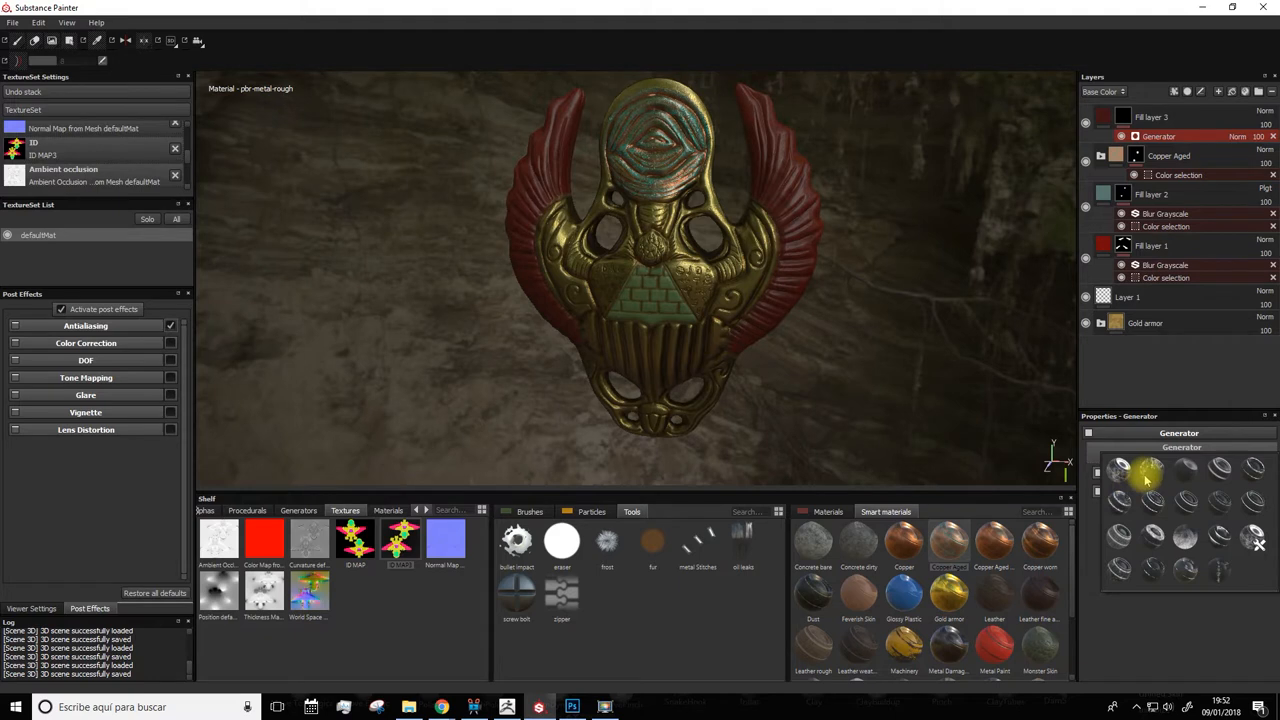
mouse_move(1150, 476)
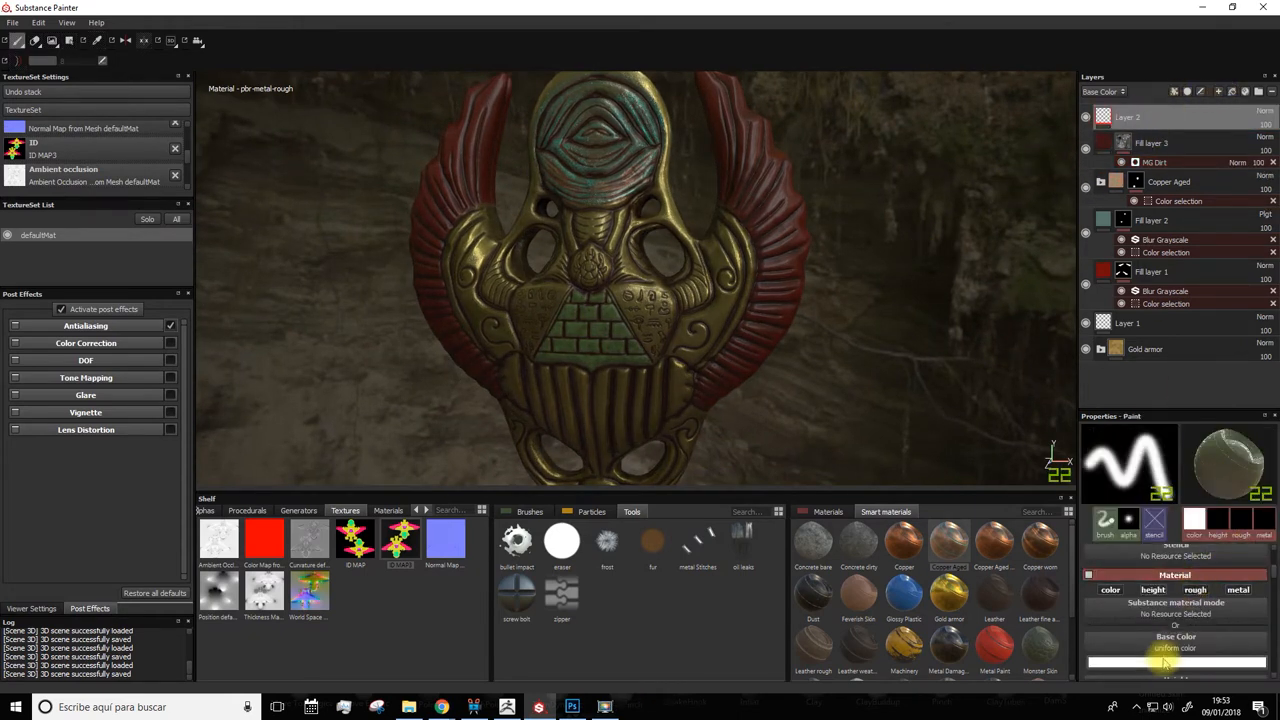
Step: Try Layer 2's paint colour picker, then give Layer 2 a black mask
left_click(1176, 662)
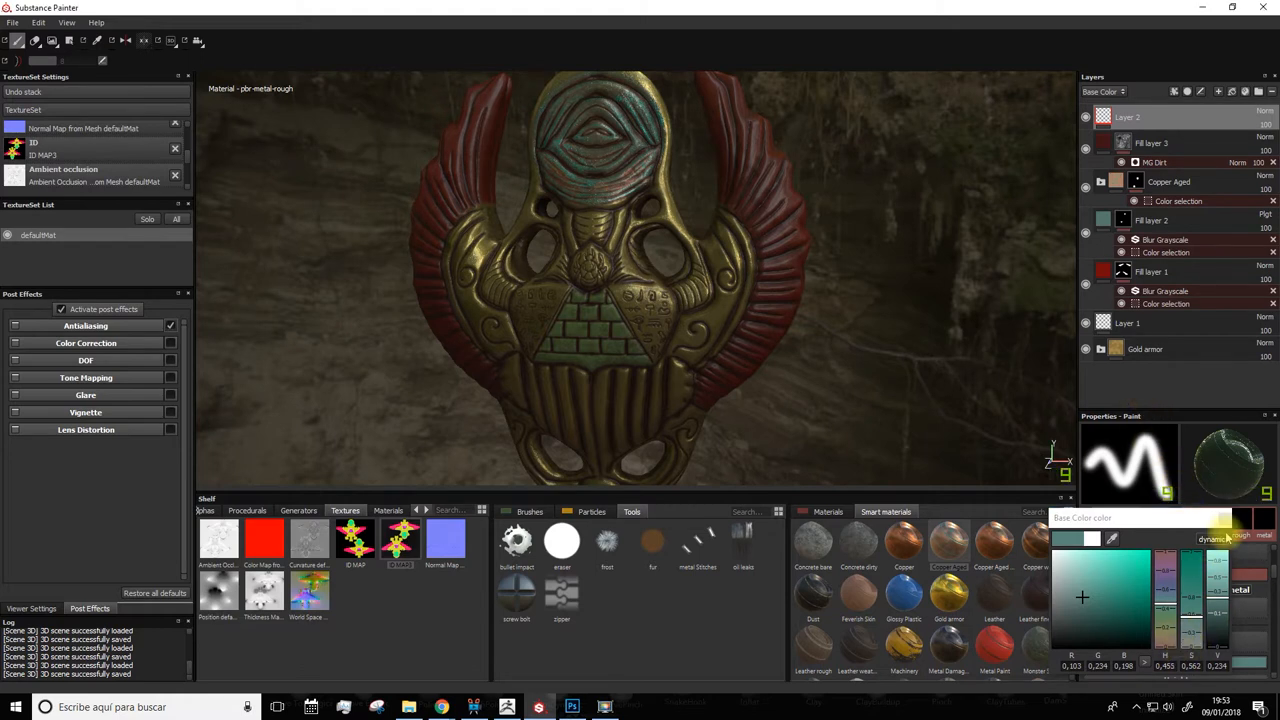
left_click(1128, 116)
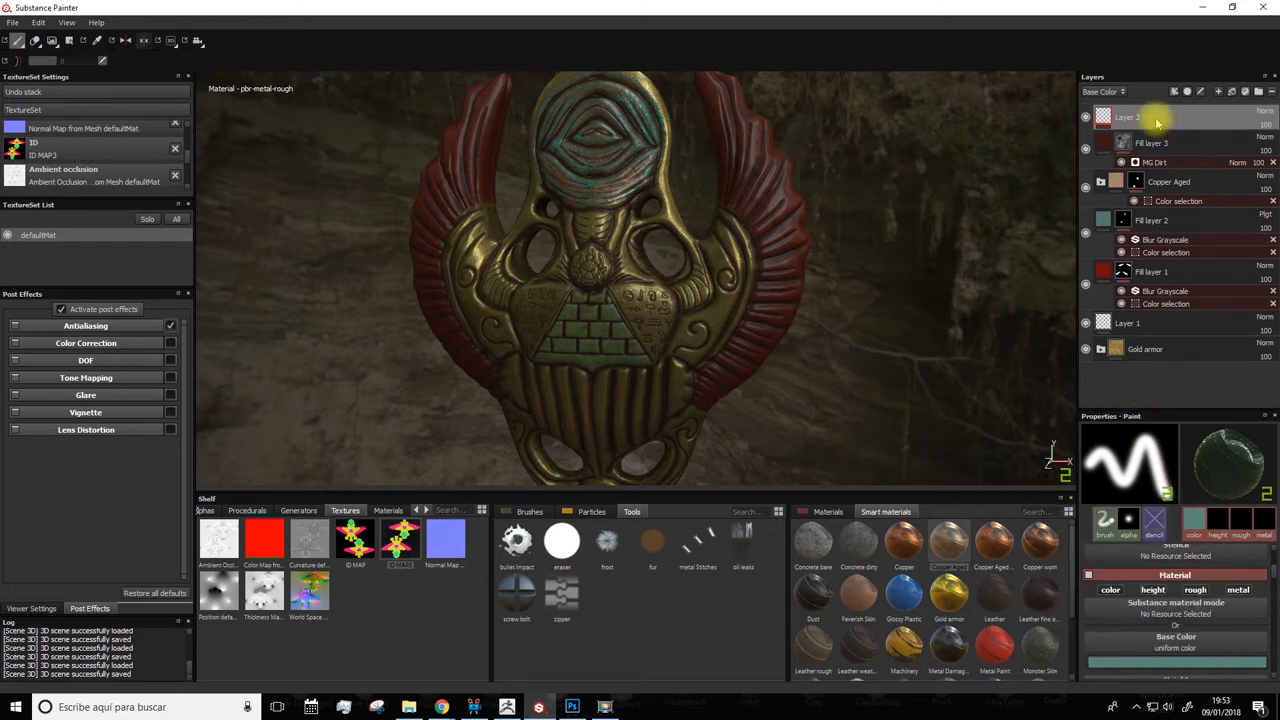
right_click(1128, 116)
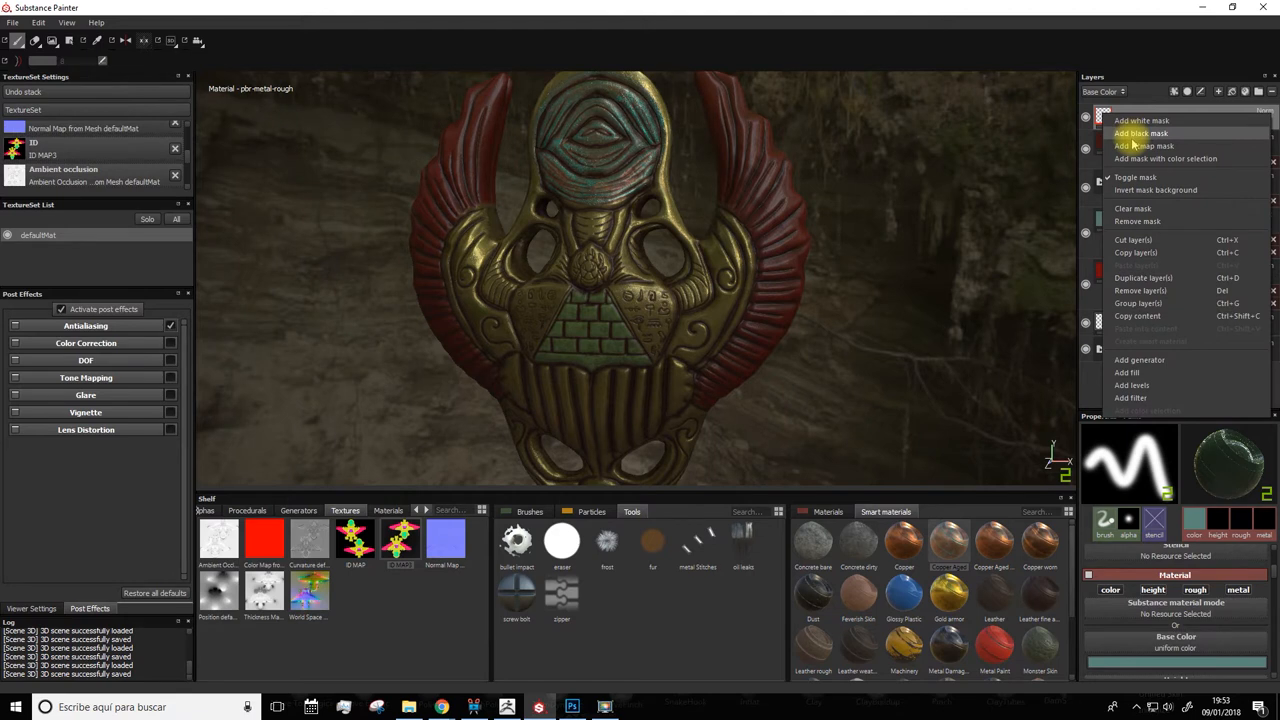
left_click(1140, 120)
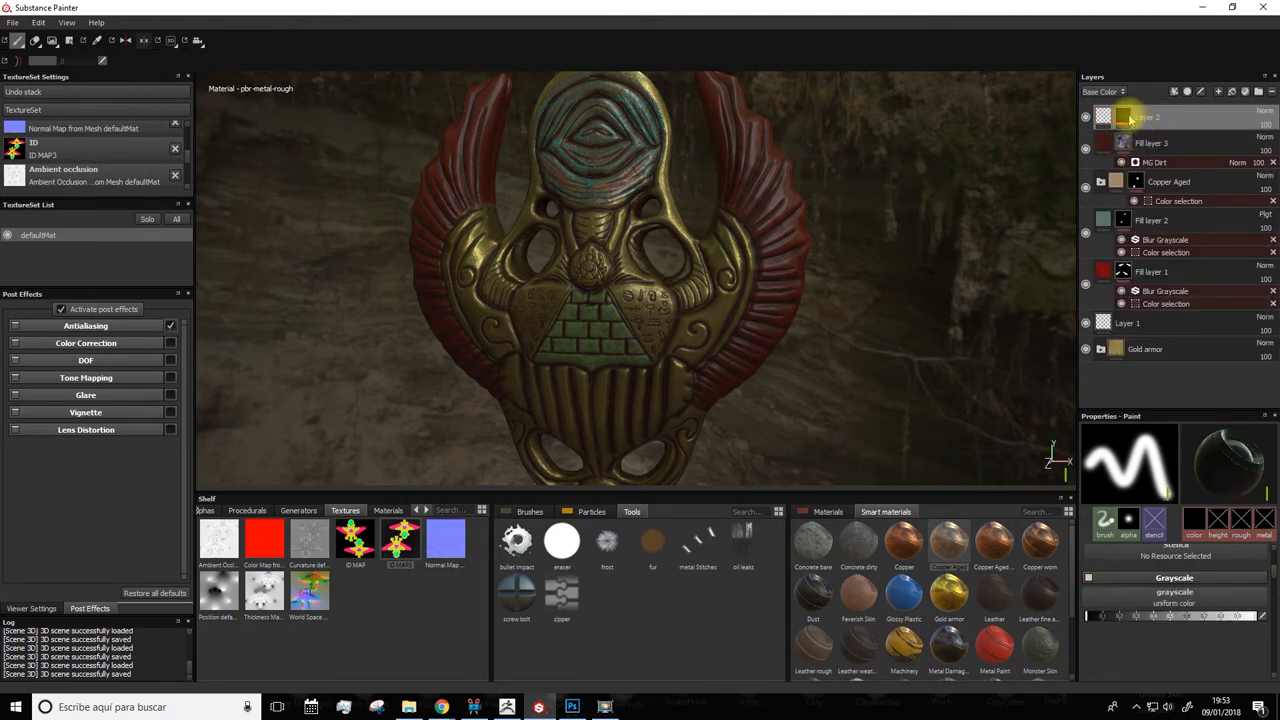
Step: Add a generator to Layer 2's mask, then select Layer 2 for deletion
left_click(1176, 92)
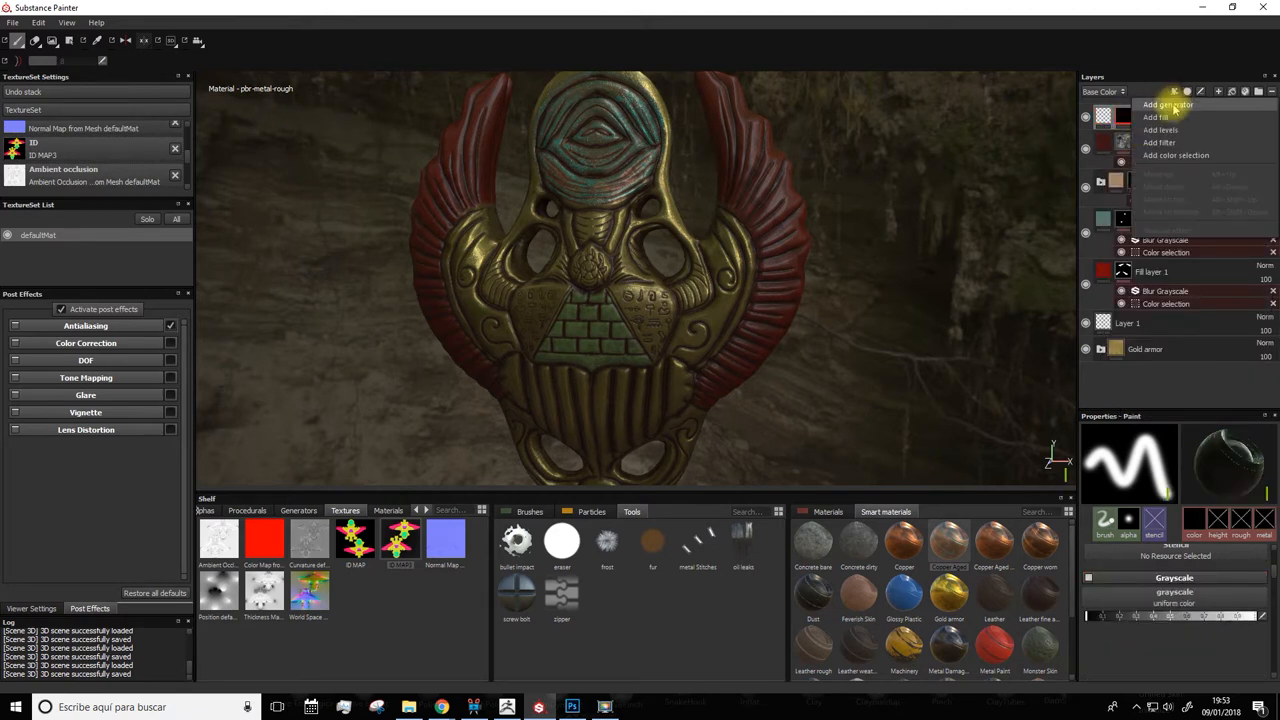
left_click(1168, 104)
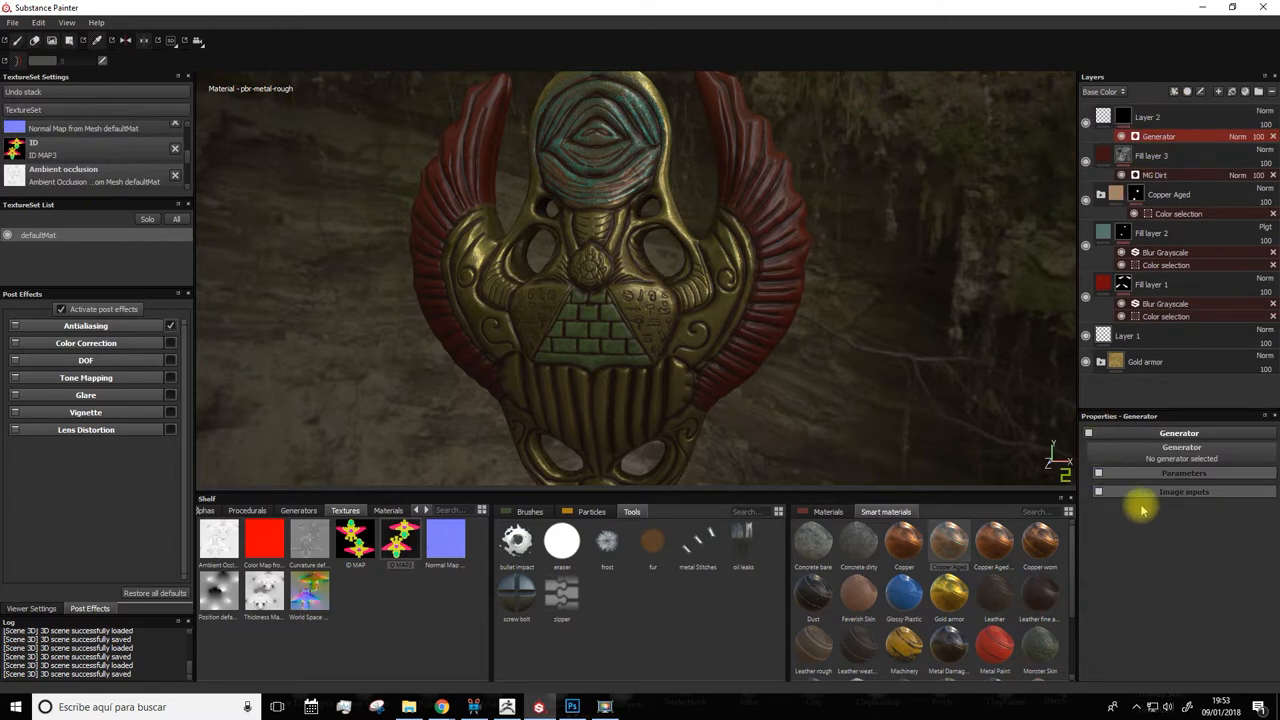
left_click(1184, 492)
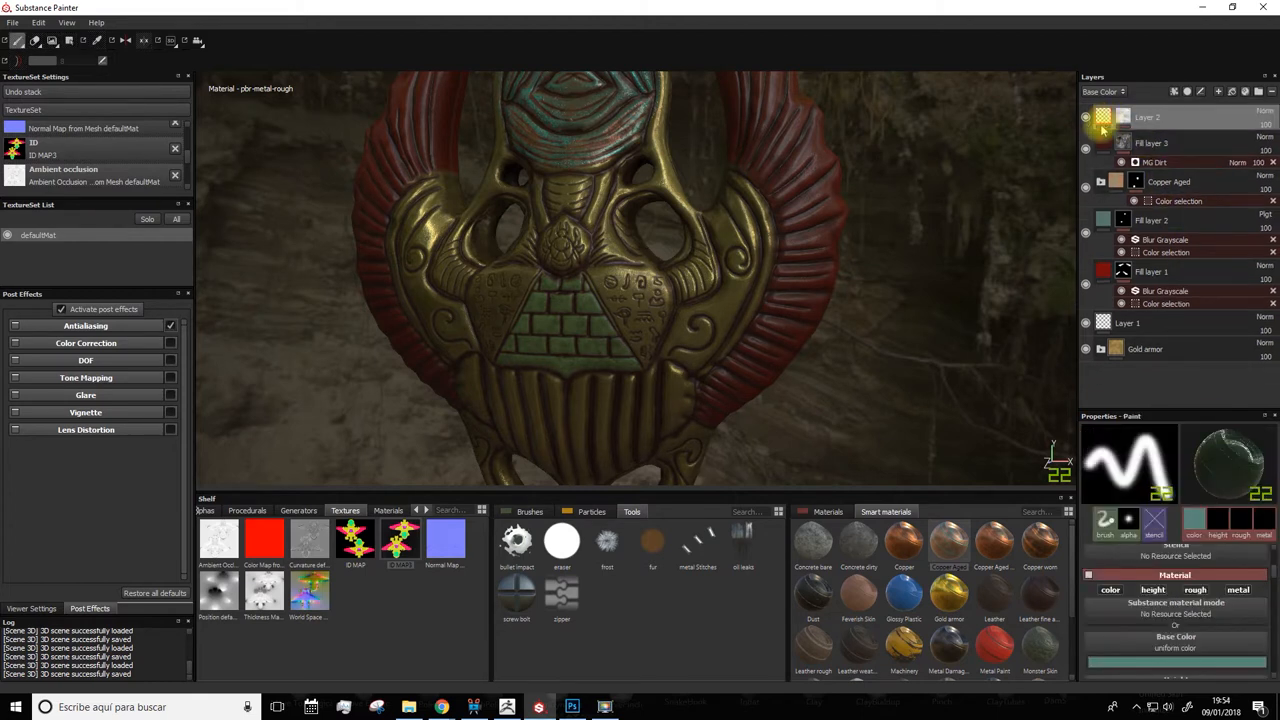
left_click(1104, 116)
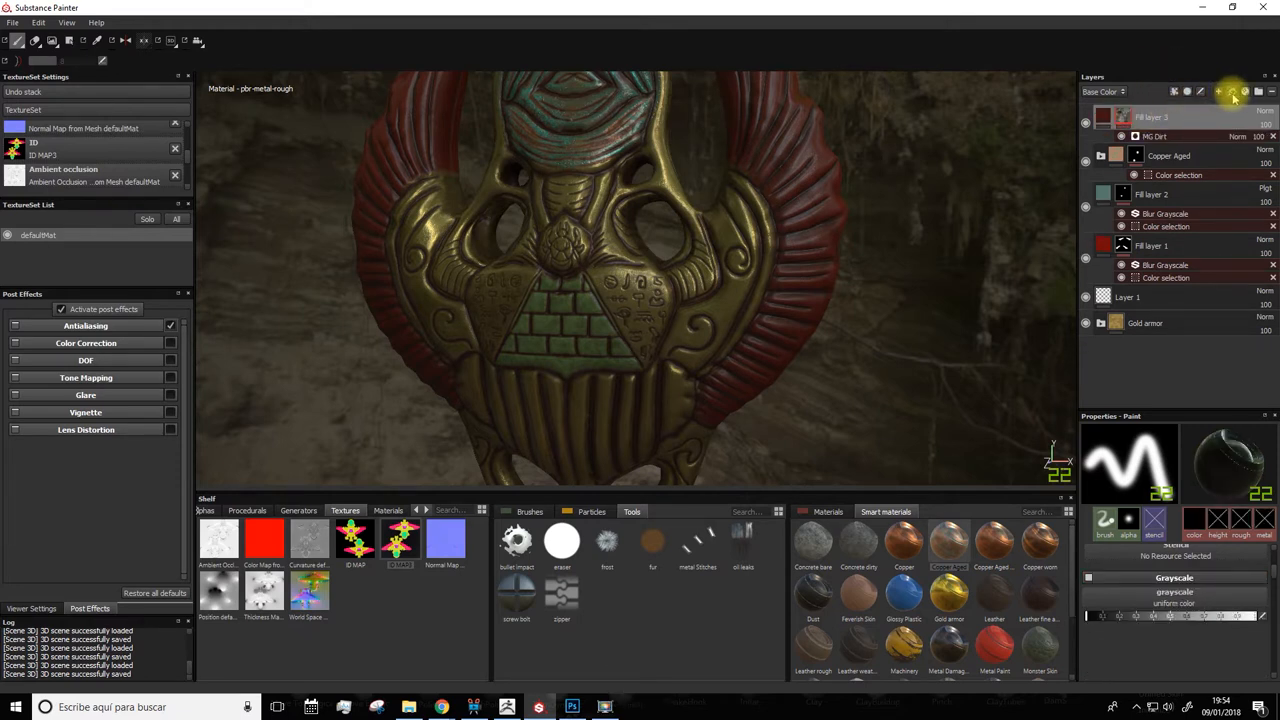
Step: Add a teal fill layer with a black mask driven by the MG Metal Edge Wear generator
left_click(1218, 92)
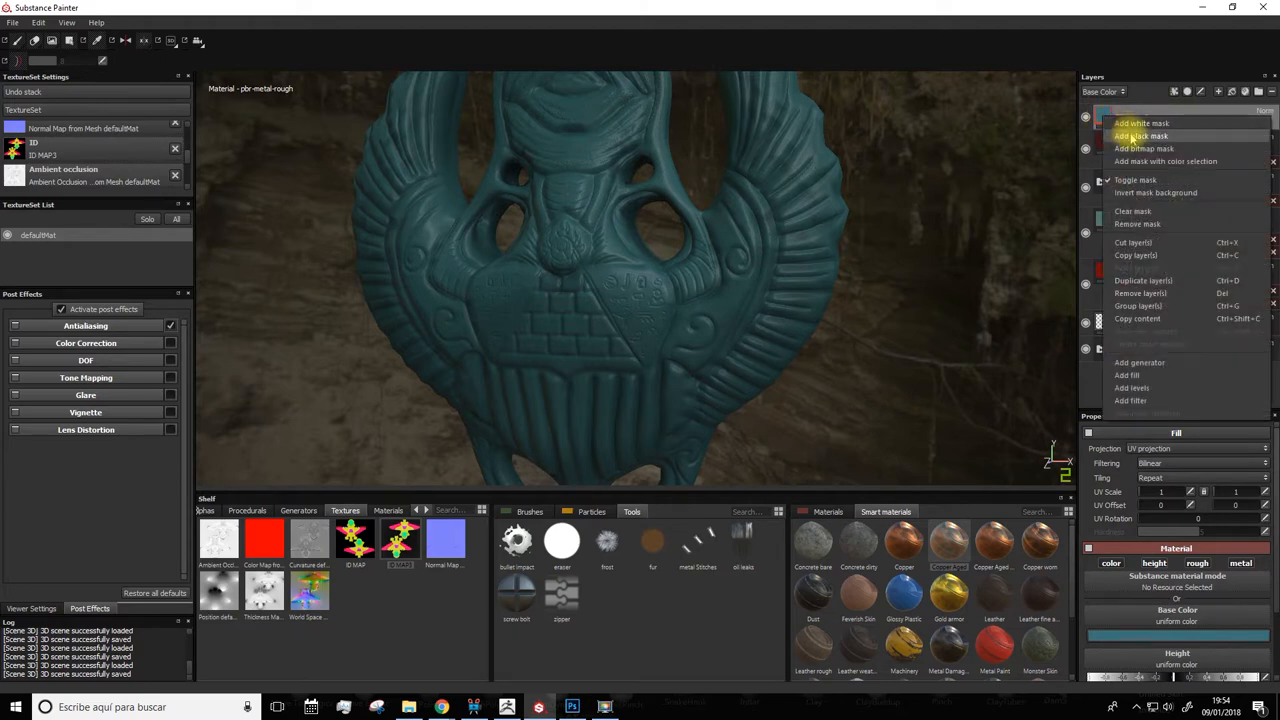
left_click(1140, 136)
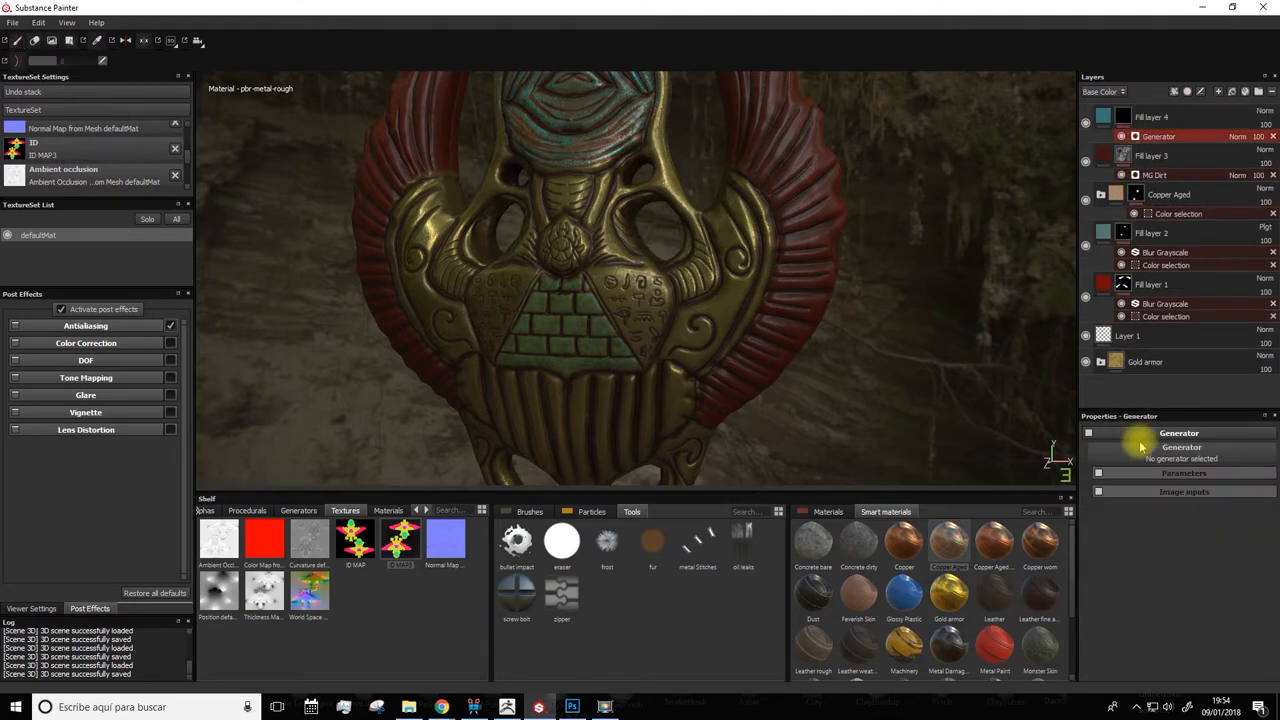
left_click(1180, 448)
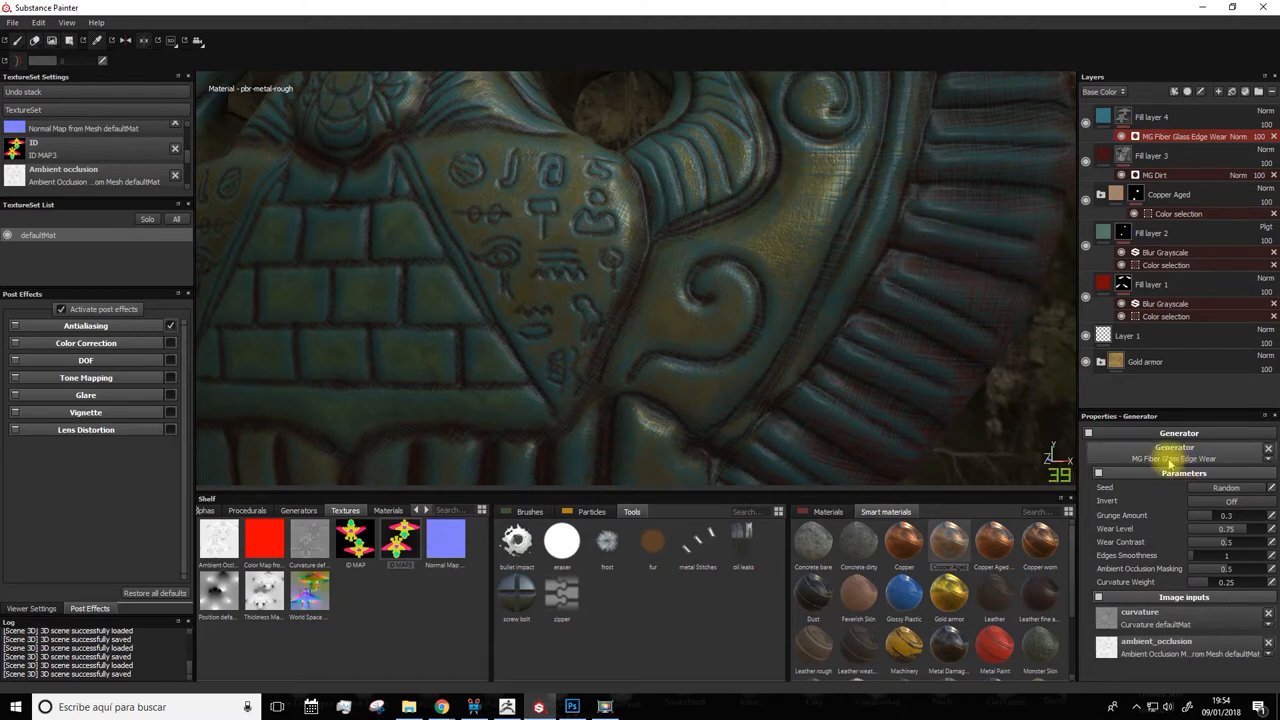
left_click(1180, 458)
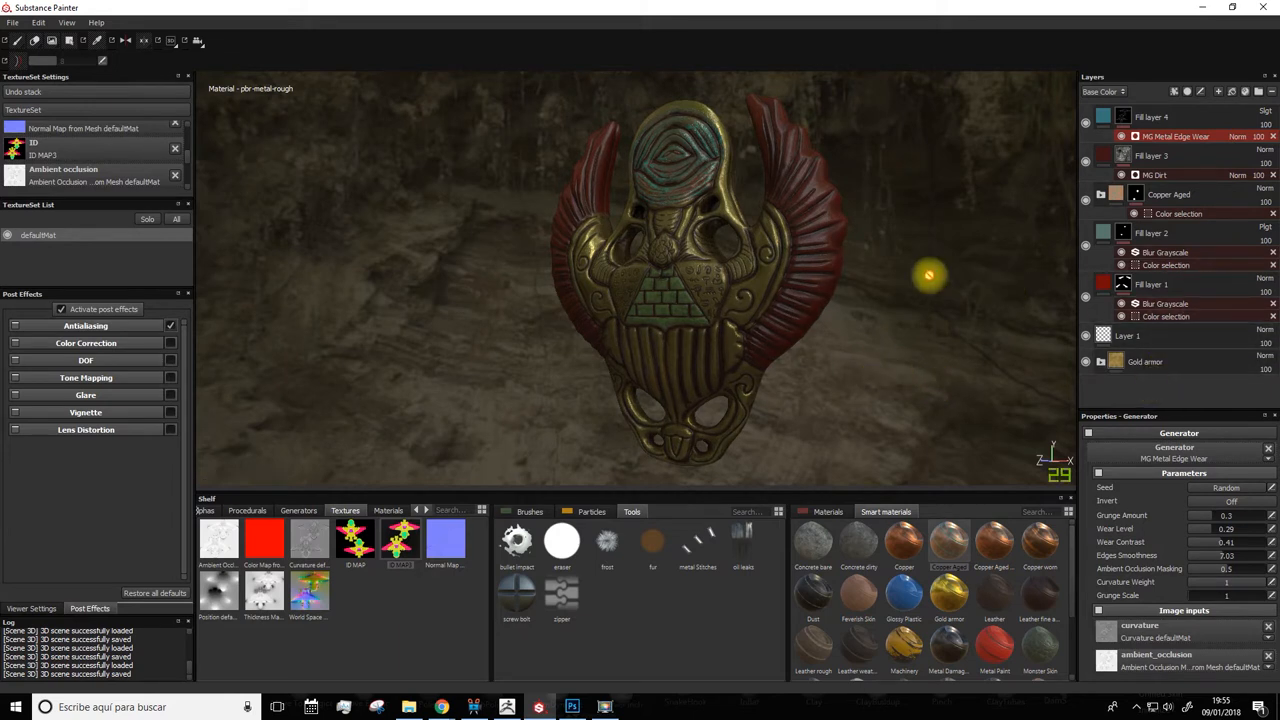
Step: Add a blank paint layer (Layer 3) above the teal edge-wear fill layer
left_click(1220, 92)
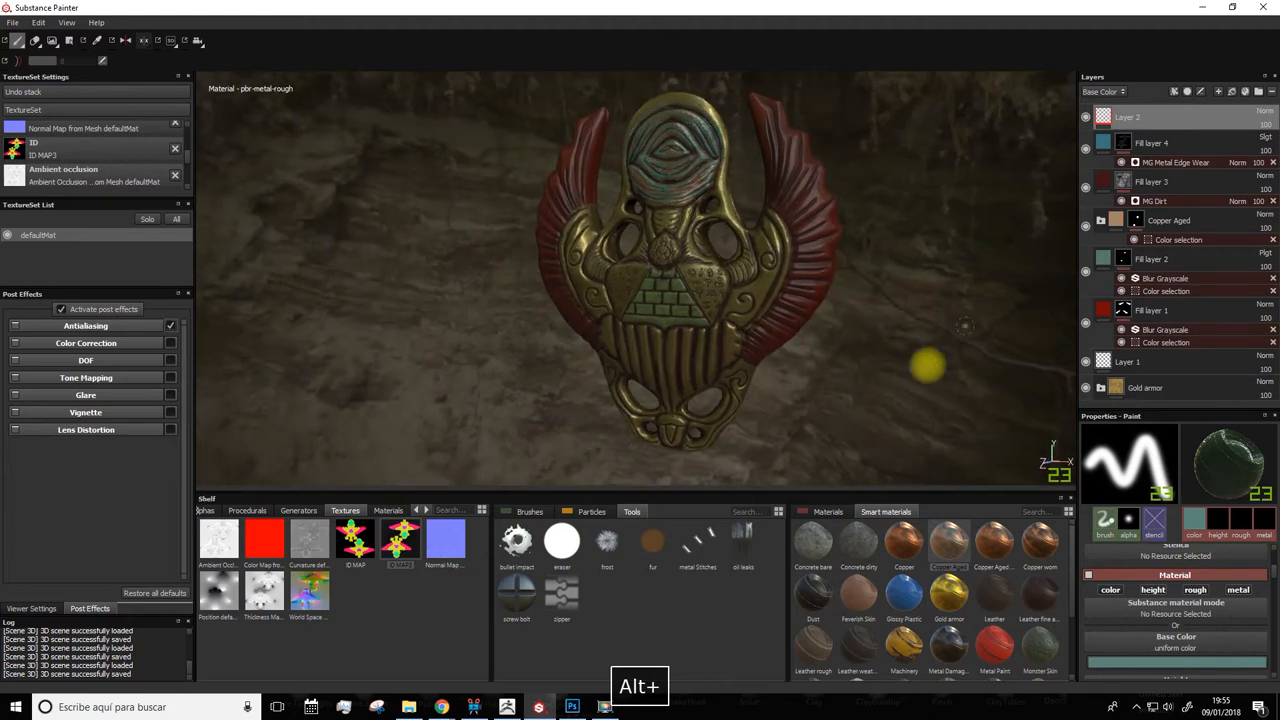
Step: Browse the brush shelf, undo a red material trial, and show the Particles presets
left_click(528, 512)
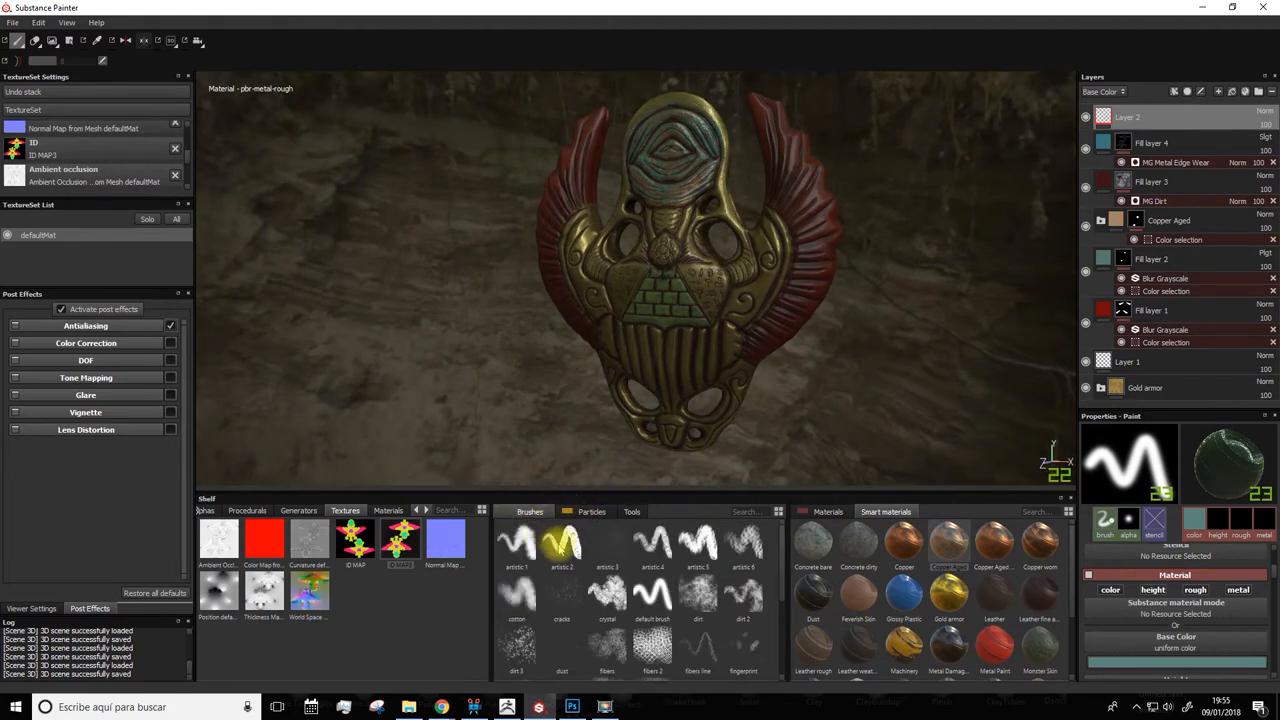
left_click(828, 512)
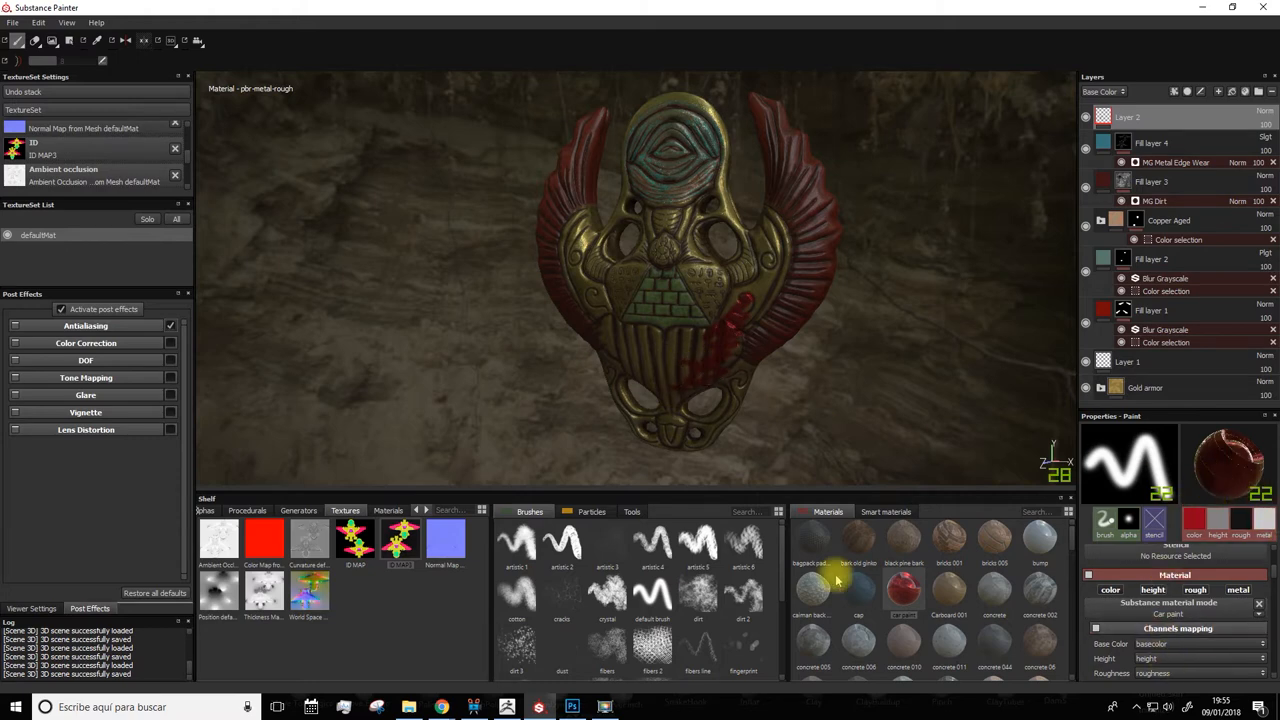
key("ctrl+z")
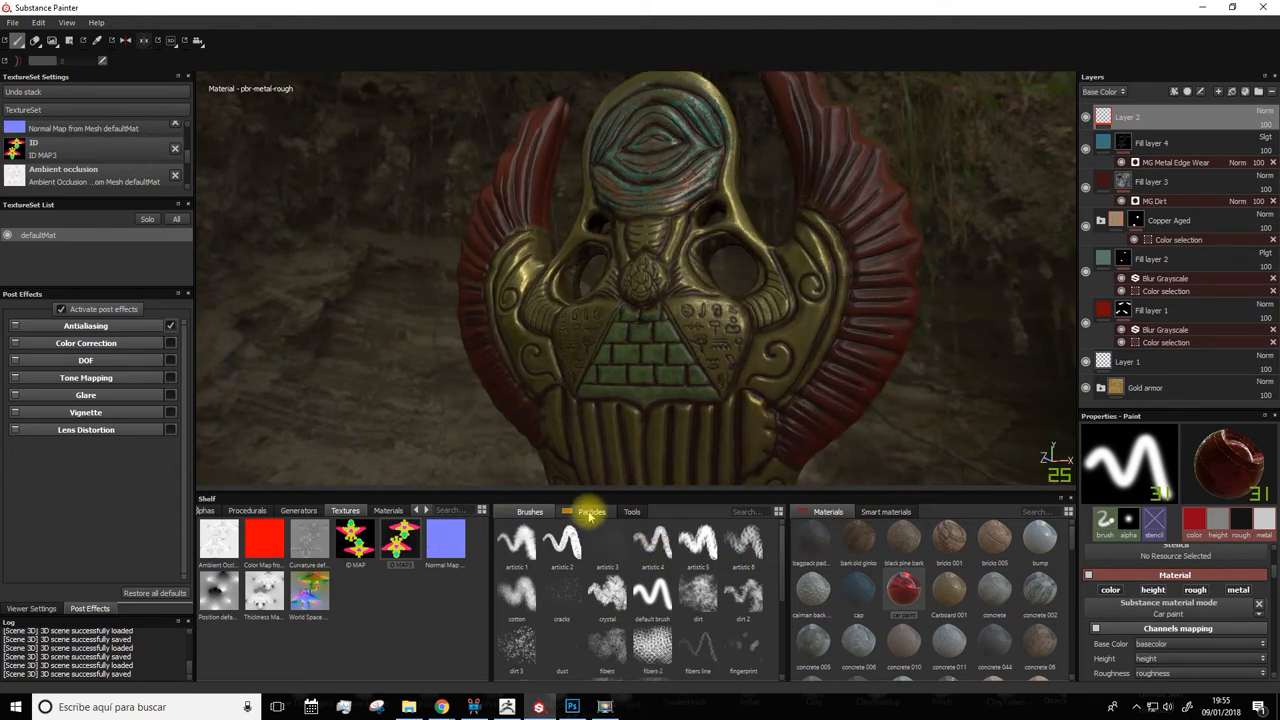
left_click(592, 512)
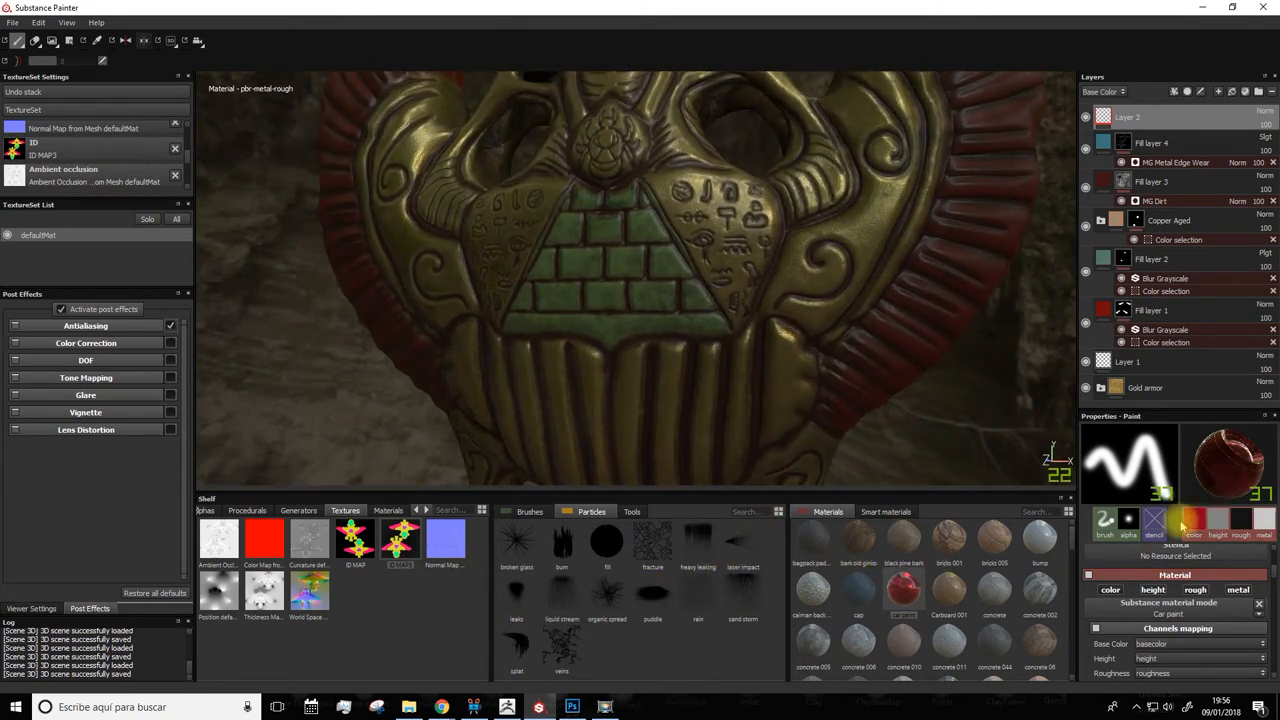
Step: Set the paint Base Color to yellow-green in the colour picker
left_click(1152, 524)
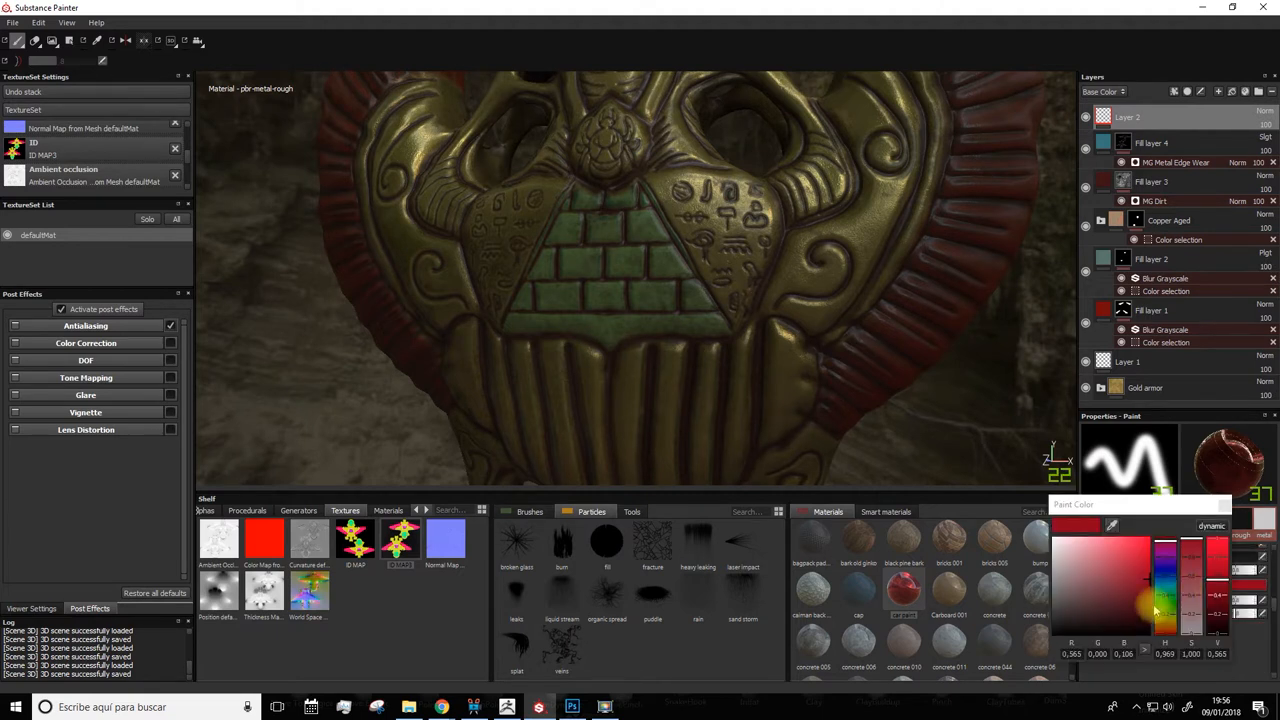
left_click(1076, 576)
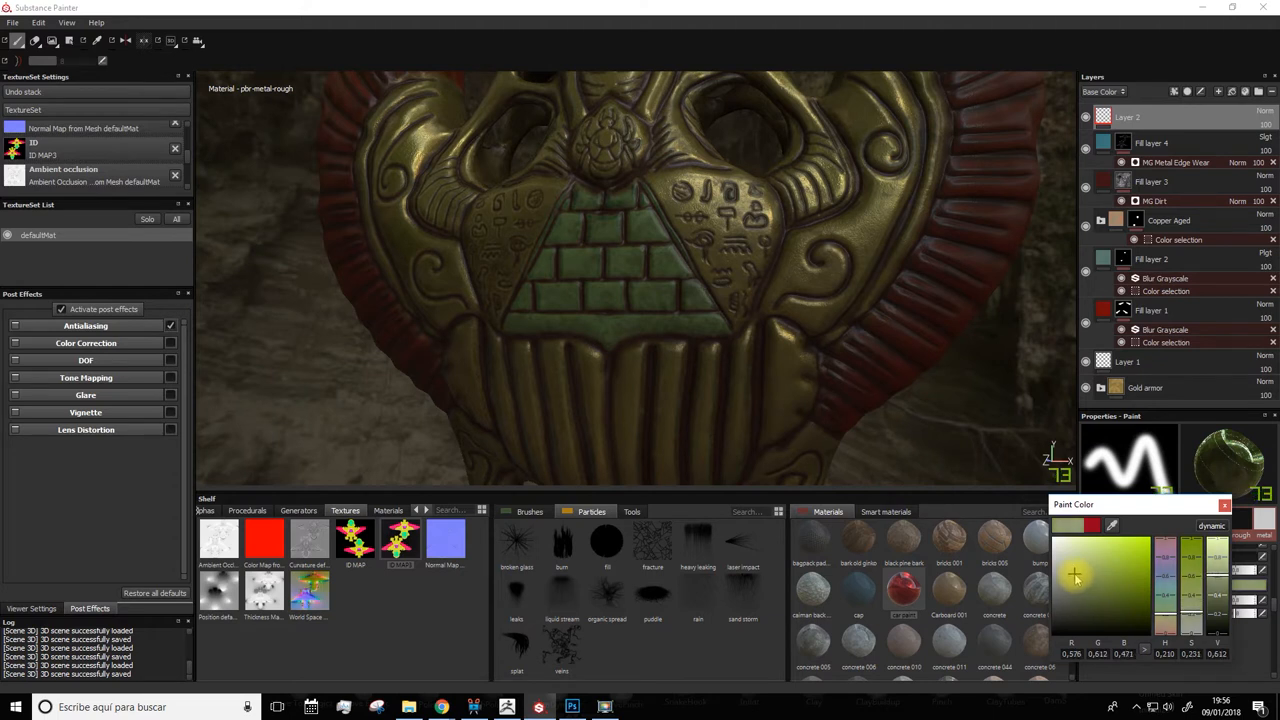
left_click(1062, 618)
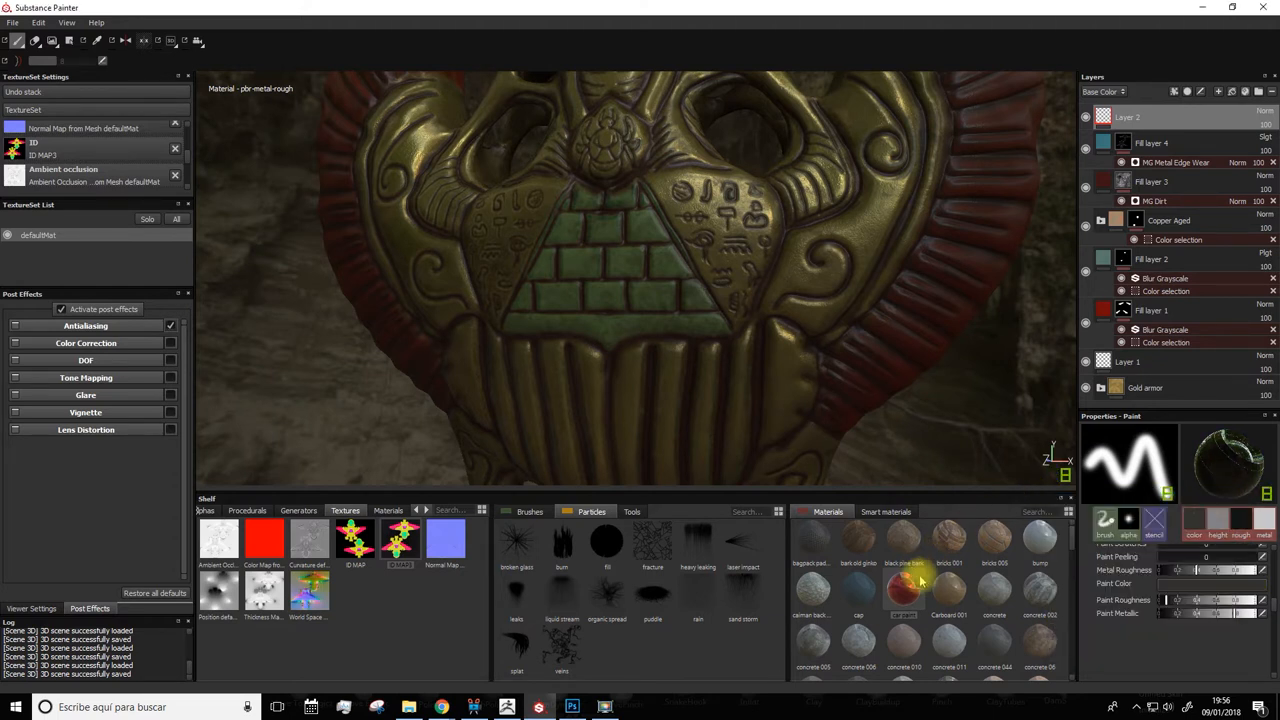
scroll("down", 3)
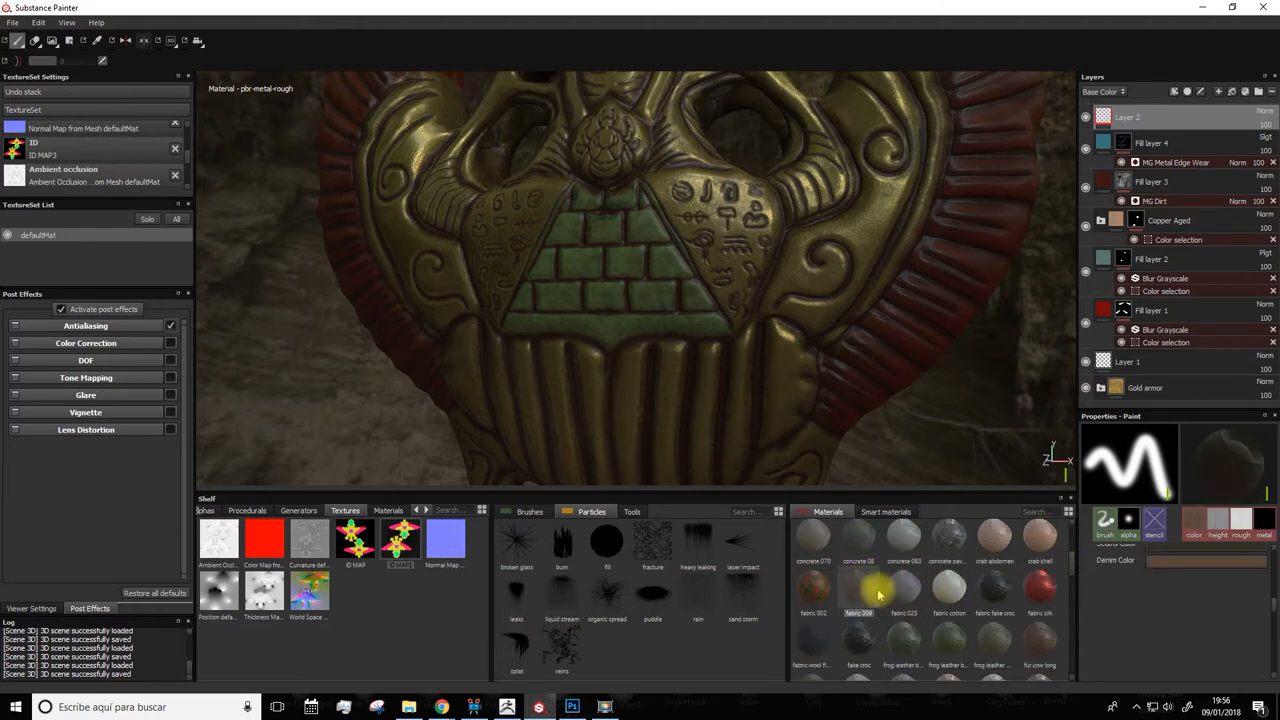
mouse_move(1040, 592)
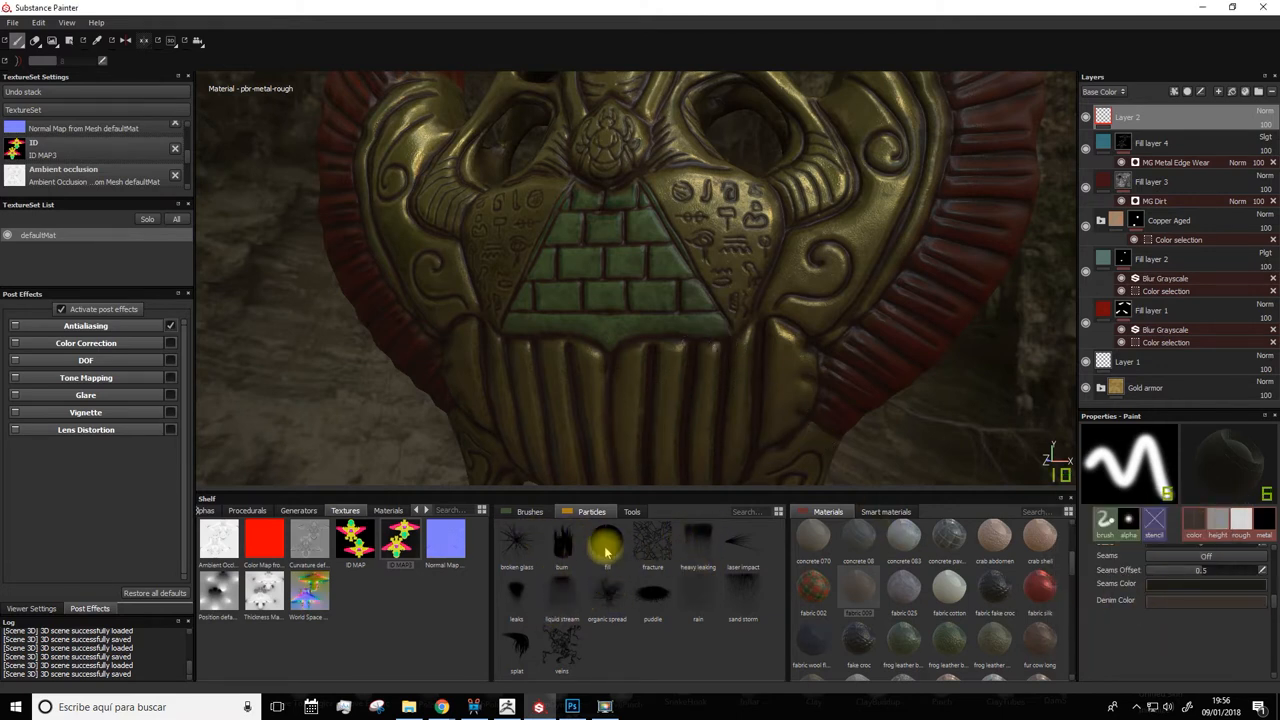
Step: Pick a particle brush, undo the unwanted trial strokes, and spray grime over the pyramid
left_click(516, 540)
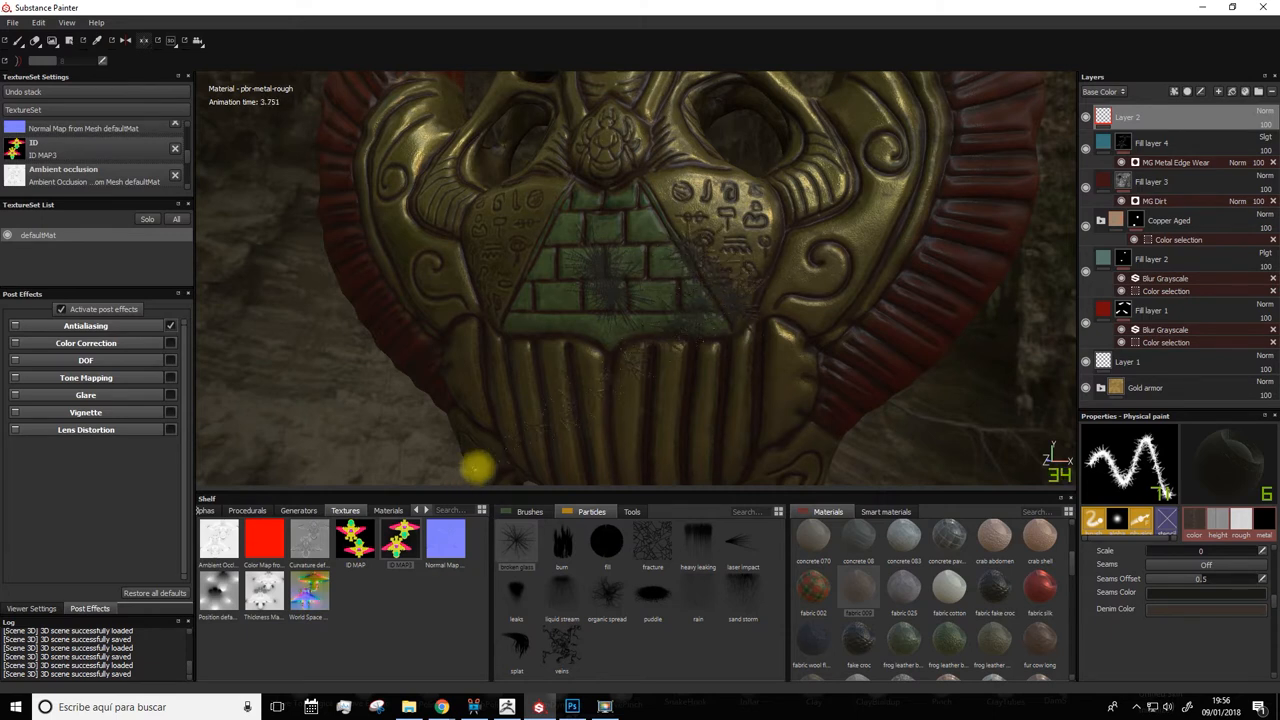
key("ctrl+z")
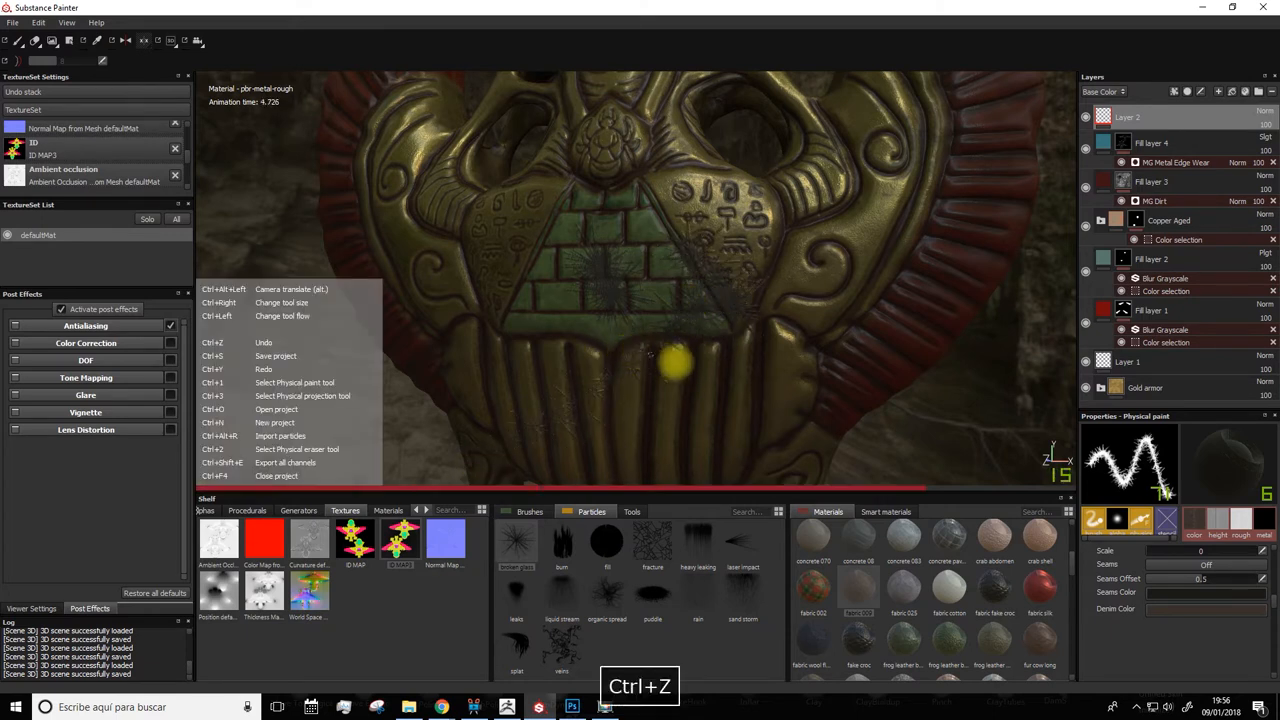
key("ctrl+z")
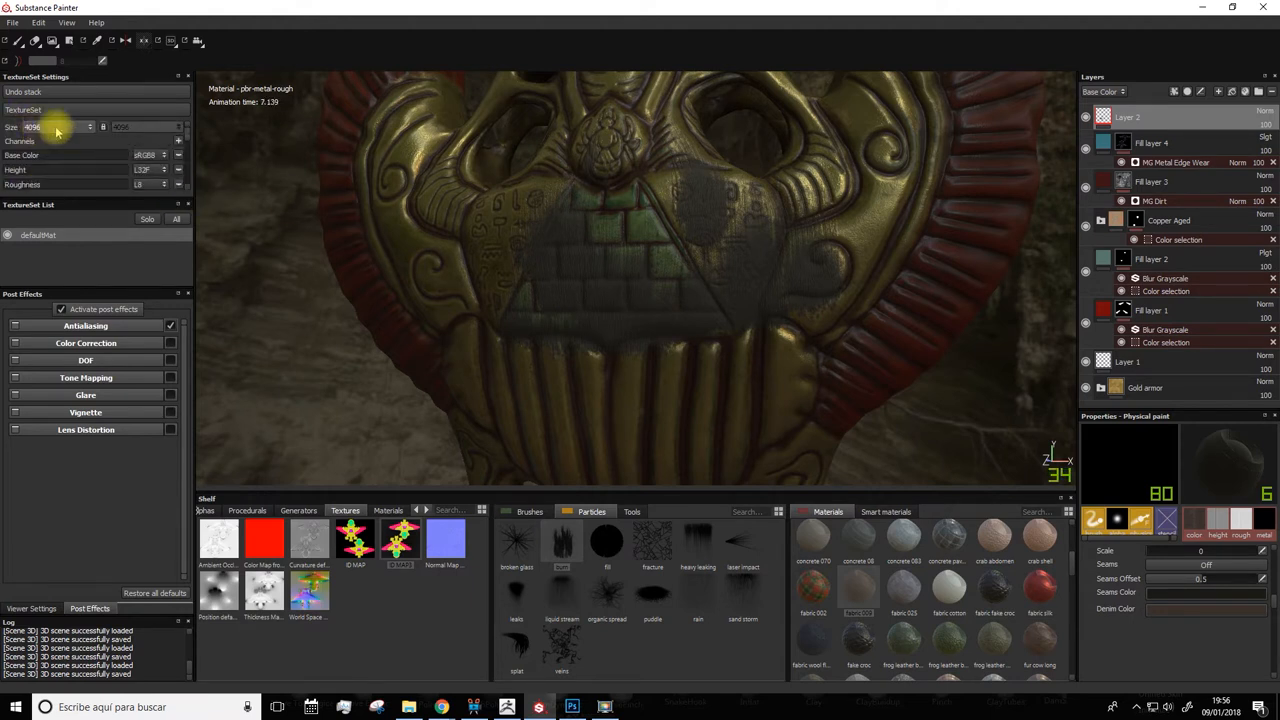
key("ctrl+z")
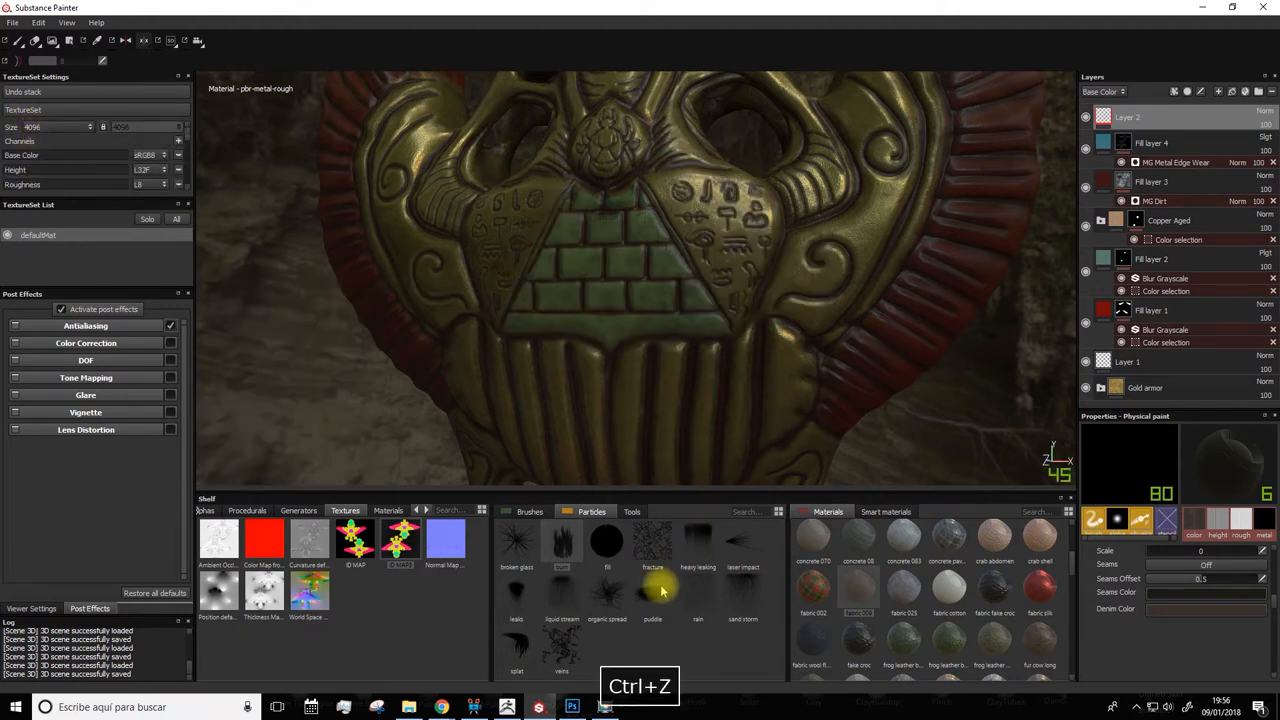
key("ctrl+z")
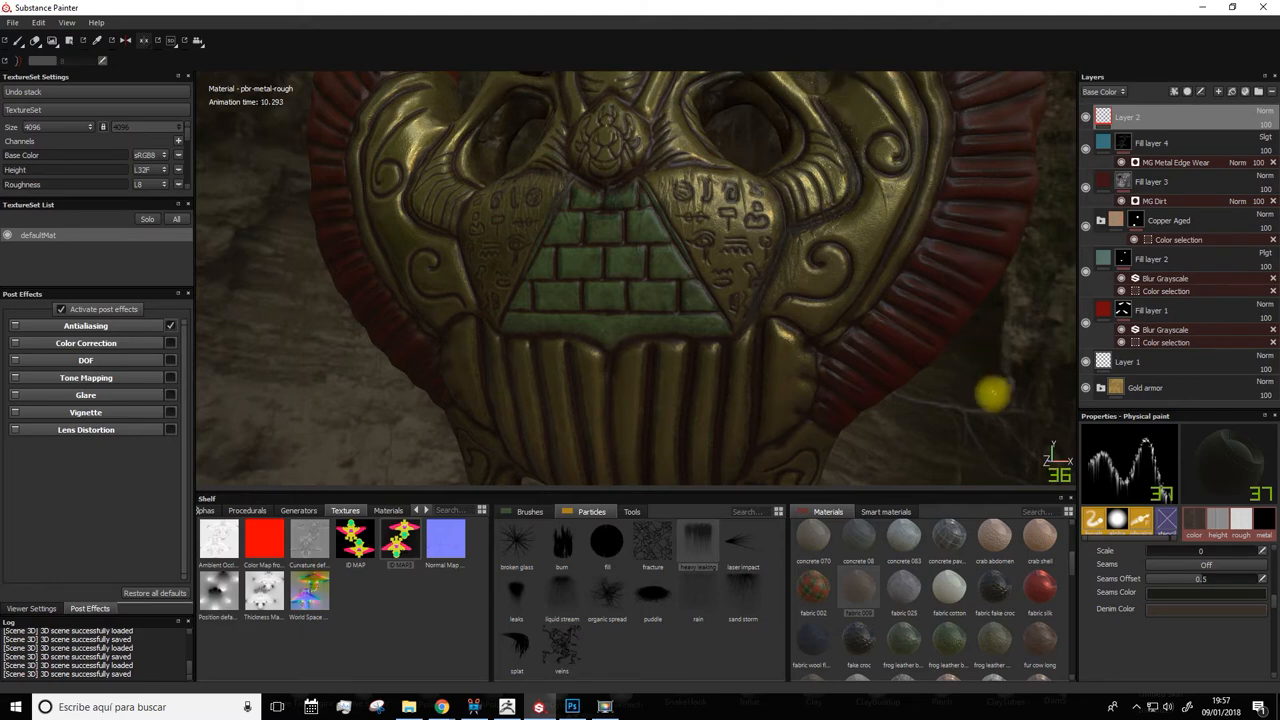
left_click_drag(990, 396, 360, 180)
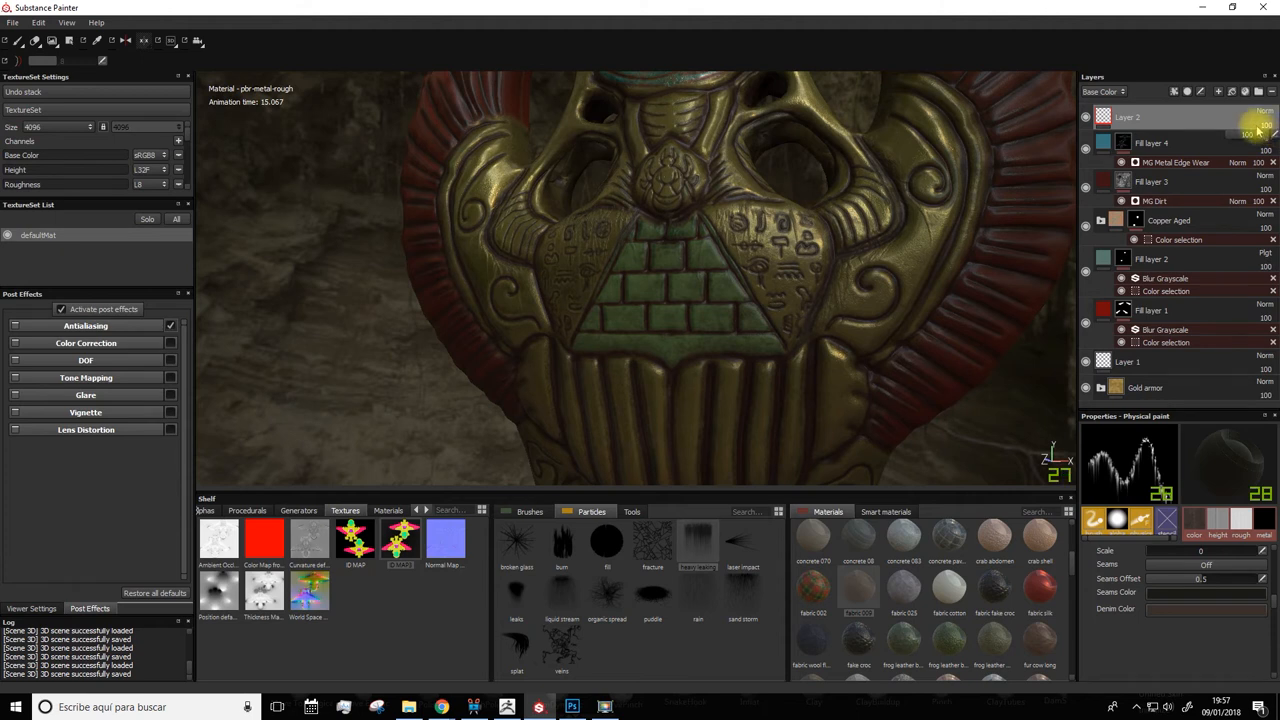
left_click(1104, 92)
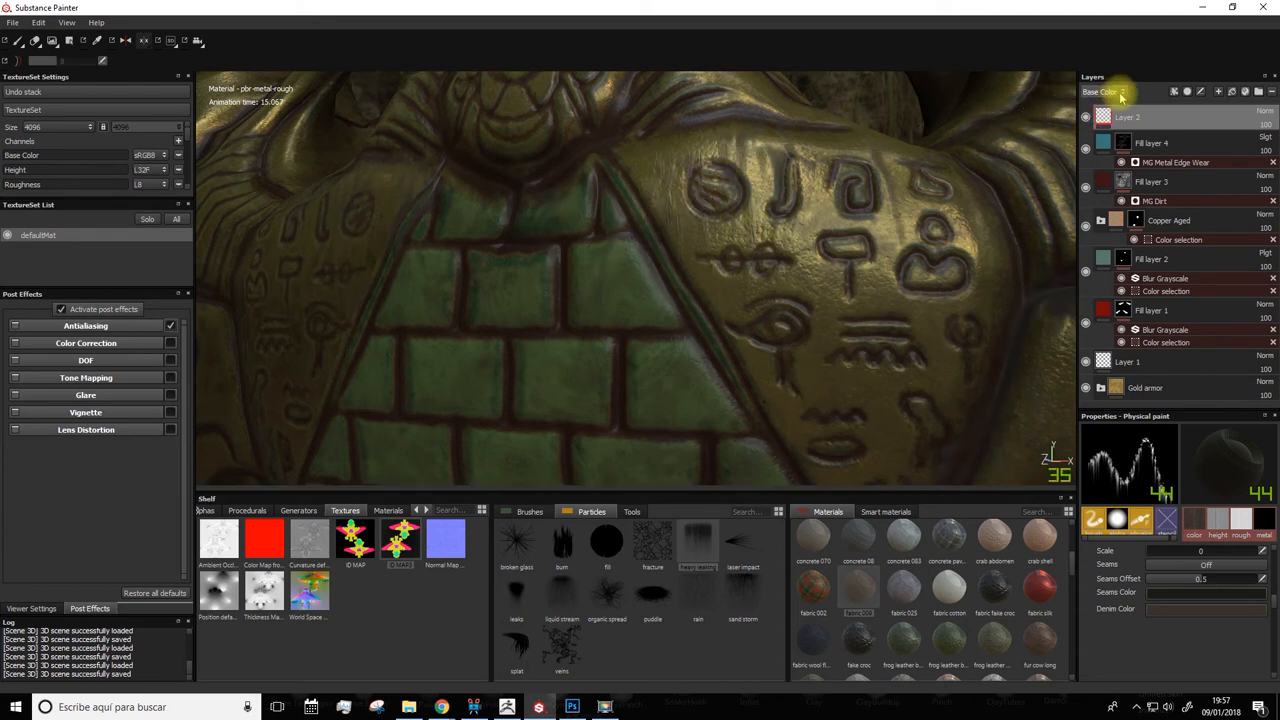
left_click(1100, 92)
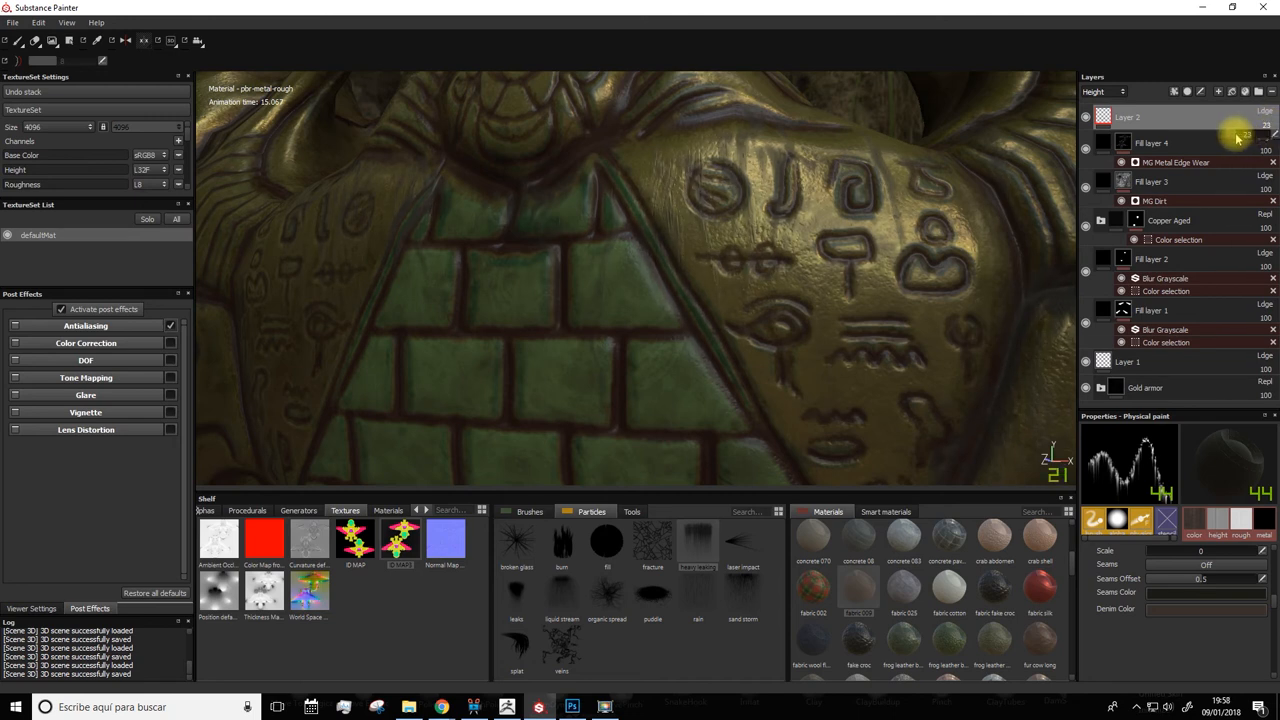
left_click(1100, 92)
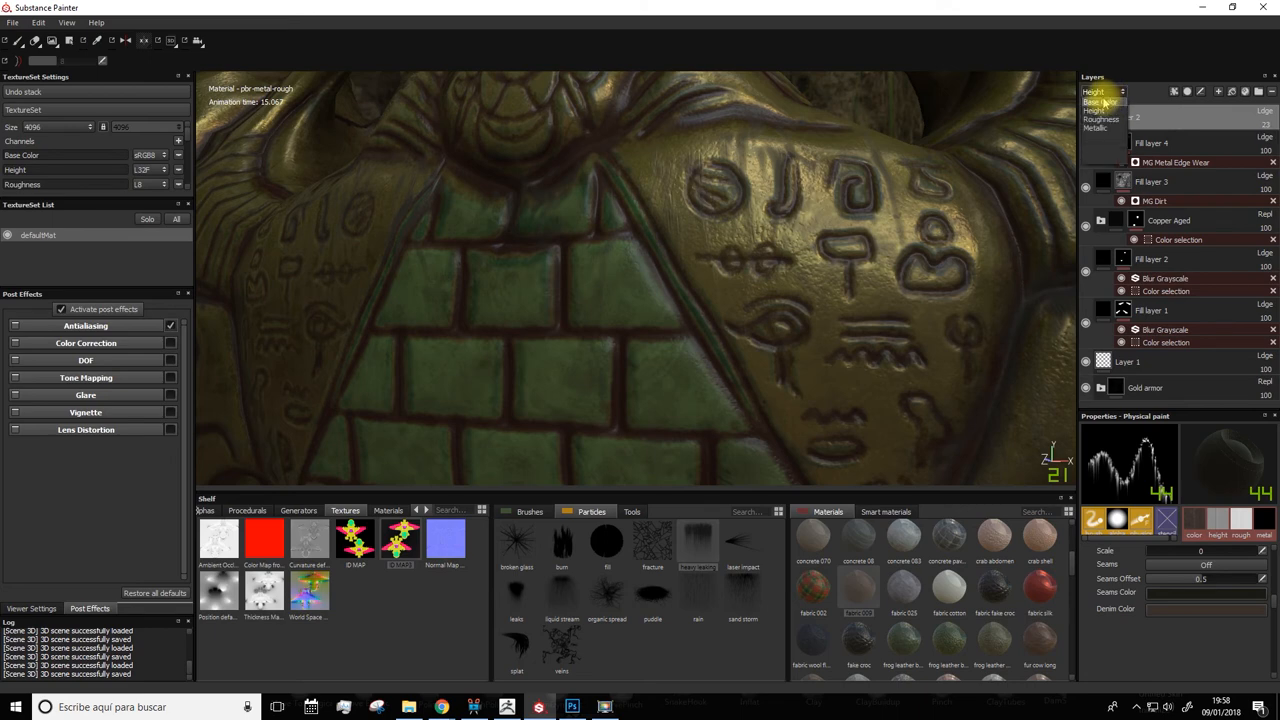
left_click(1100, 100)
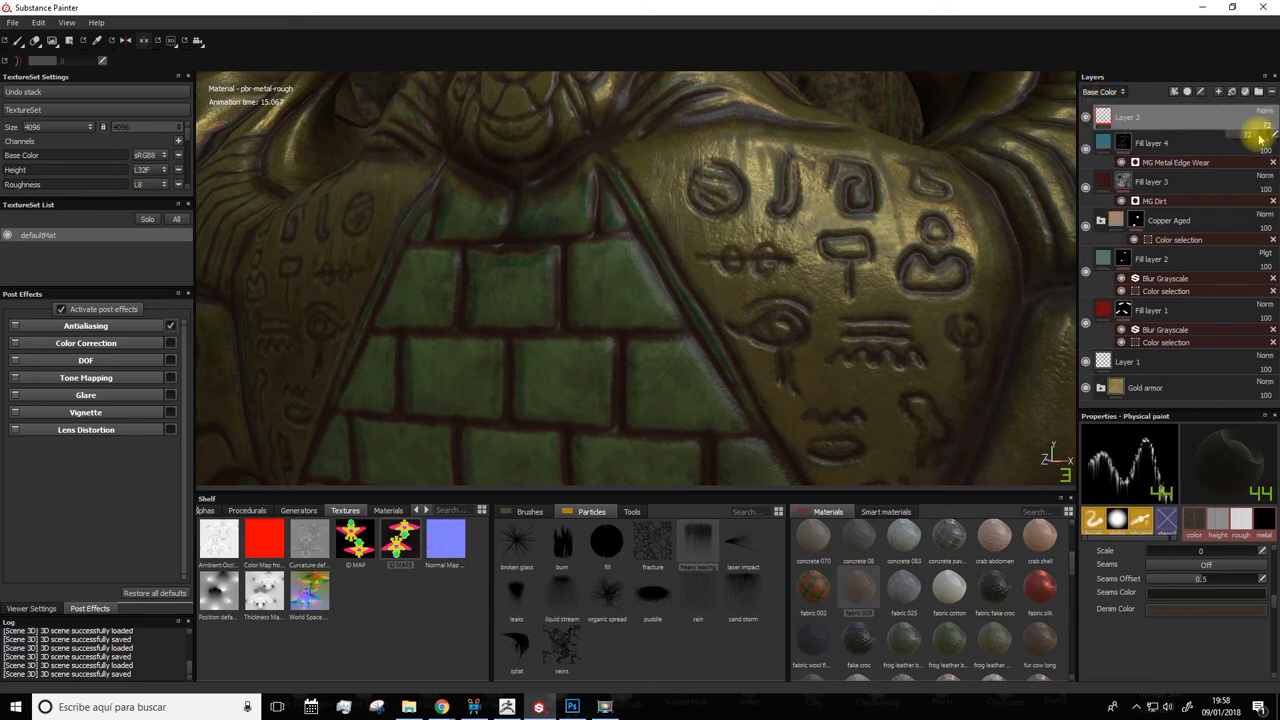
key("alt")
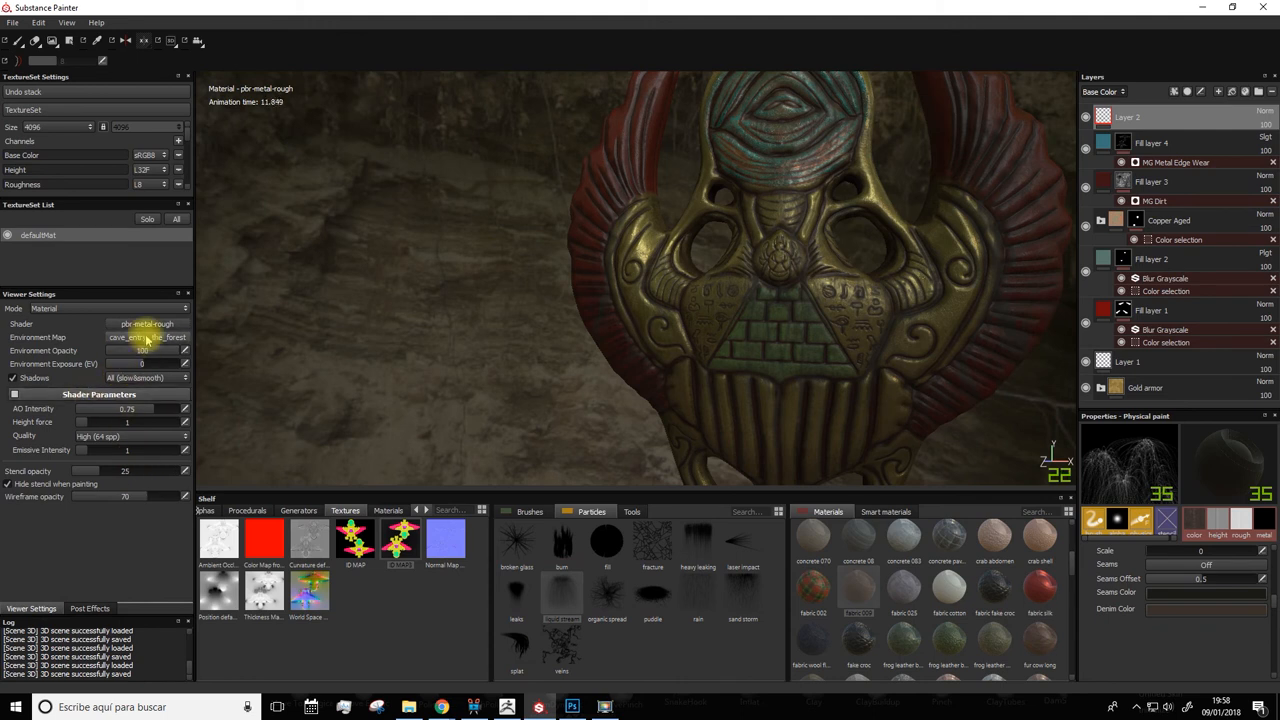
Step: Choose an indoor room HDRI as the Environment Map in Viewer Settings
left_click(148, 336)
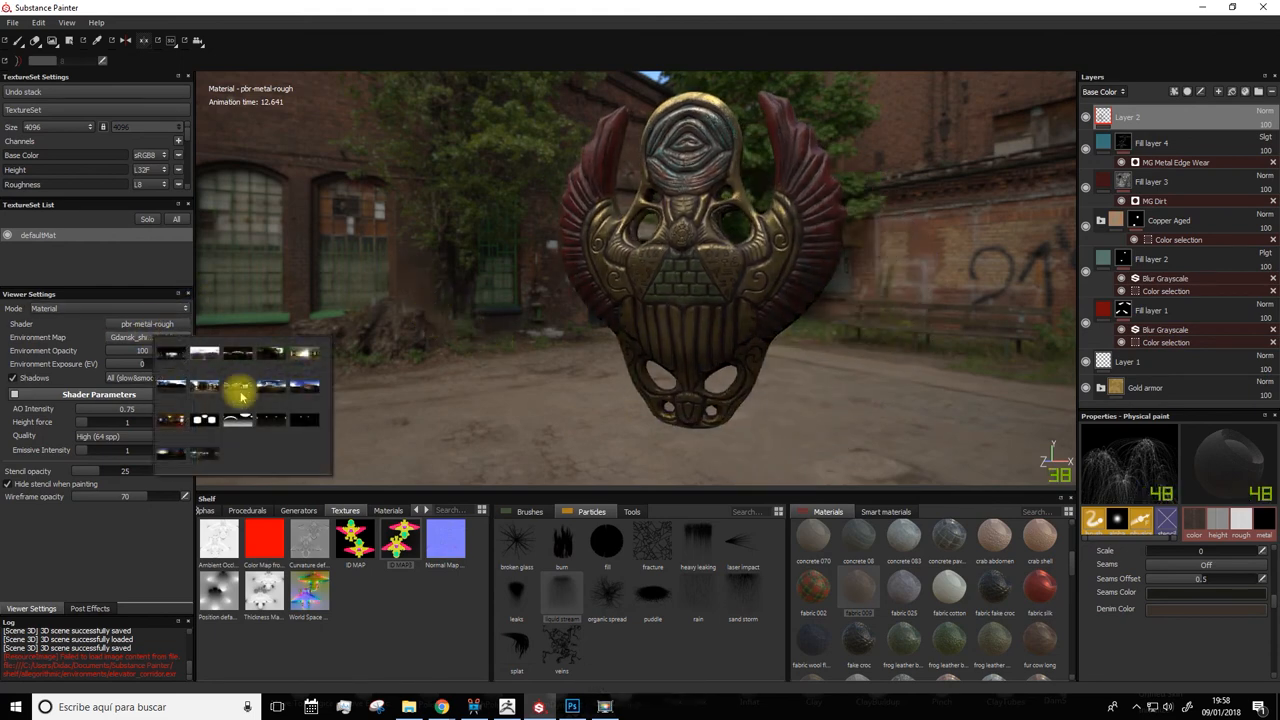
left_click(238, 388)
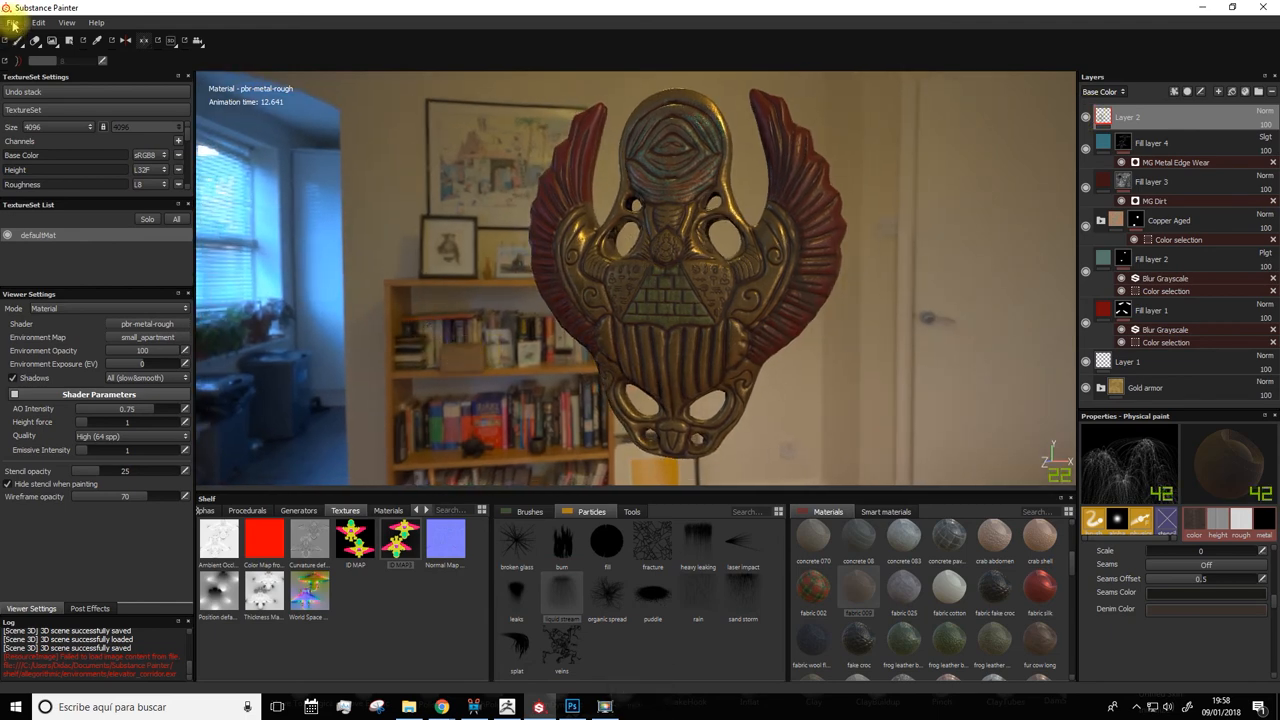
Step: Save the project as SCARAB2 in the scarab martes folder
left_click(12, 22)
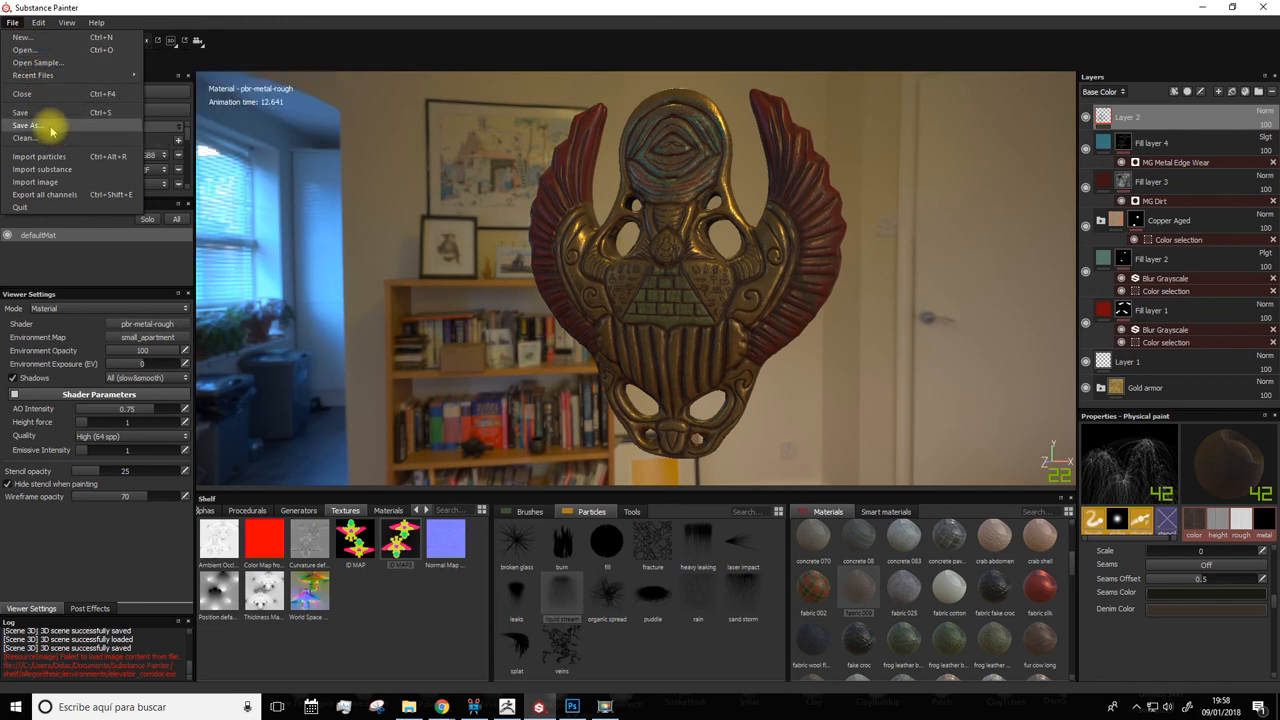
left_click(24, 124)
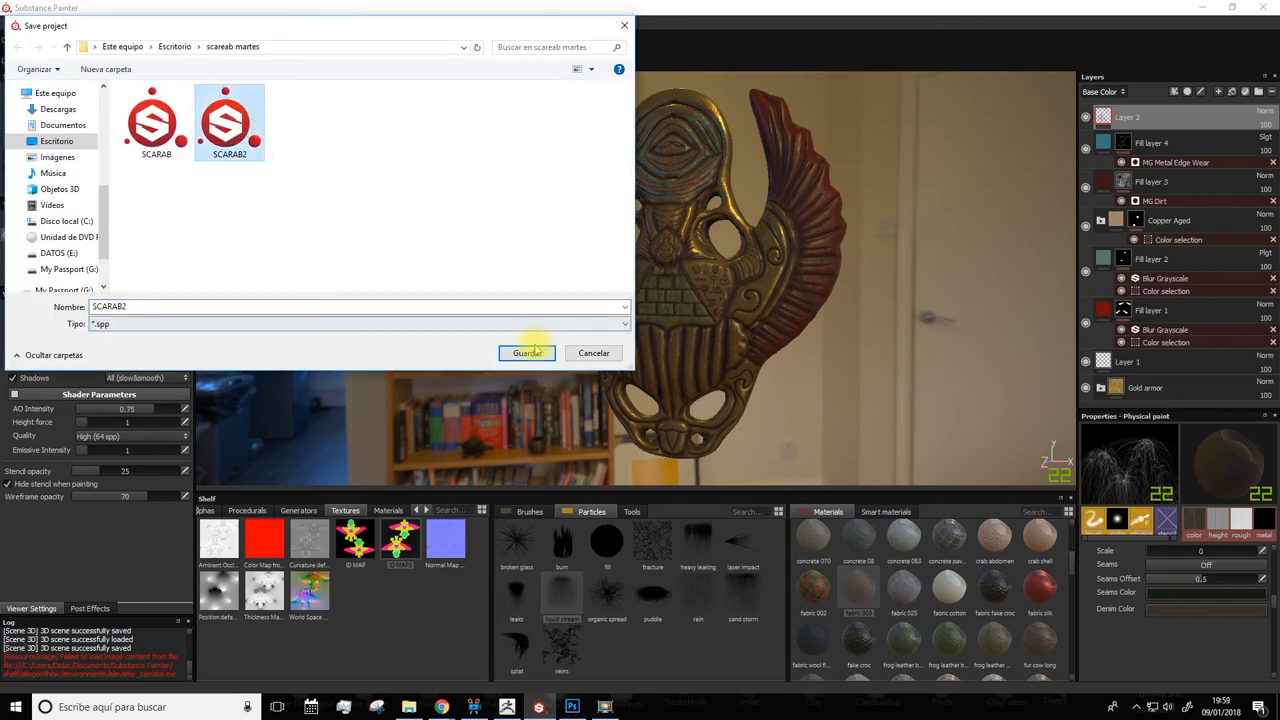
left_click(528, 352)
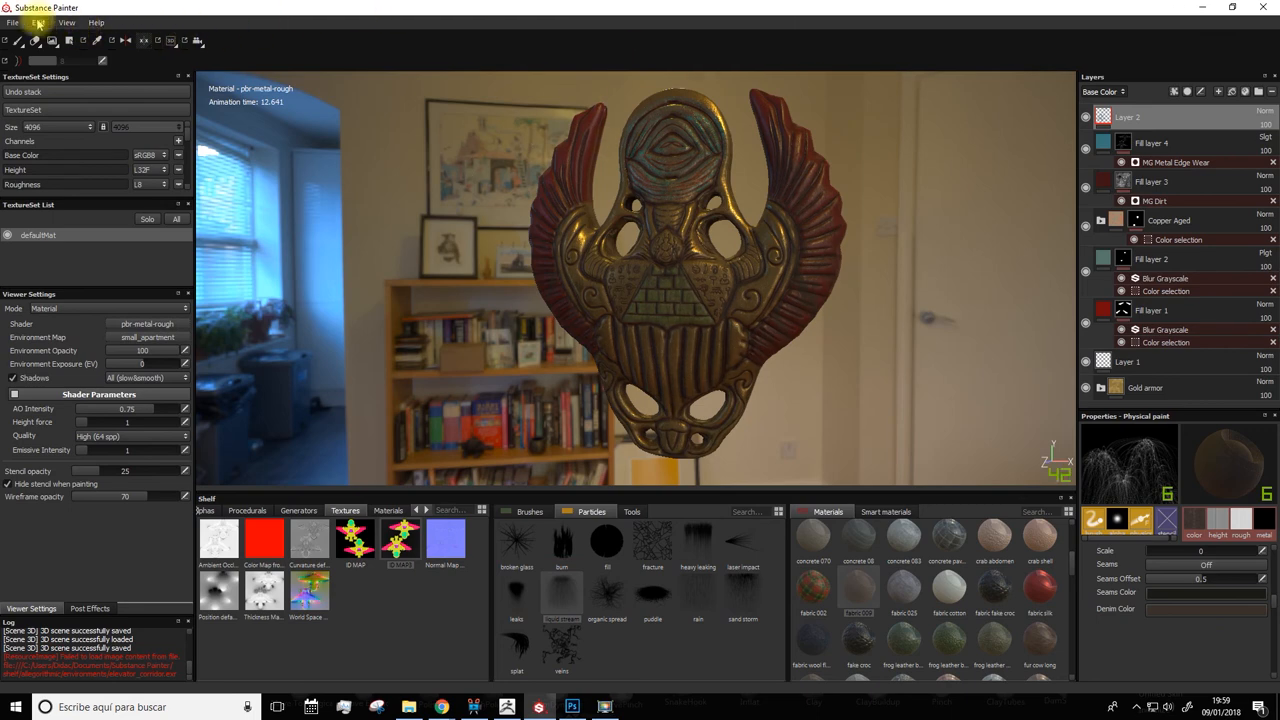
left_click(12, 22)
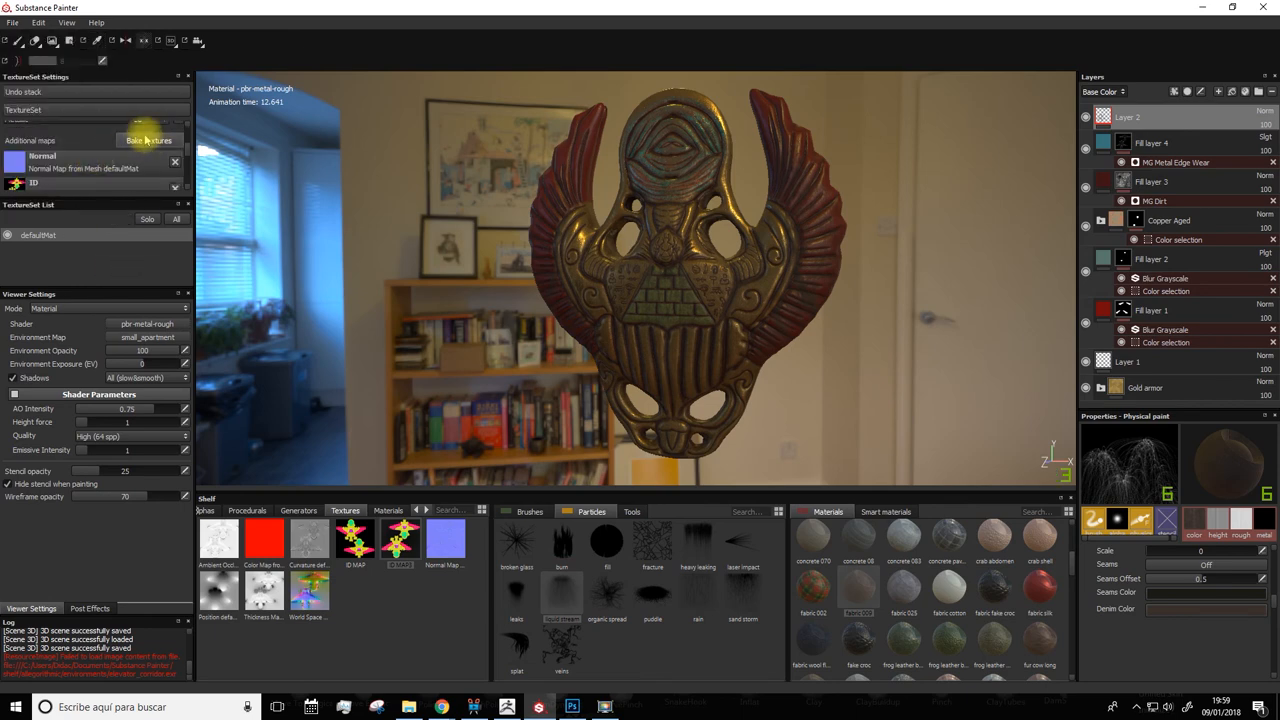
Step: Bake the mesh maps so the texture set gains normal, ID and ambient occlusion maps
left_click(148, 140)
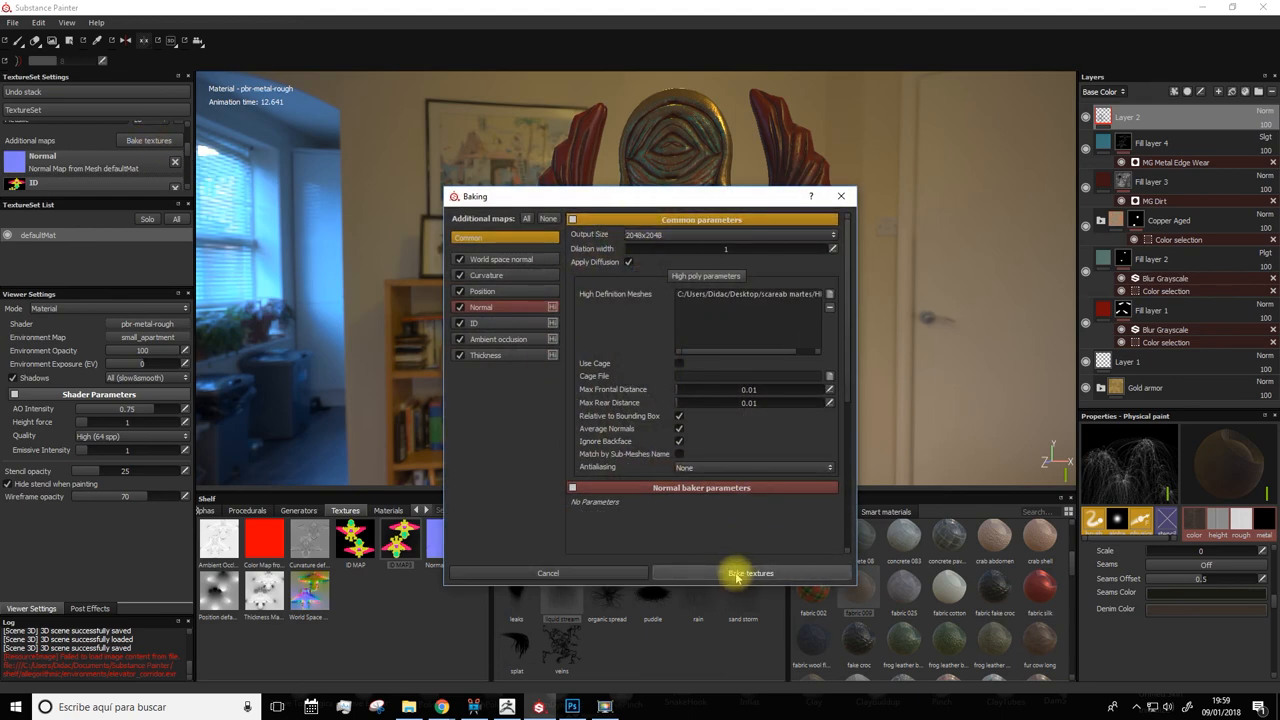
left_click(750, 572)
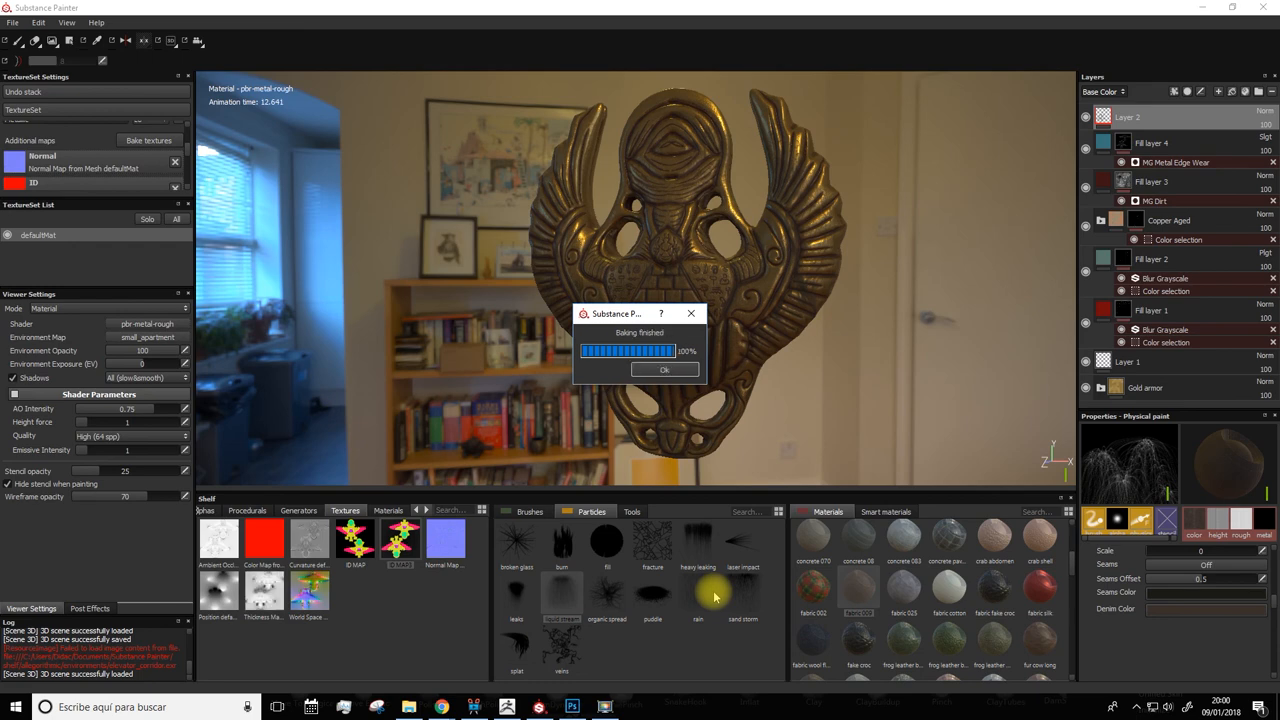
left_click(664, 368)
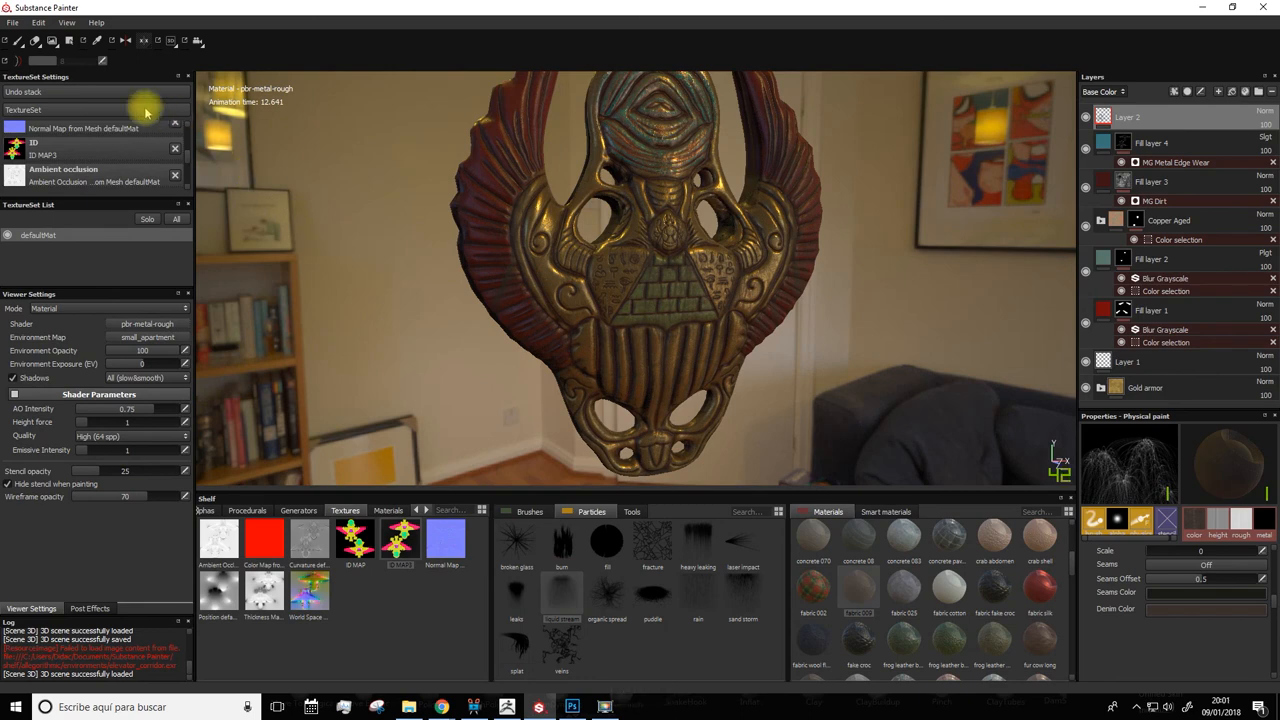
Step: Start an Export all channels with the scarab martes desktop folder as the output path
left_click(12, 22)
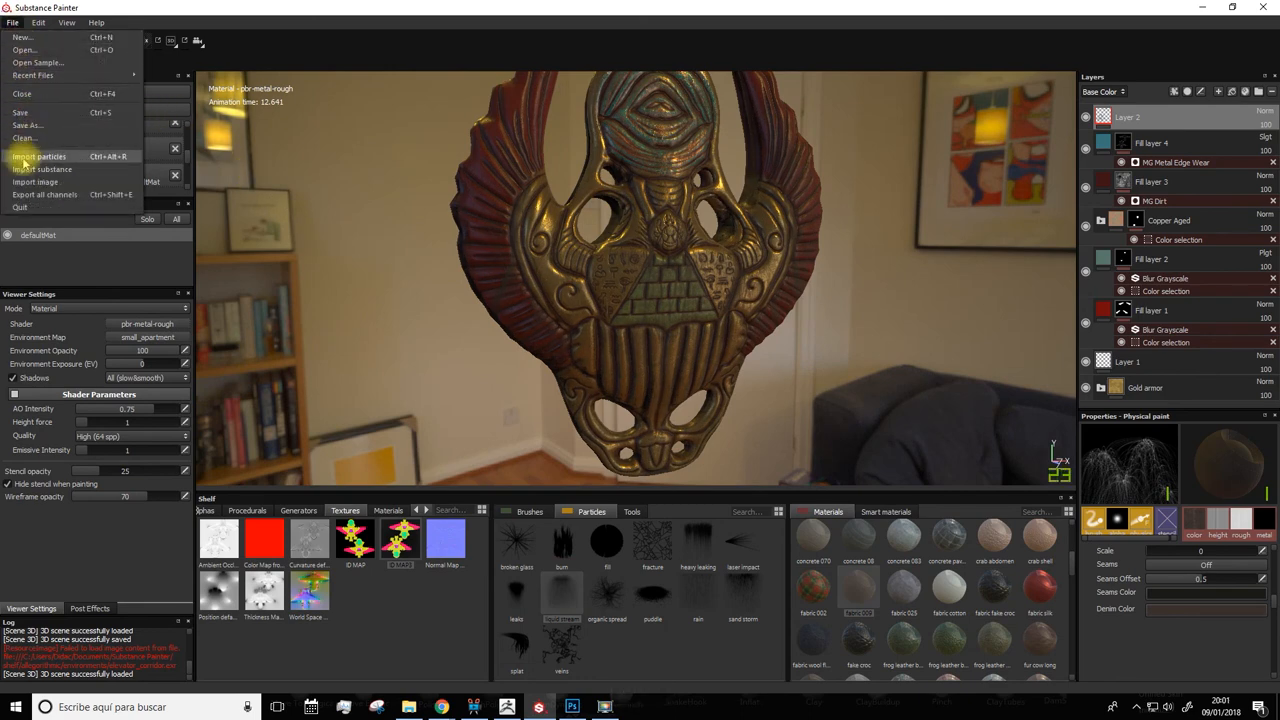
left_click(44, 194)
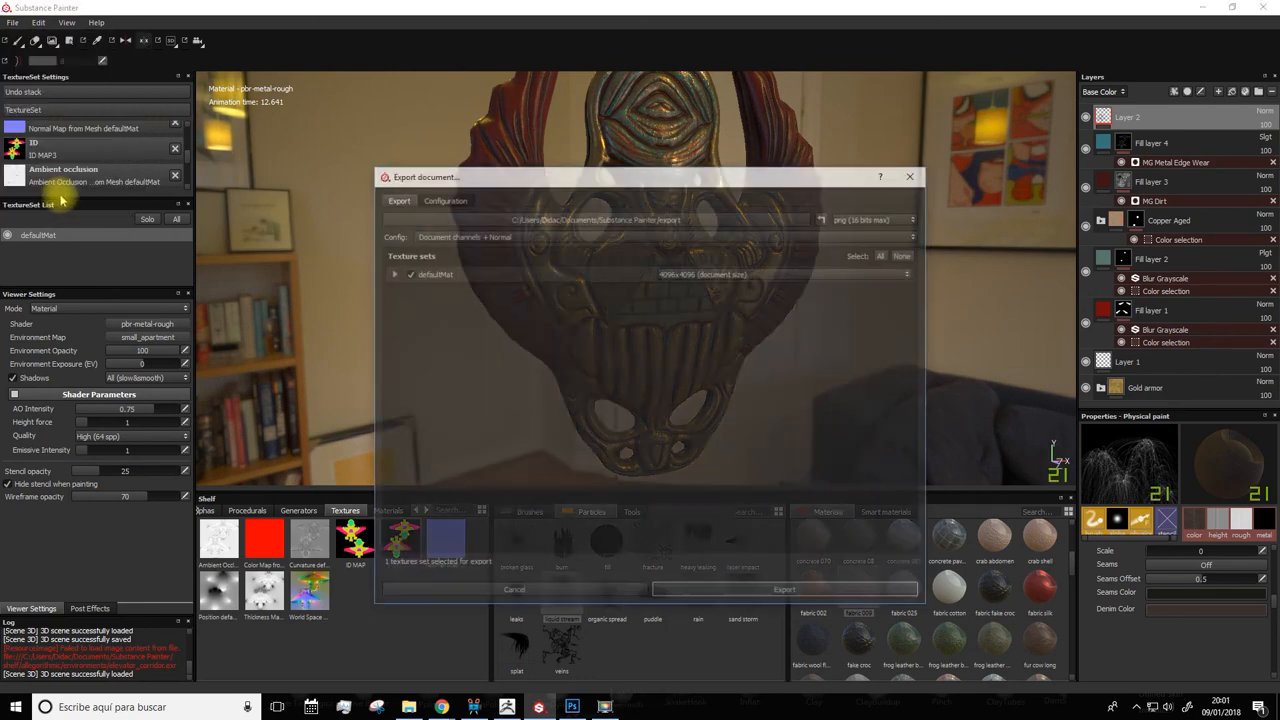
left_click_drag(644, 176, 520, 138)
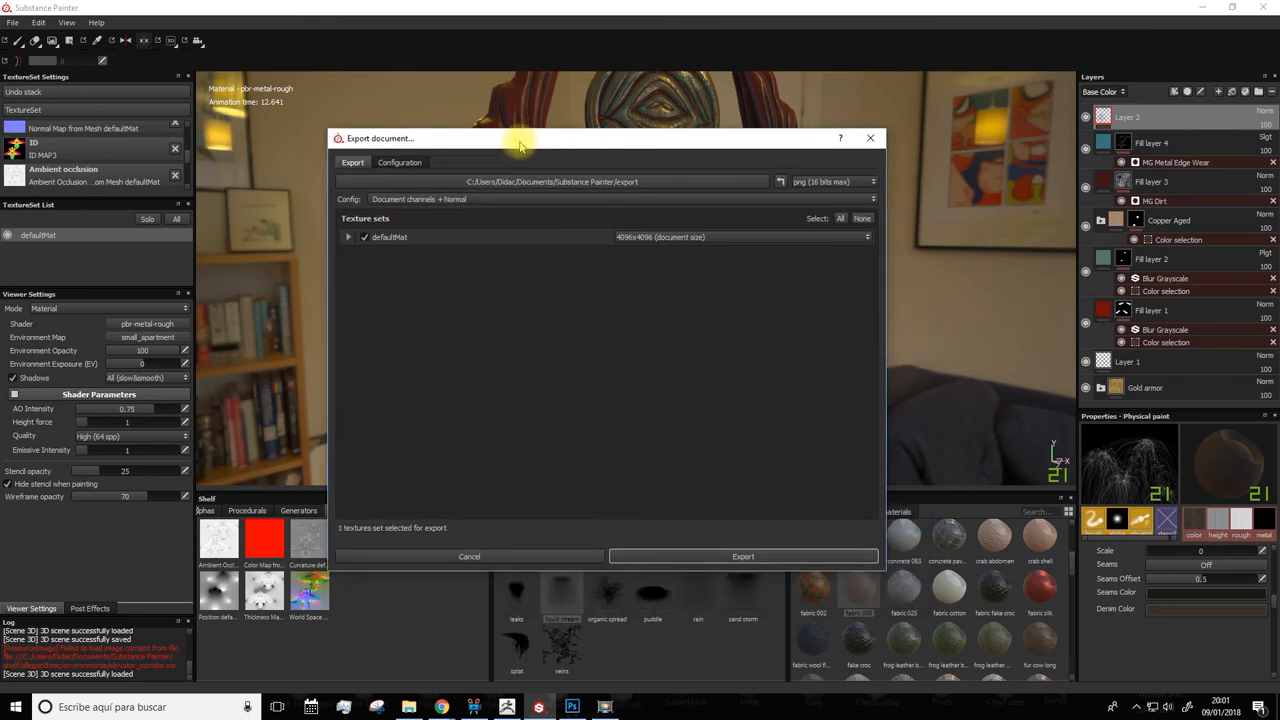
left_click(780, 180)
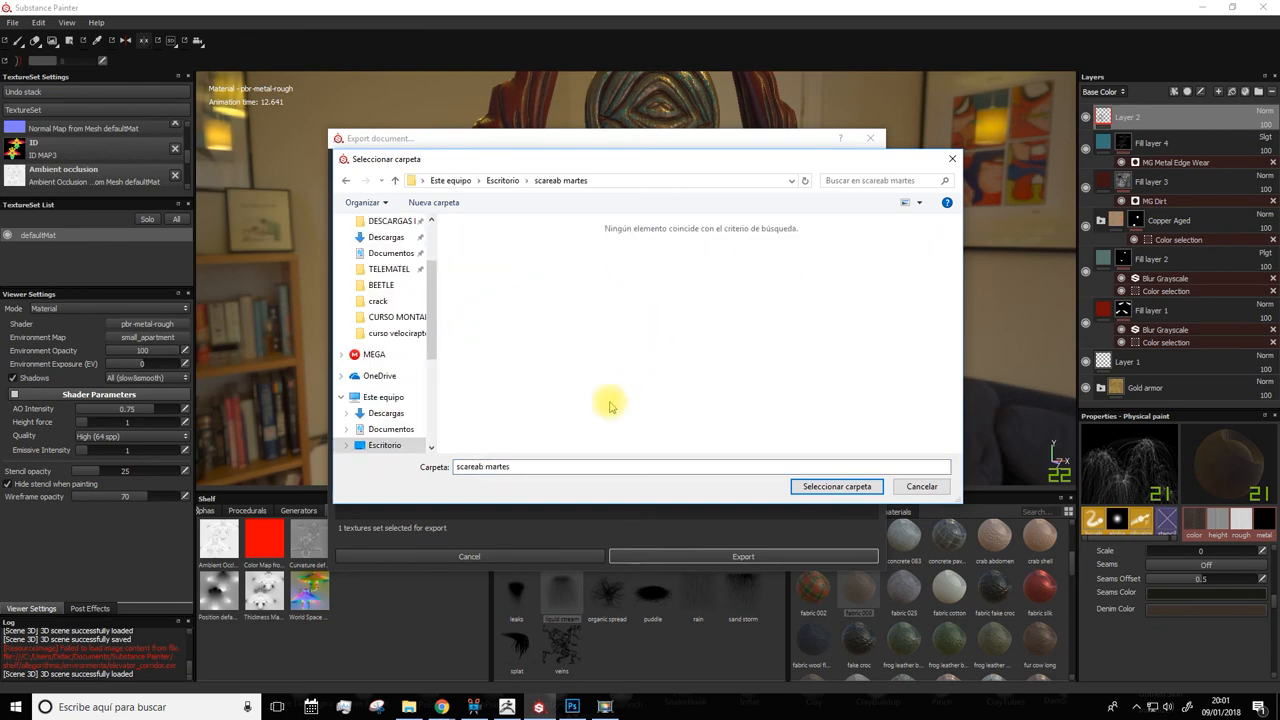
left_click(836, 486)
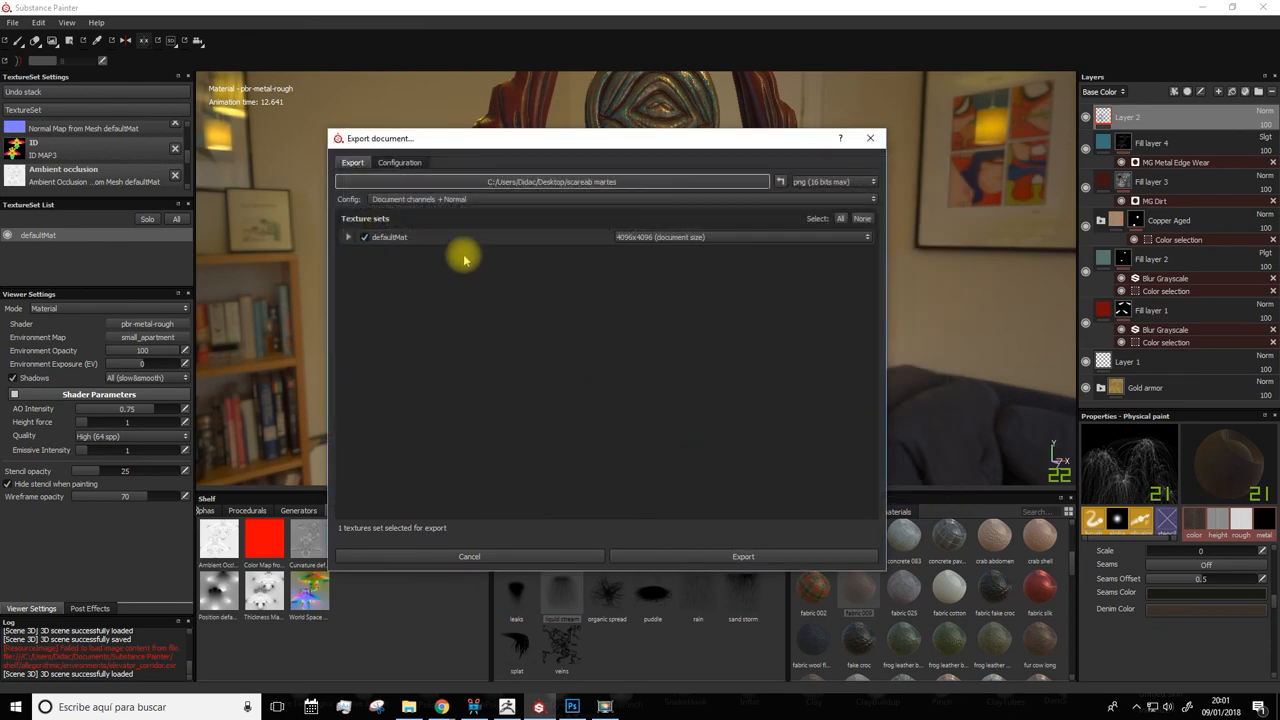
left_click(618, 198)
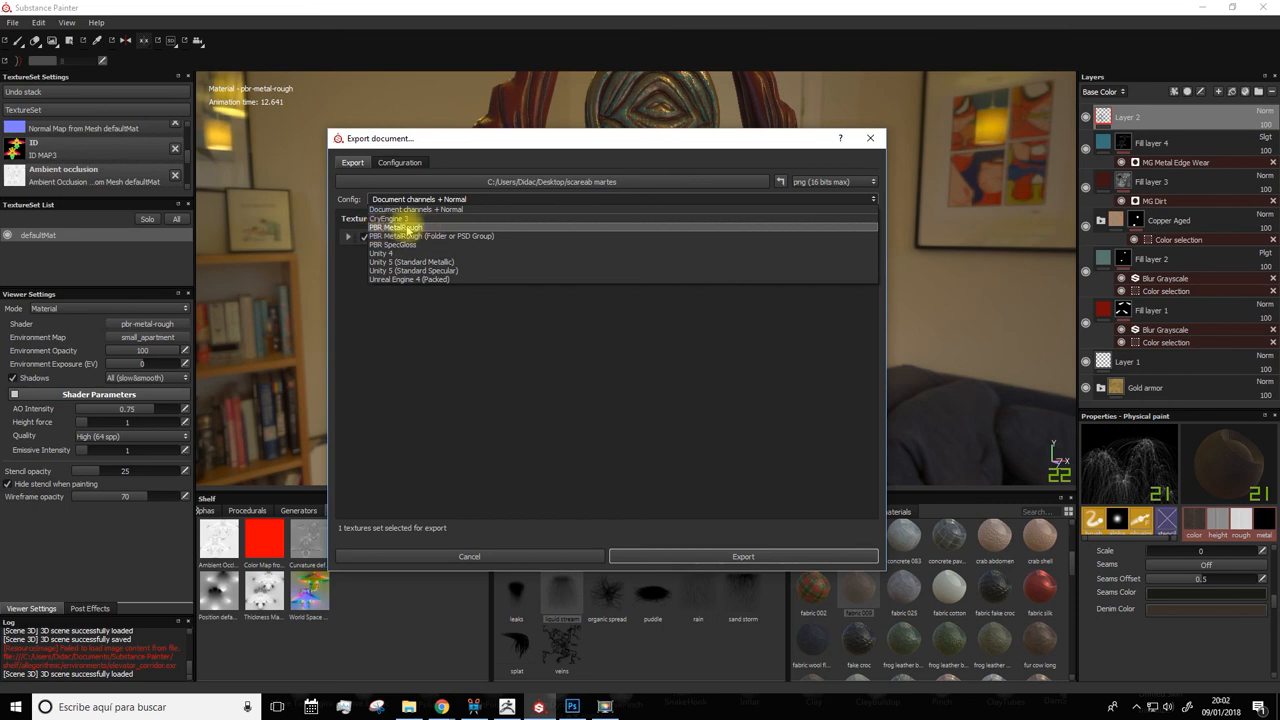
Step: Export the texture set with the PBR MetalRough preset (base colour, roughness, metallic, normal, height, emissive)
left_click(396, 228)
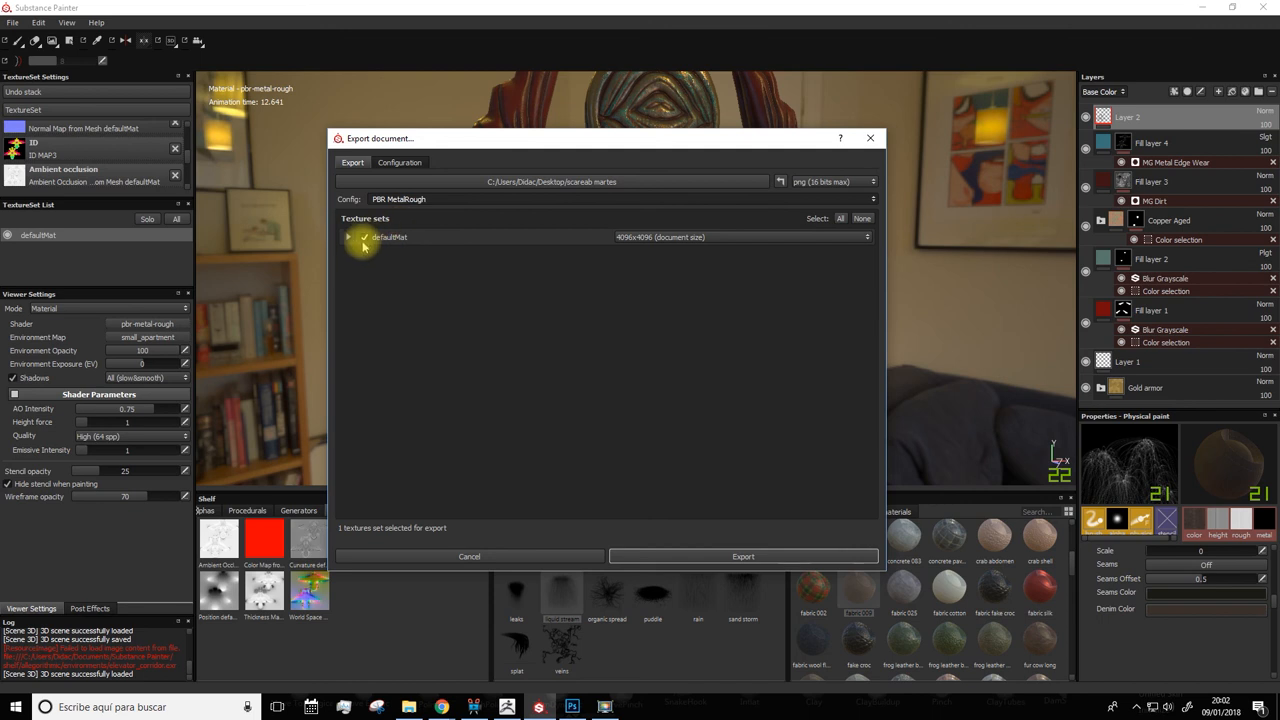
left_click(348, 236)
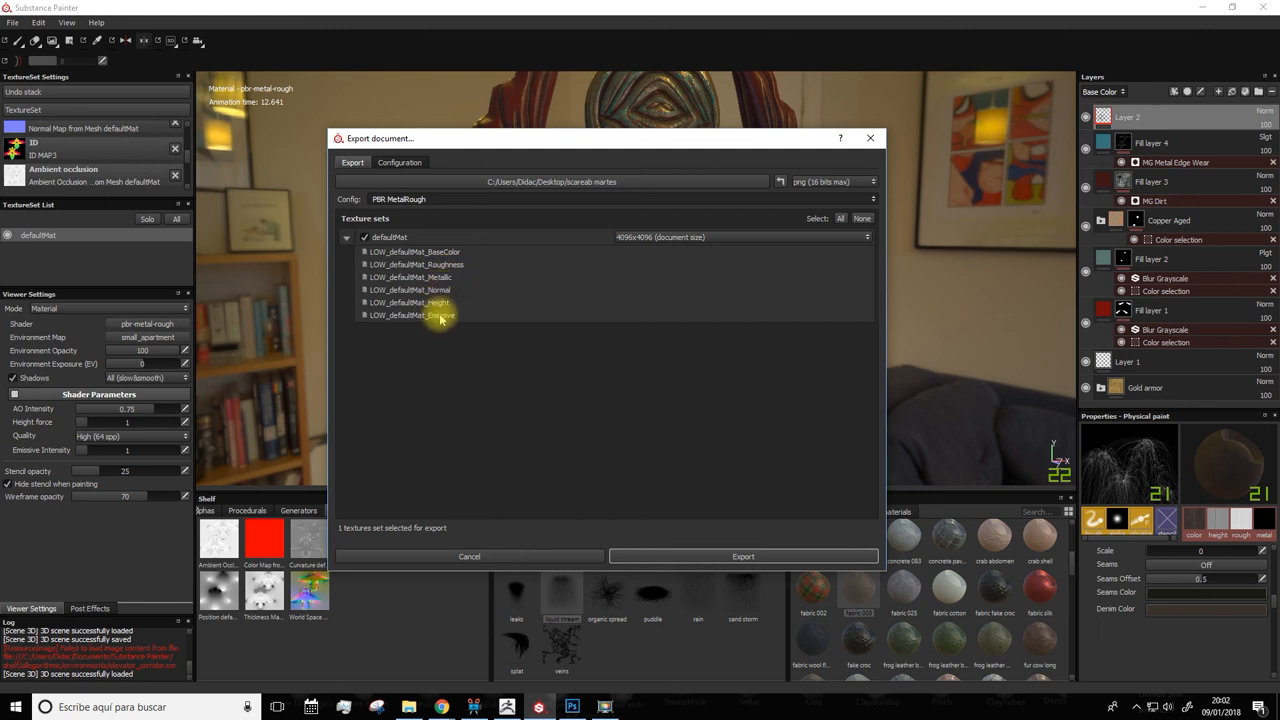
mouse_move(450, 344)
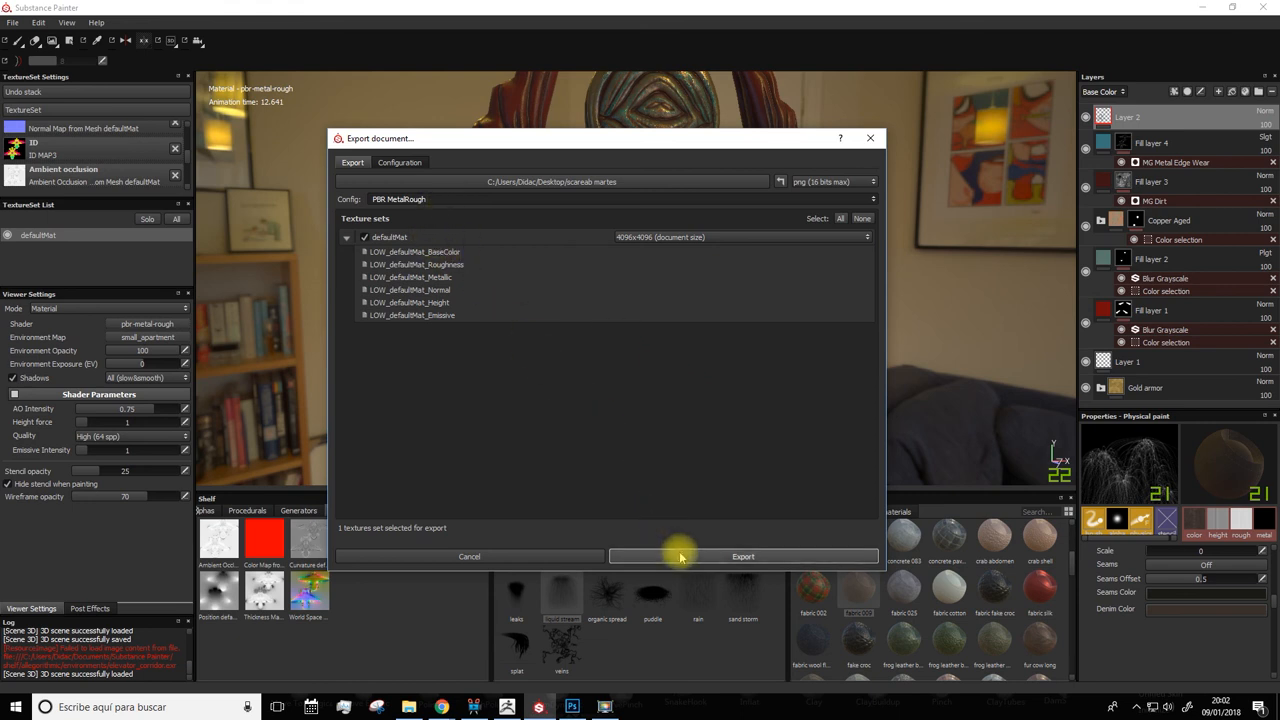
left_click(744, 556)
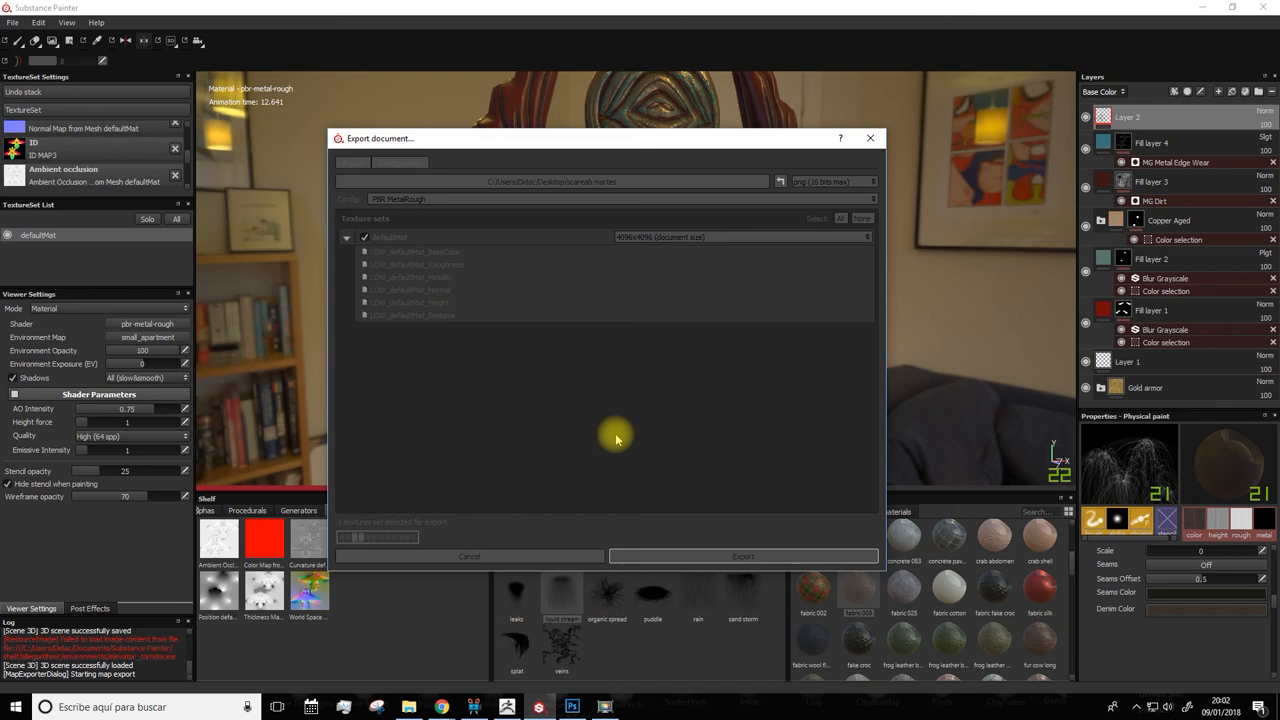
left_click(742, 556)
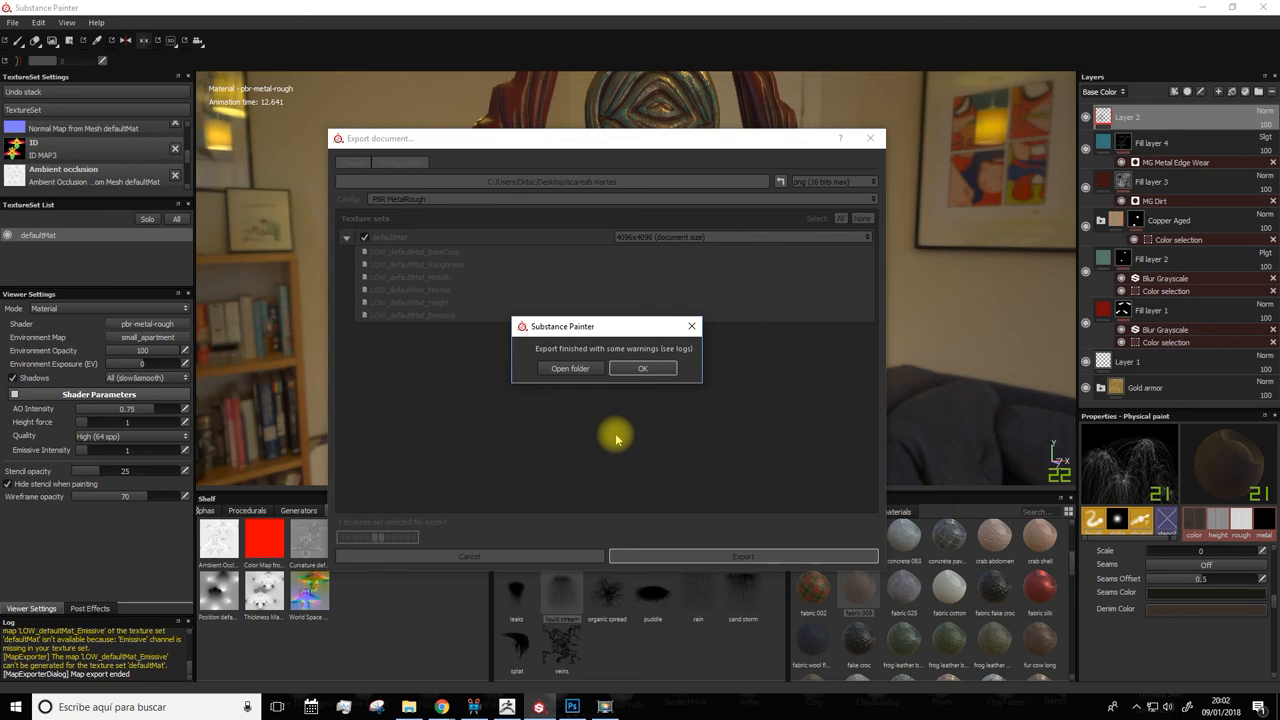